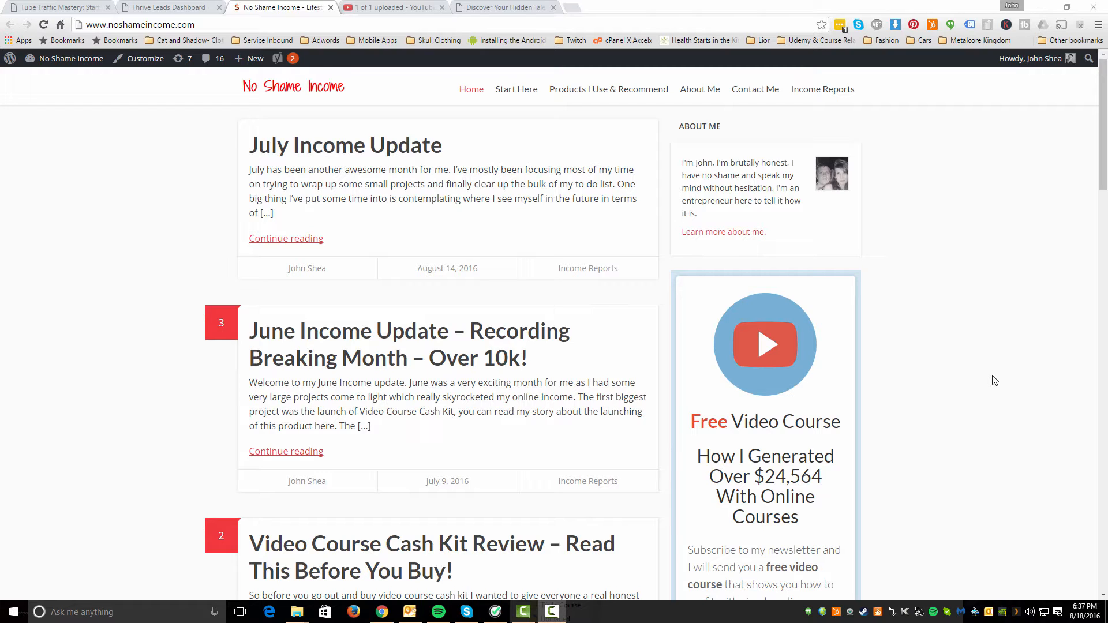
mouse_move(963, 382)
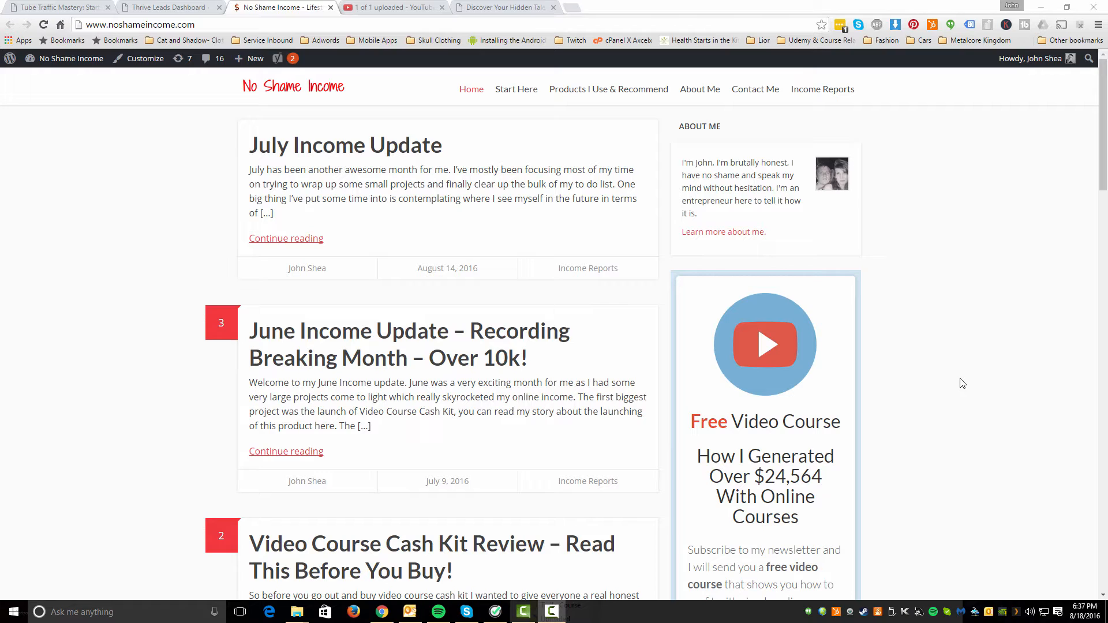
mouse_move(968, 382)
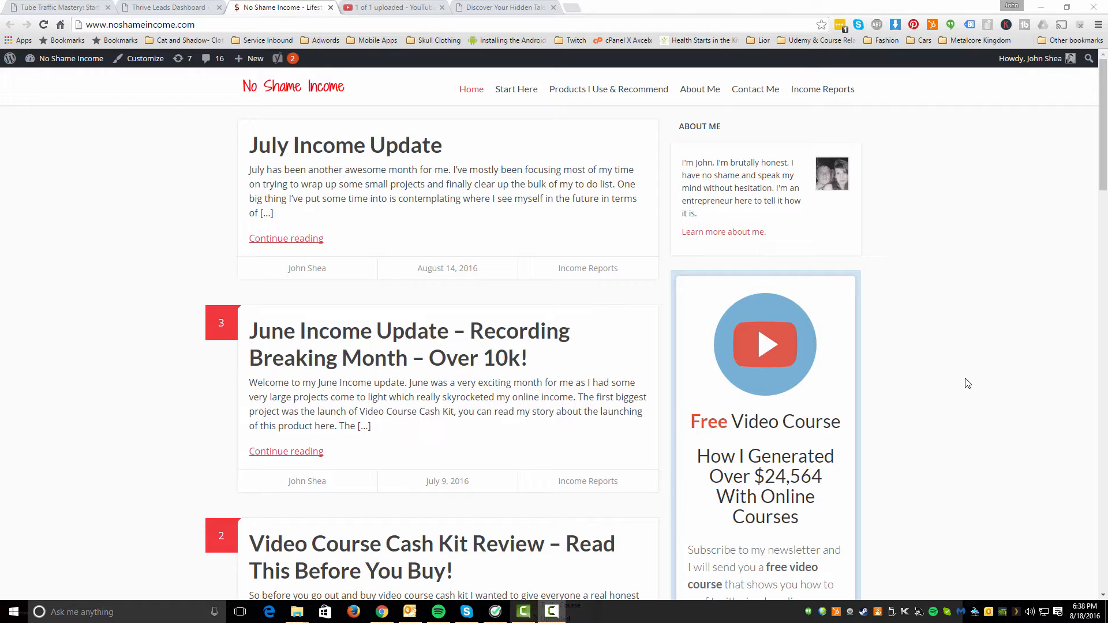
mouse_move(963, 296)
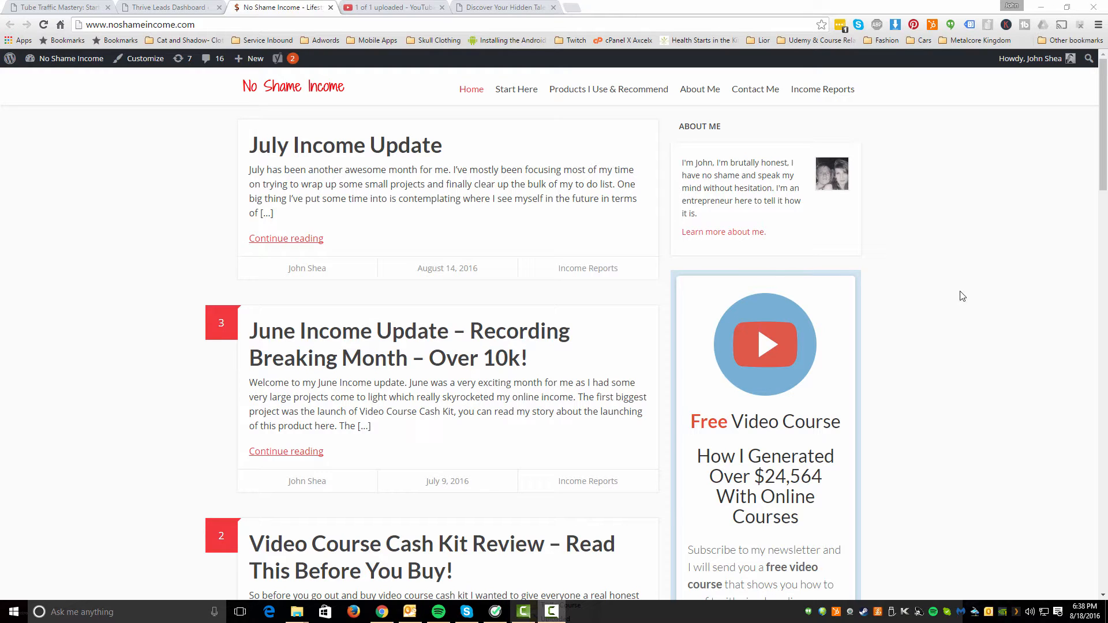
mouse_move(882, 299)
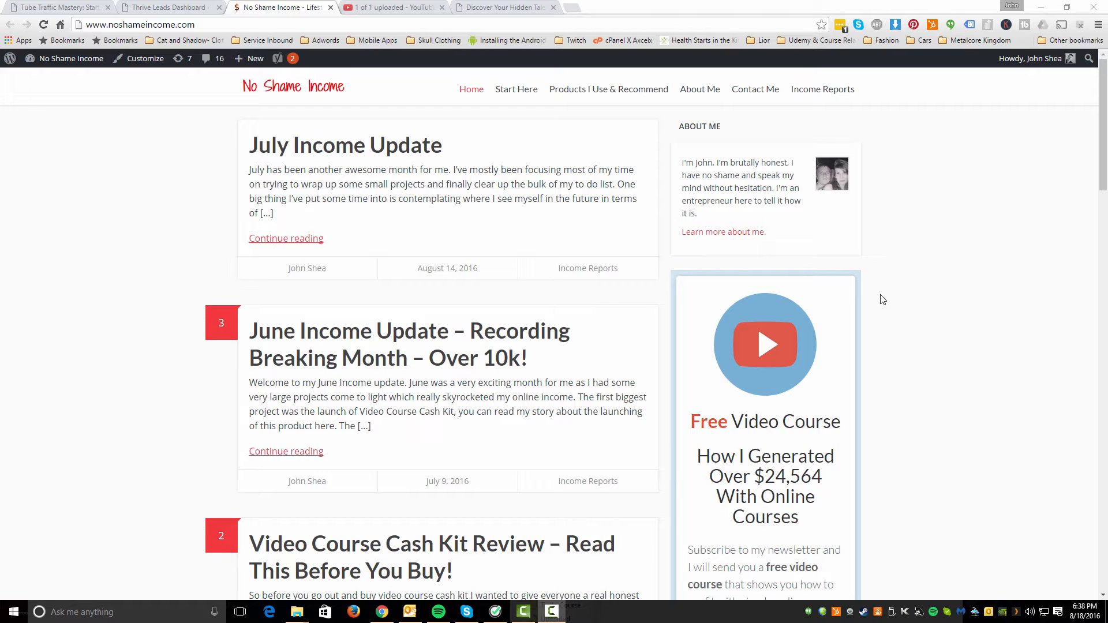
mouse_move(18, 476)
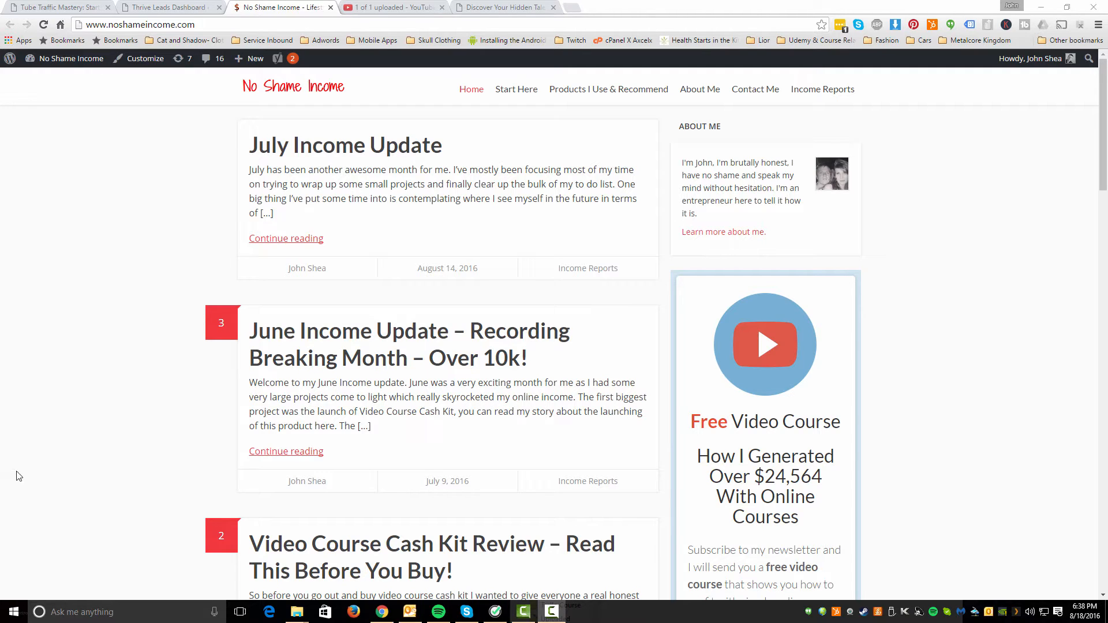
mouse_move(170, 255)
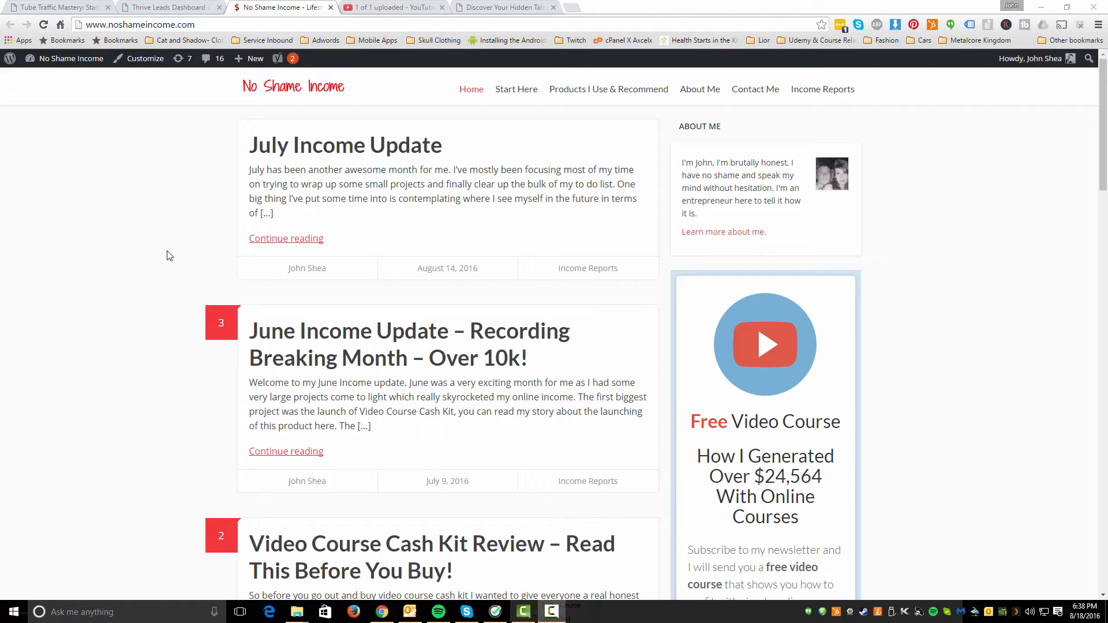
mouse_move(184, 266)
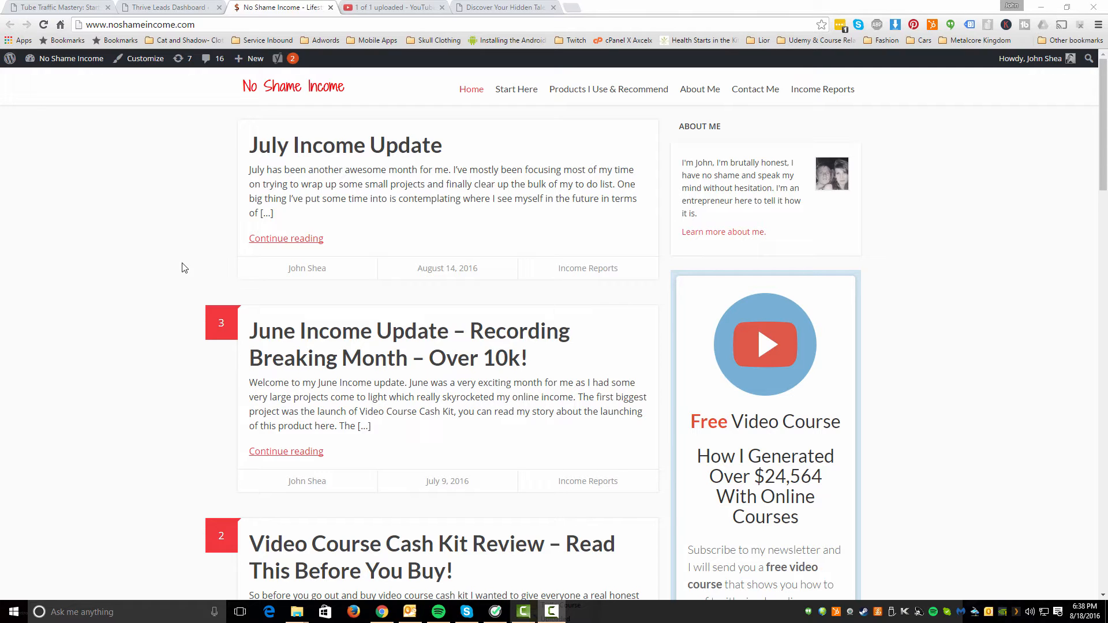
mouse_move(187, 316)
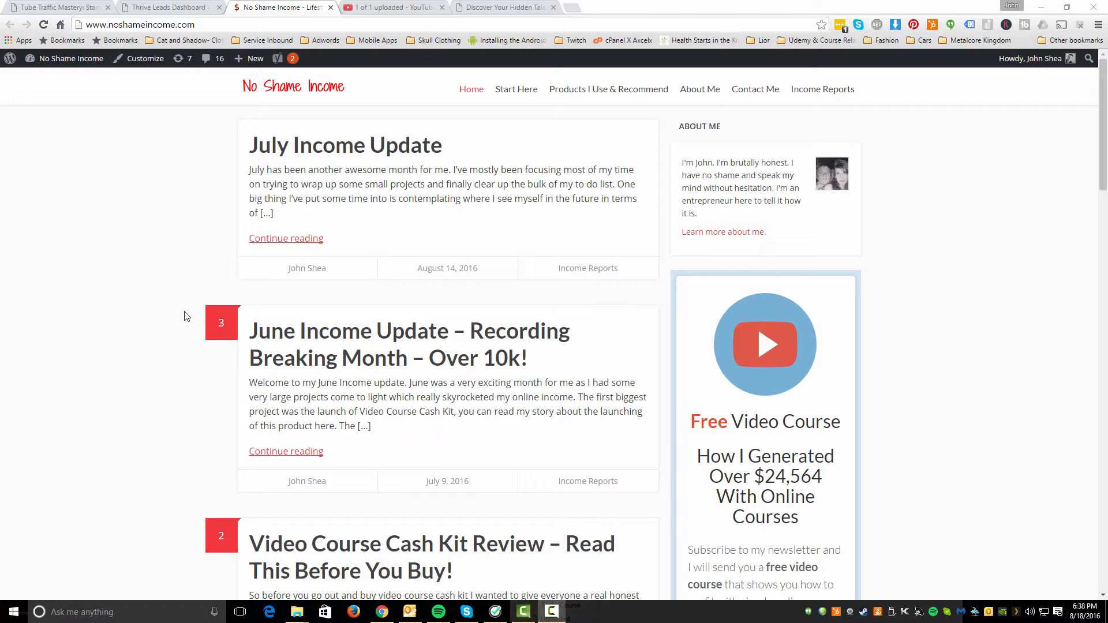
mouse_move(187, 312)
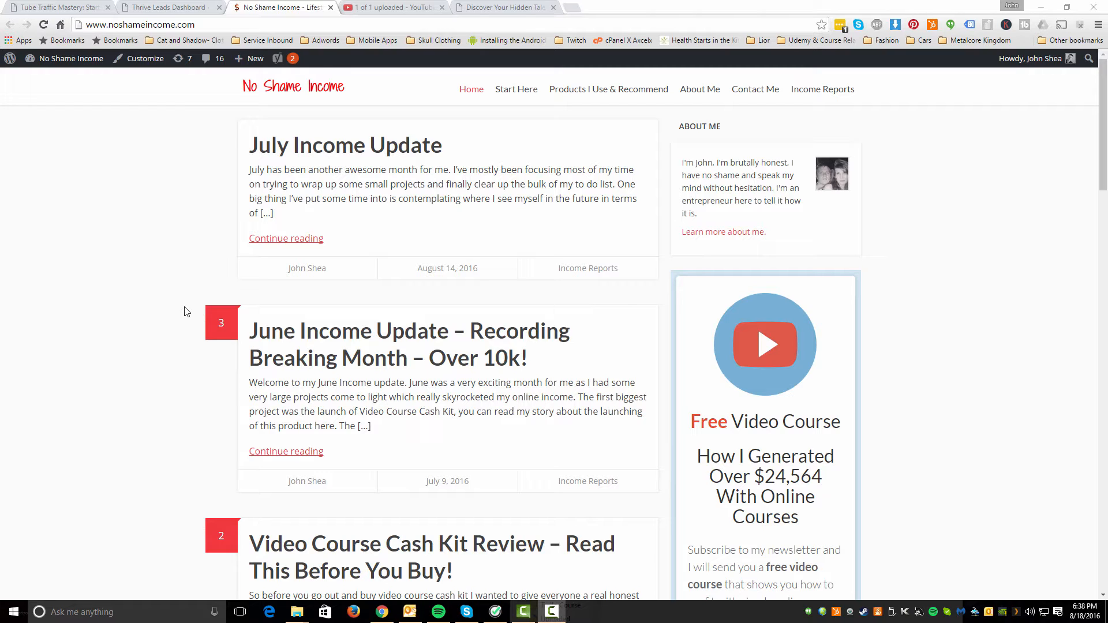
mouse_move(189, 307)
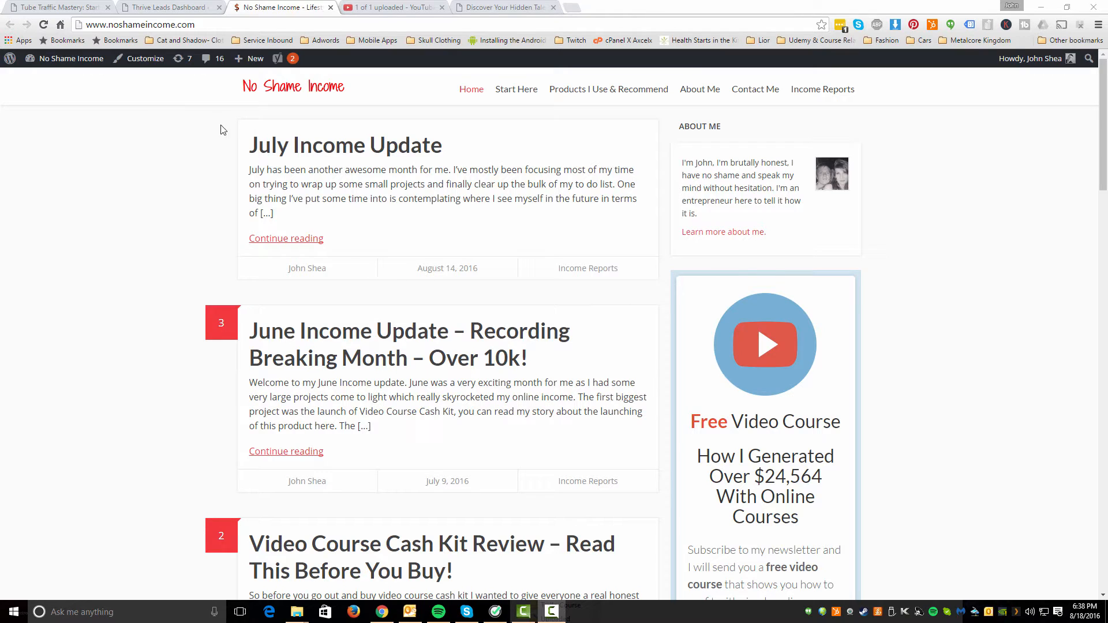
Go down the blog home page to the May Income Report & 6 Months Of Consistency Update post and open it
scroll("down", 3)
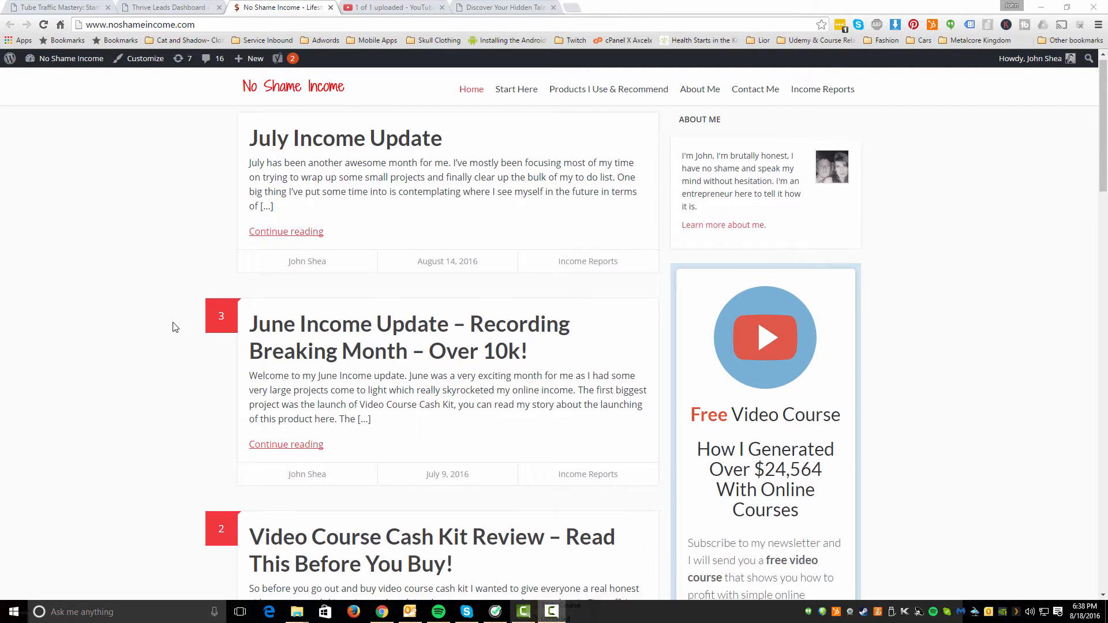
scroll("down", 3)
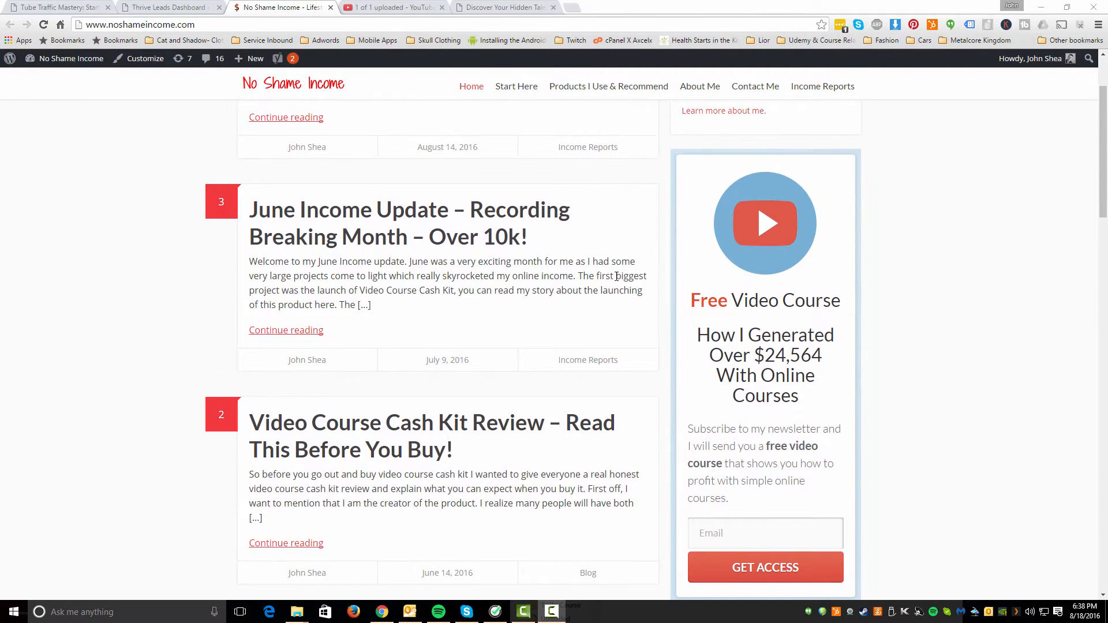
scroll("down", 3)
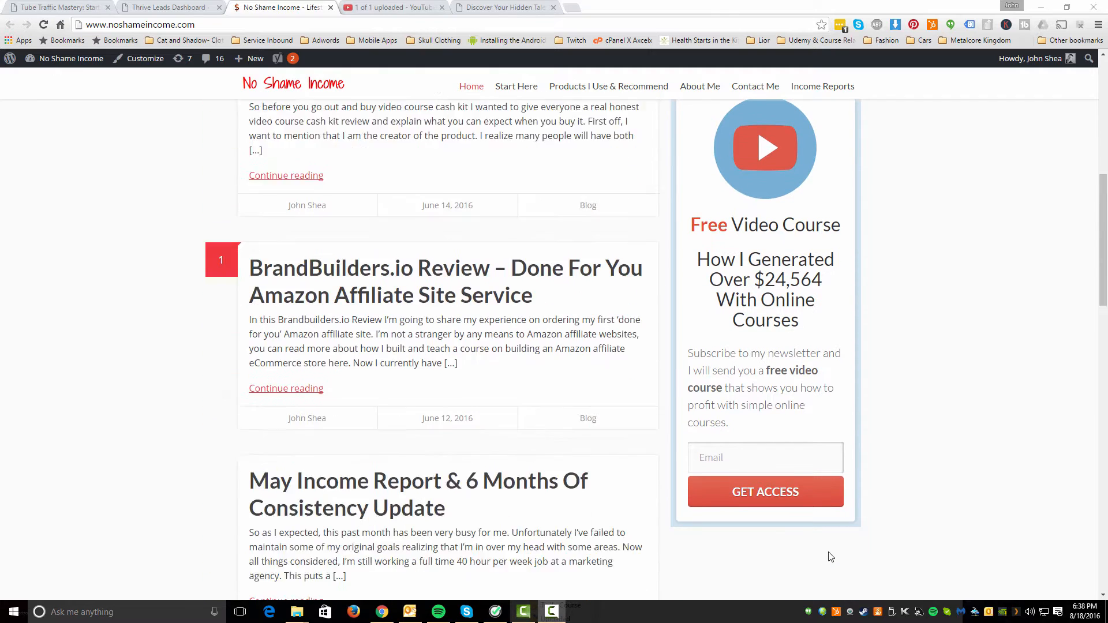
scroll("down", 3)
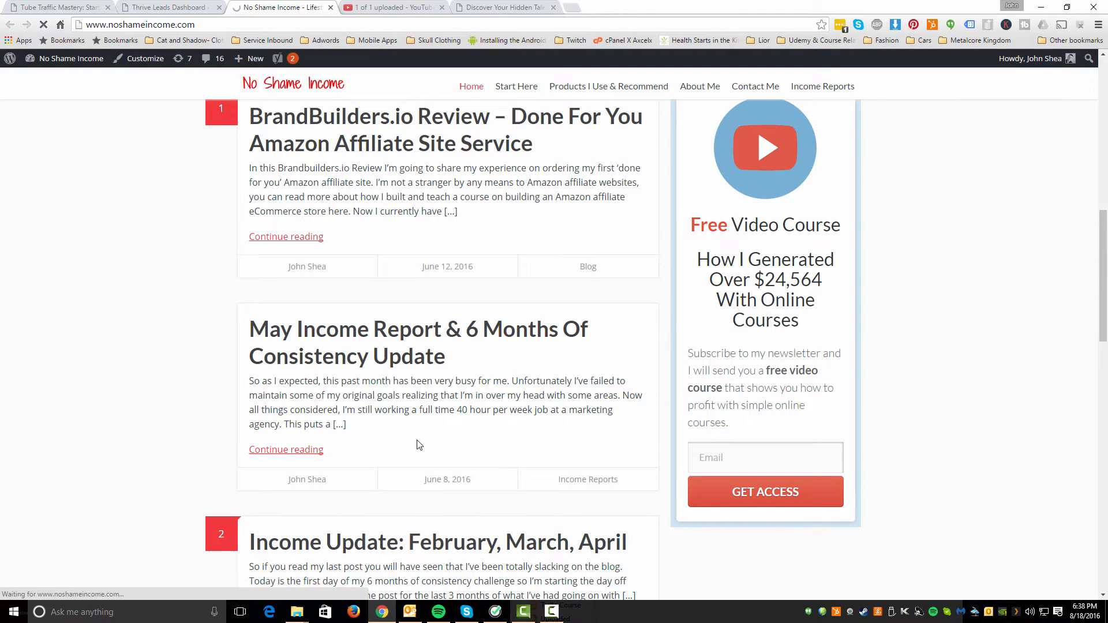
left_click(287, 449)
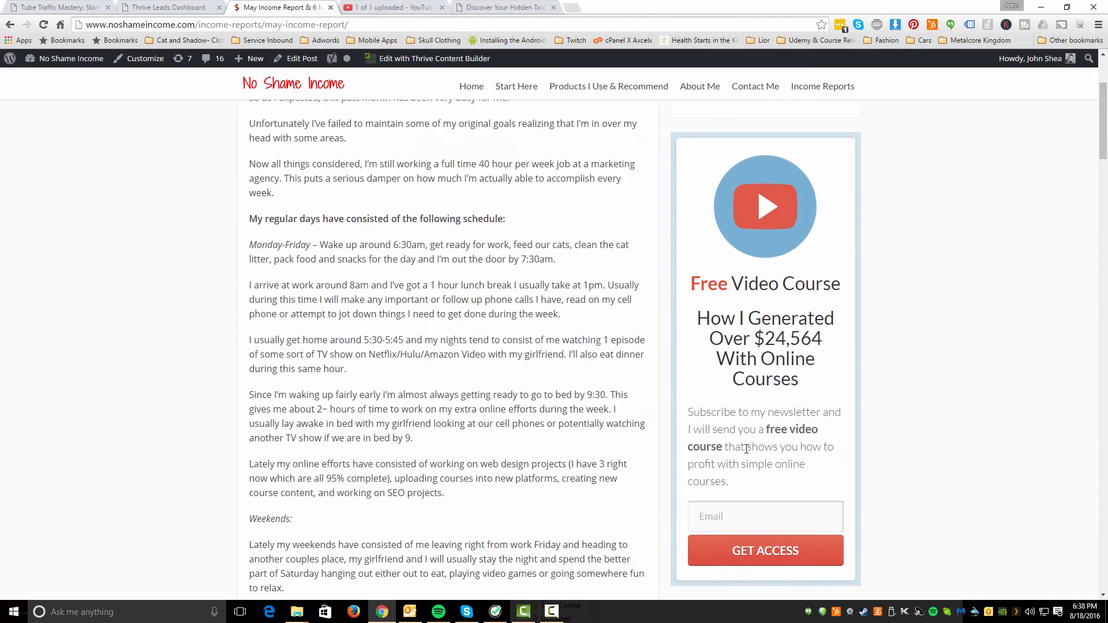
Look through the opened post with the free video course opt-in beside it
scroll("down", 3)
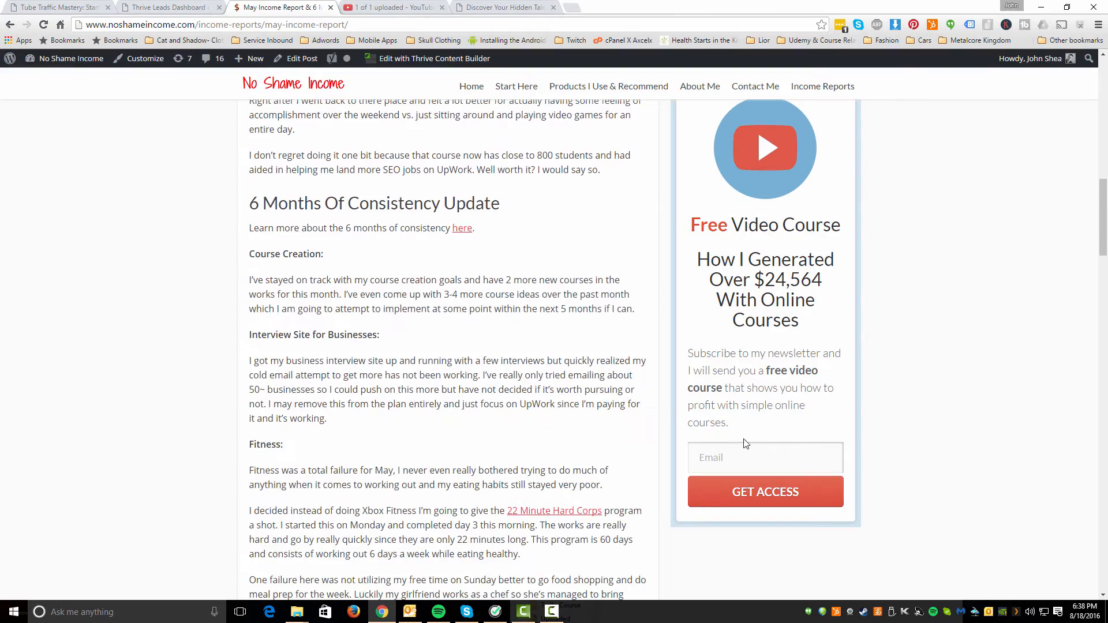
scroll("up", 3)
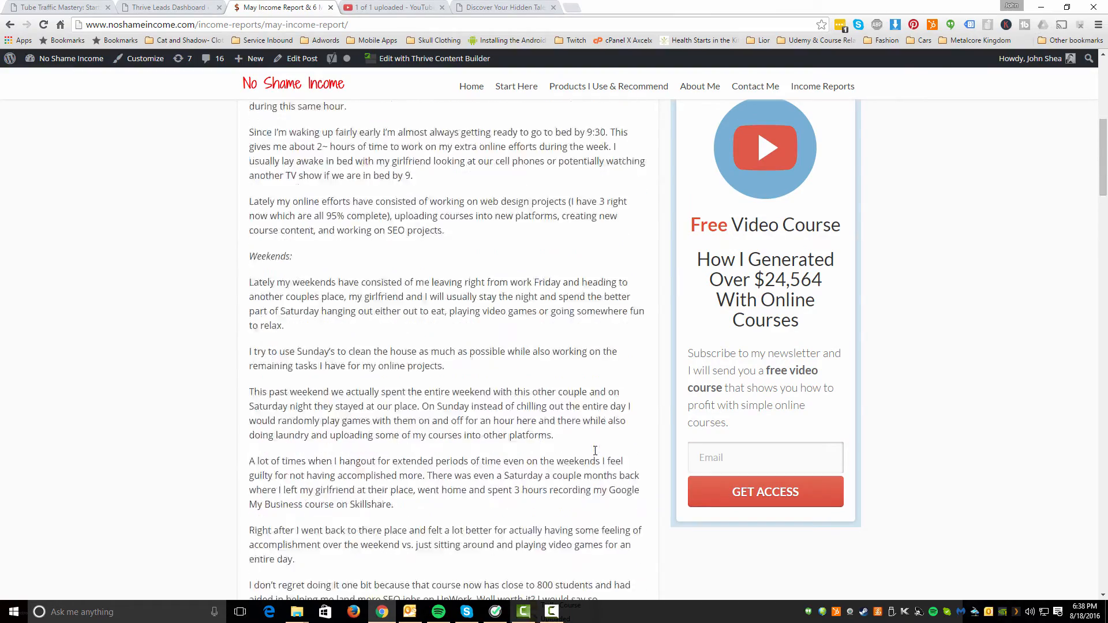
scroll("down", 3)
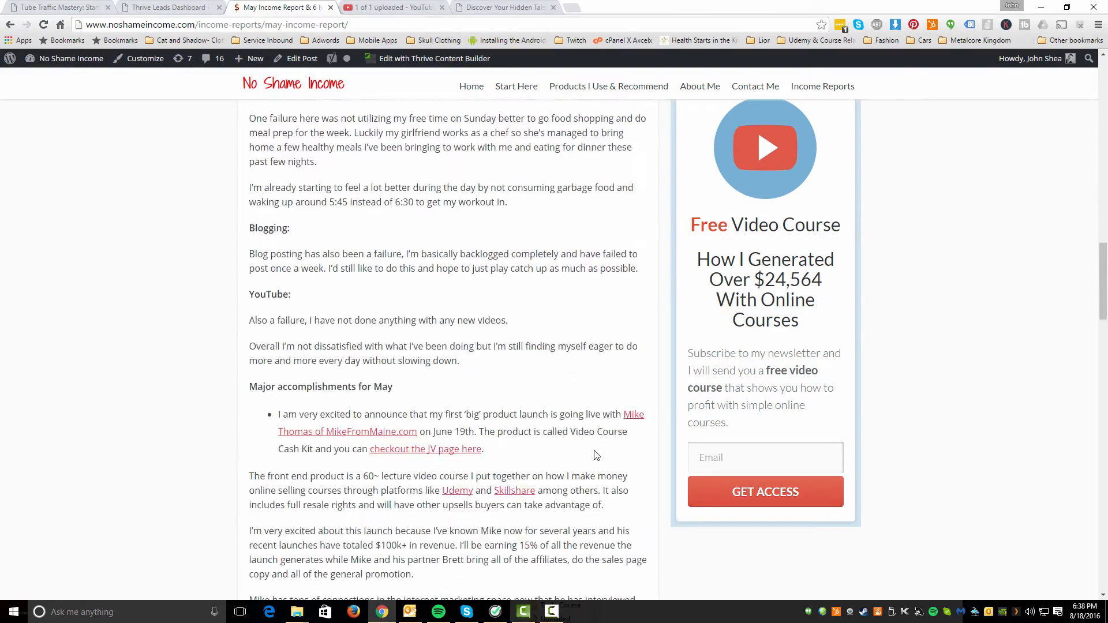
scroll("up", 3)
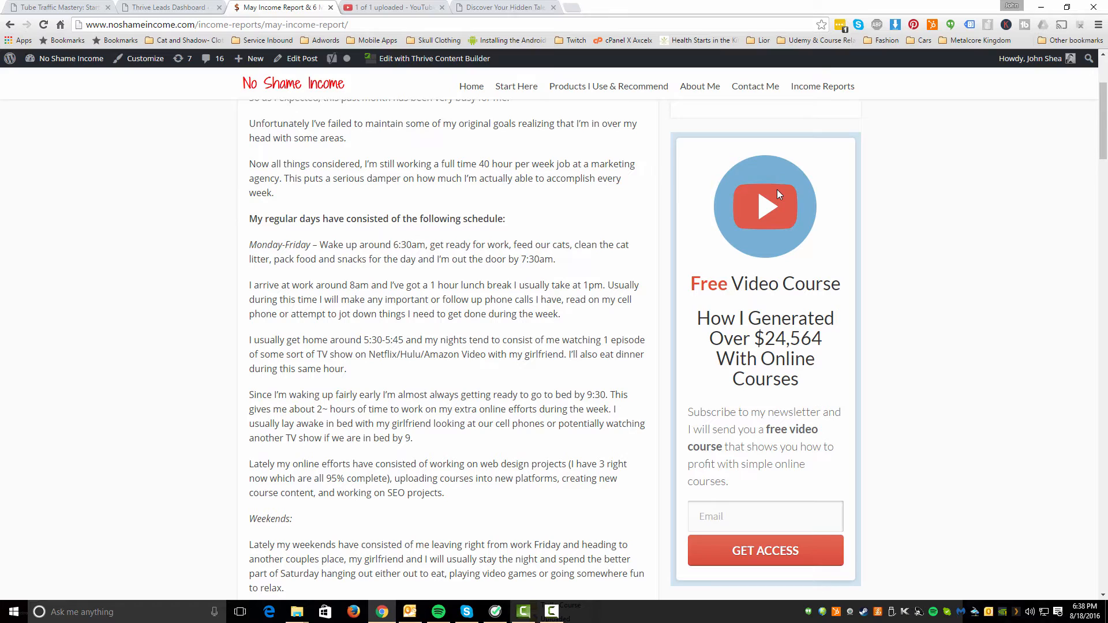
mouse_move(775, 487)
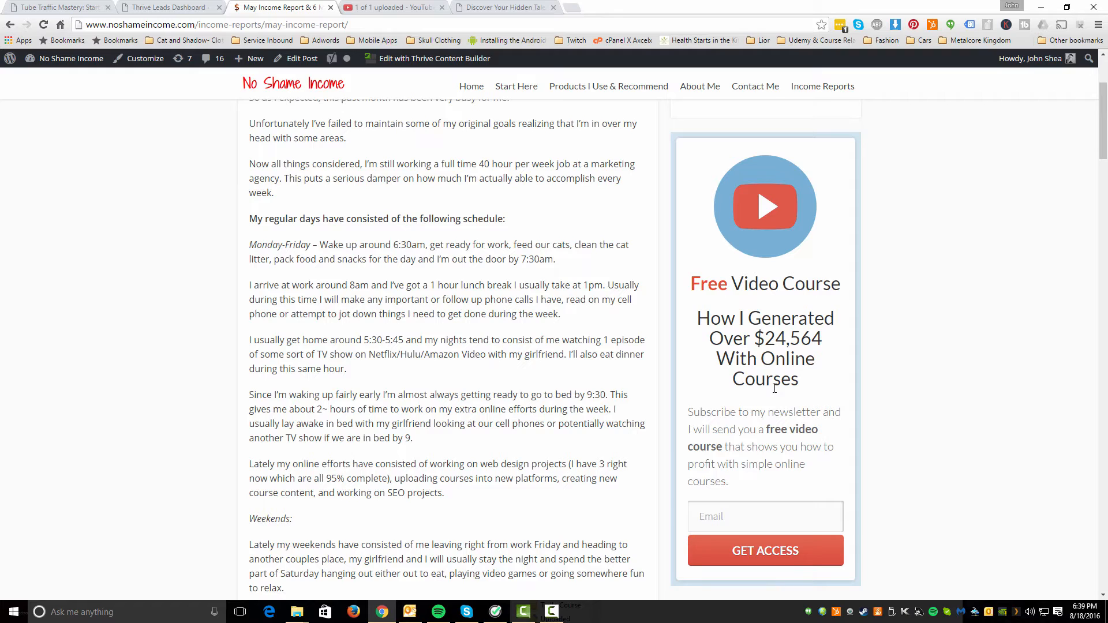
mouse_move(771, 378)
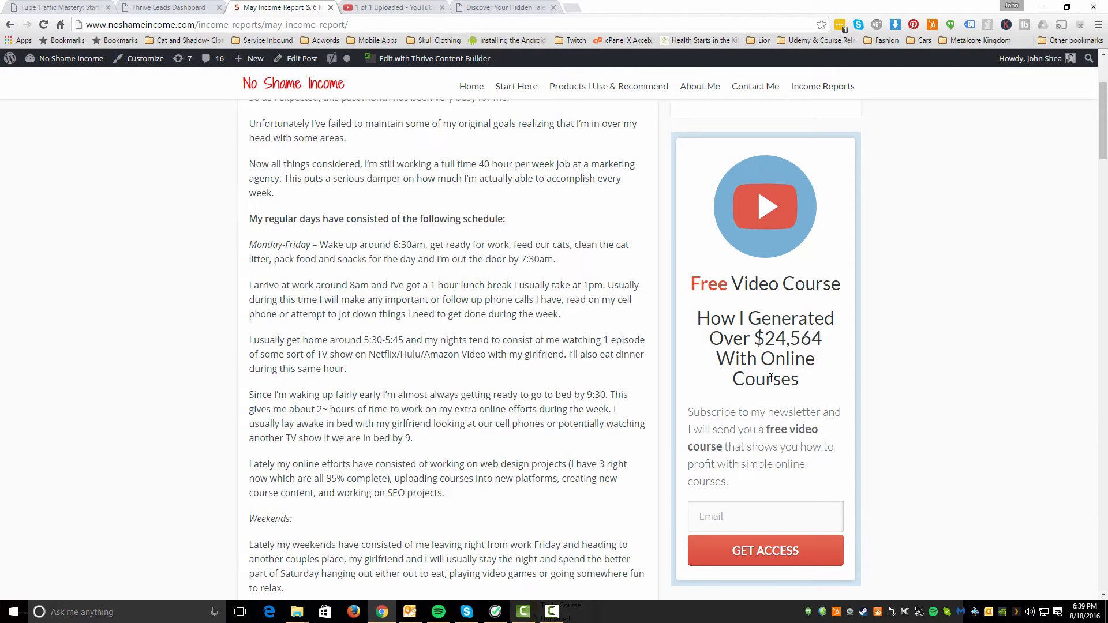
mouse_move(773, 376)
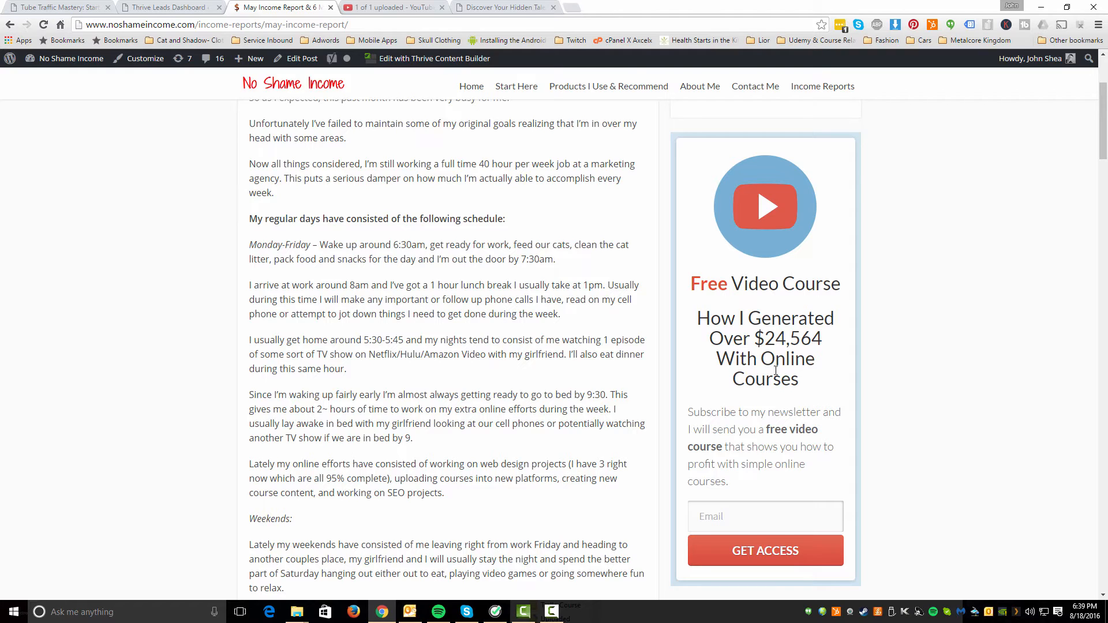
mouse_move(691, 302)
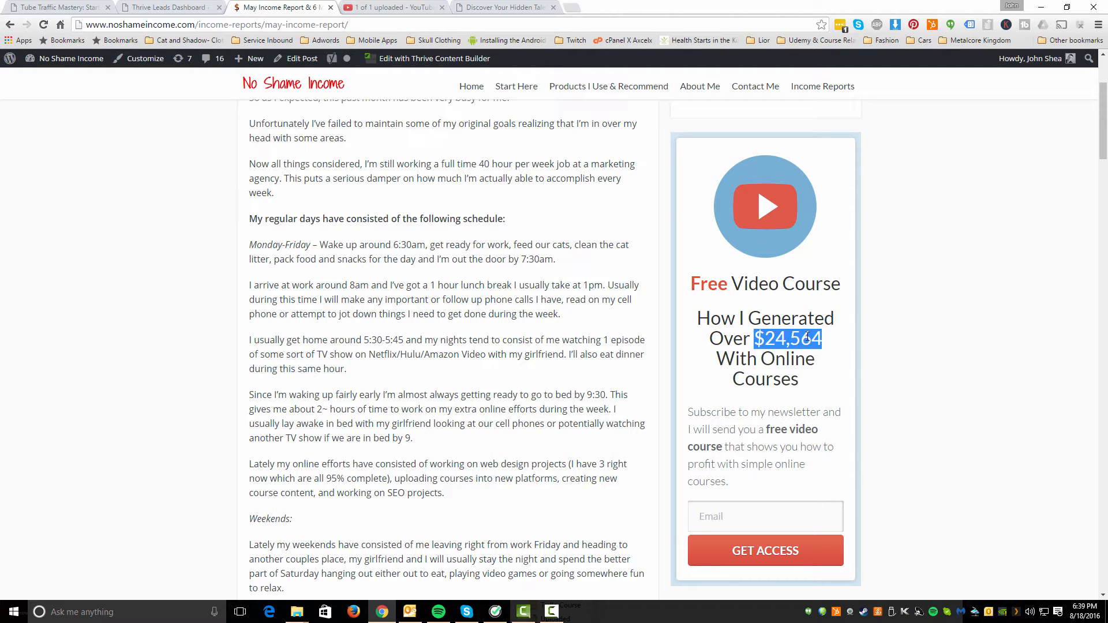
mouse_move(795, 385)
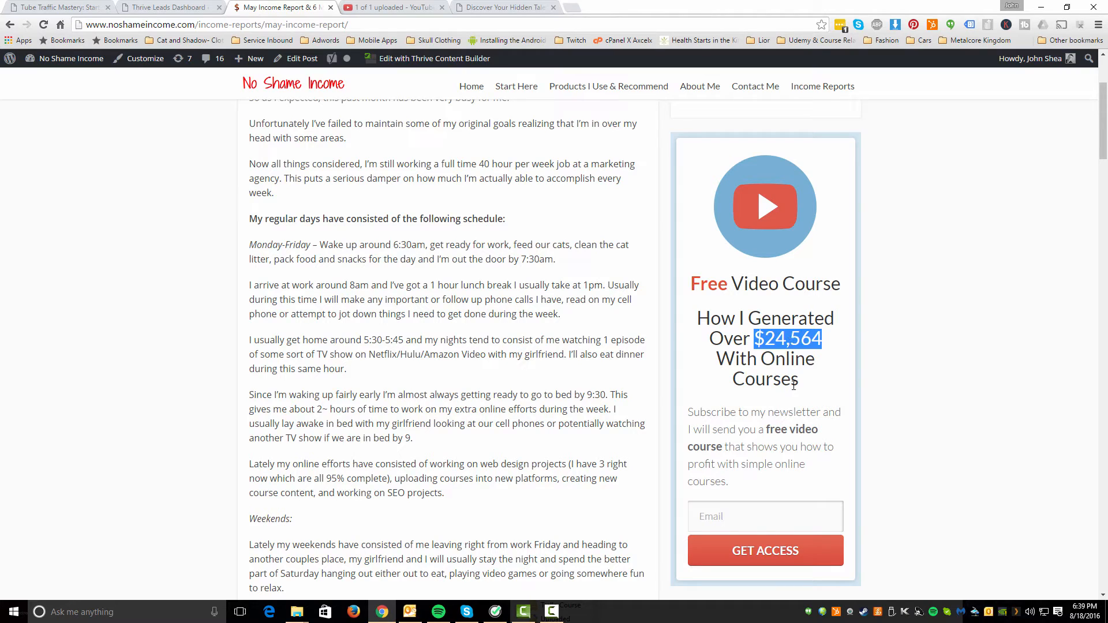
left_click(757, 334)
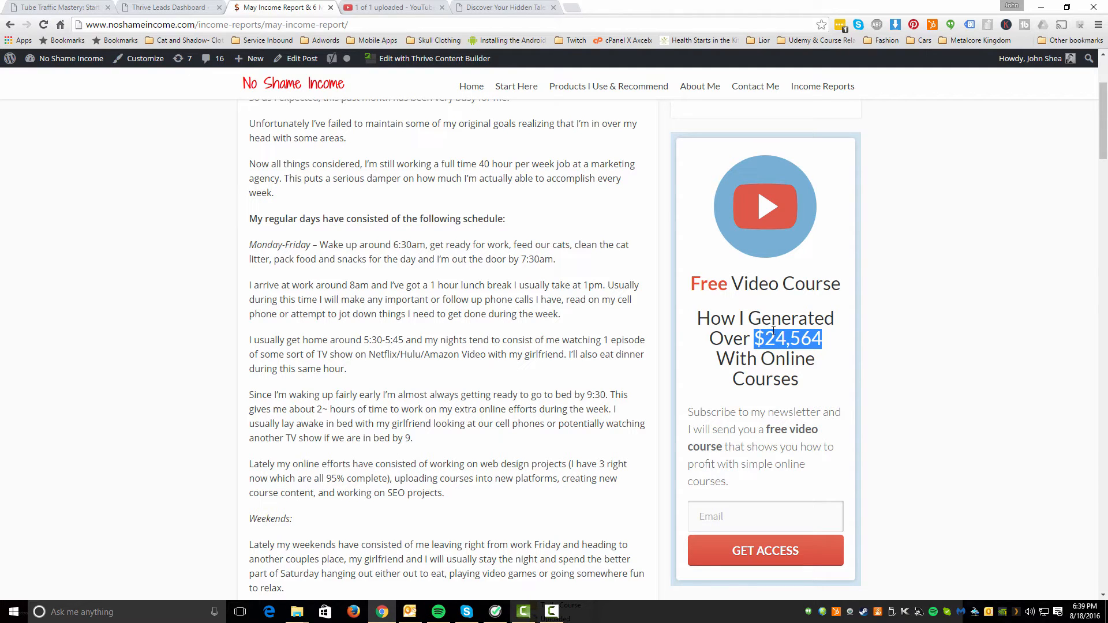
mouse_move(788, 349)
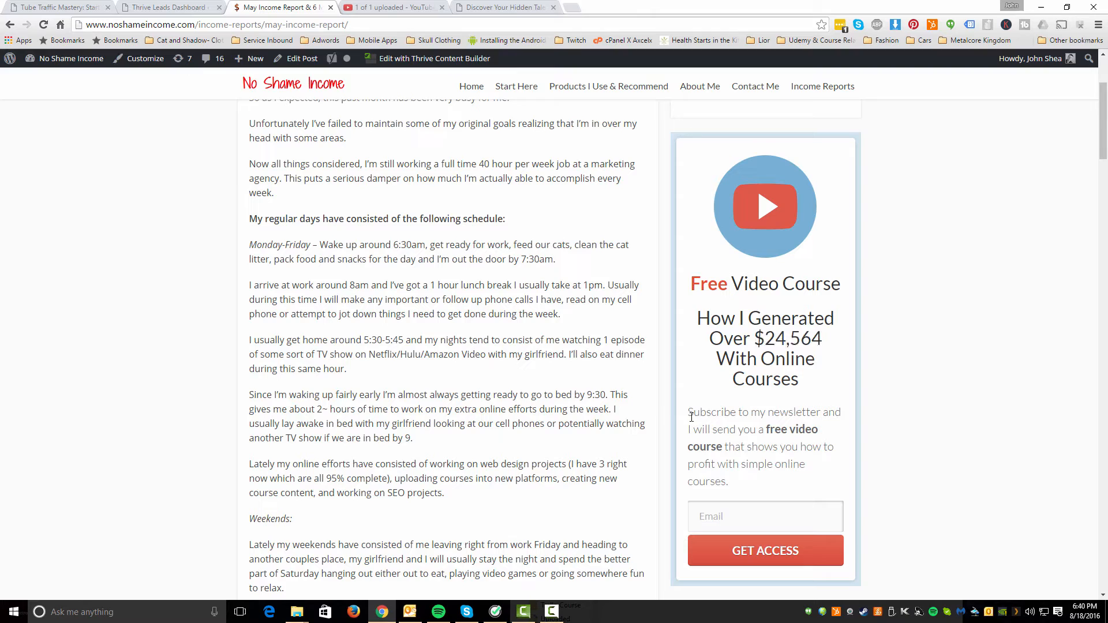
mouse_move(494, 18)
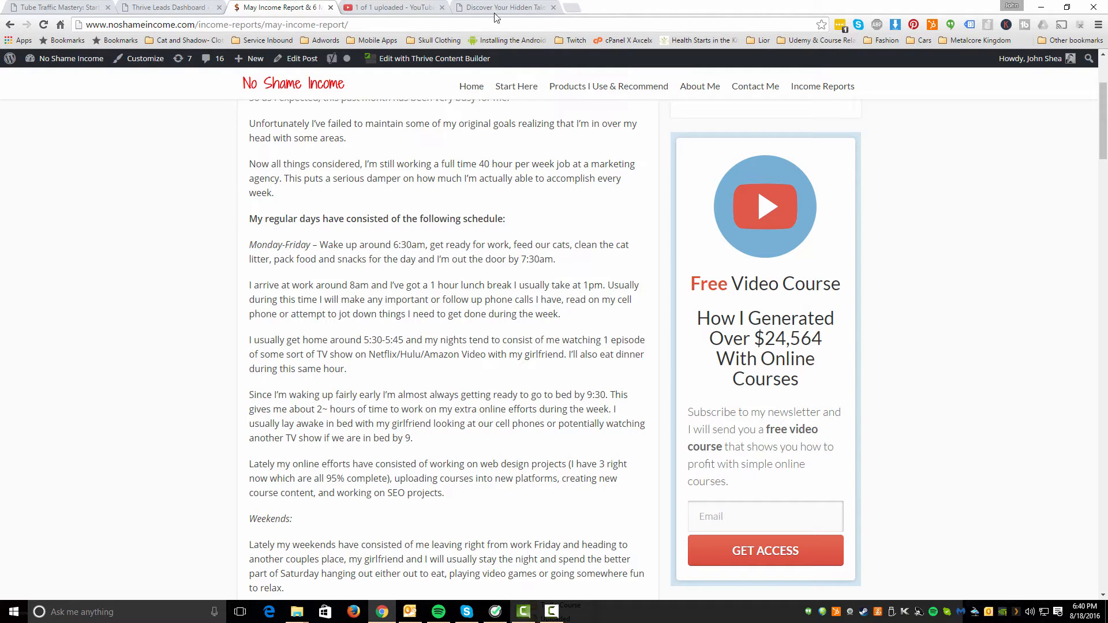
mouse_move(572, 9)
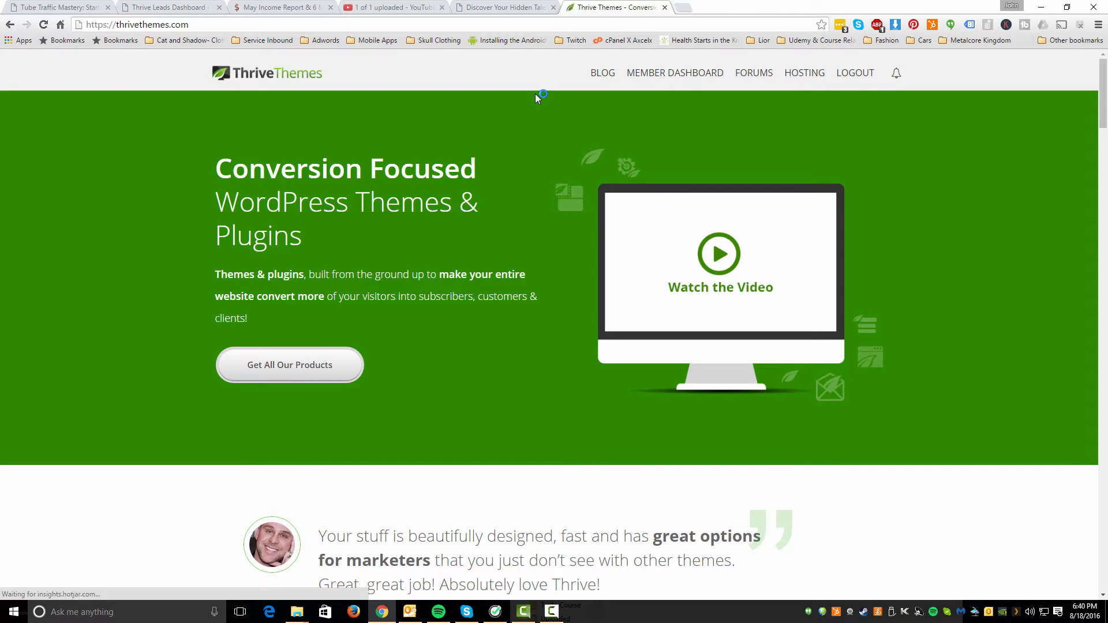
mouse_move(545, 237)
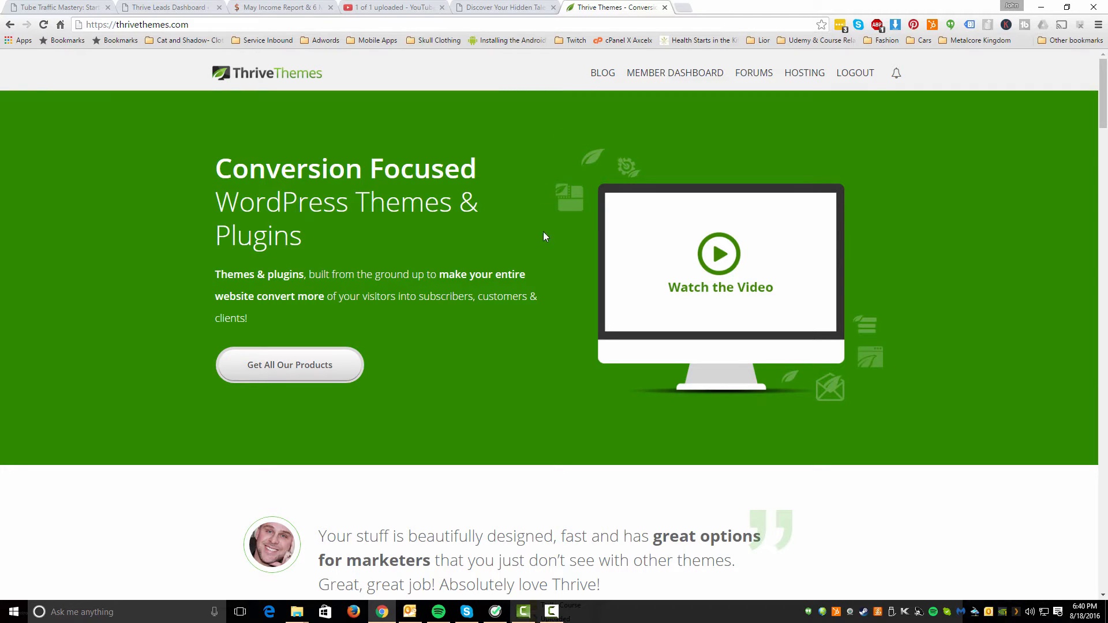
mouse_move(529, 376)
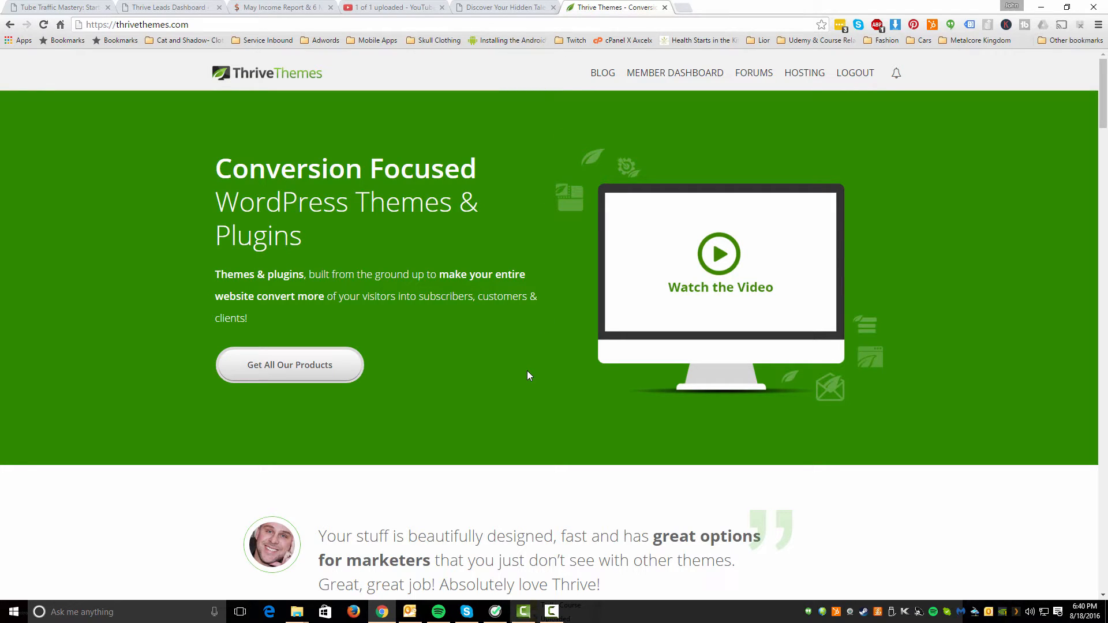
mouse_move(531, 372)
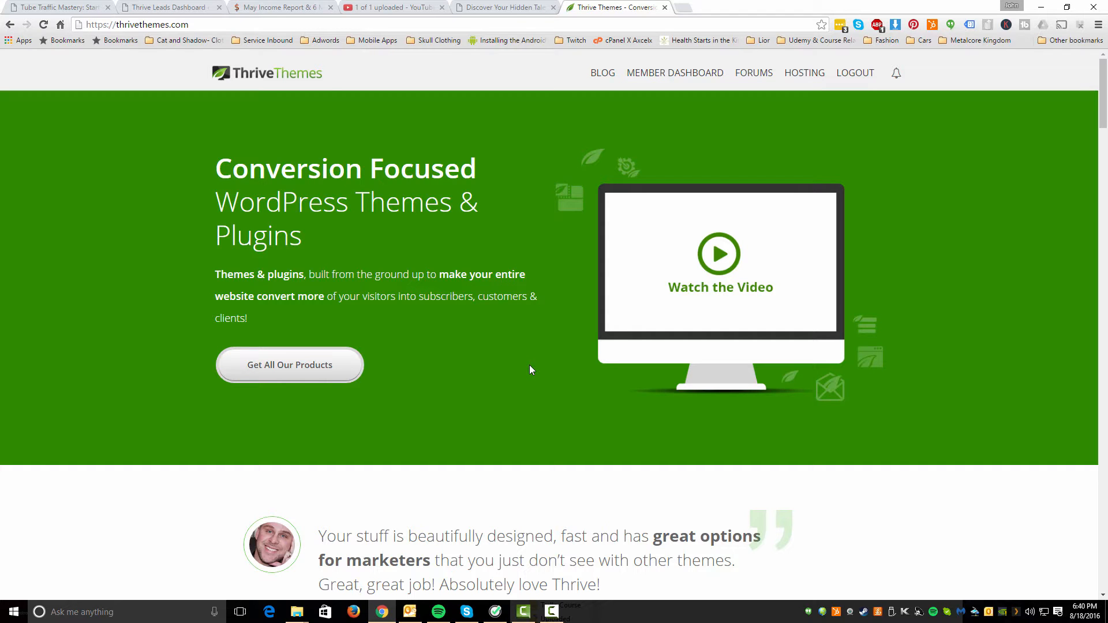
Reach 'Discover Thrive Leads' on the Thrive Themes homepage and go to the product page
scroll("down", 3)
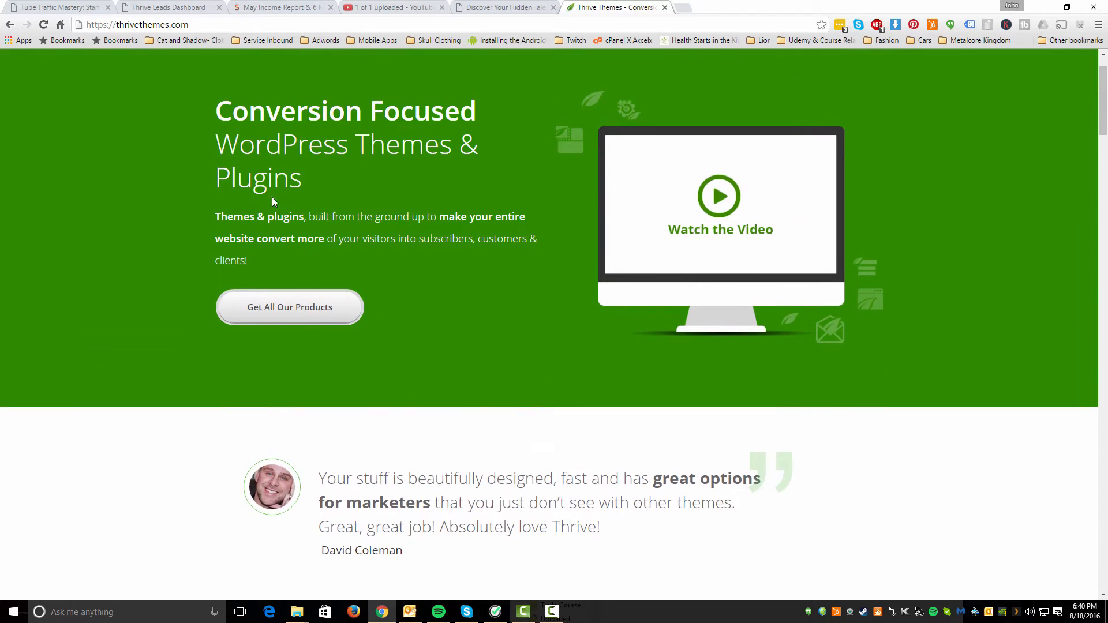
scroll("down", 3)
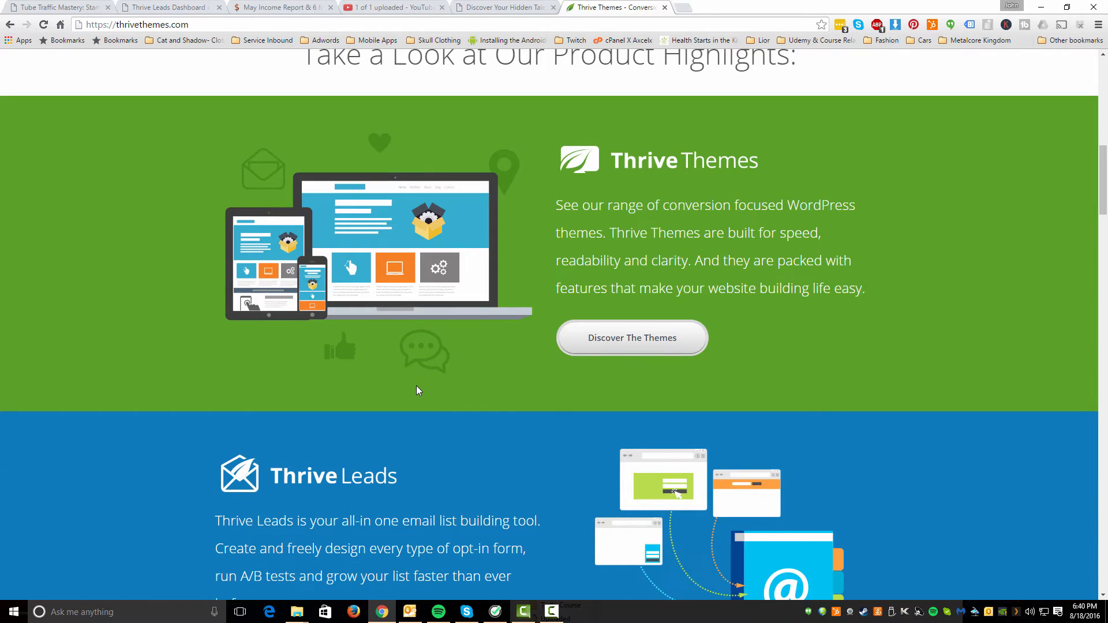
scroll("down", 3)
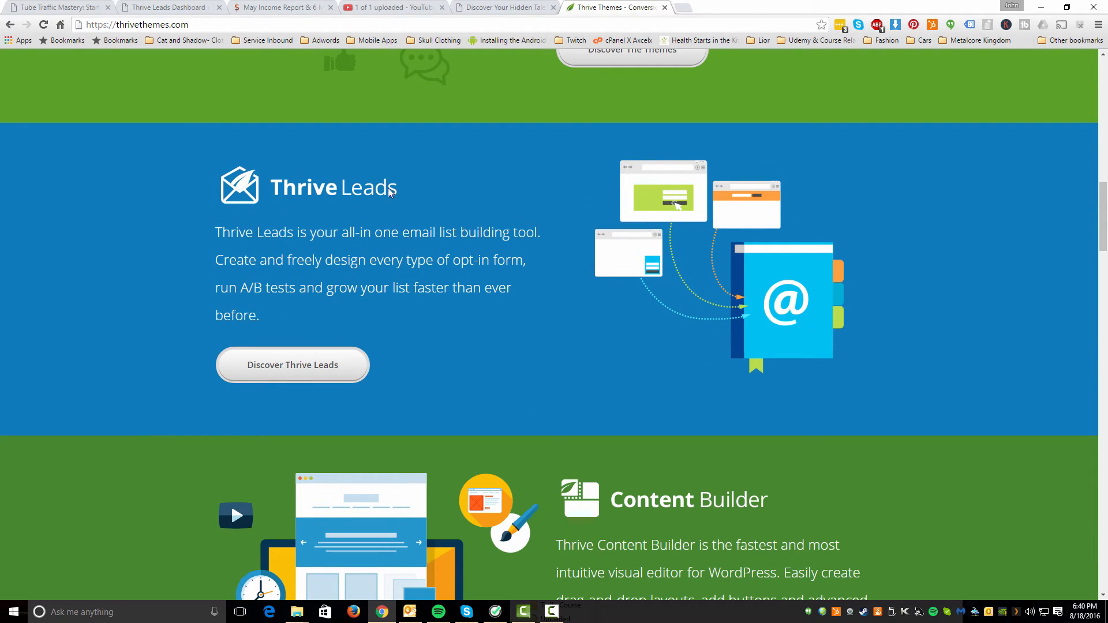
mouse_move(376, 199)
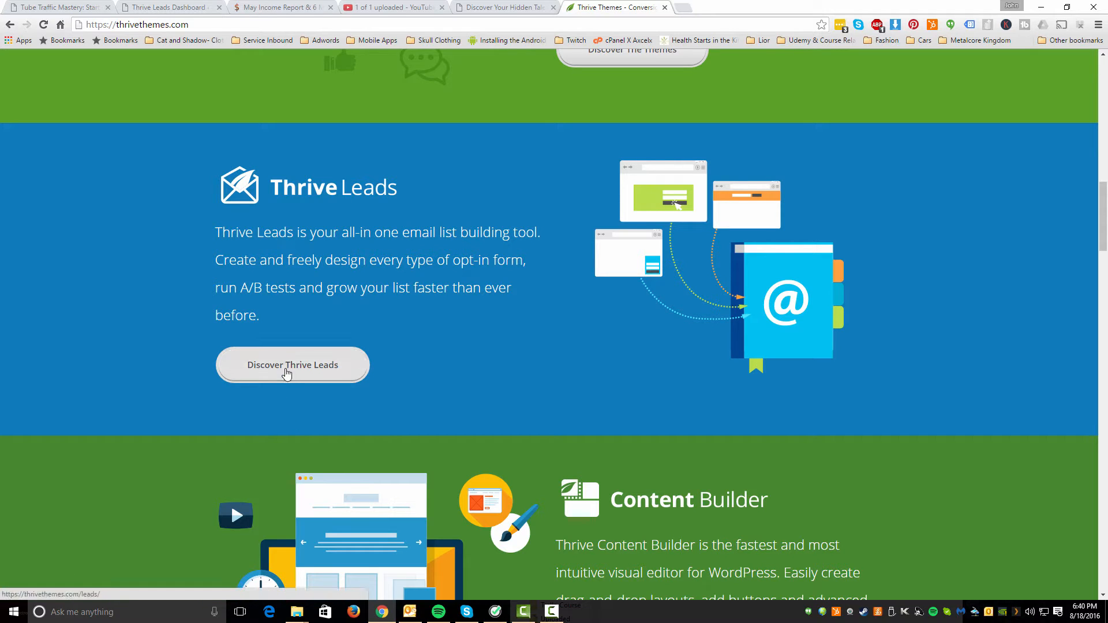
left_click(293, 365)
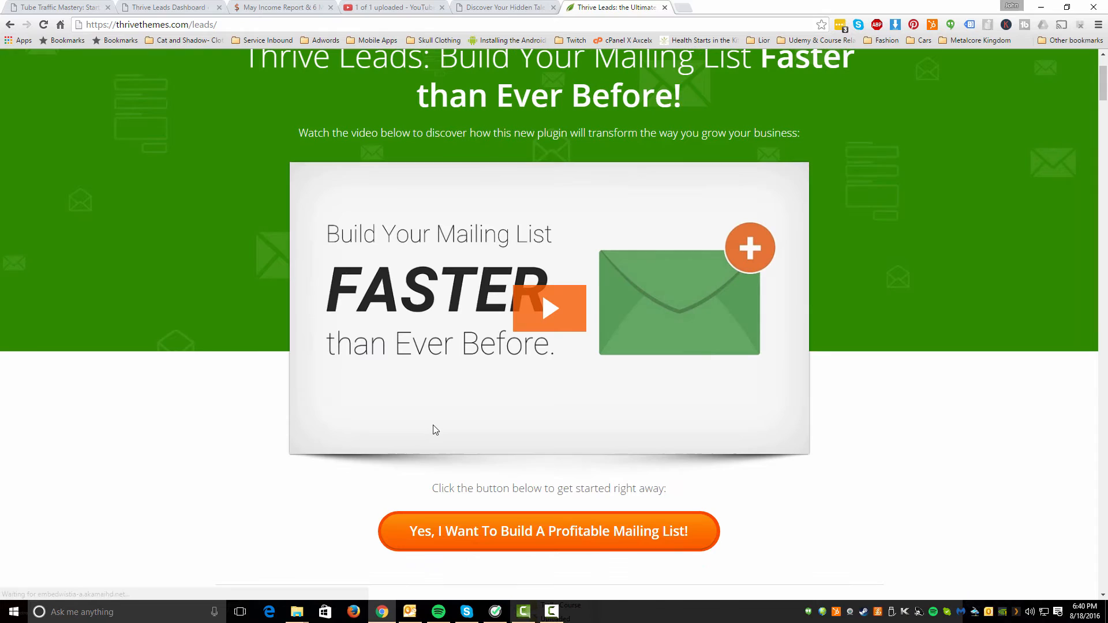
Browse the Thrive Leads product page down to its opt-in form templates
scroll("down", 3)
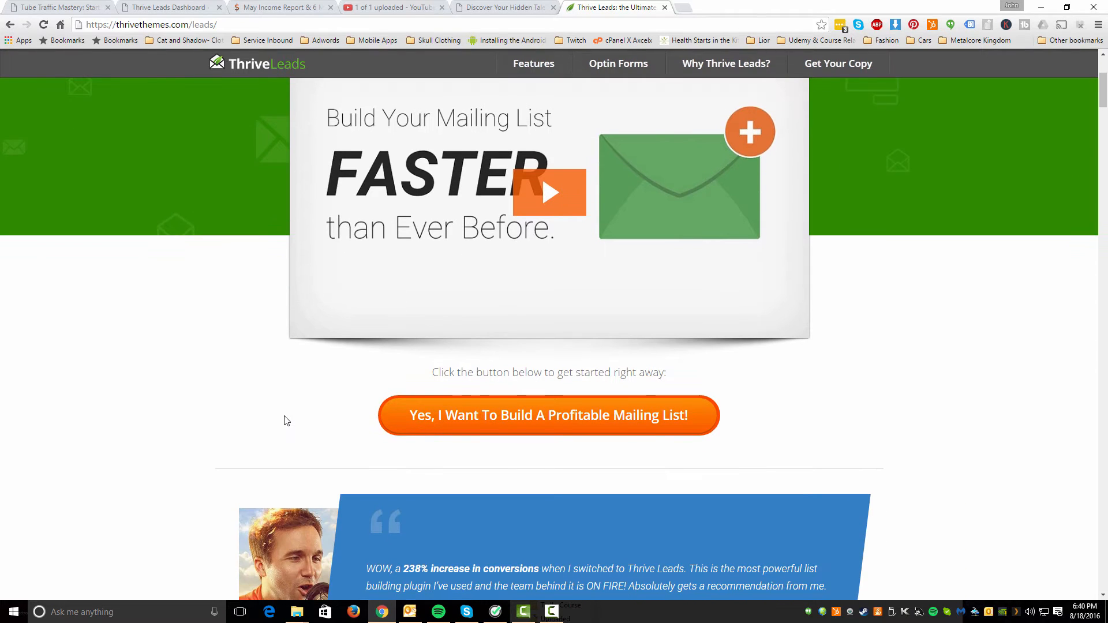
scroll("down", 3)
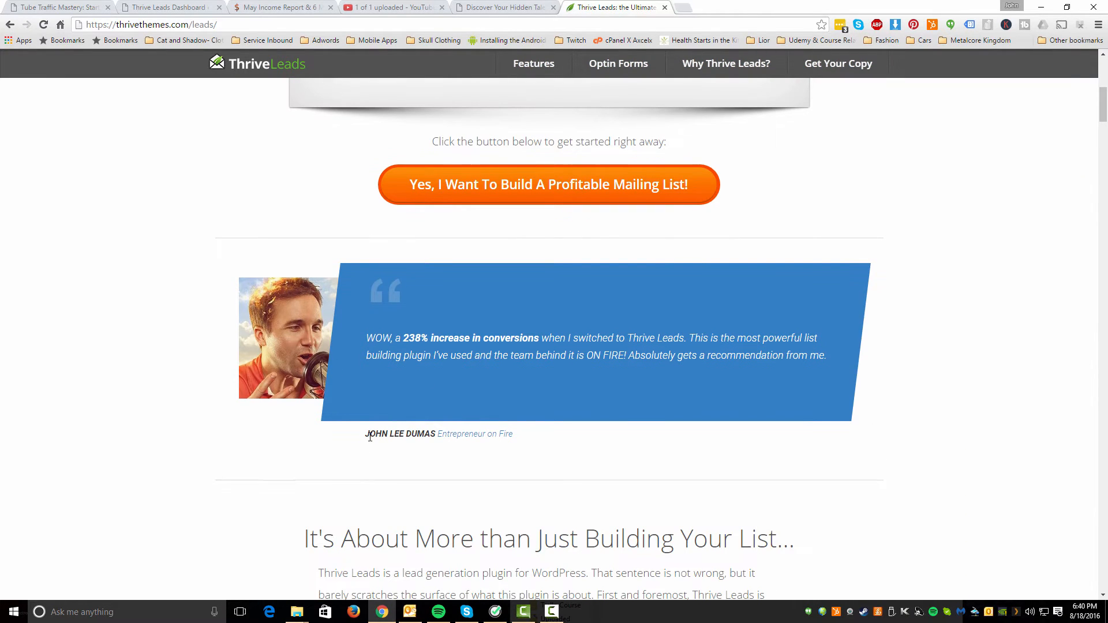
scroll("down", 3)
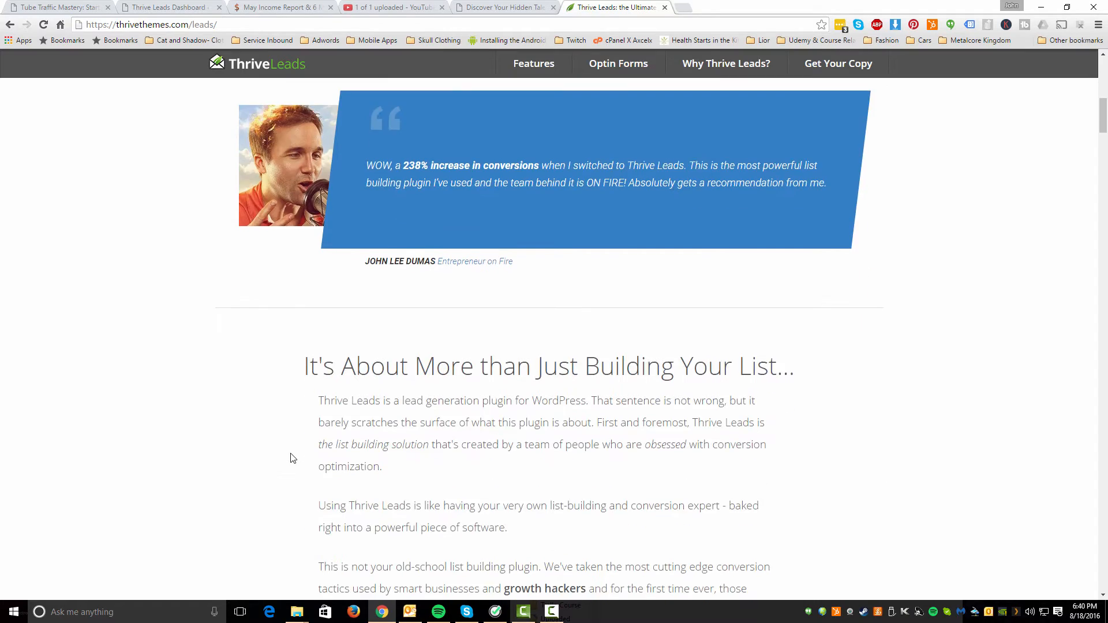
scroll("down", 3)
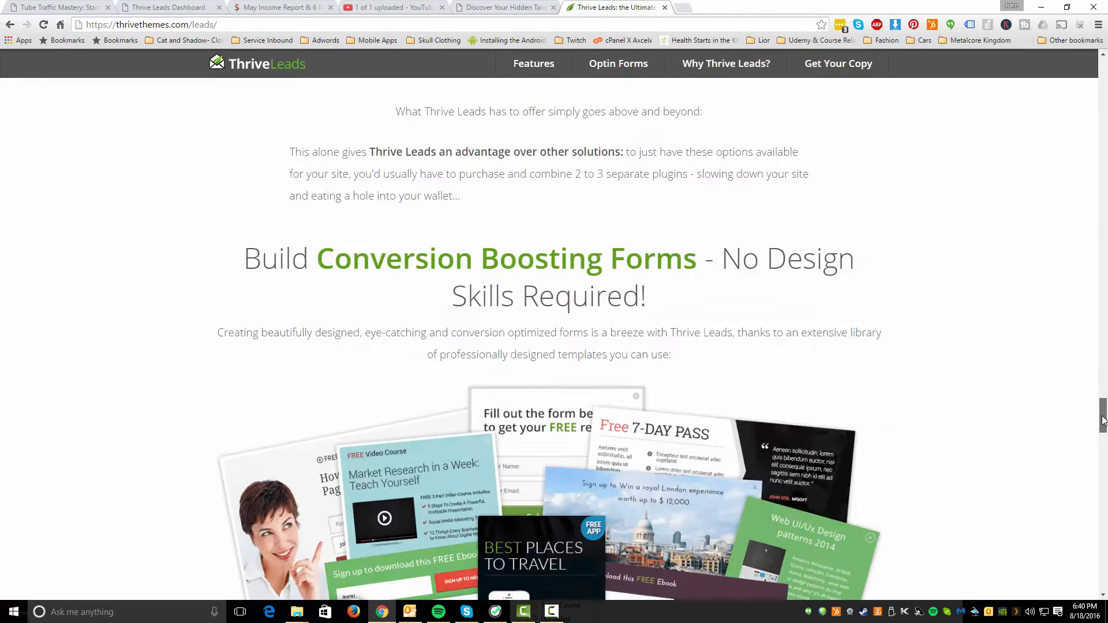
scroll("down", 3)
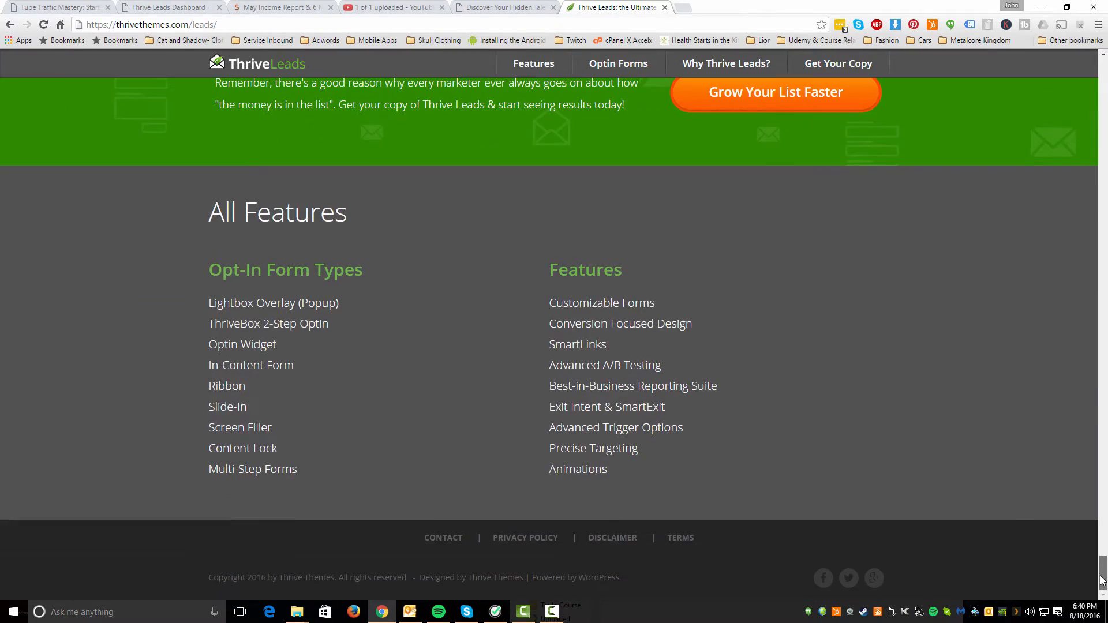
scroll("down", 3)
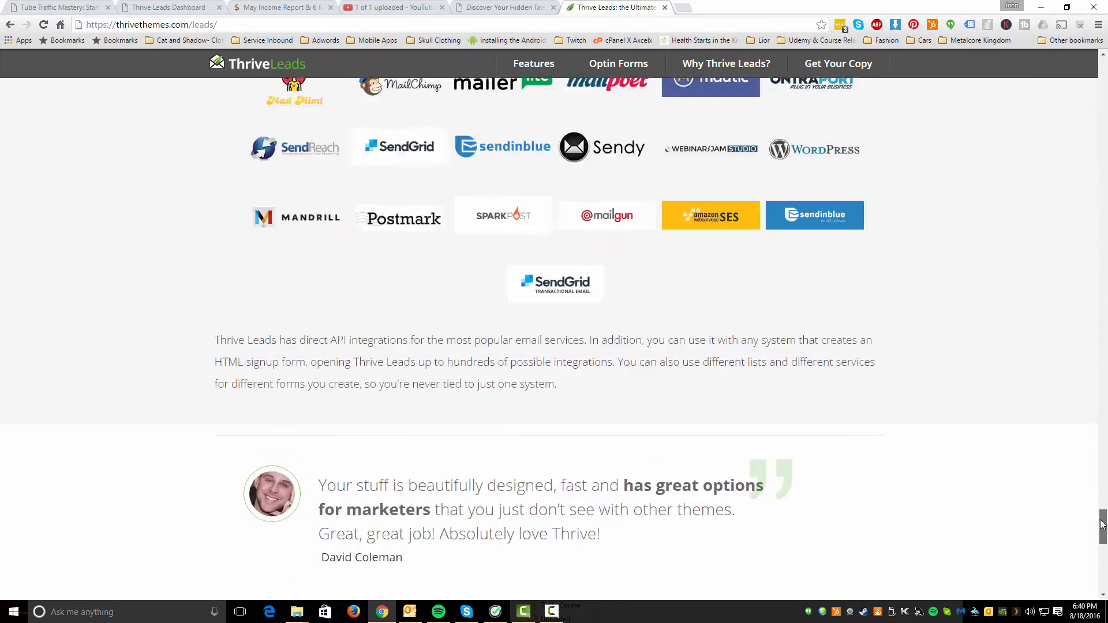
scroll("up", 3)
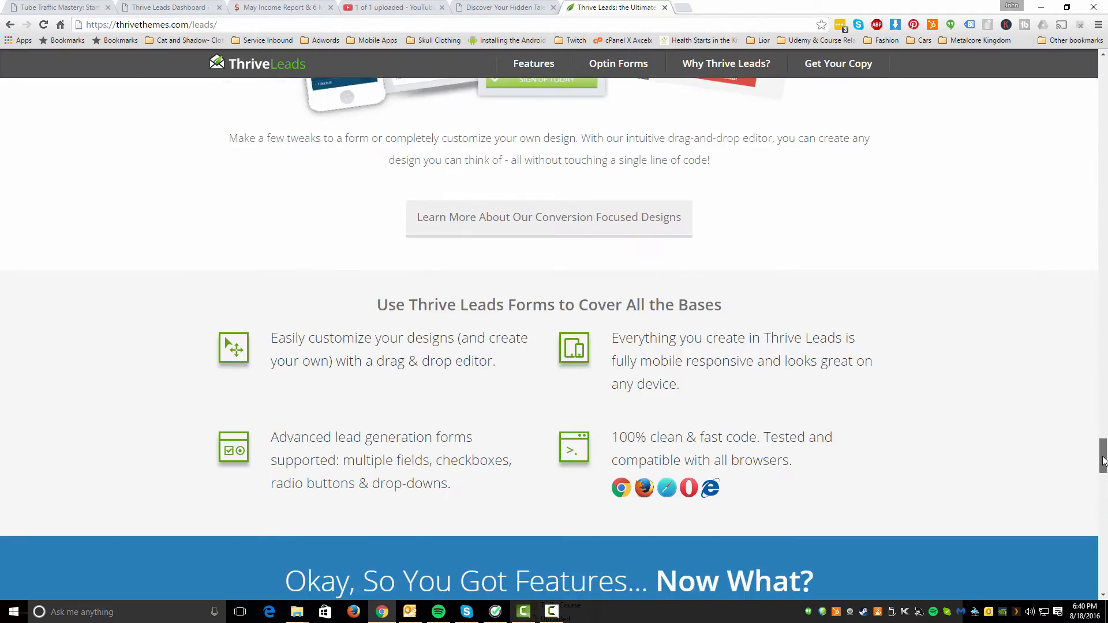
scroll("up", 3)
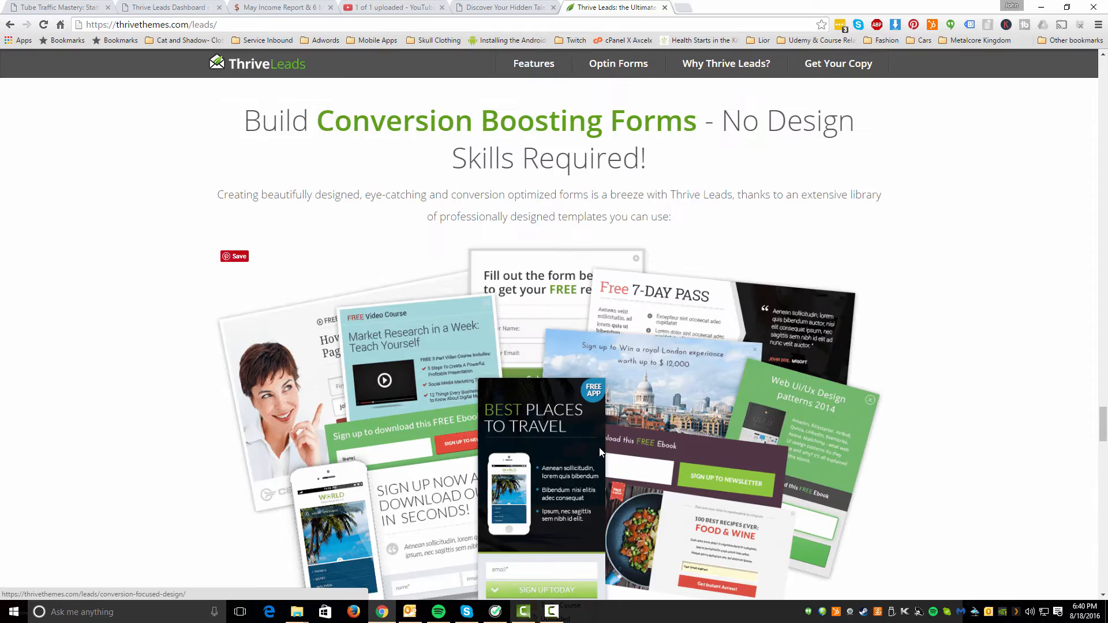
scroll("down", 3)
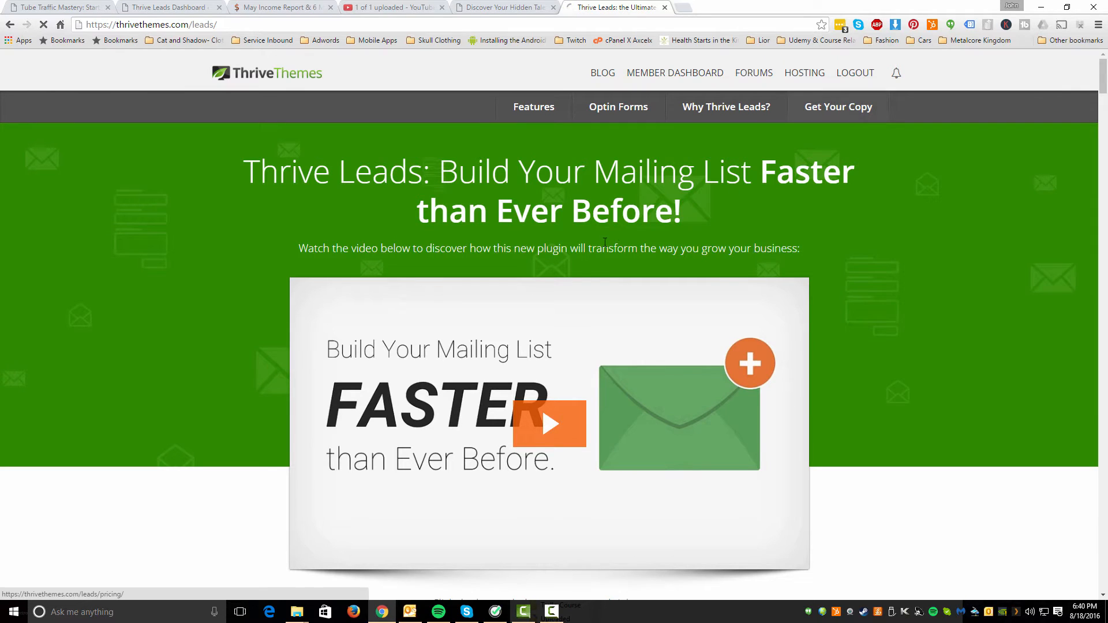
Go to 'Get Your Copy' to view the Agency, Unlimited Sites and Single Site pricing plans
left_click(839, 106)
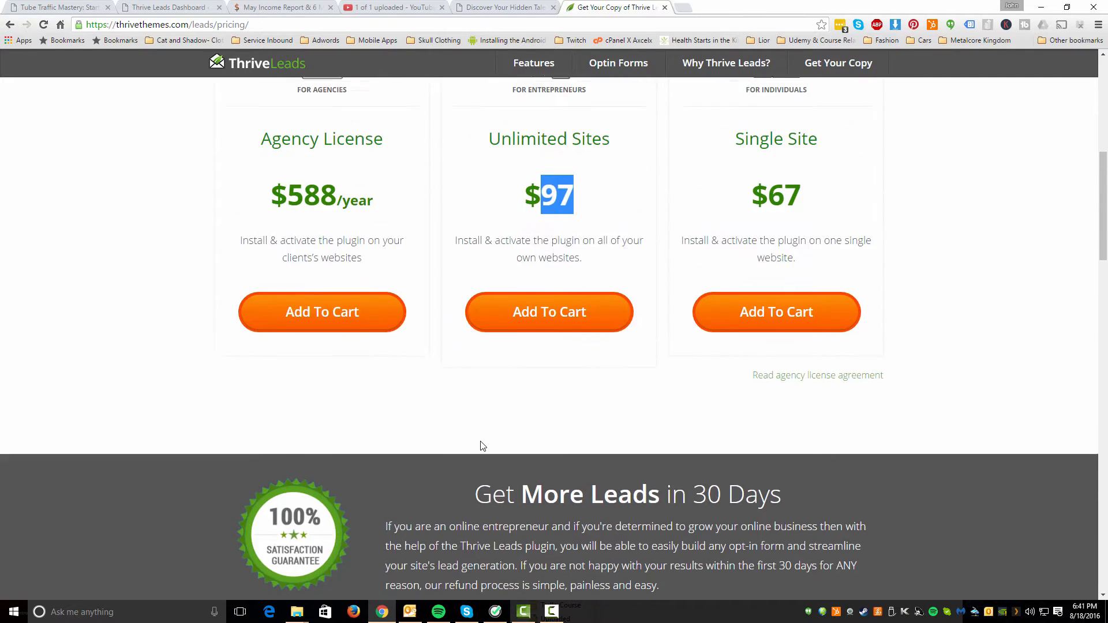
scroll("up", 3)
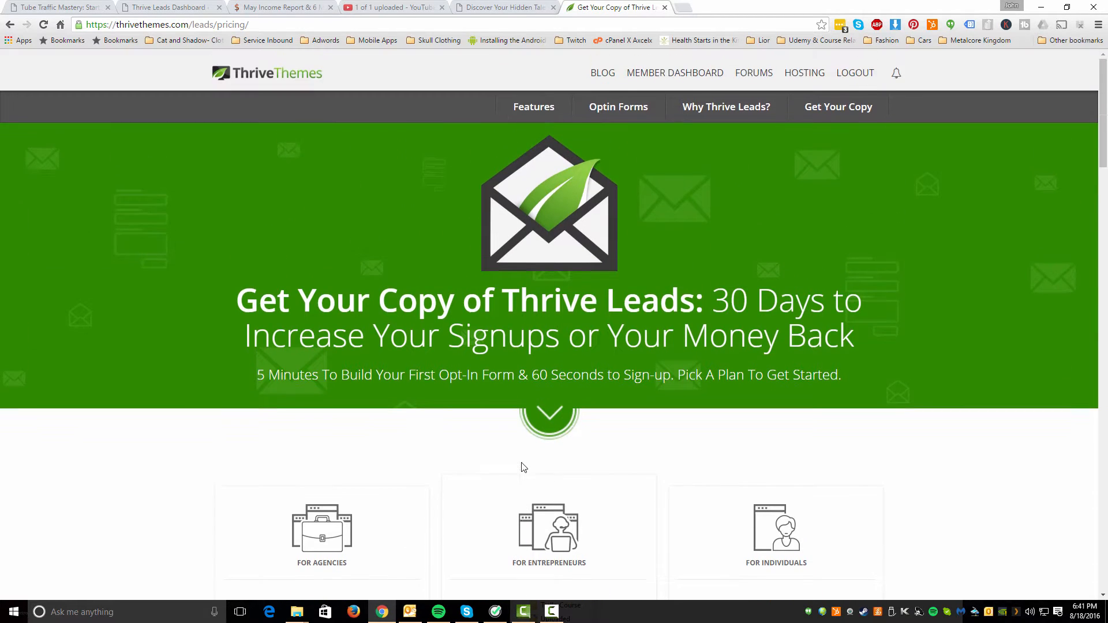
mouse_move(272, 14)
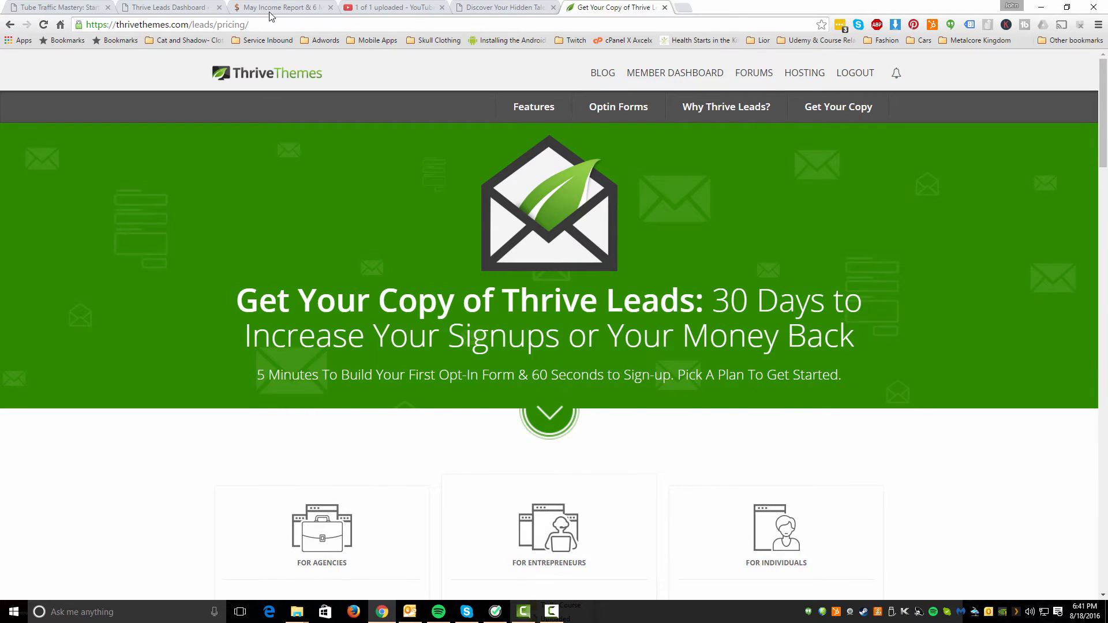
Switch to the blog's WordPress admin and go to Thrive Dashboard > Thrive Leads
left_click(278, 7)
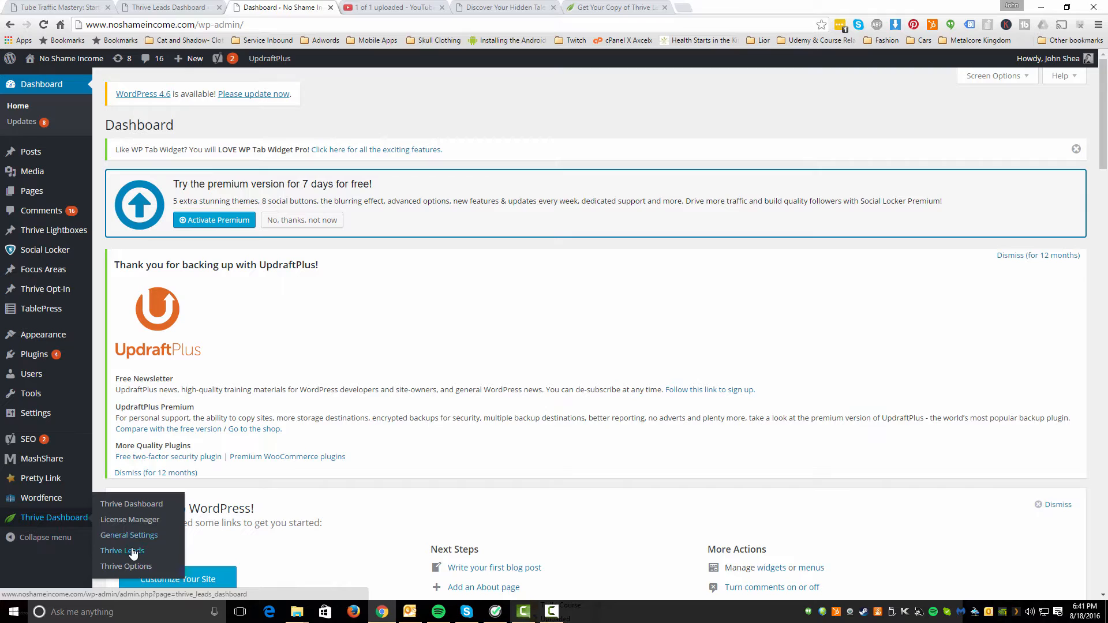
left_click(122, 550)
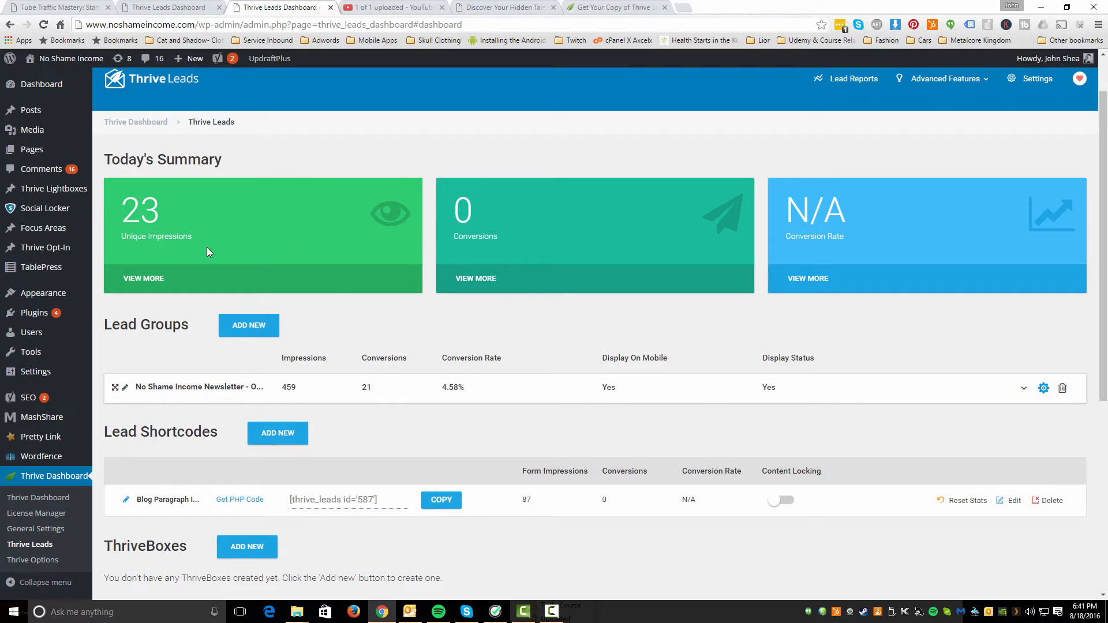
mouse_move(388, 240)
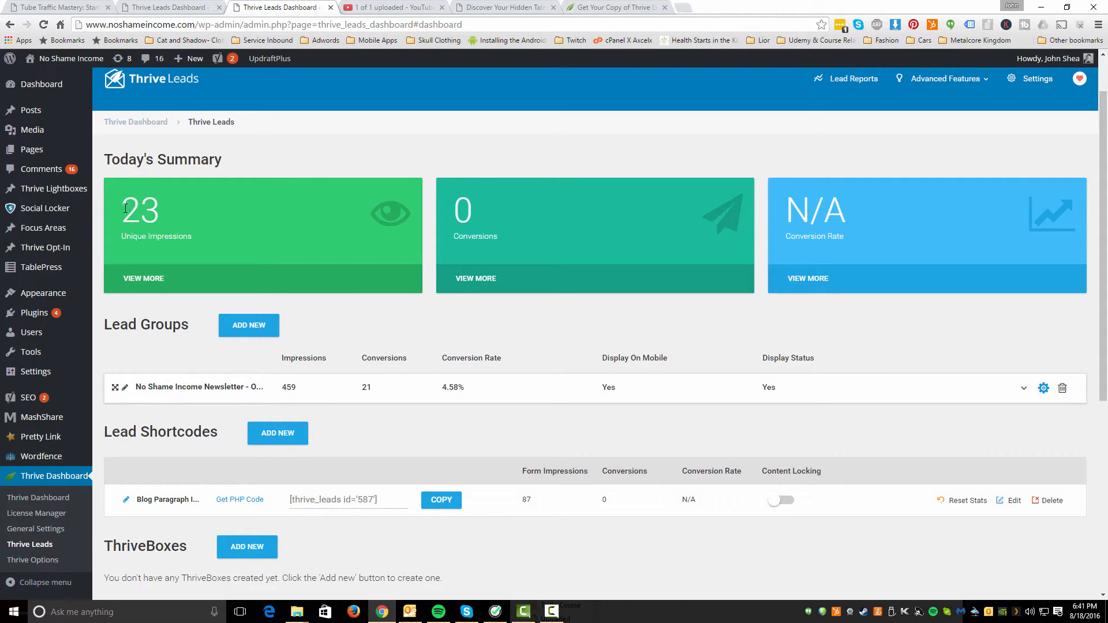
mouse_move(197, 286)
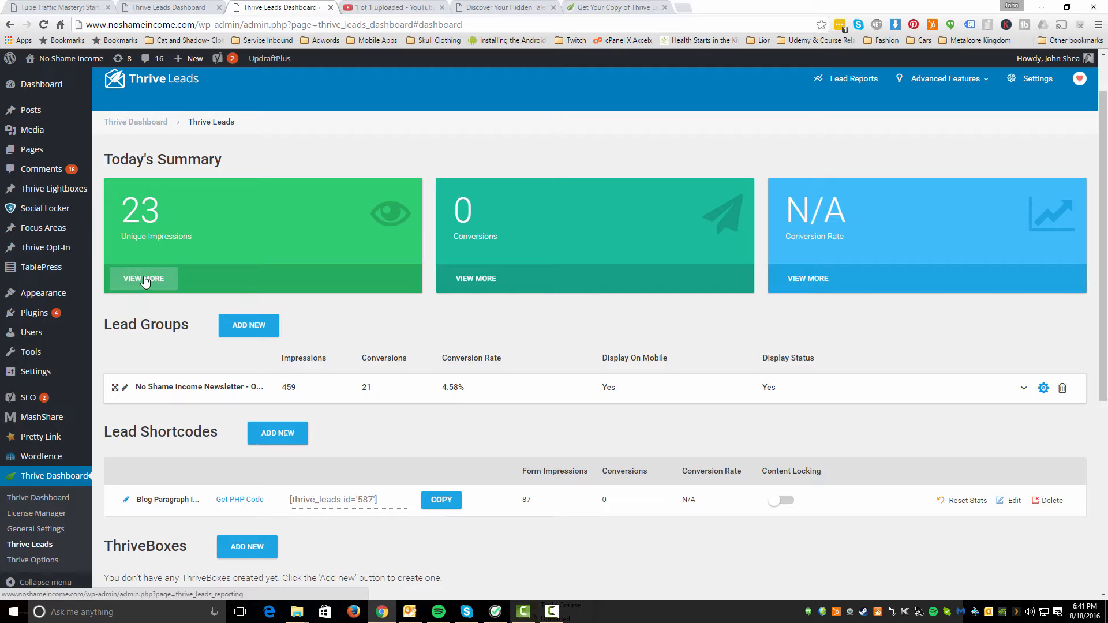
mouse_move(285, 398)
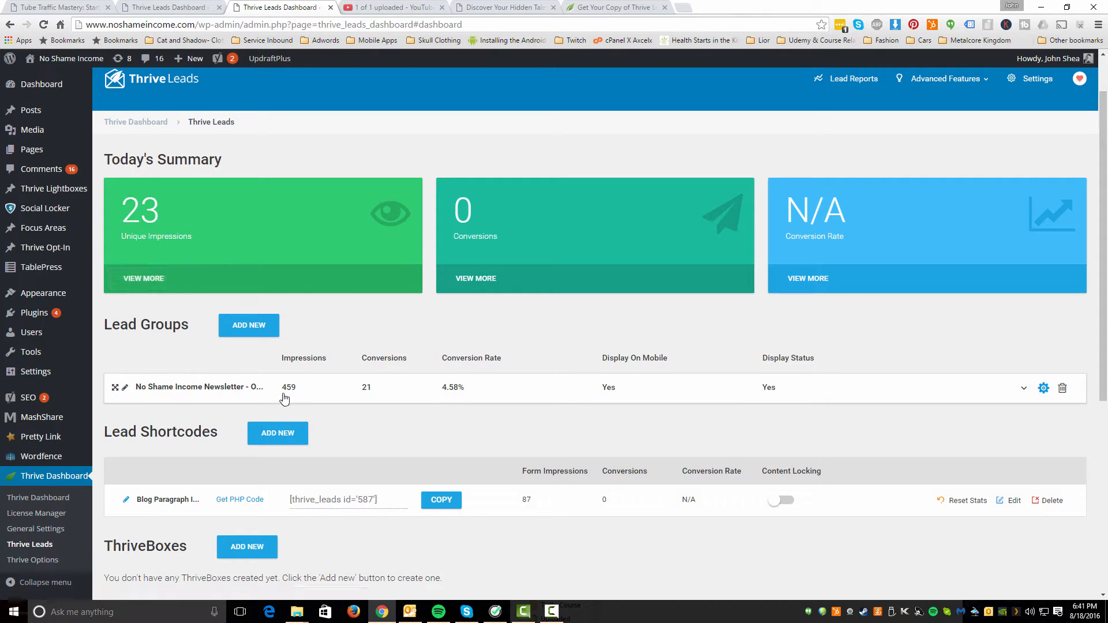
mouse_move(291, 395)
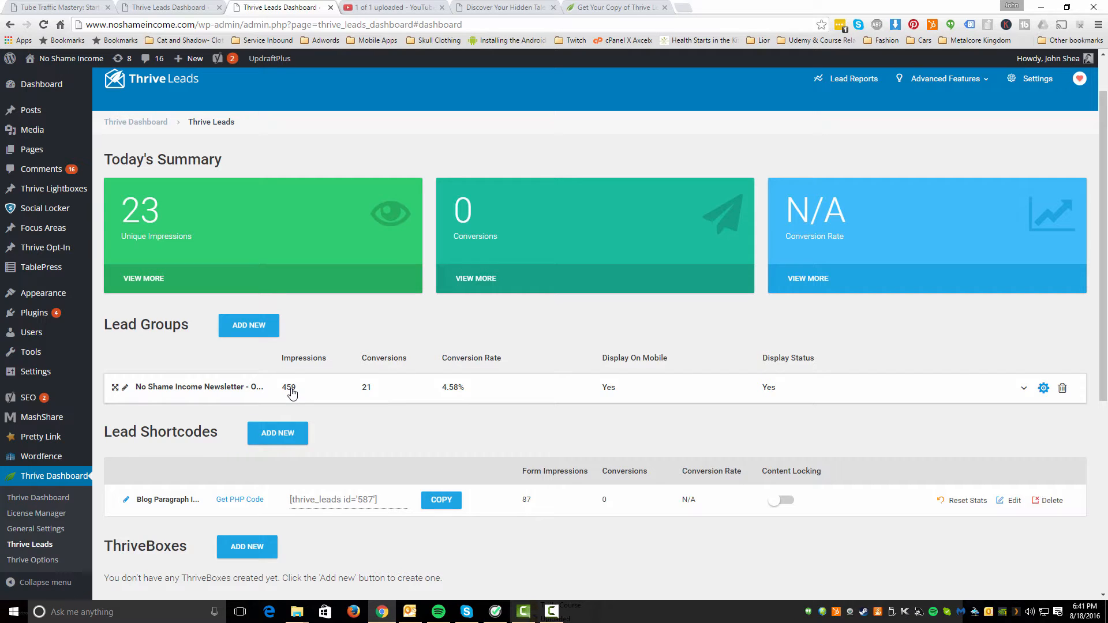
mouse_move(395, 339)
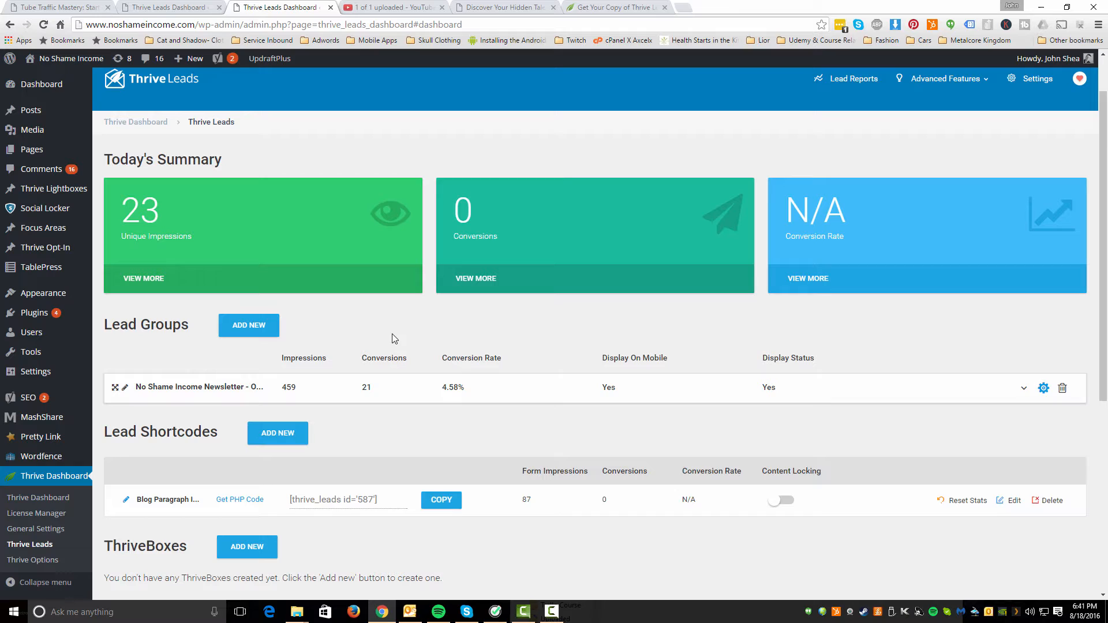
mouse_move(286, 330)
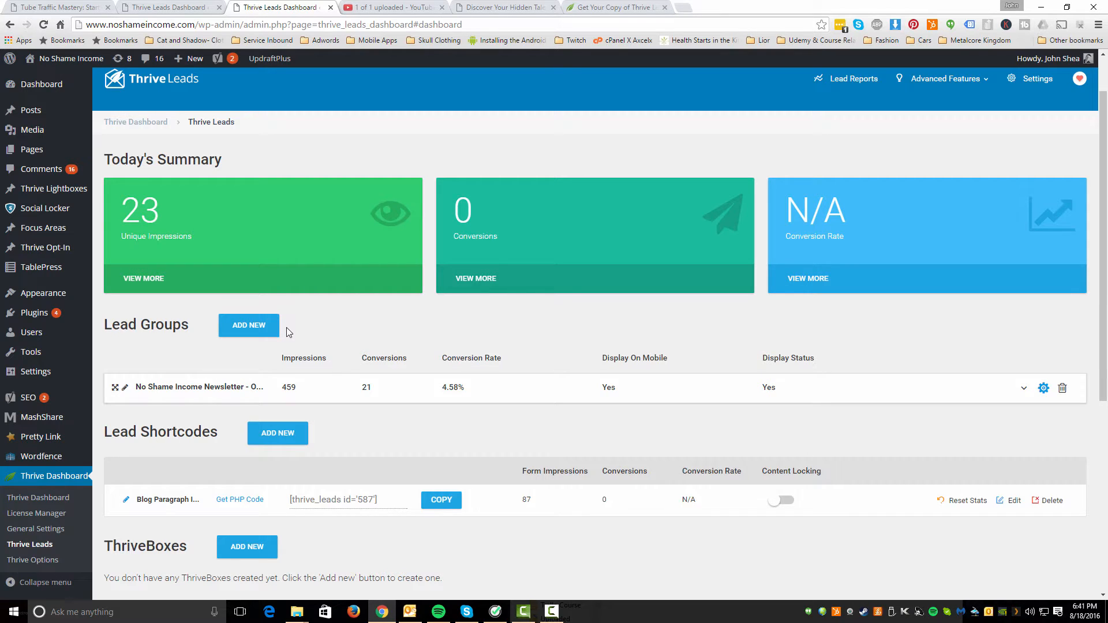
scroll("down", 3)
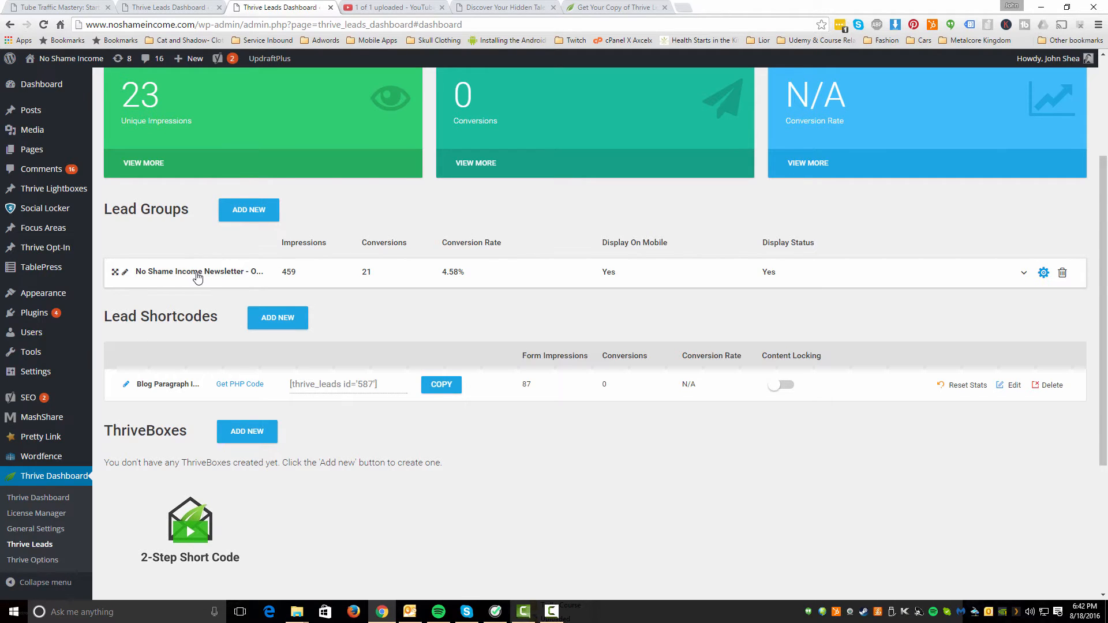
Expand the newsletter lead group's form types, pause the lightbox demo video and close its preview
left_click(199, 271)
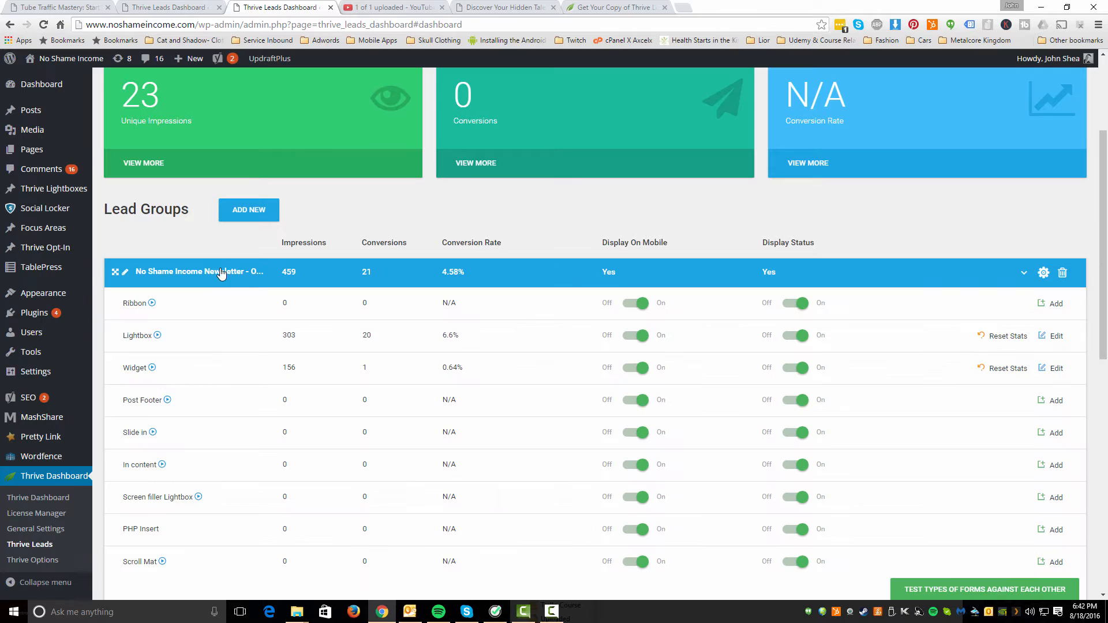
scroll("down", 3)
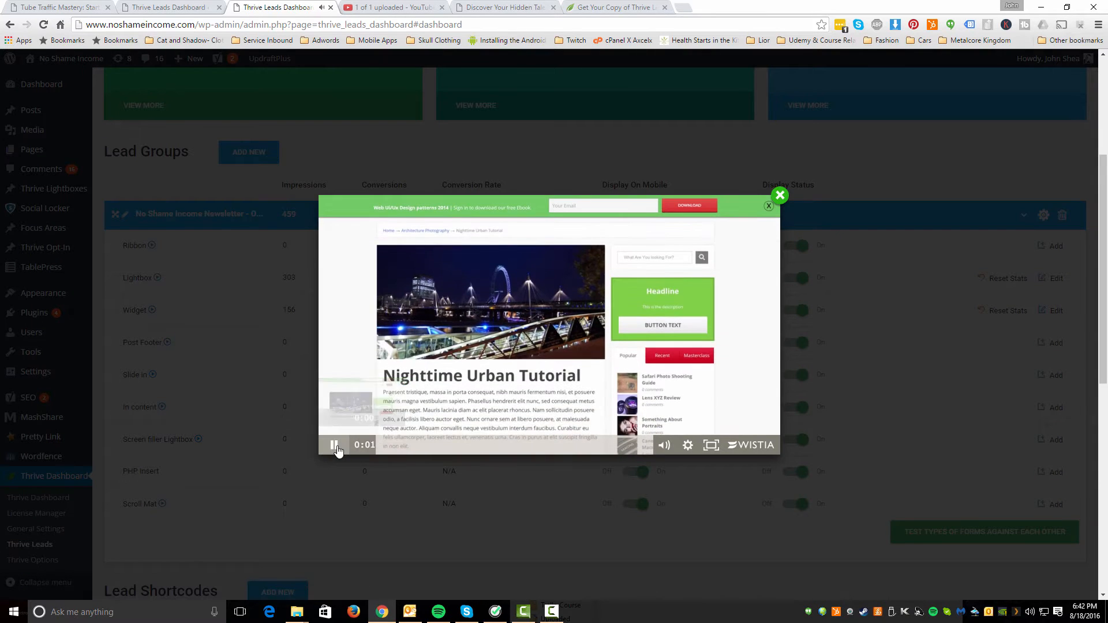
left_click(334, 445)
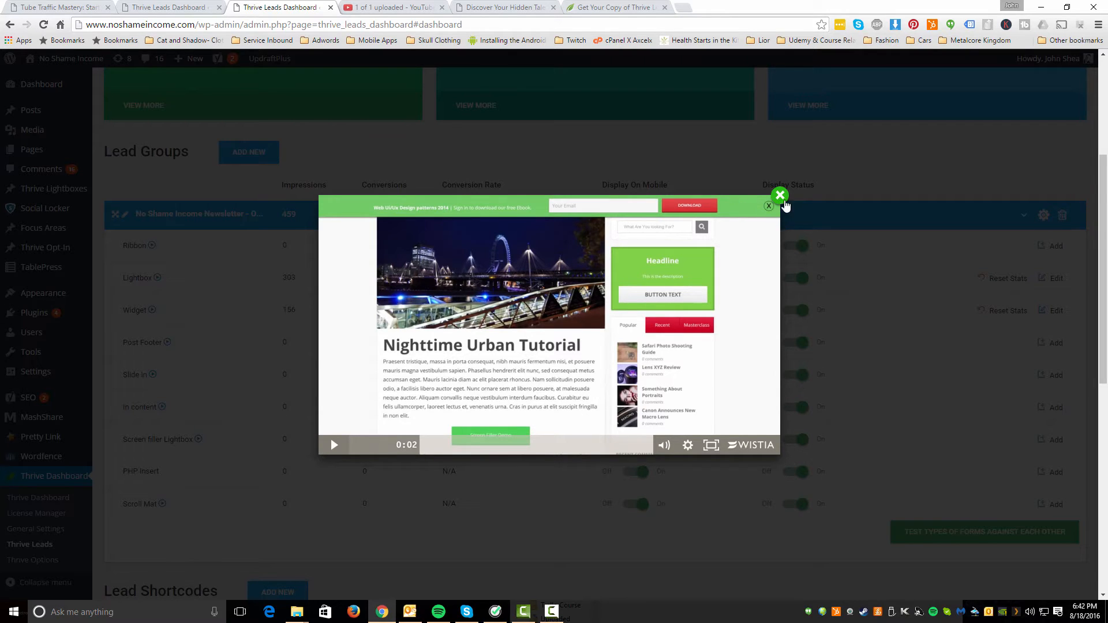
mouse_move(760, 208)
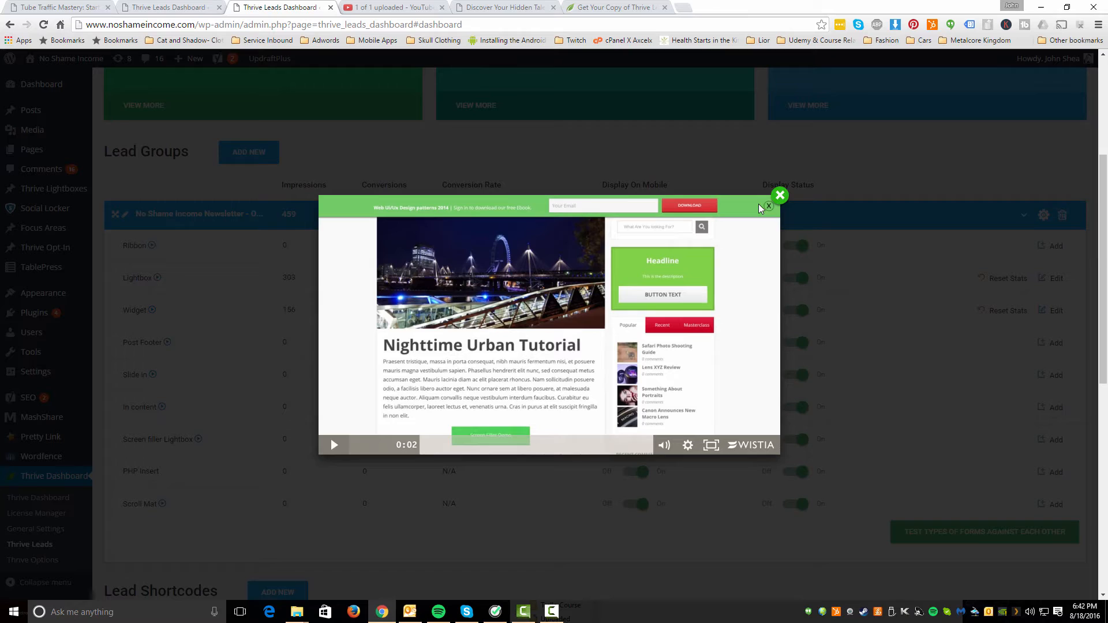
left_click(780, 195)
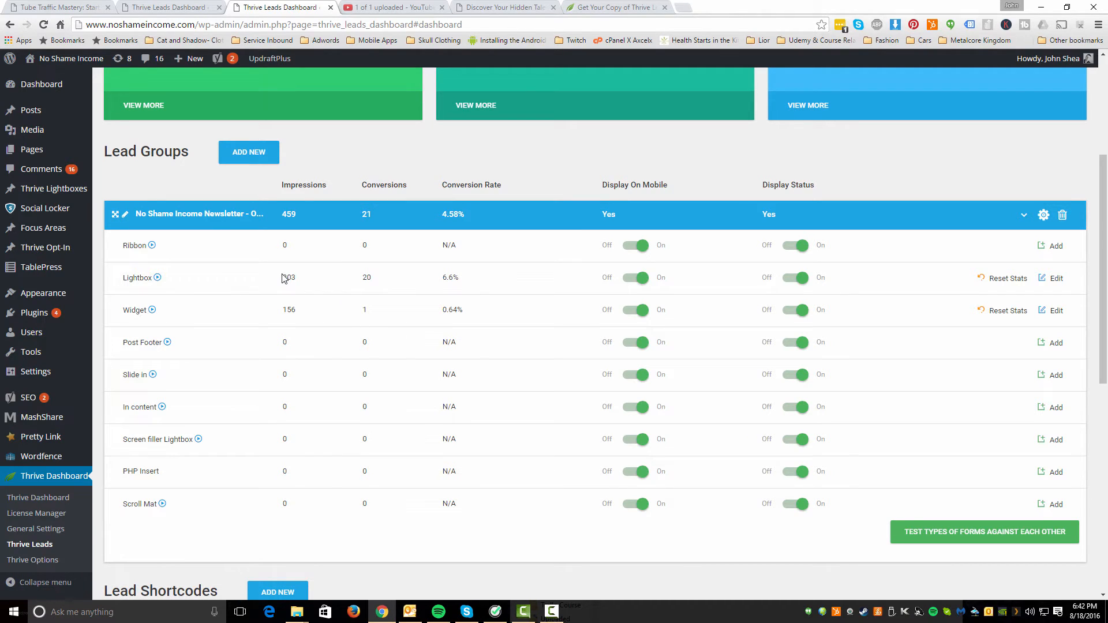
double_click(287, 277)
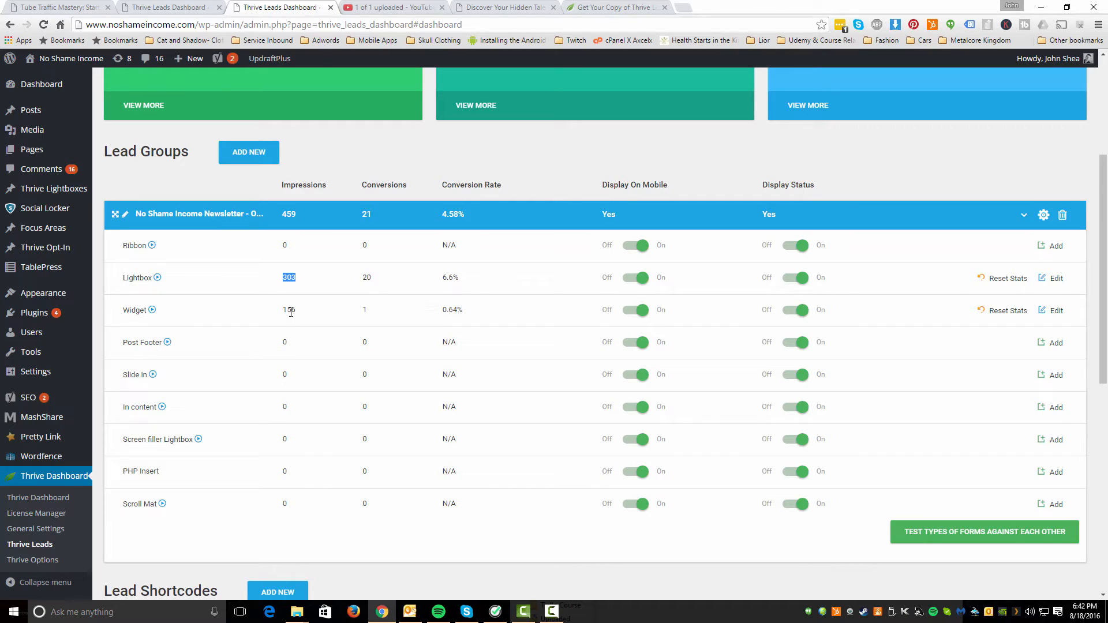
mouse_move(355, 338)
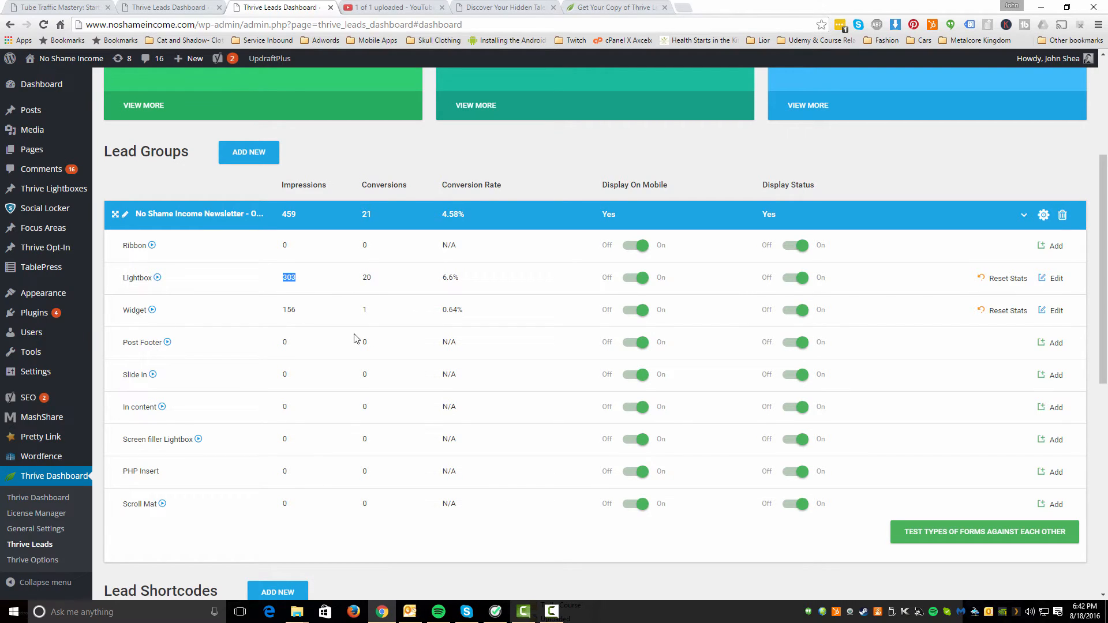
left_click(367, 277)
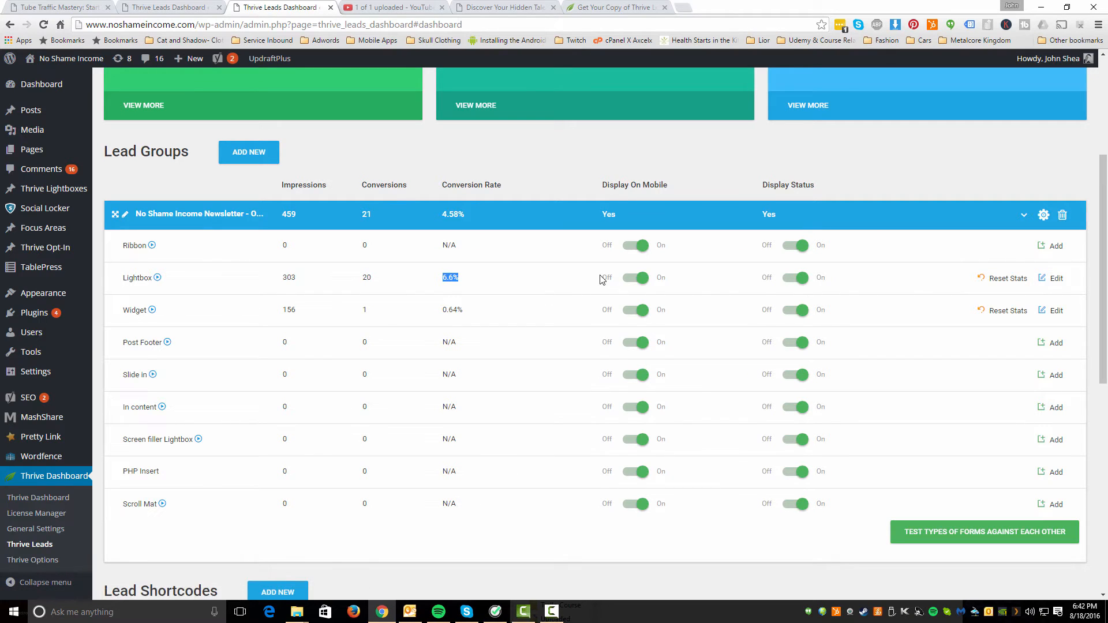
mouse_move(628, 286)
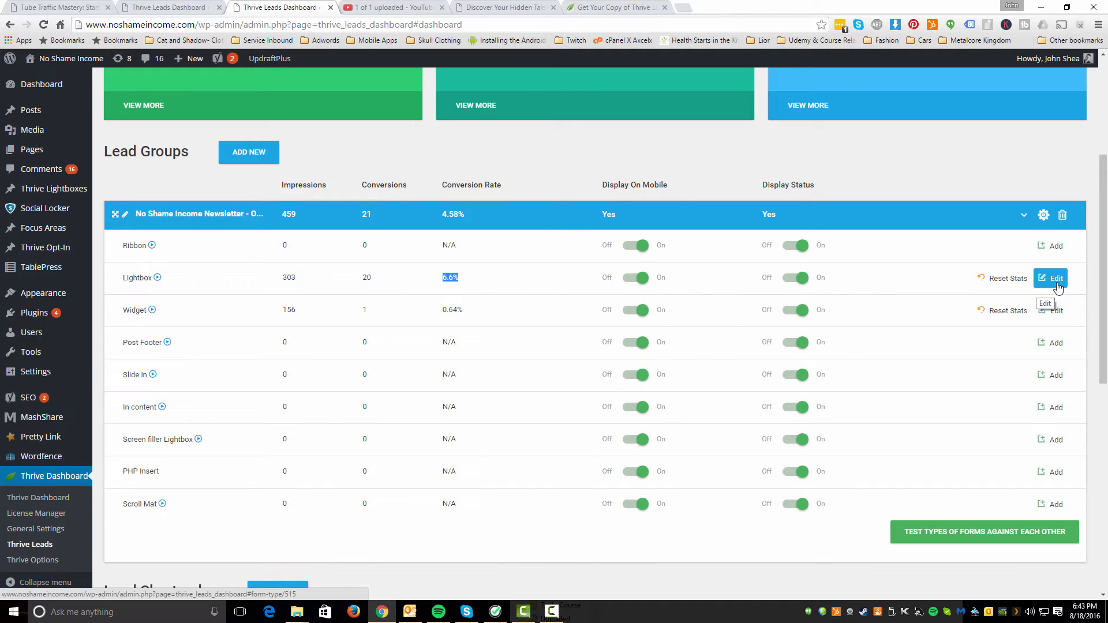
Edit the Lightbox form type and highlight the main form's 6.6% conversion rate
left_click(1050, 278)
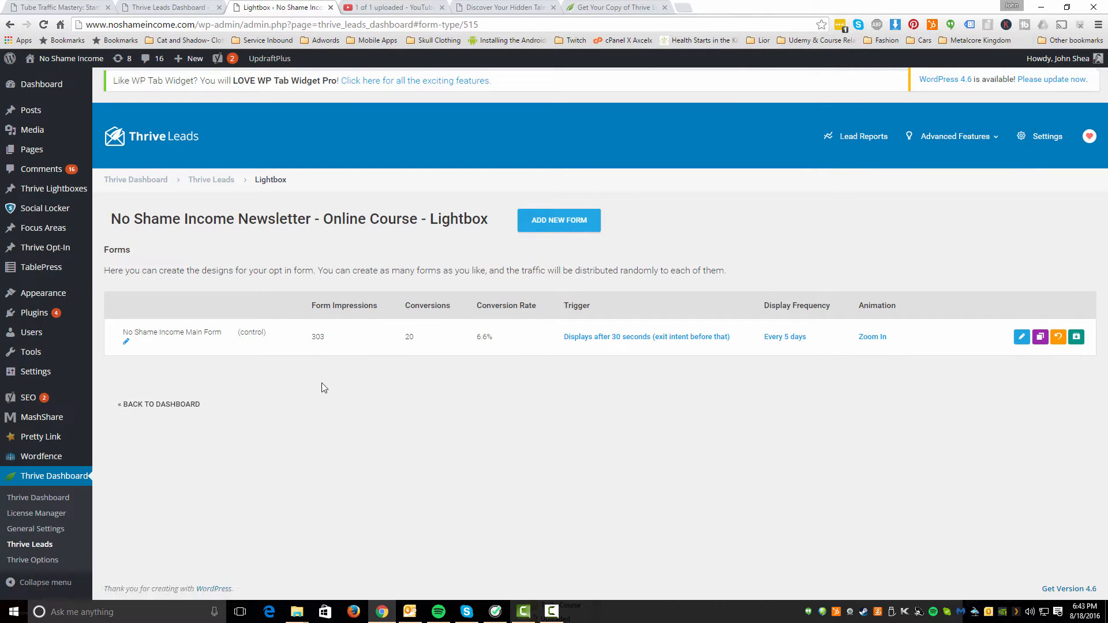
mouse_move(286, 352)
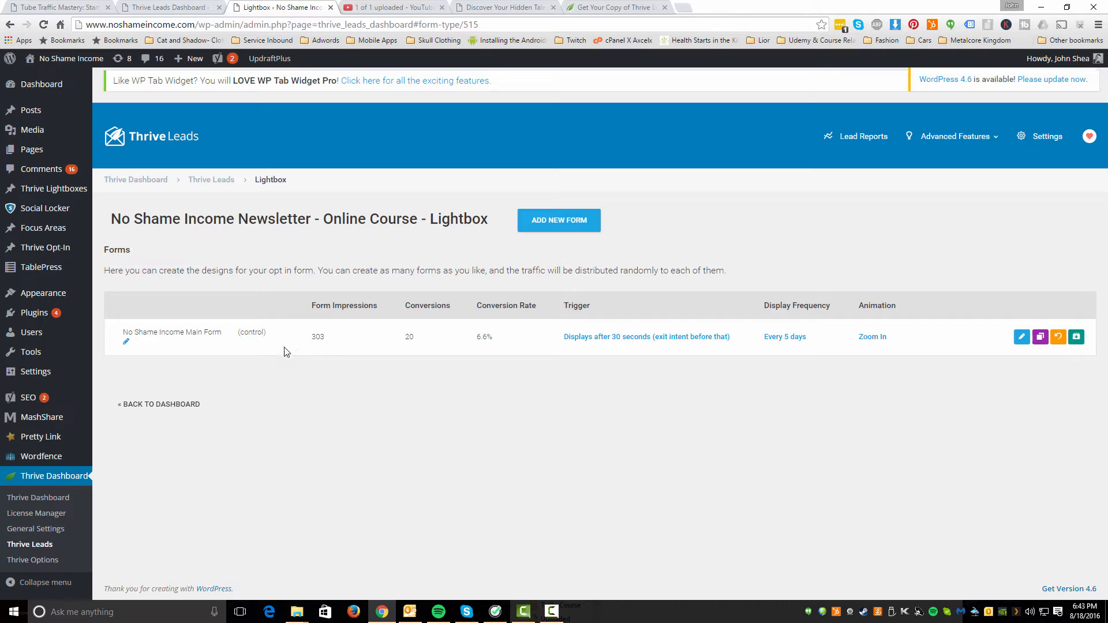
mouse_move(126, 342)
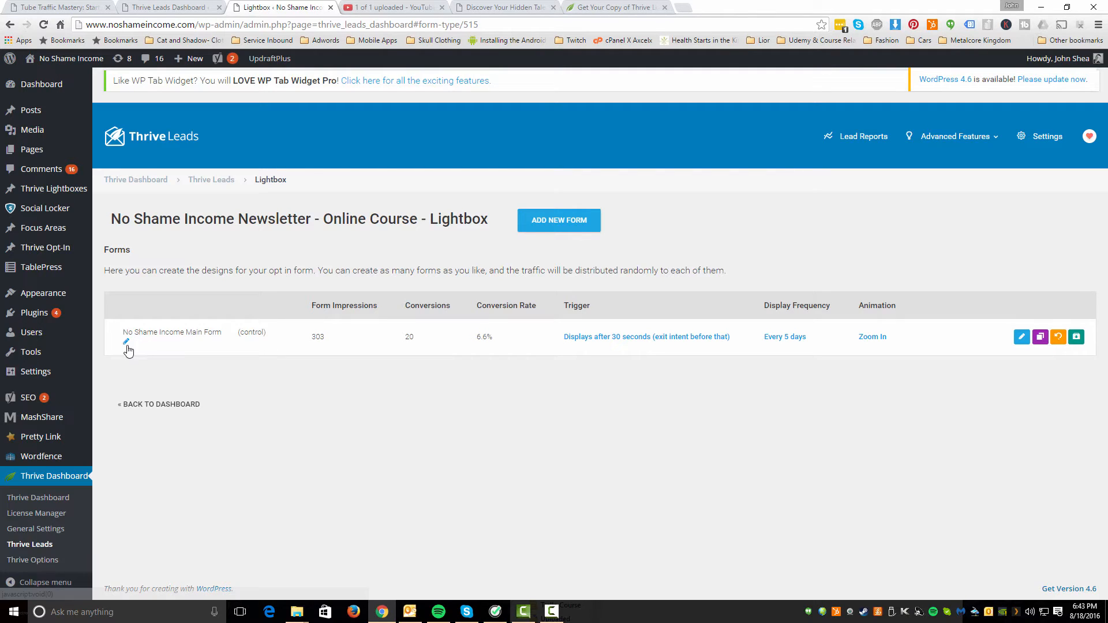
mouse_move(642, 342)
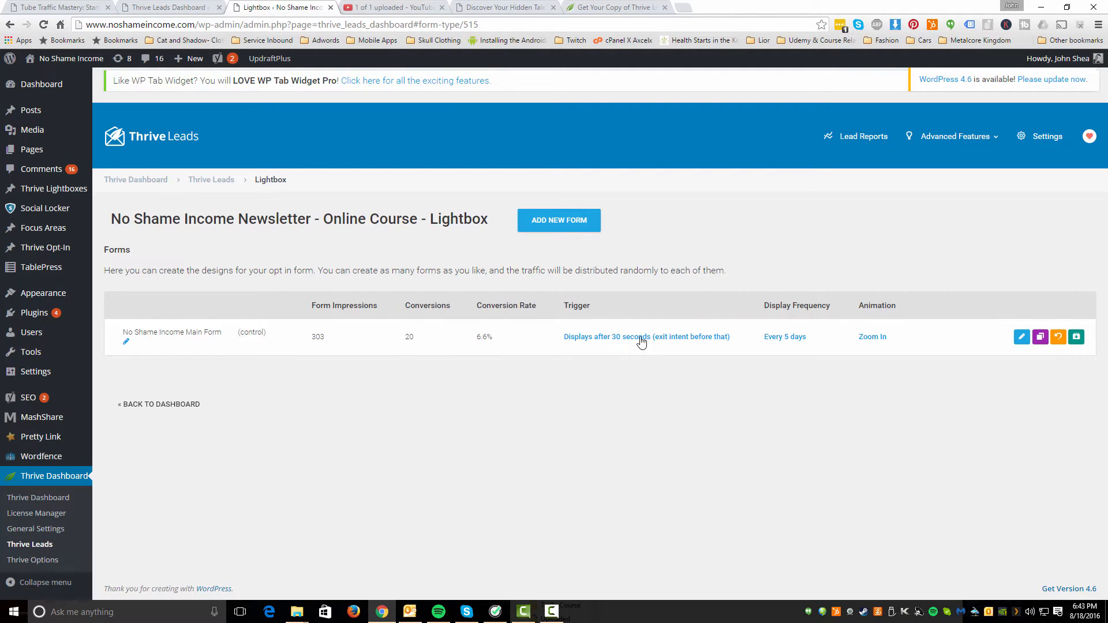
mouse_move(415, 344)
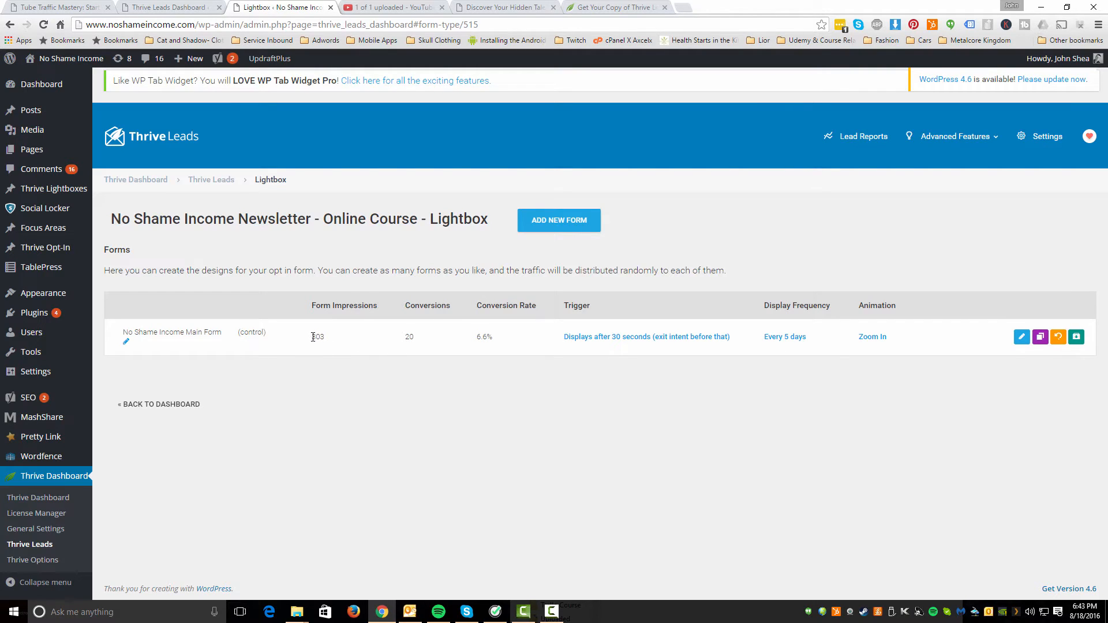
double_click(316, 338)
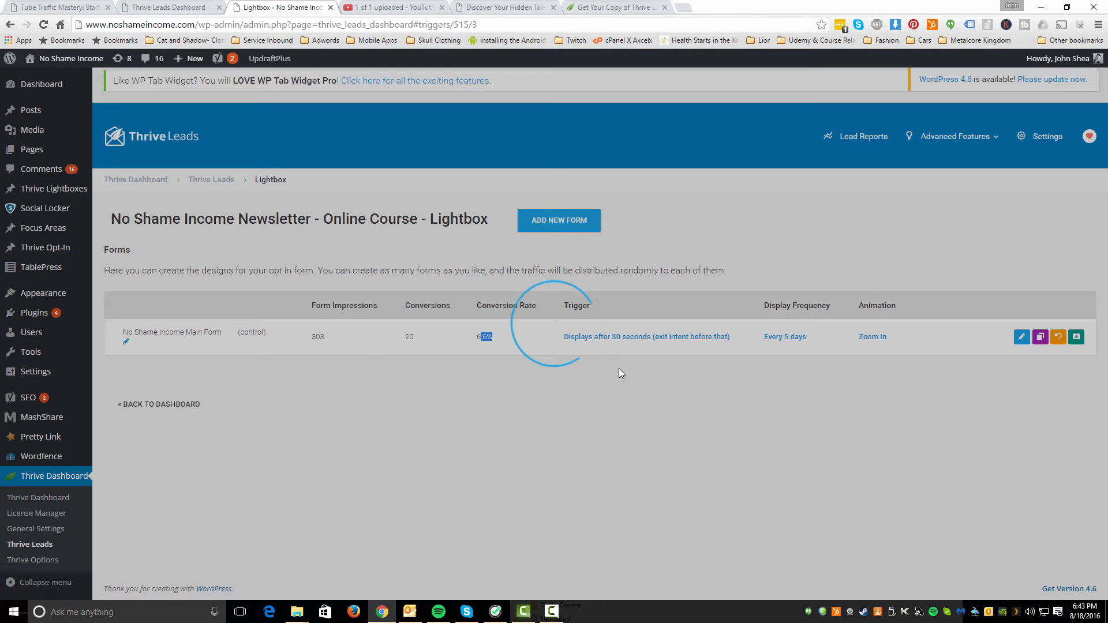
Bring up the main form's trigger settings, currently 'show after a certain period of time'
left_click(646, 337)
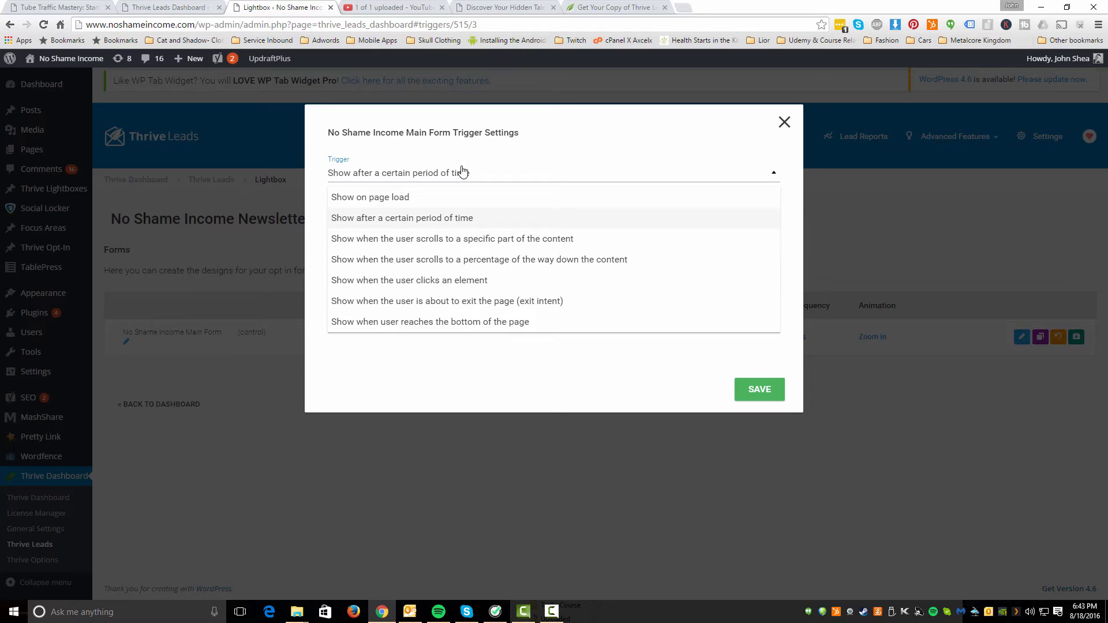
mouse_move(451, 221)
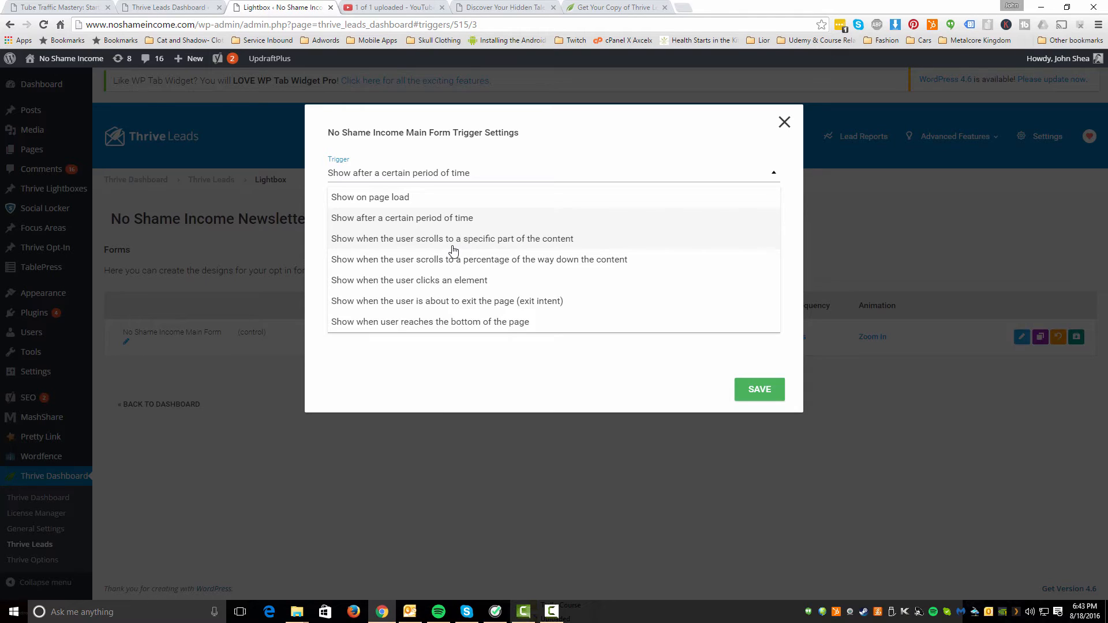
mouse_move(450, 227)
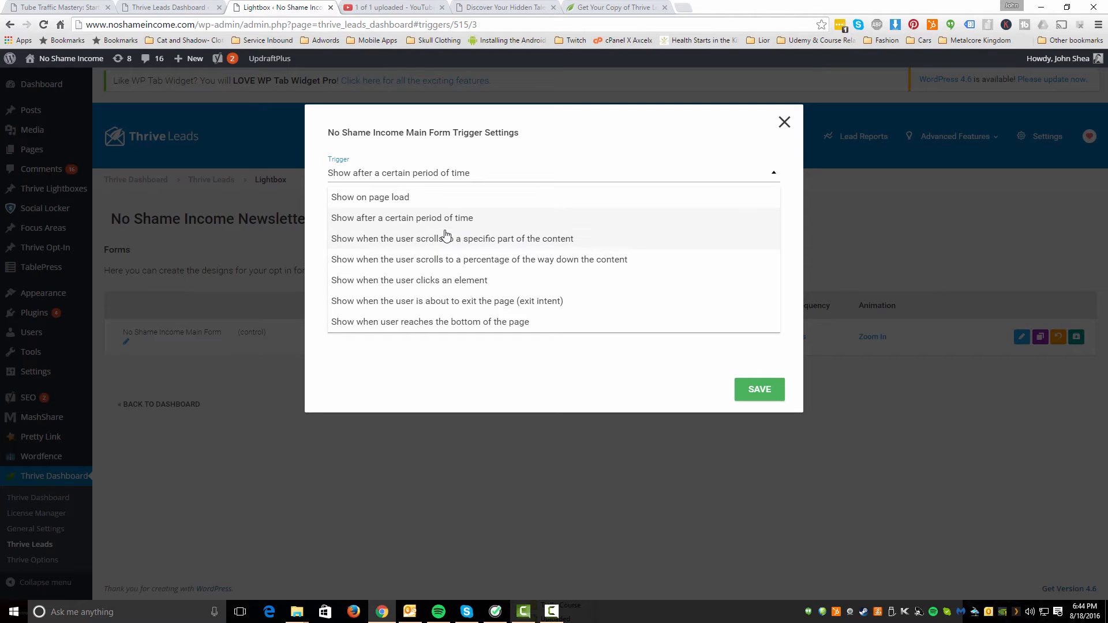
mouse_move(461, 286)
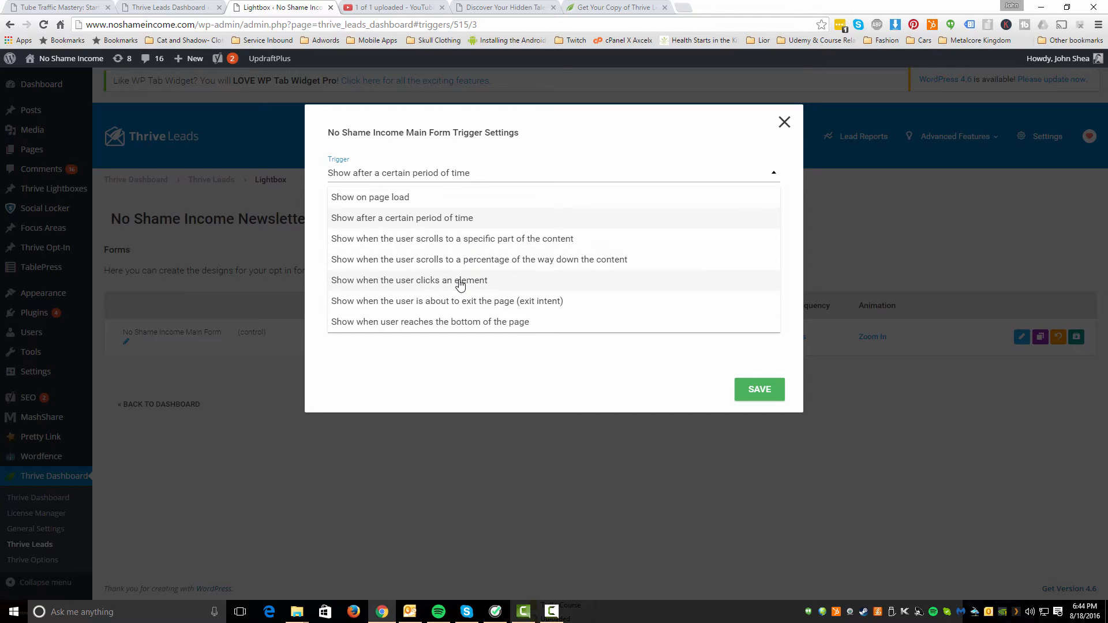
mouse_move(455, 305)
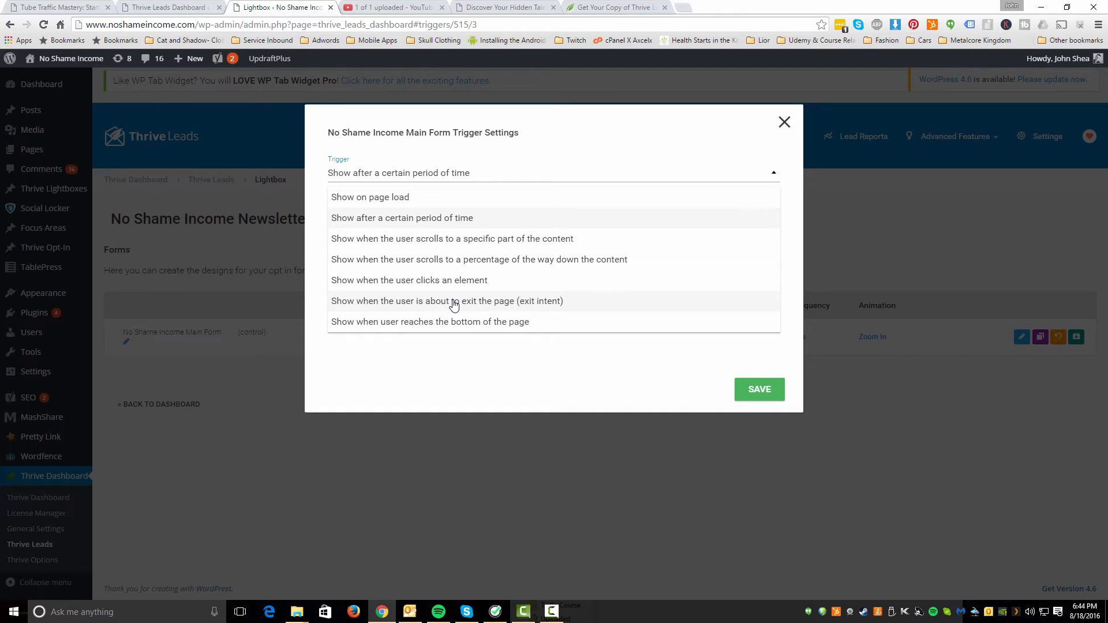
mouse_move(430, 305)
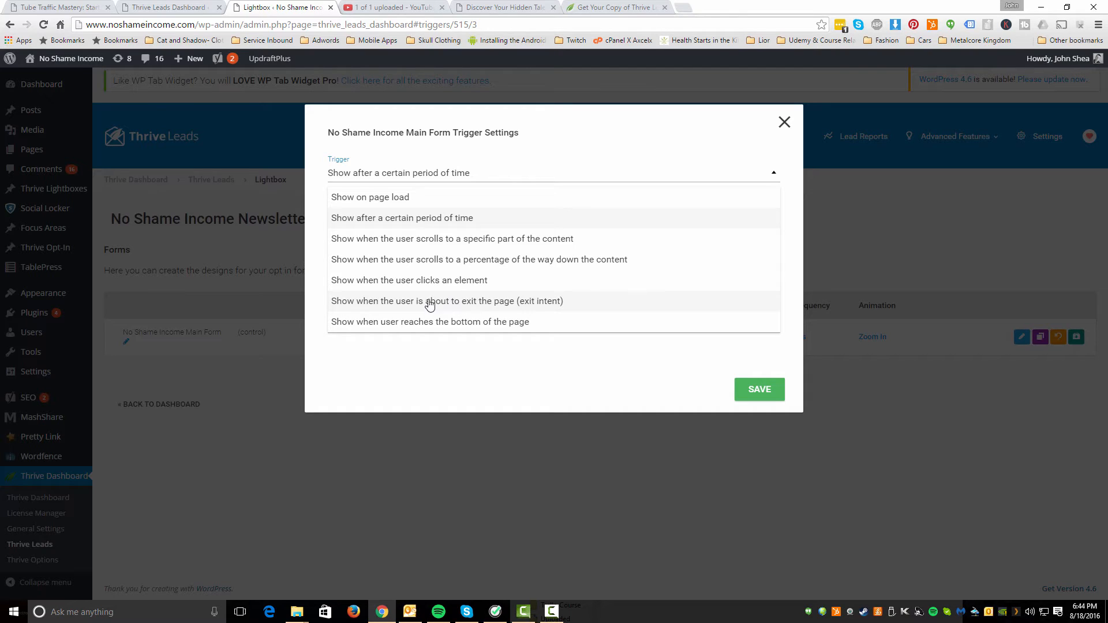
mouse_move(409, 330)
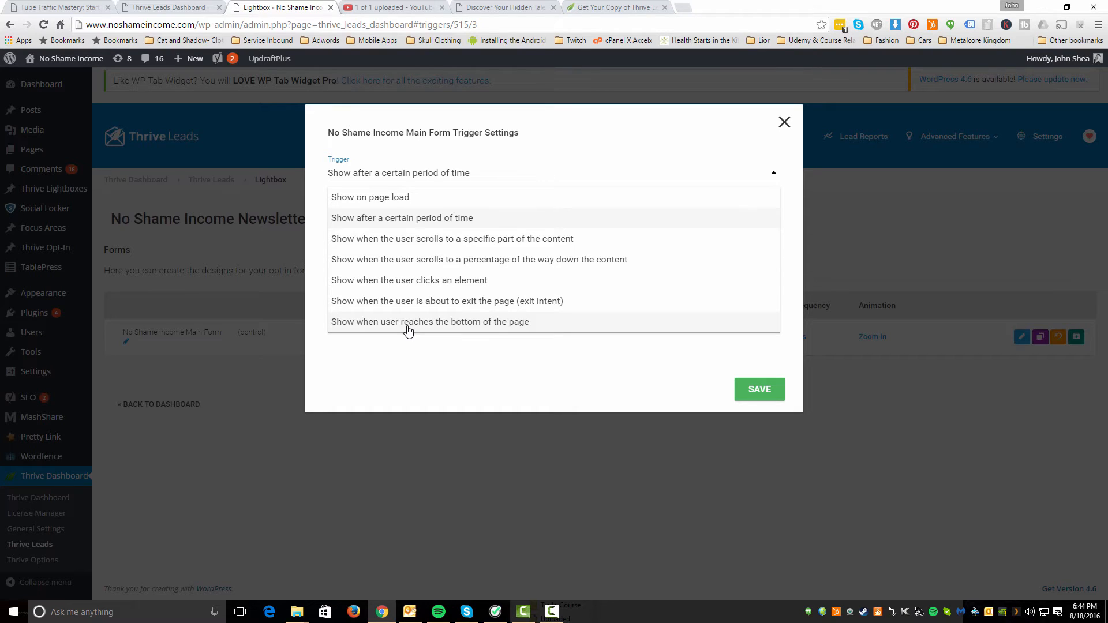
mouse_move(744, 394)
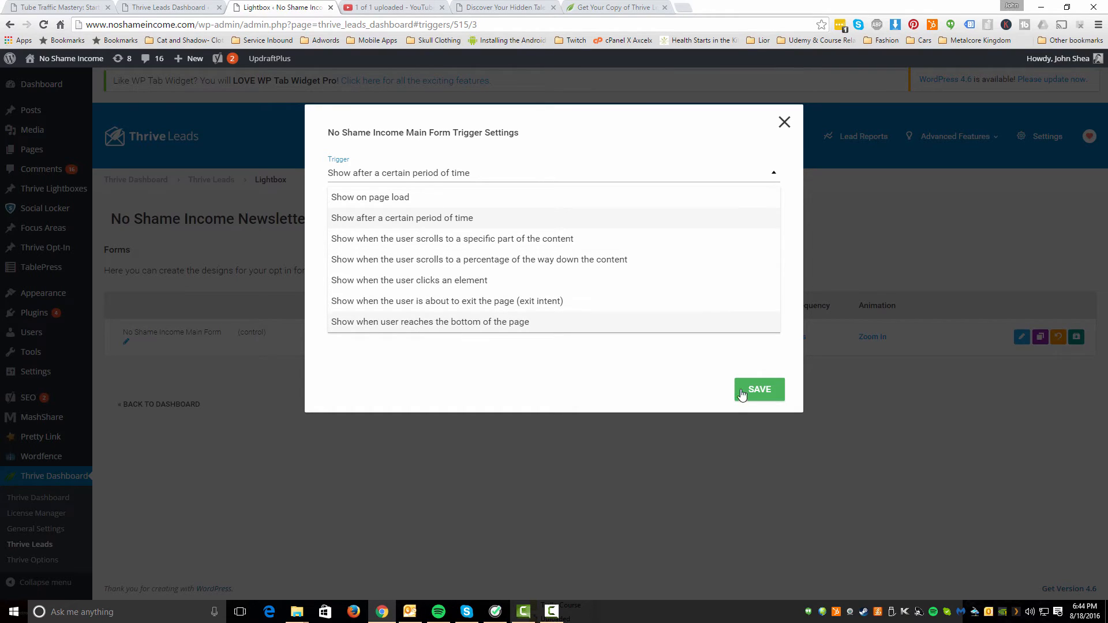
Keep the 30-second page-load trigger with SmartExit+ and leave the trigger settings
left_click(401, 217)
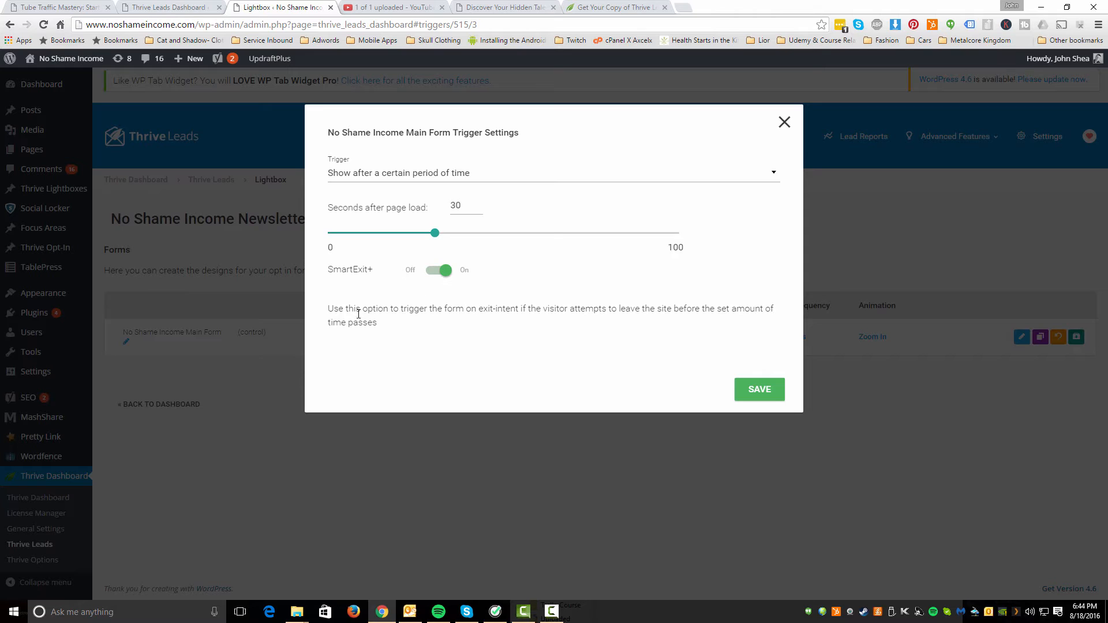
mouse_move(1027, 5)
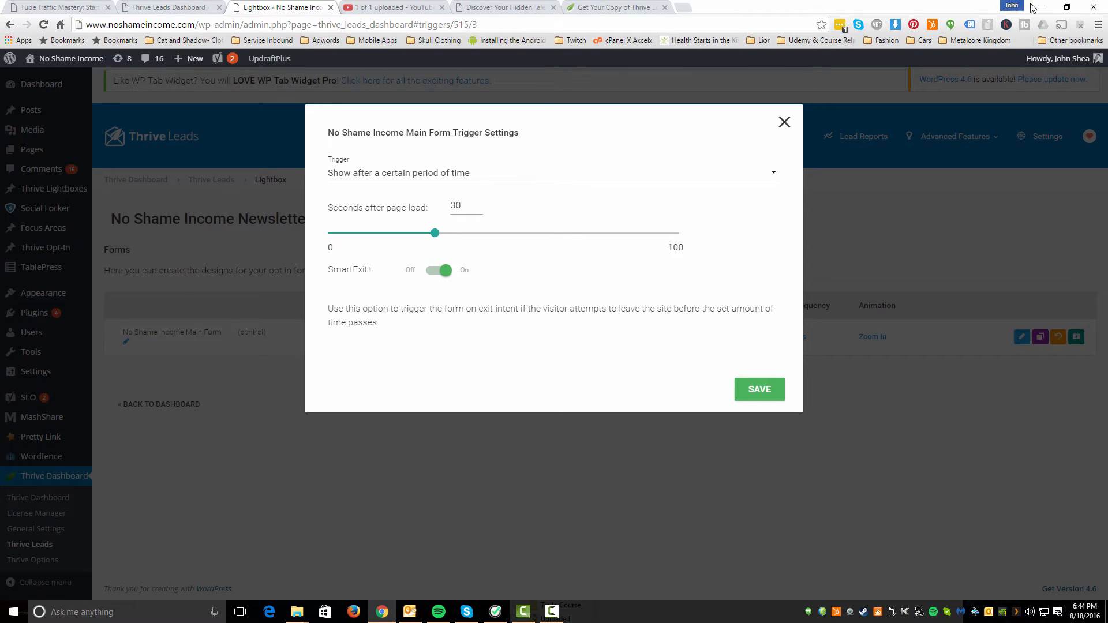
mouse_move(415, 284)
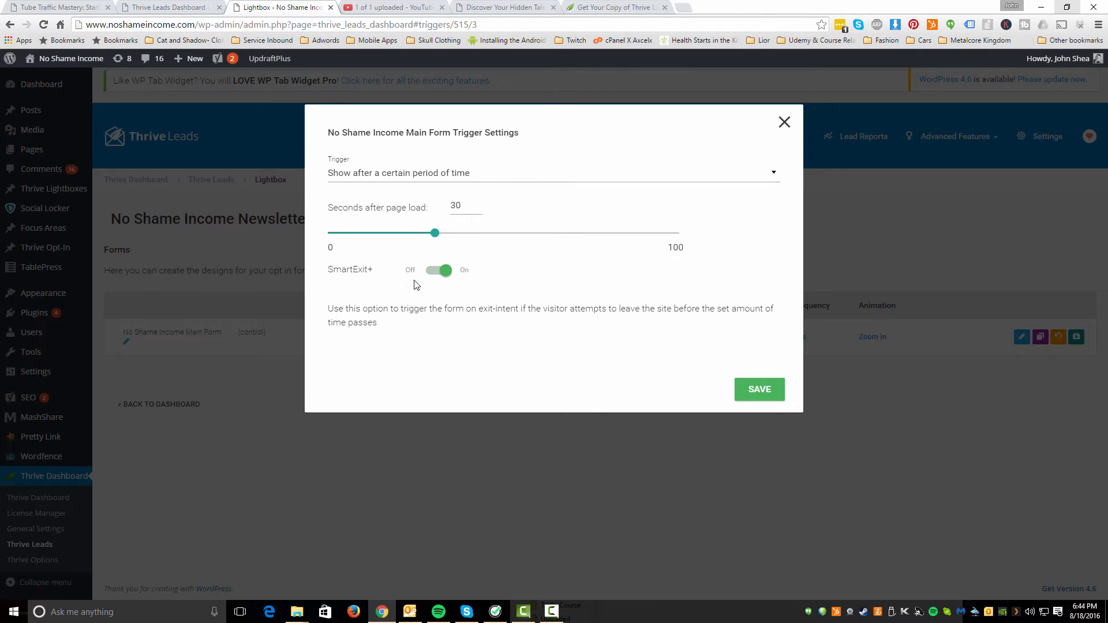
mouse_move(440, 282)
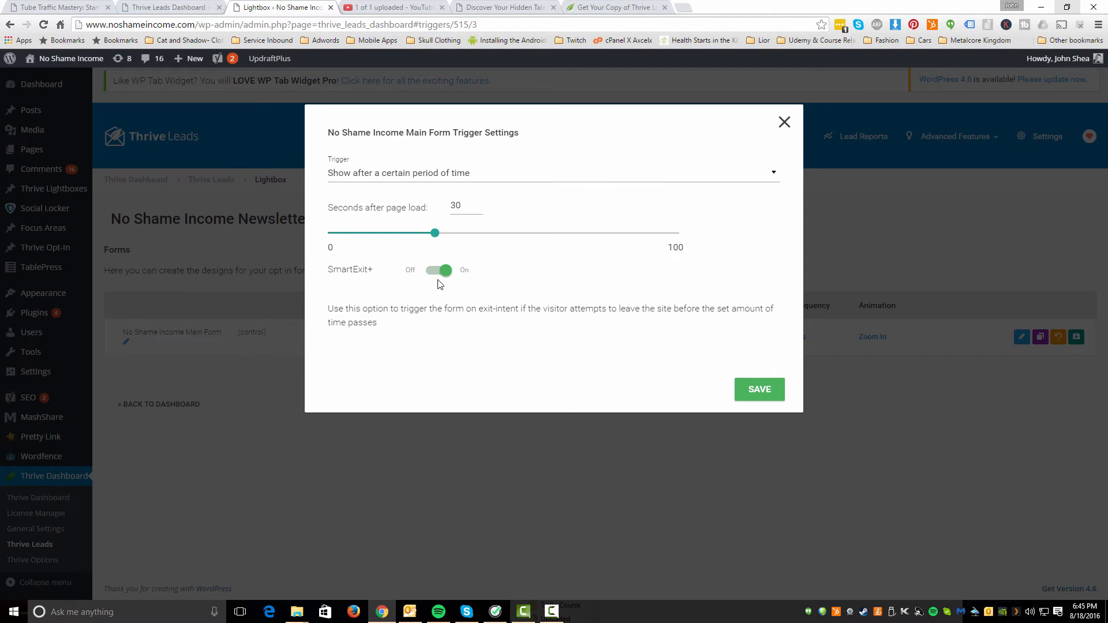
mouse_move(758, 312)
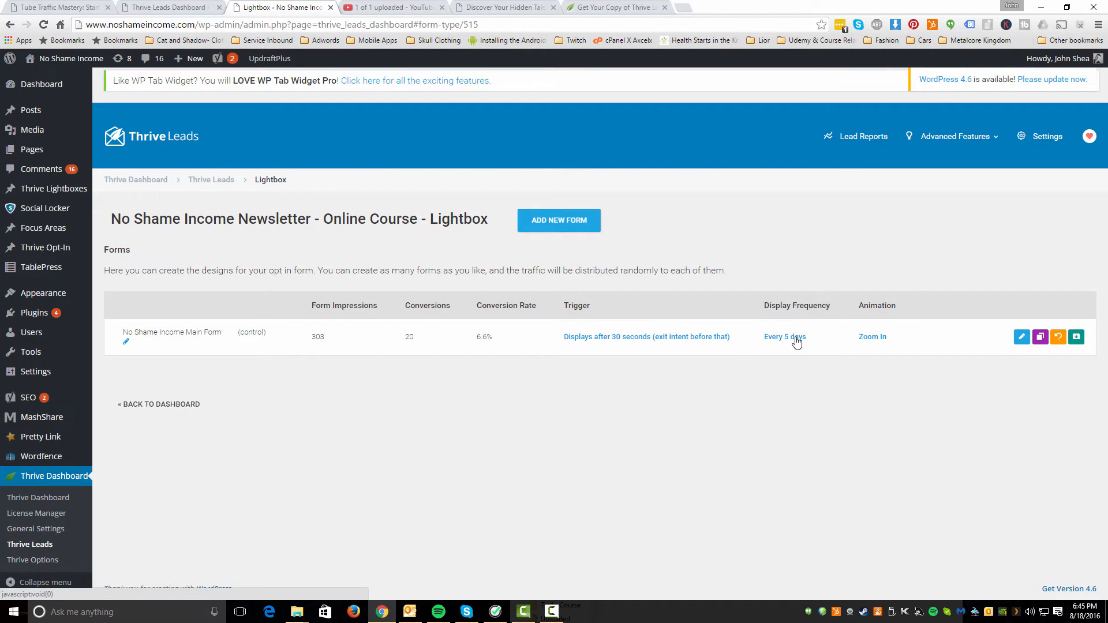
Review the main form's display frequency, leaving 'Show once every 5 days' unchanged
left_click(785, 337)
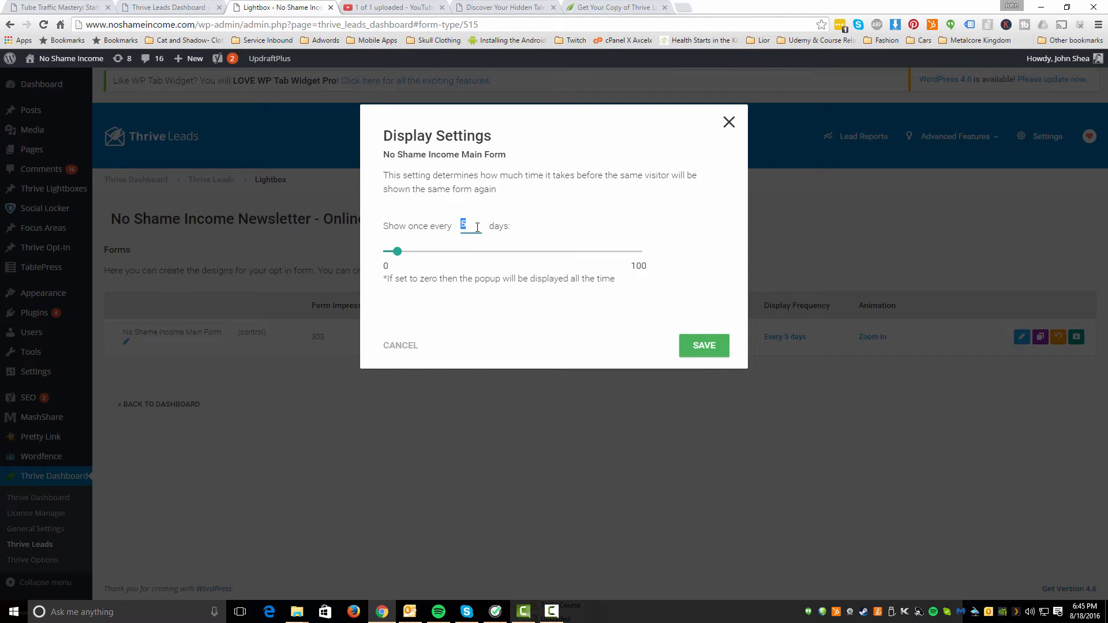
mouse_move(619, 287)
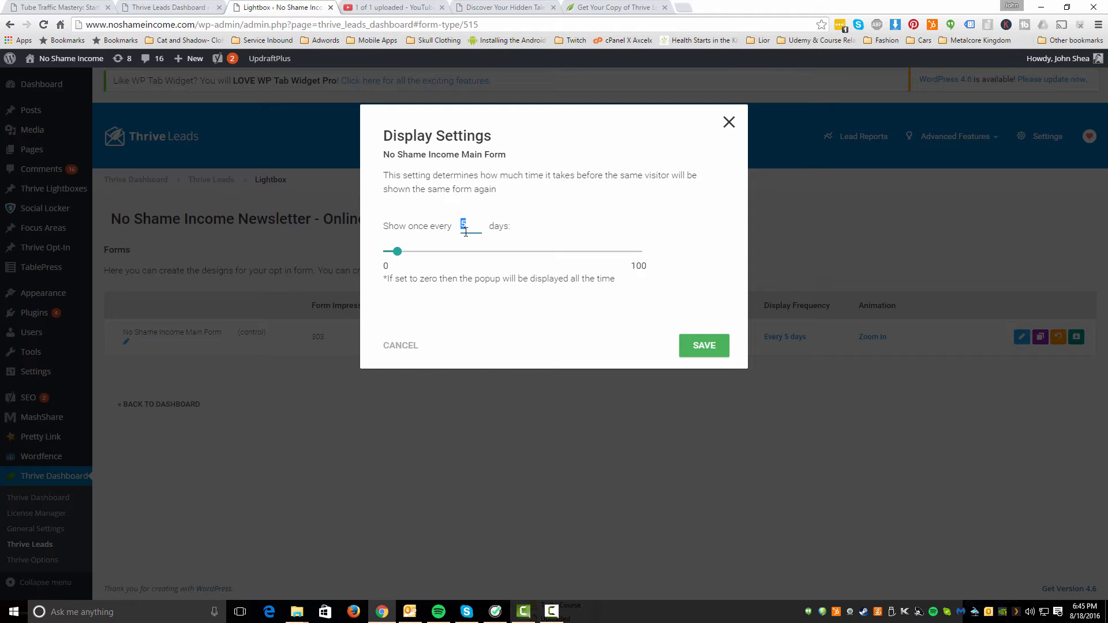
mouse_move(785, 203)
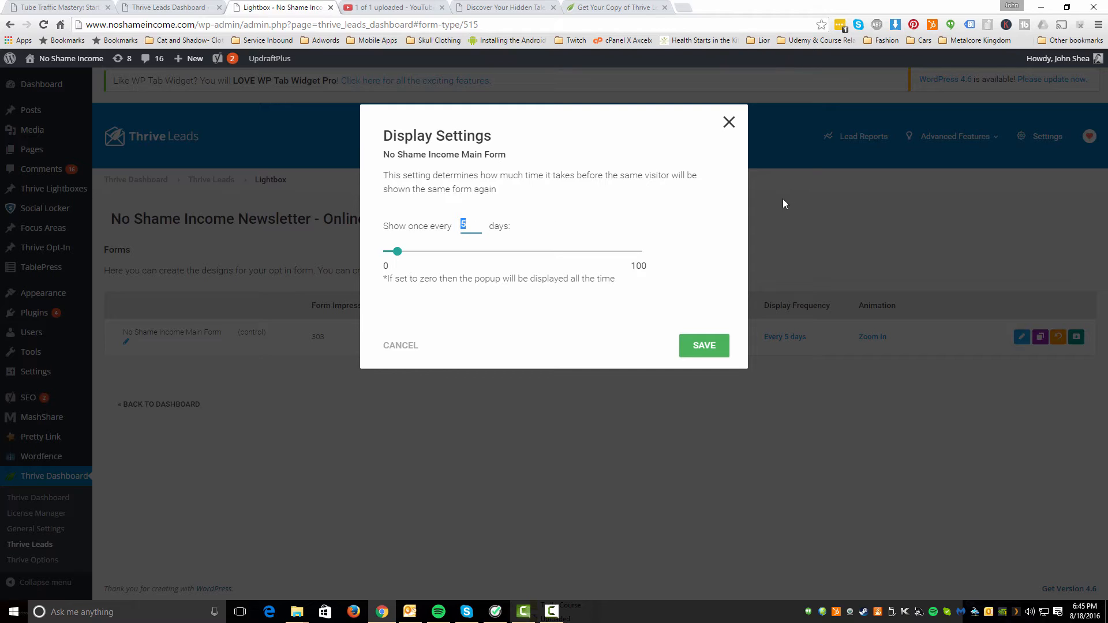
mouse_move(685, 198)
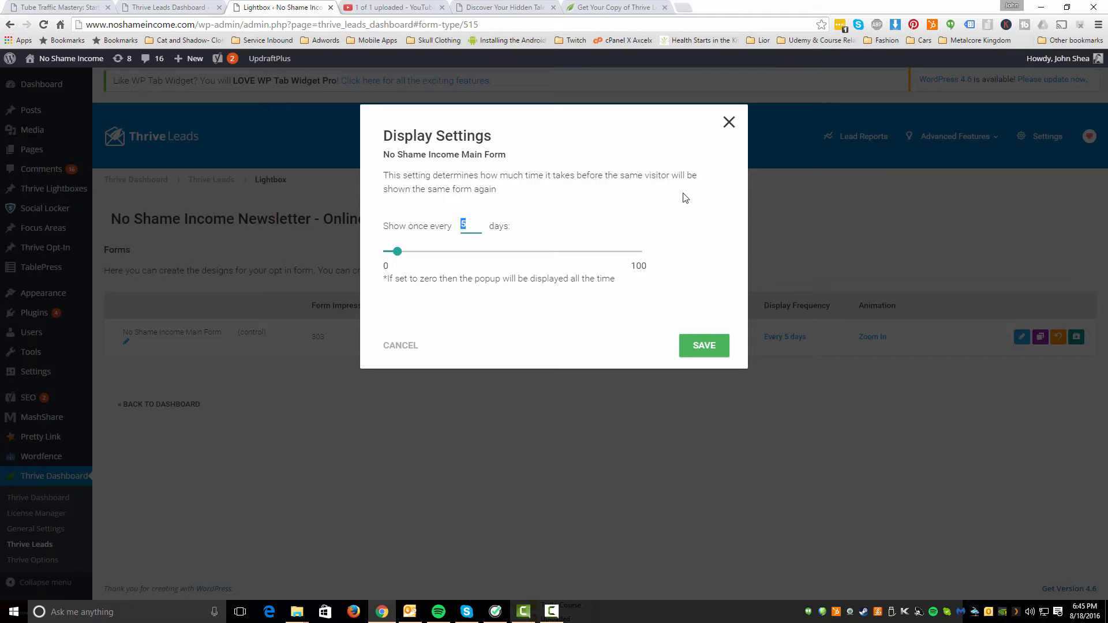
mouse_move(729, 149)
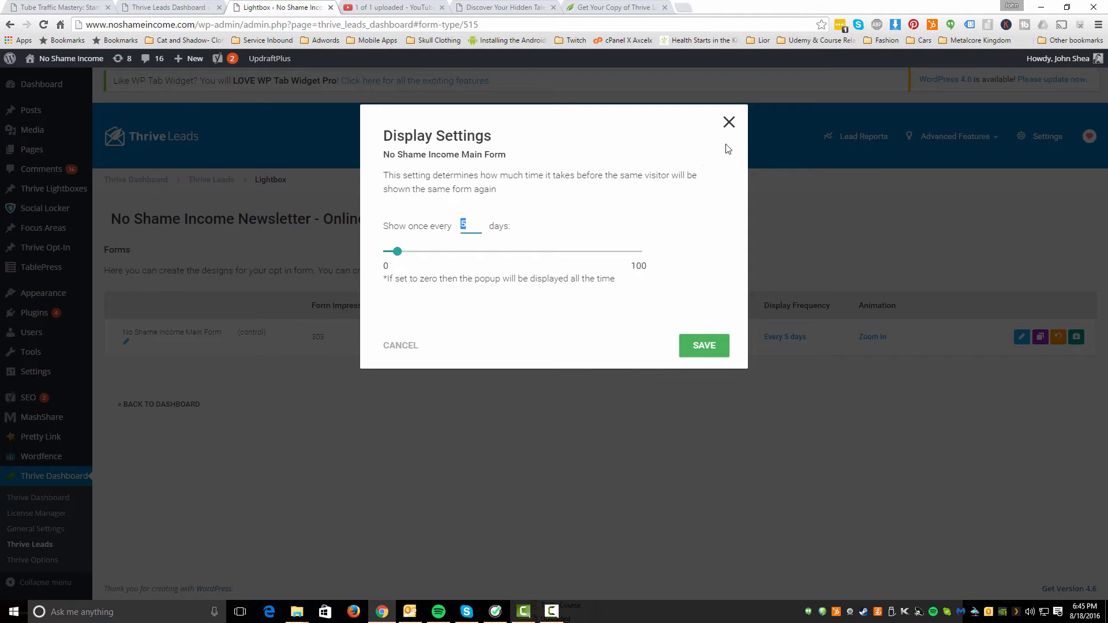
mouse_move(729, 122)
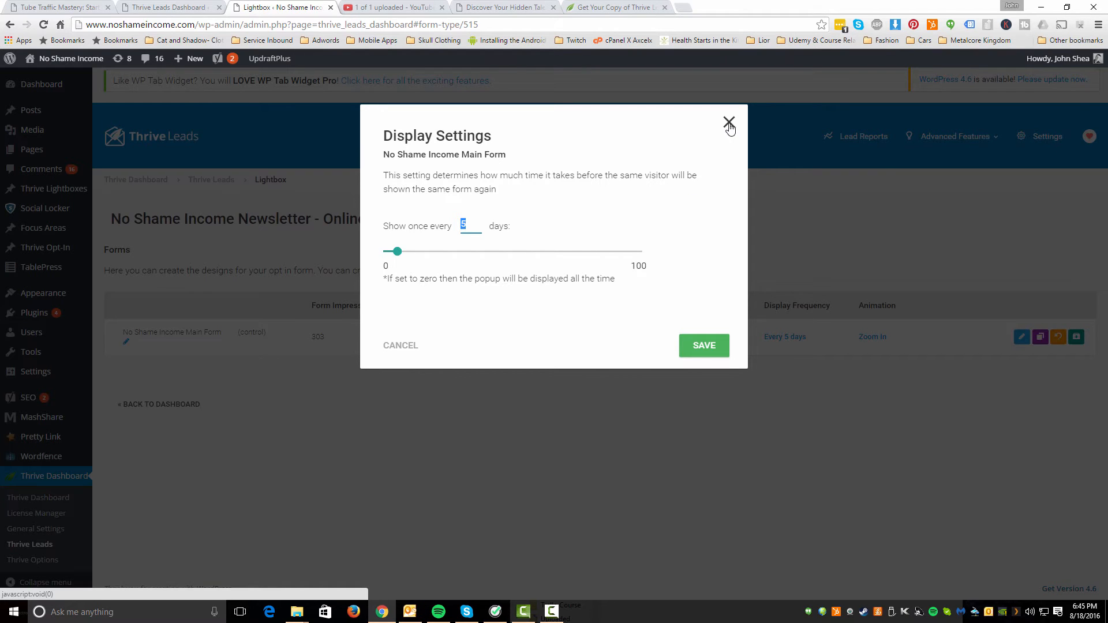
left_click(730, 122)
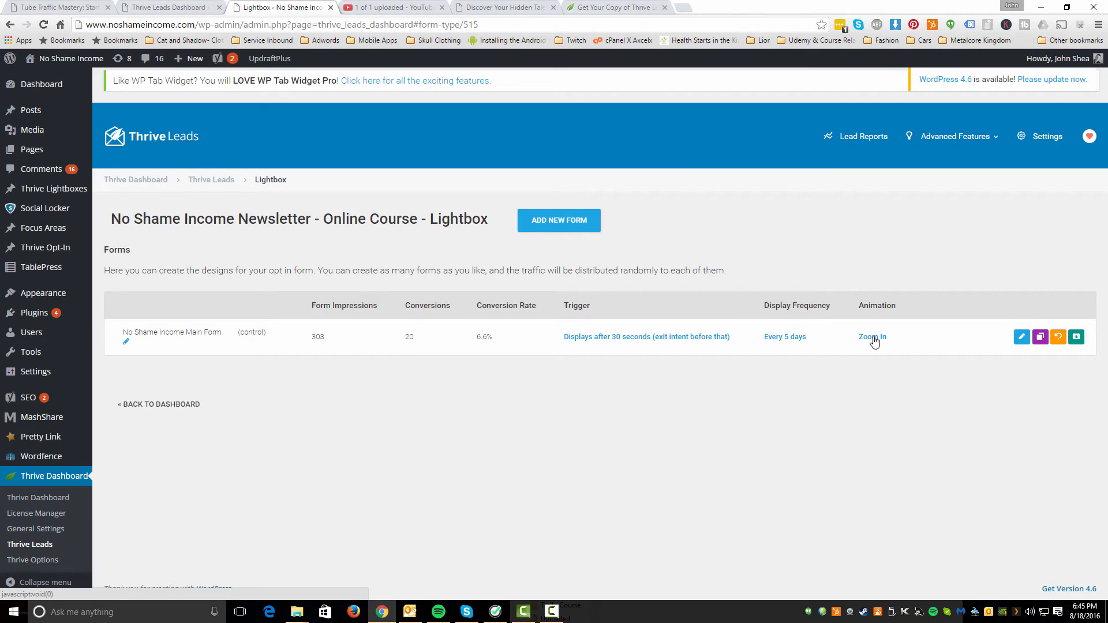
left_click(873, 337)
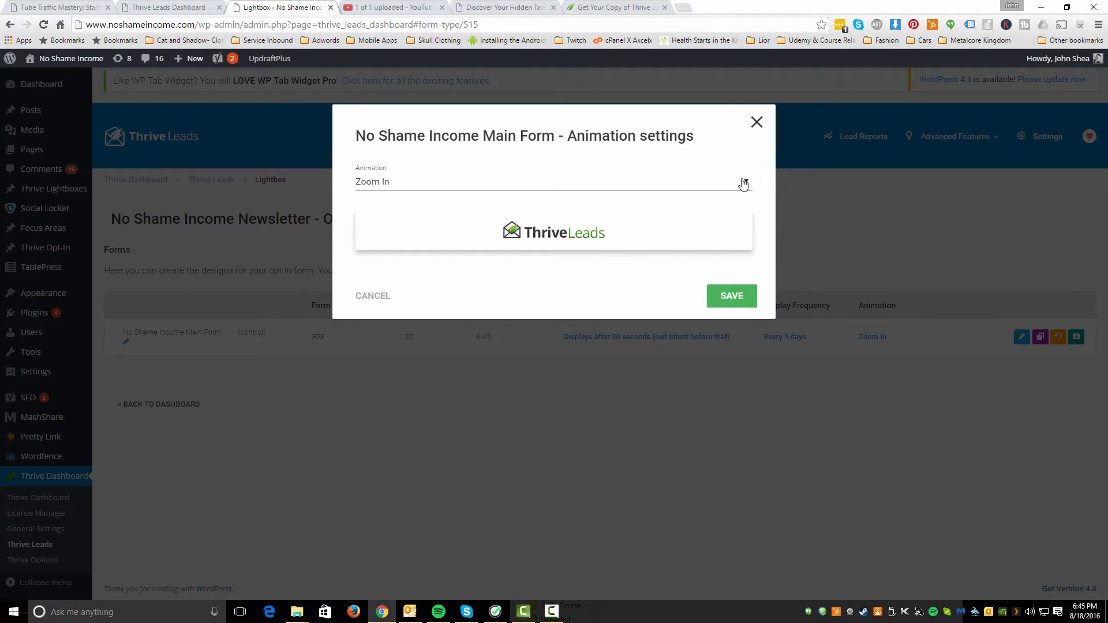
left_click(553, 182)
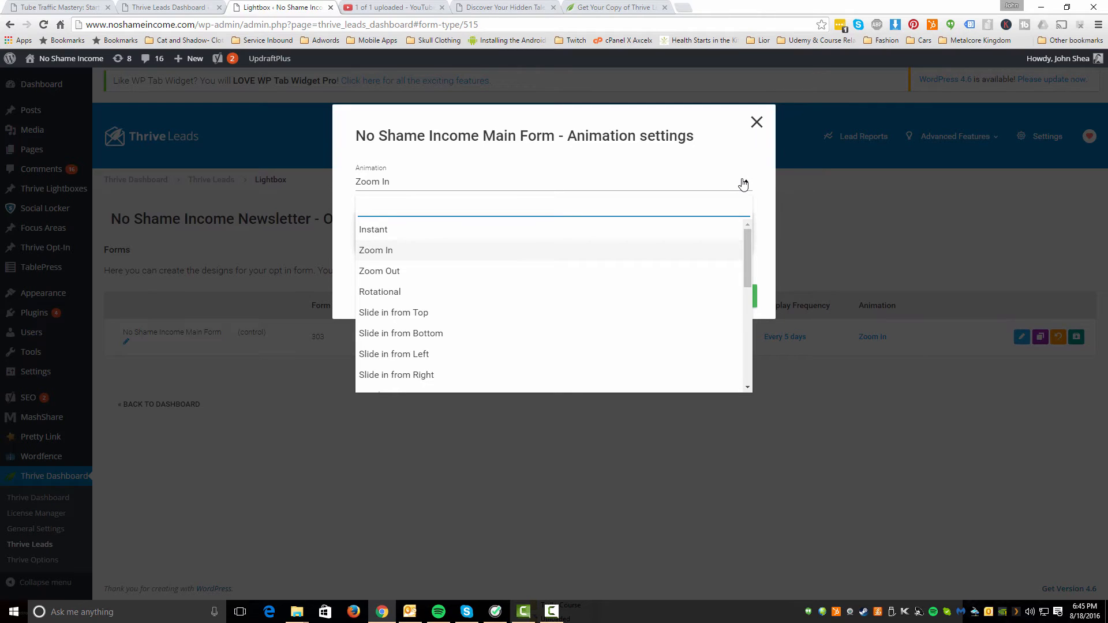
mouse_move(714, 289)
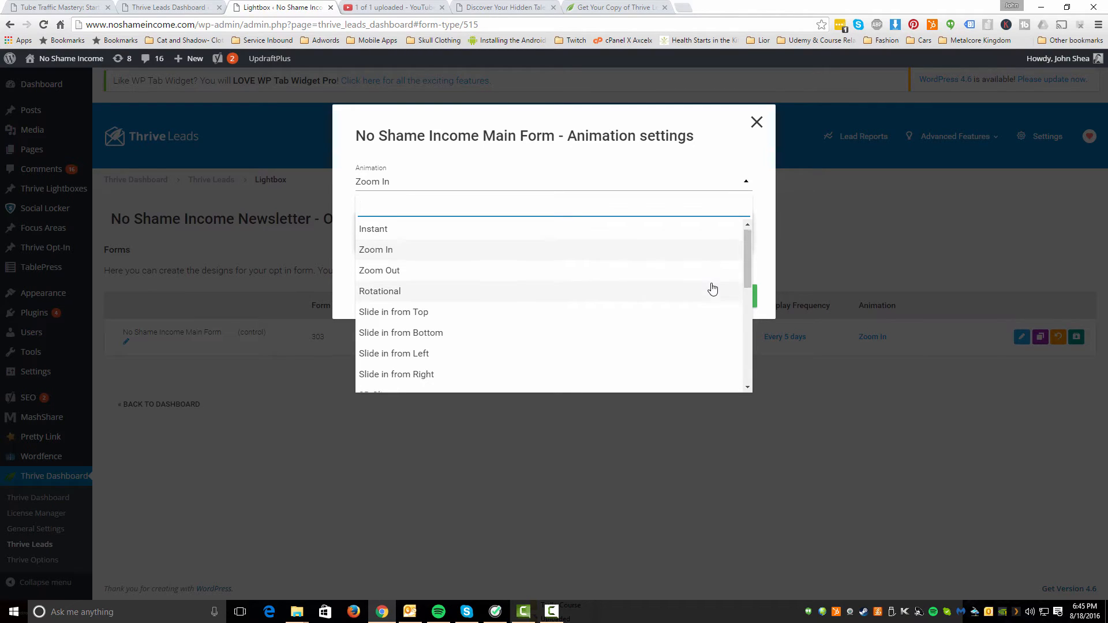
scroll("down", 3)
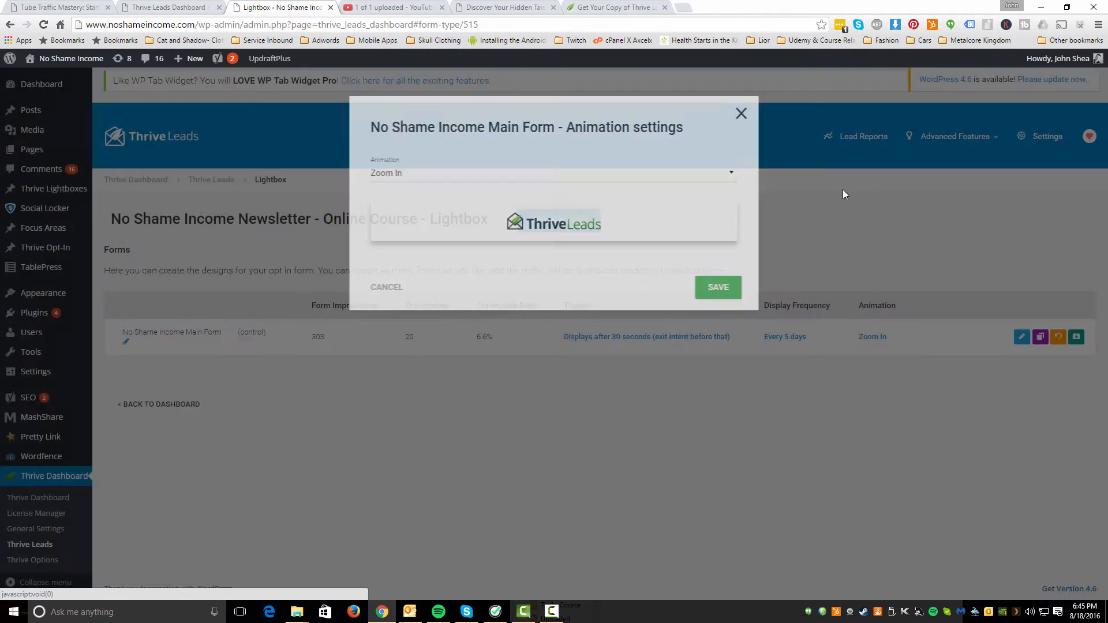
left_click(741, 113)
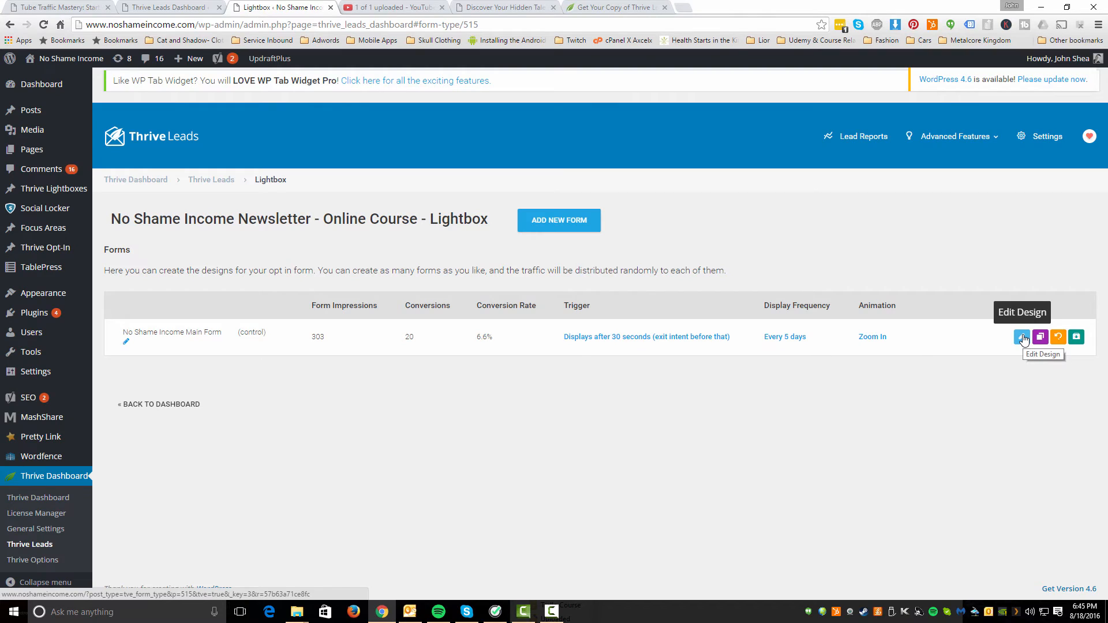
Edit the main lightbox form design and select its name/email opt-in element's lead generation options
left_click(1023, 337)
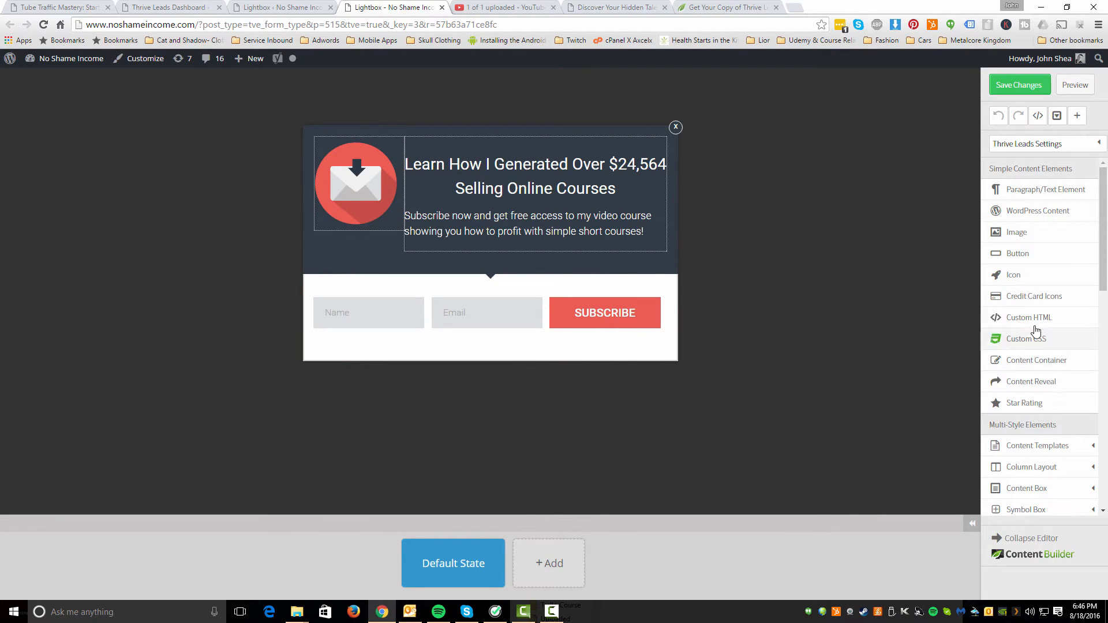
mouse_move(1033, 208)
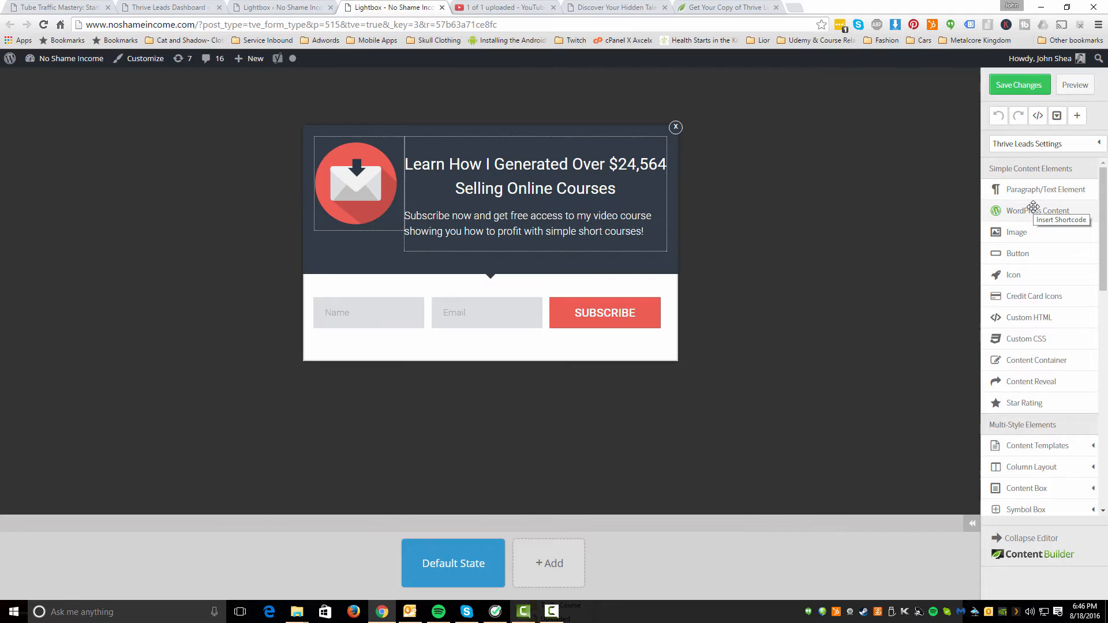
mouse_move(1019, 298)
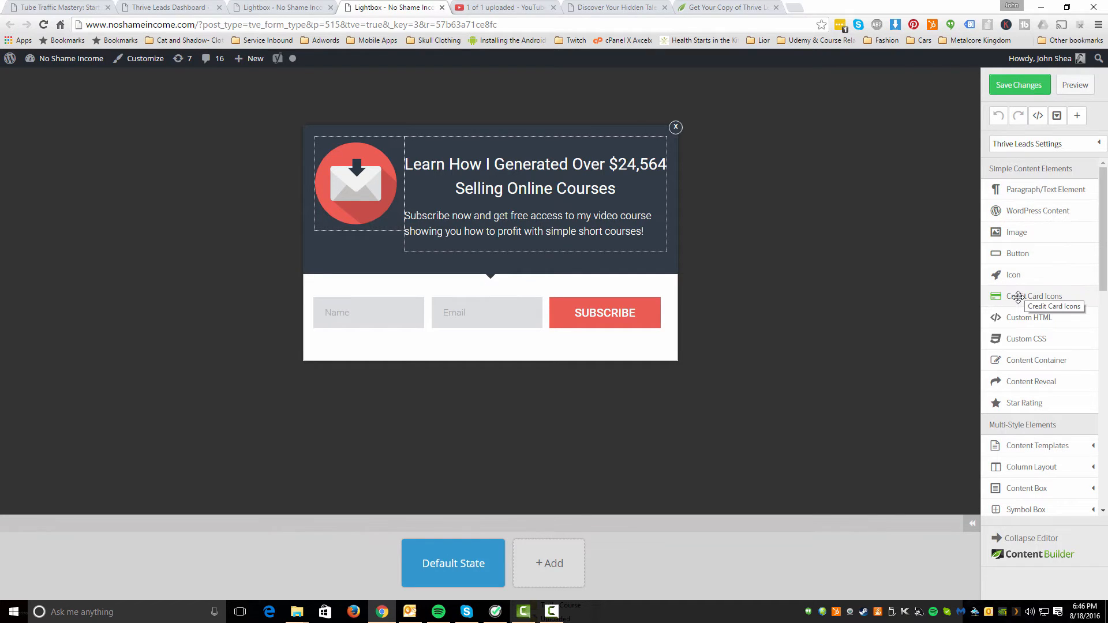
mouse_move(311, 210)
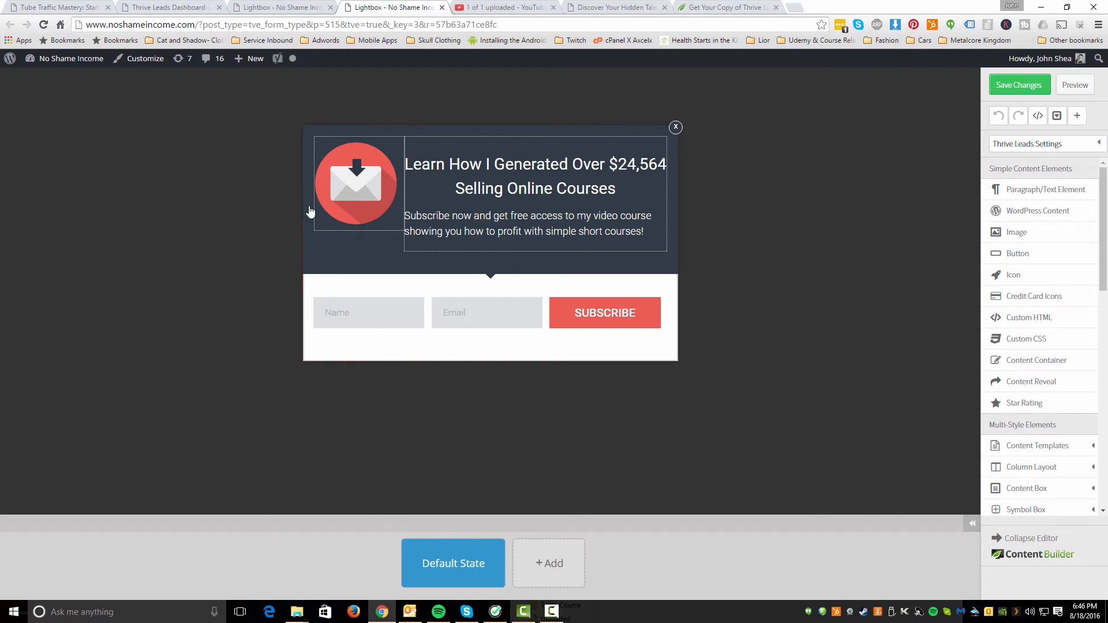
mouse_move(1044, 147)
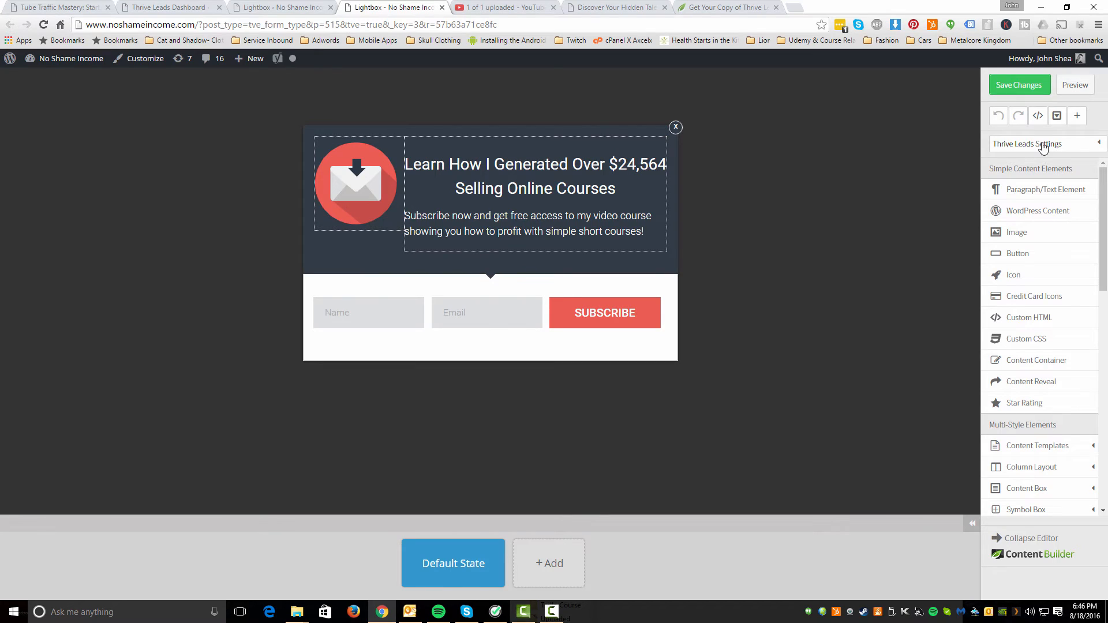
left_click(605, 312)
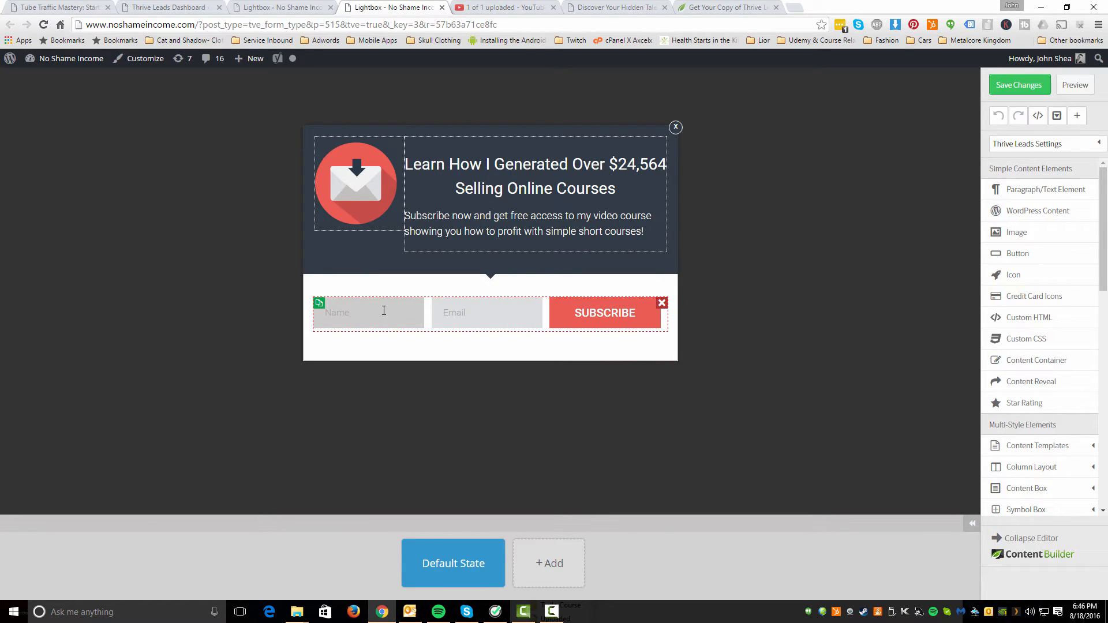
left_click(367, 313)
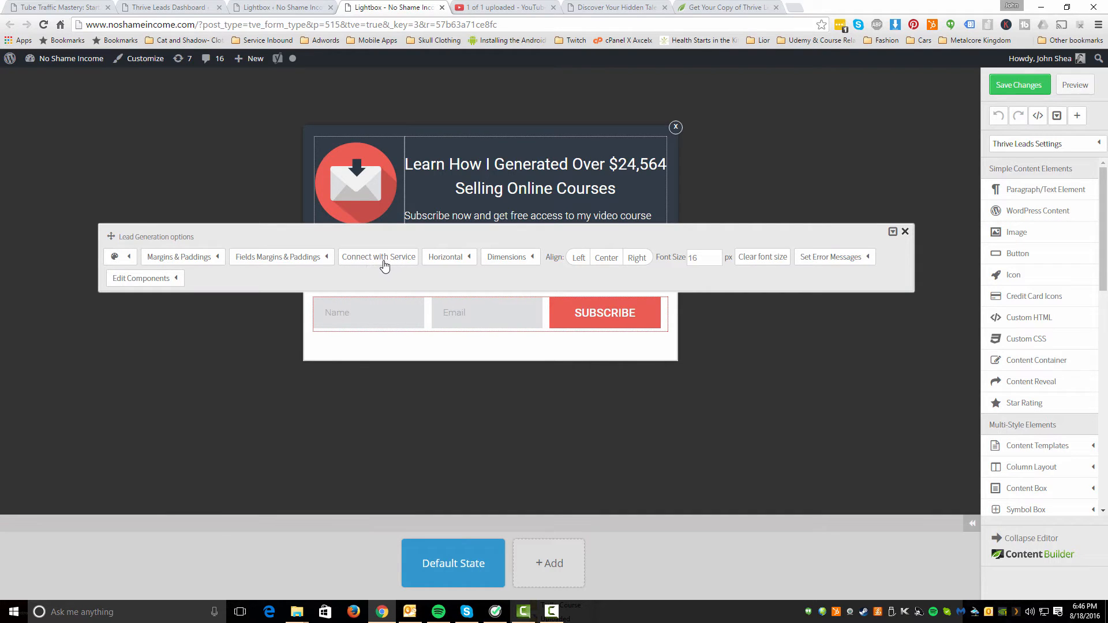
Review the ConvertKit connection's Name and Email field labels and Required option
left_click(378, 256)
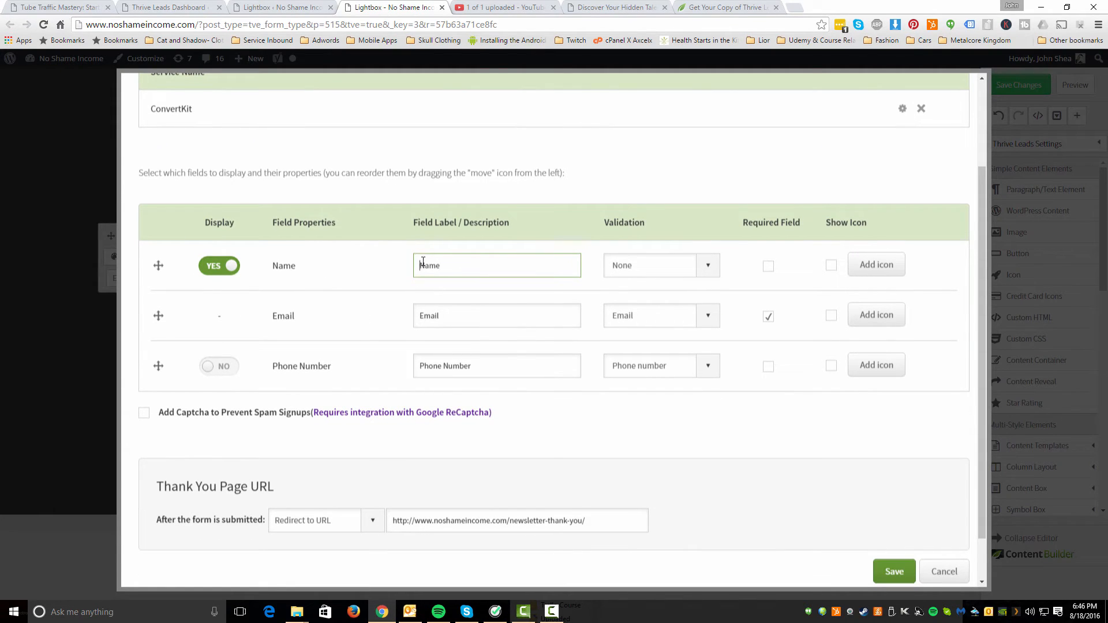
double_click(430, 265)
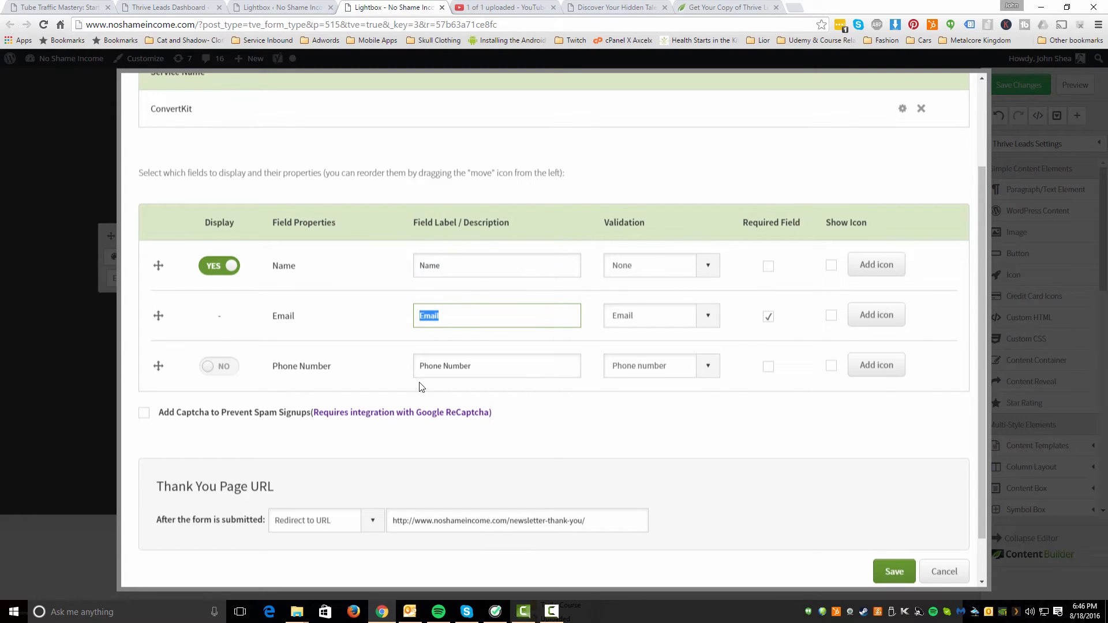
scroll("down", 3)
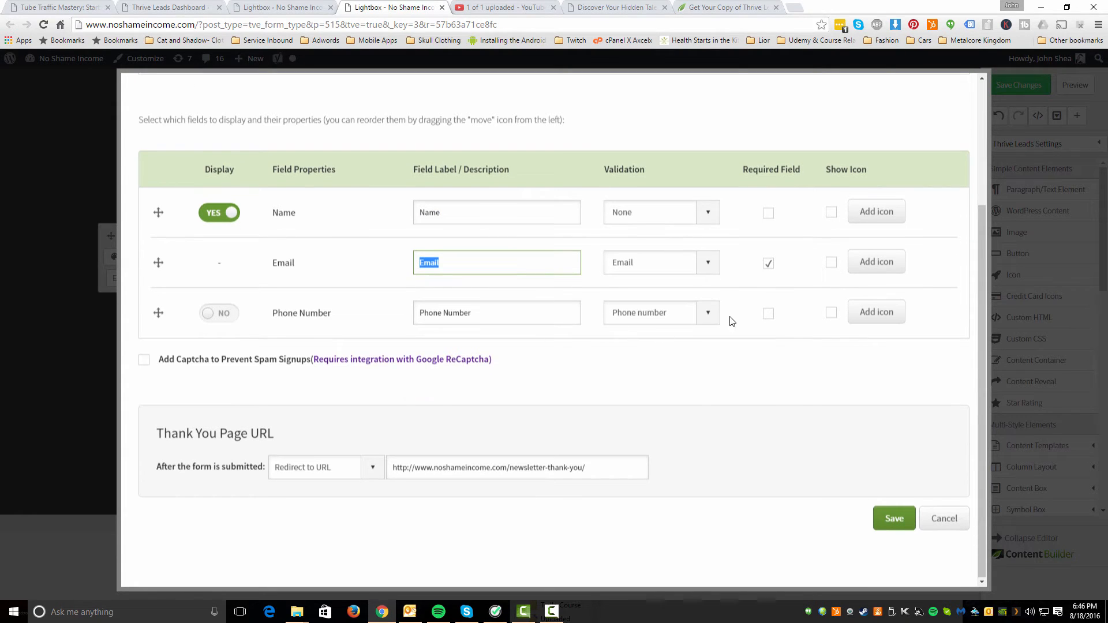
Select and copy the newsletter thank-you page redirect URL
left_click(769, 264)
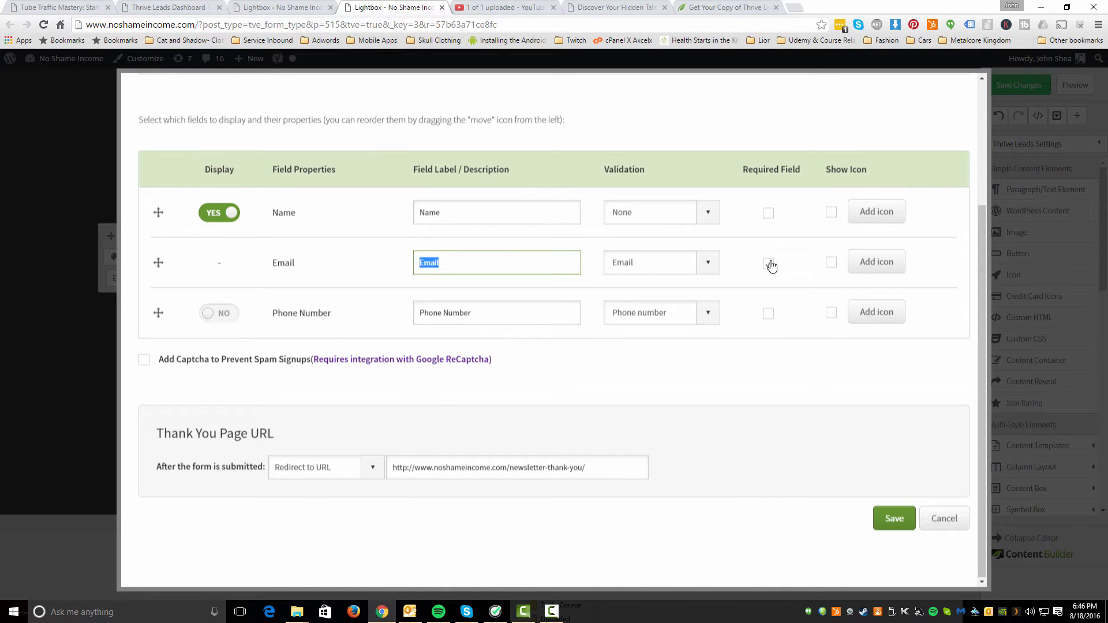
left_click(768, 263)
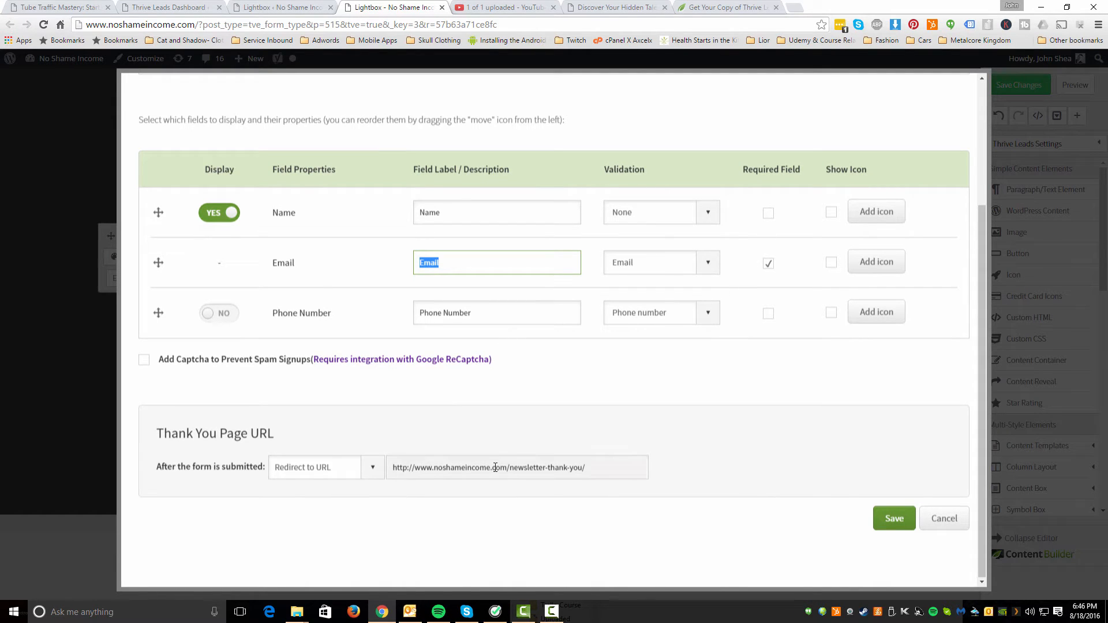
right_click(494, 468)
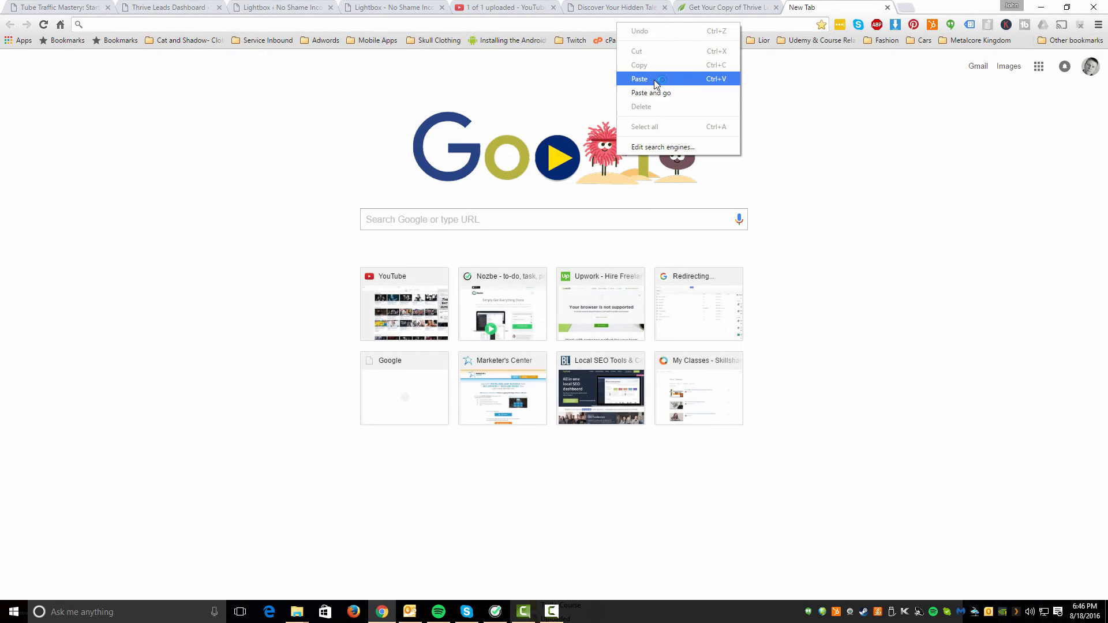
Load the thank-you page URL in a new tab, then return to the form editor
left_click(651, 93)
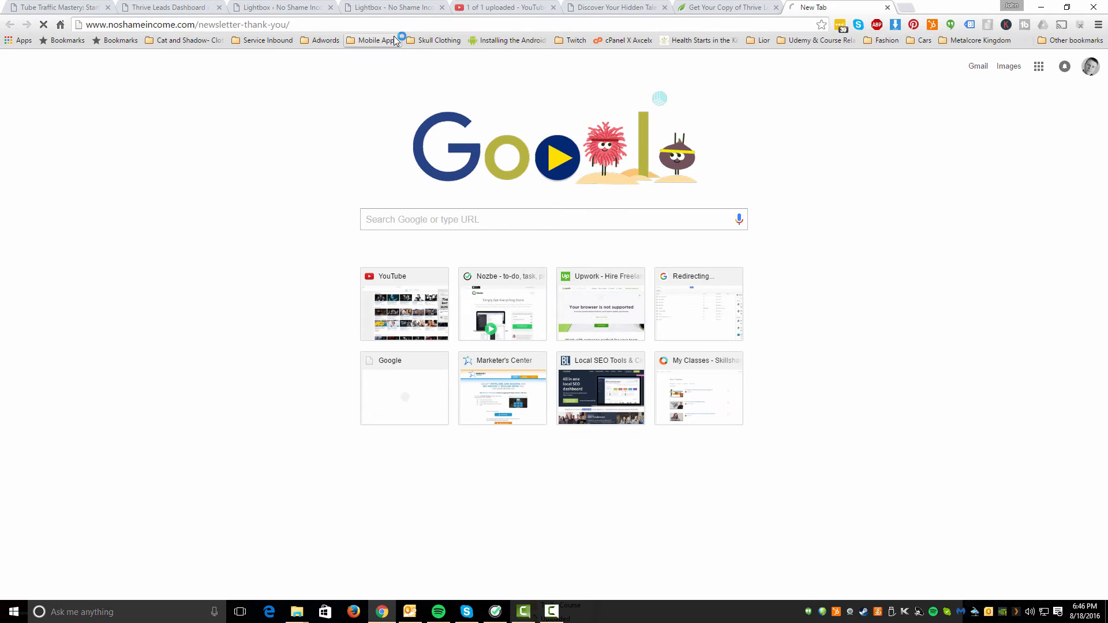
left_click(393, 7)
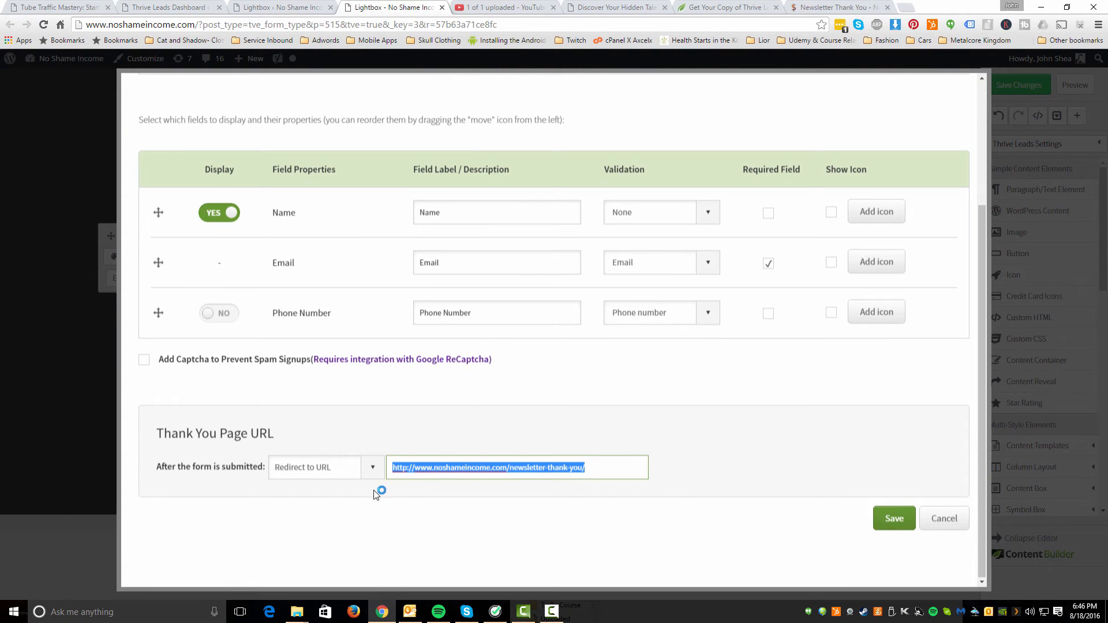
mouse_move(259, 457)
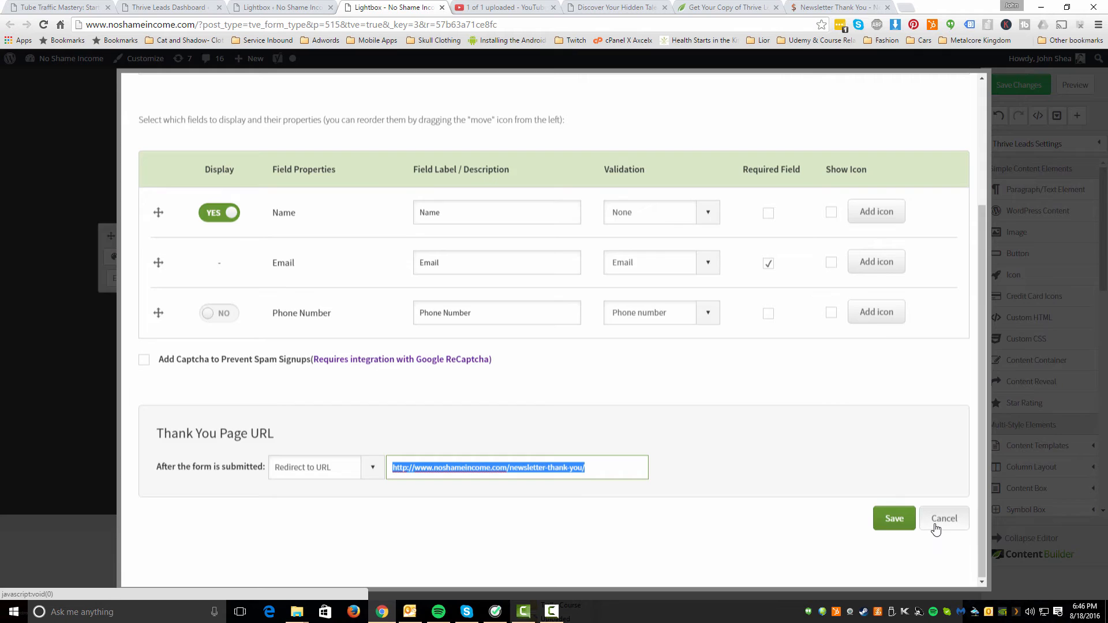
Cancel out of the Connect with Service dialog without changes
left_click(944, 519)
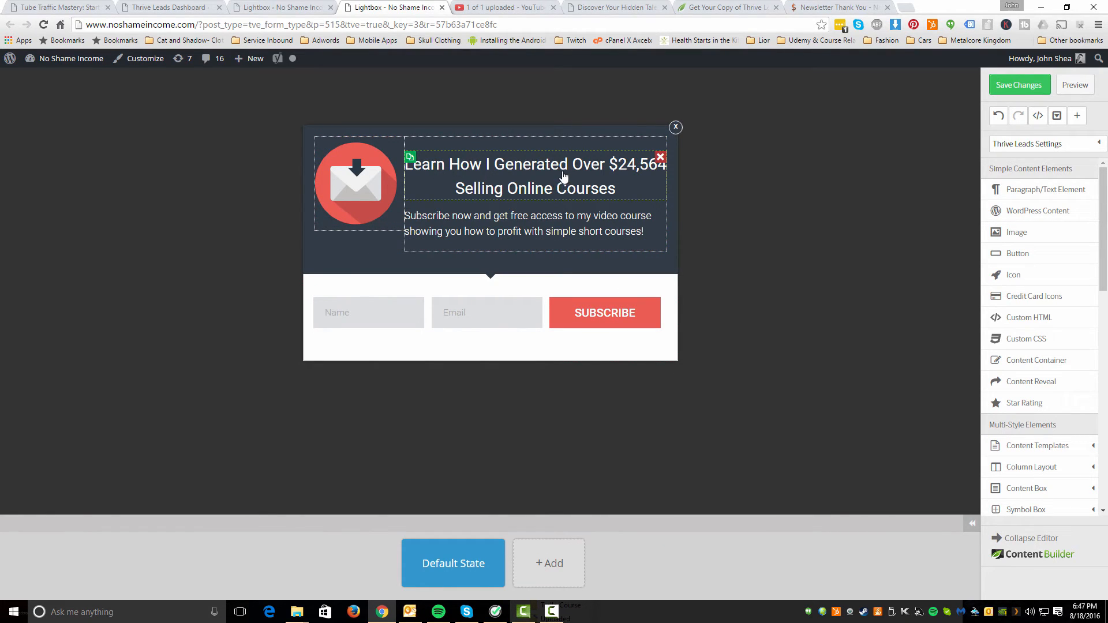
Inspect the subtitle text, then list the lightbox's Thrive Leads Settings options
left_click(497, 224)
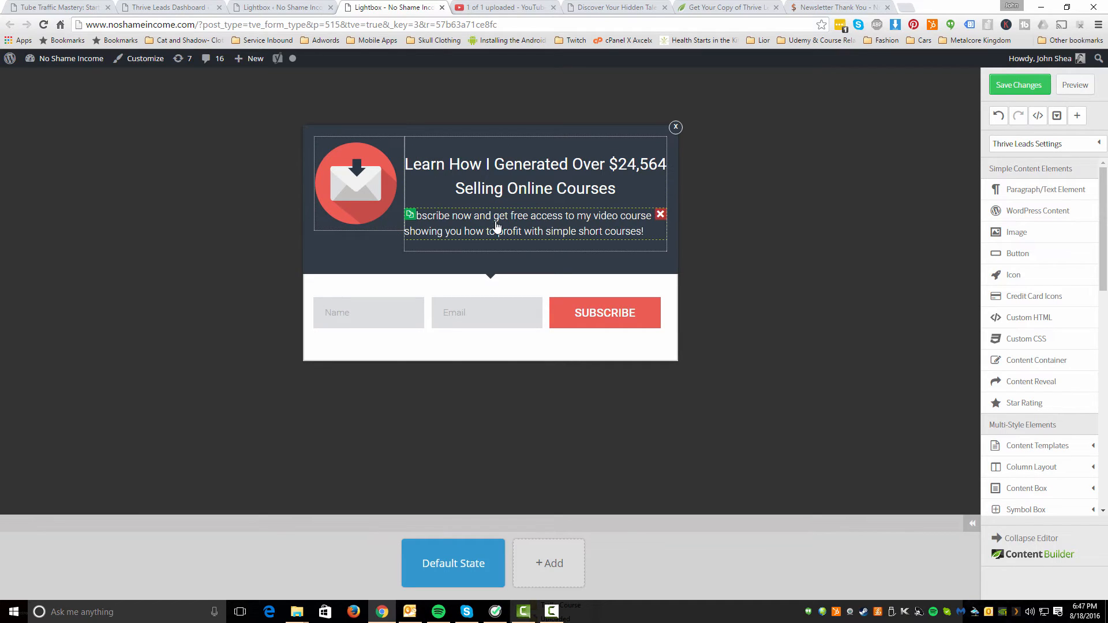
mouse_move(503, 241)
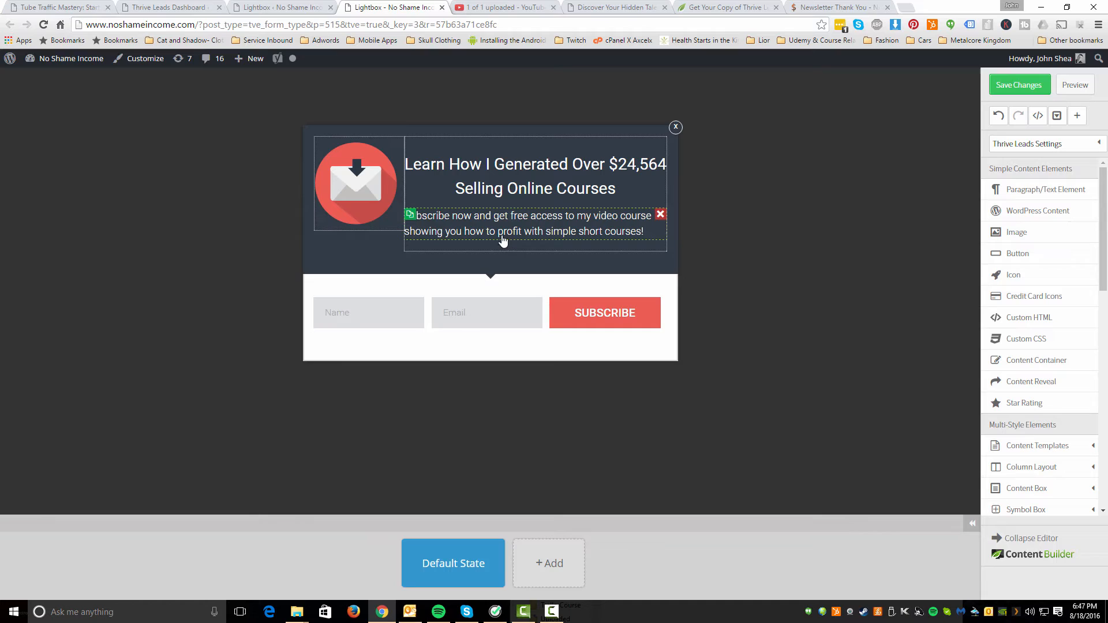
left_click(856, 241)
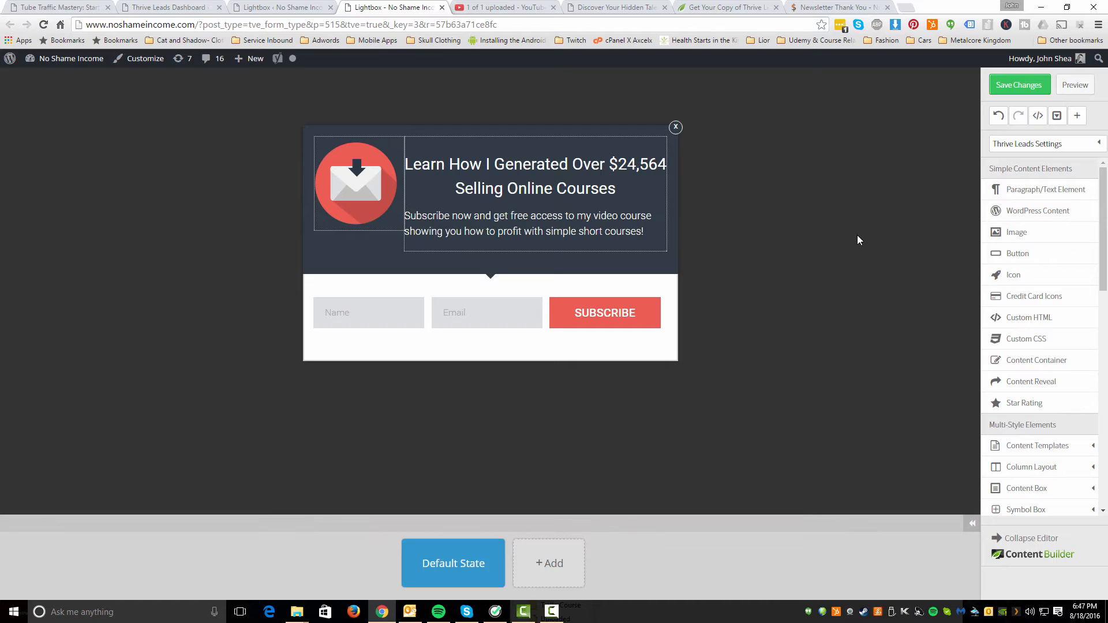
mouse_move(880, 167)
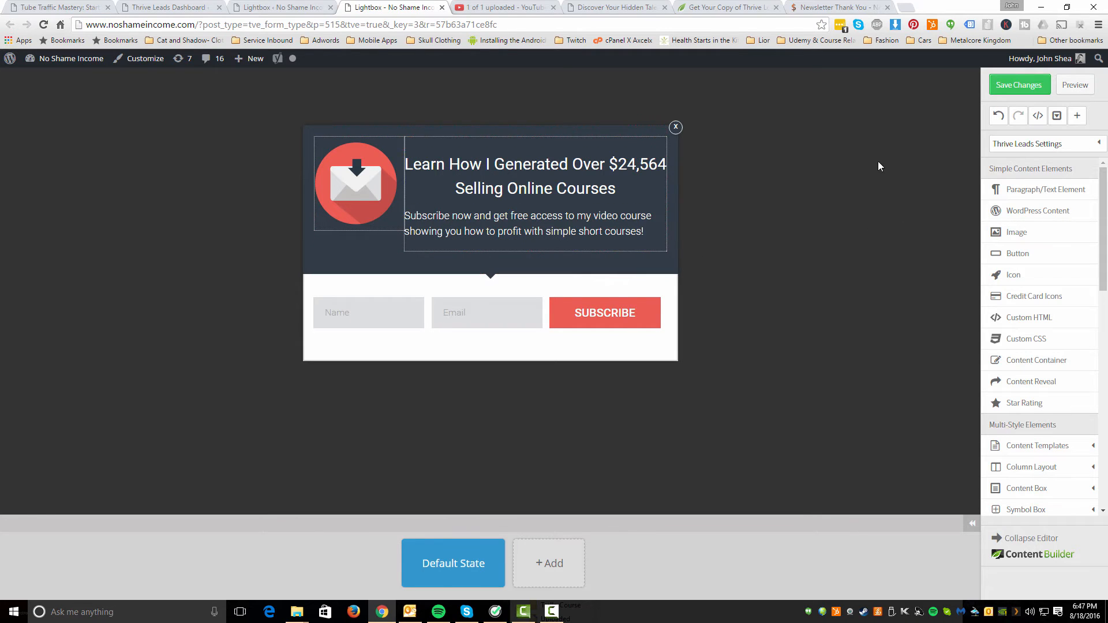
left_click(1028, 144)
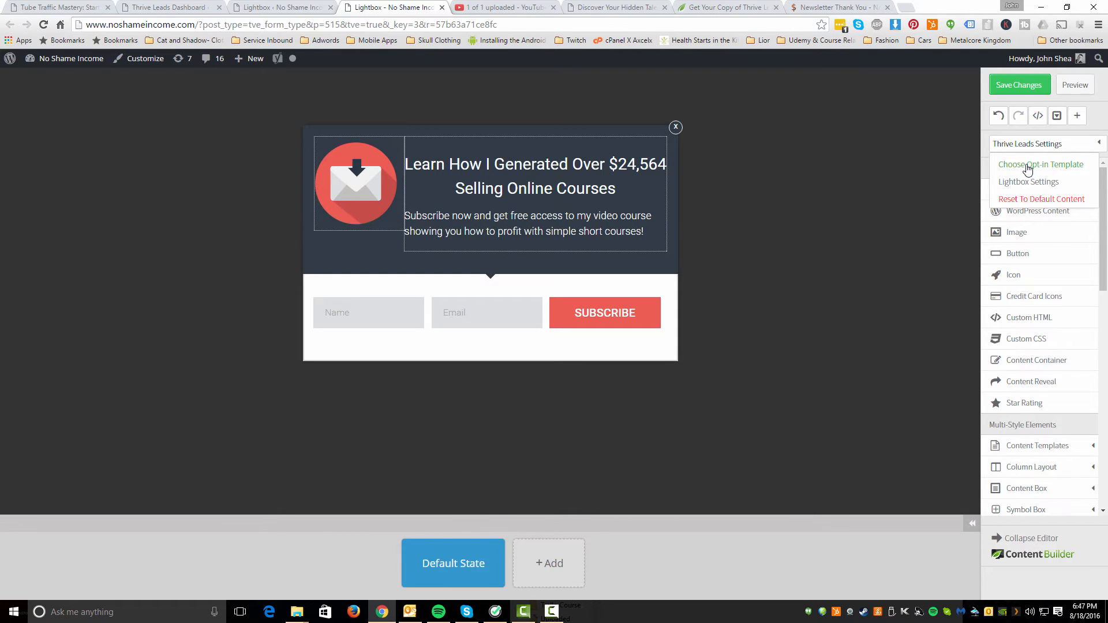
Browse the Opt In Templates list and check the empty Saved Templates list
left_click(1042, 164)
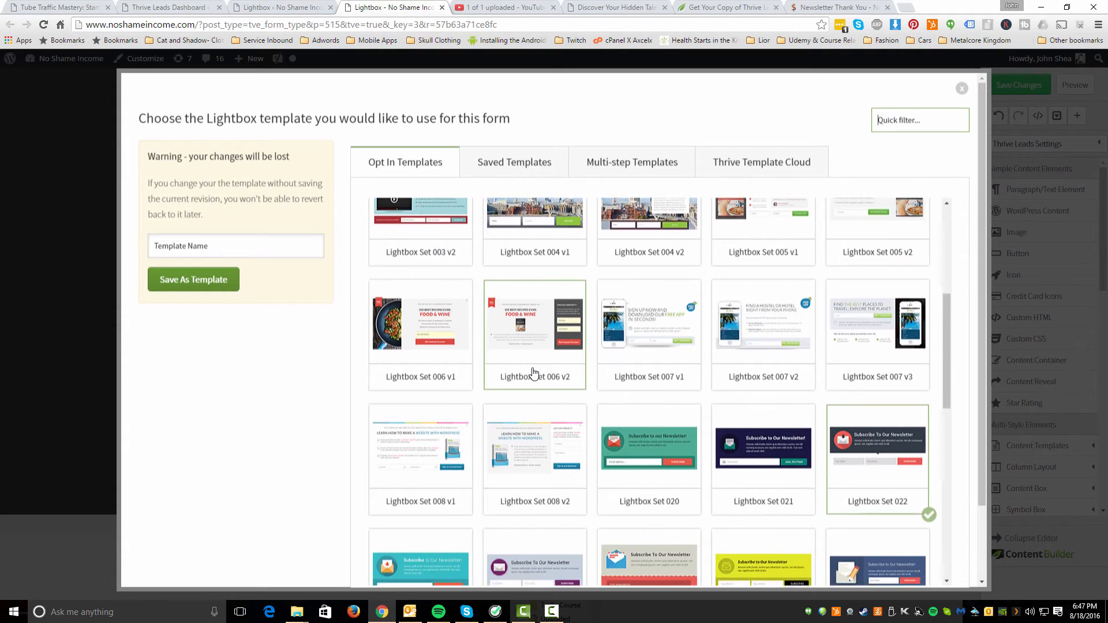
scroll("down", 3)
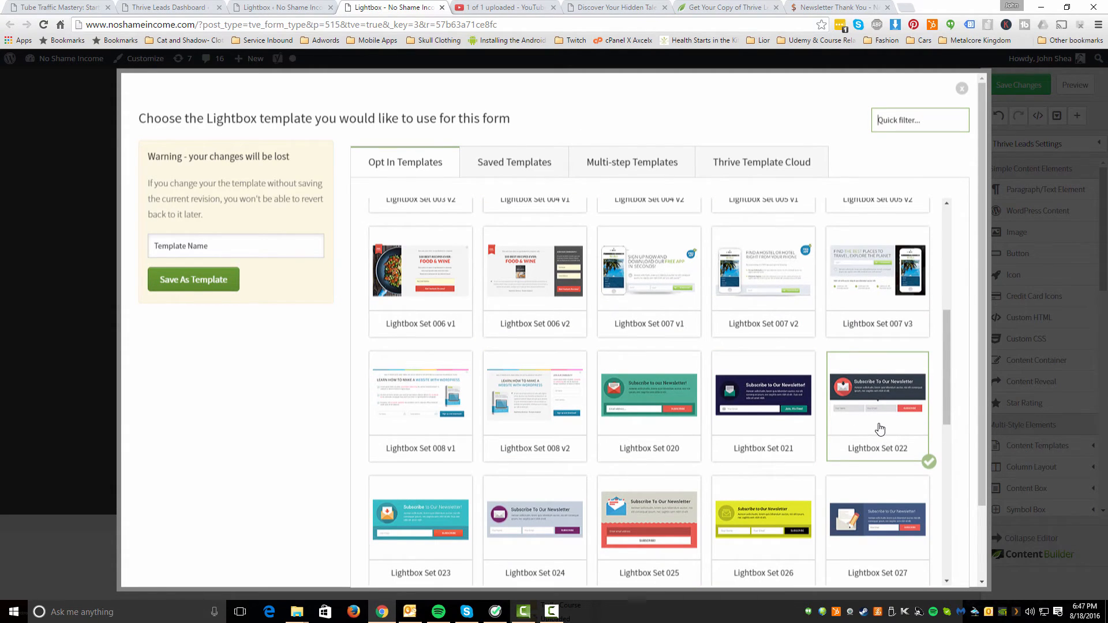
mouse_move(912, 411)
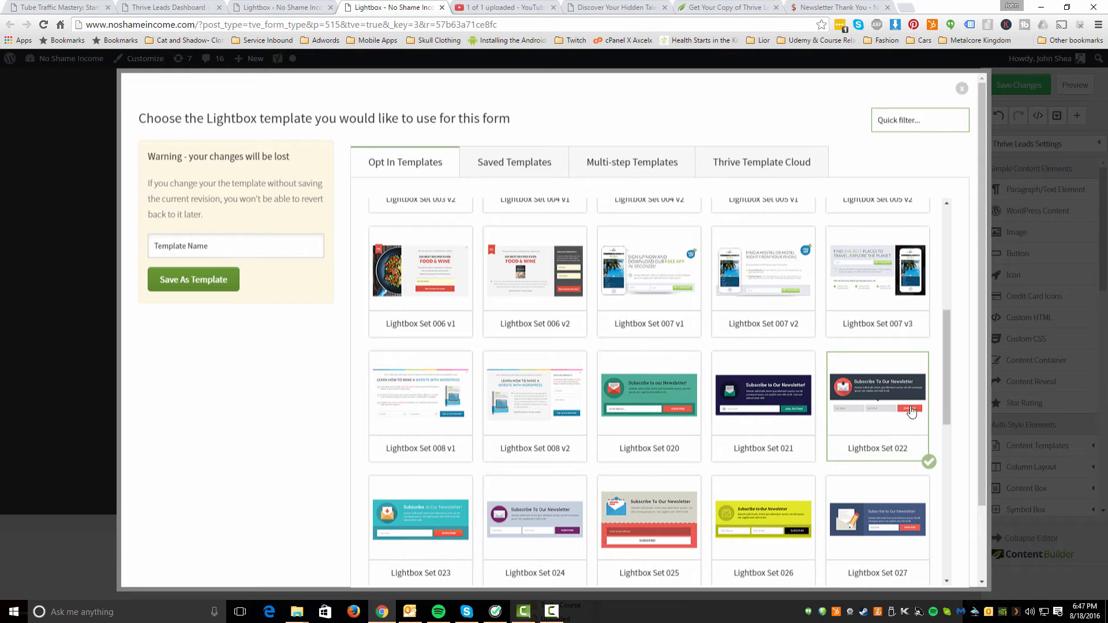
mouse_move(857, 408)
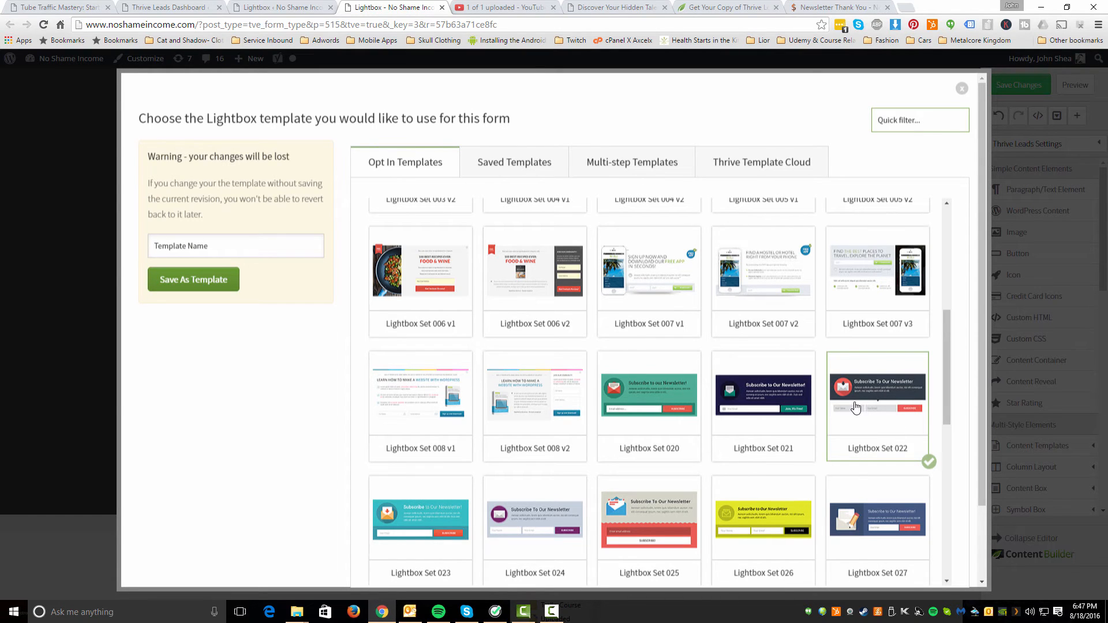
mouse_move(856, 427)
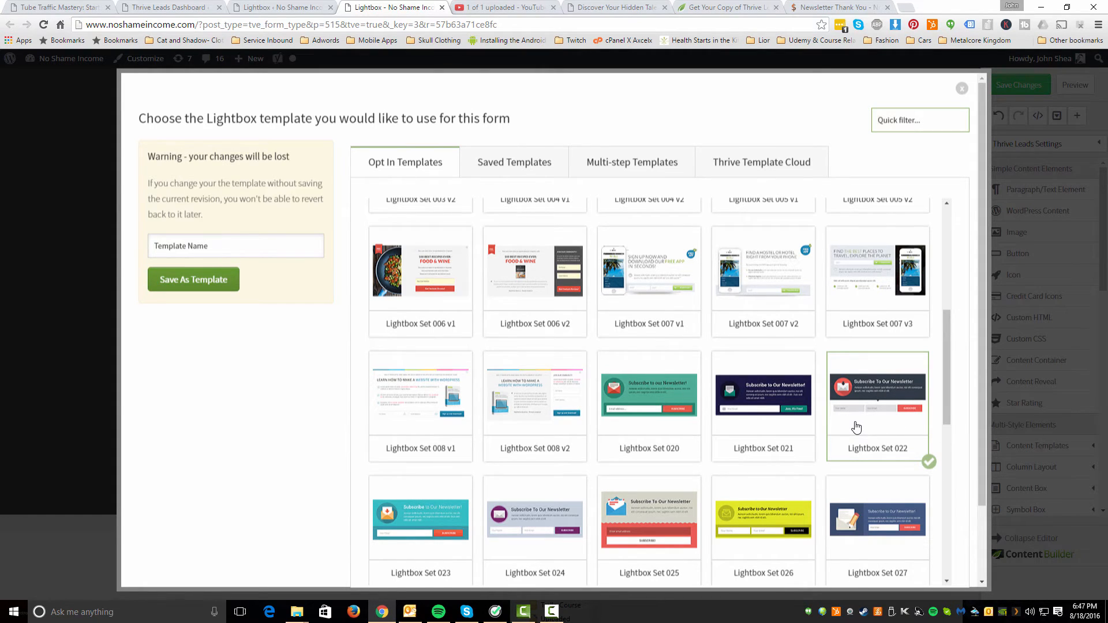
scroll("down", 3)
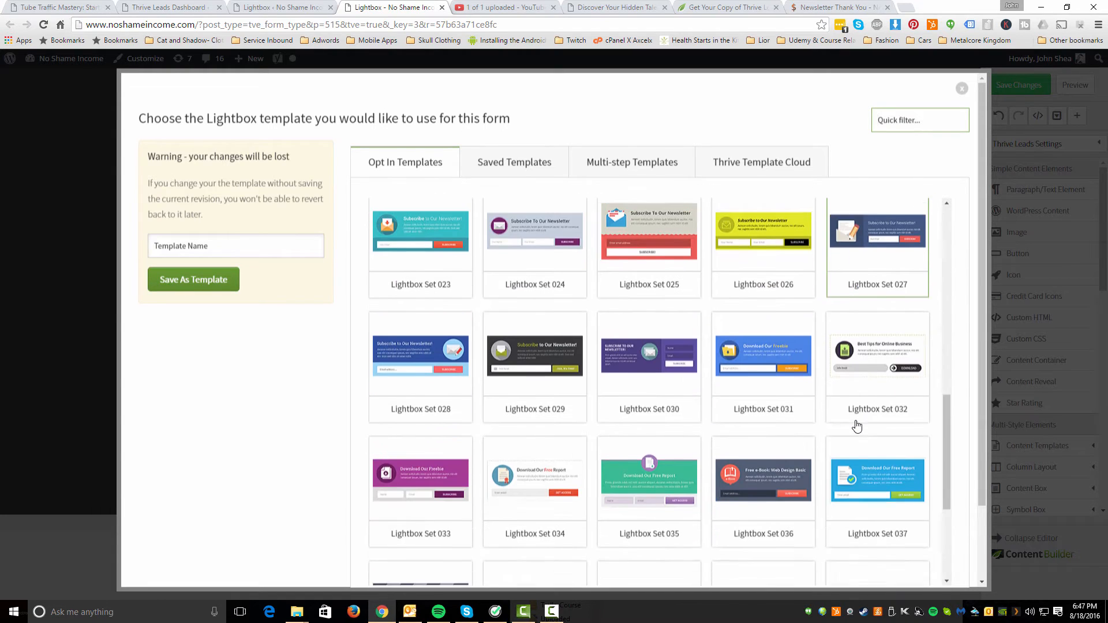
scroll("down", 3)
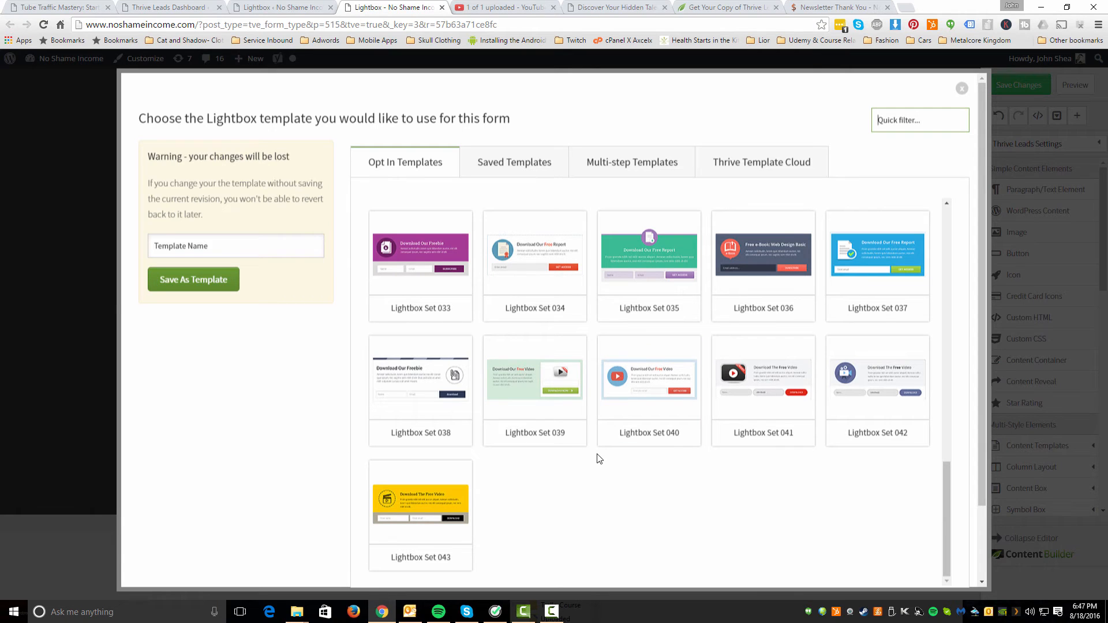
mouse_move(699, 475)
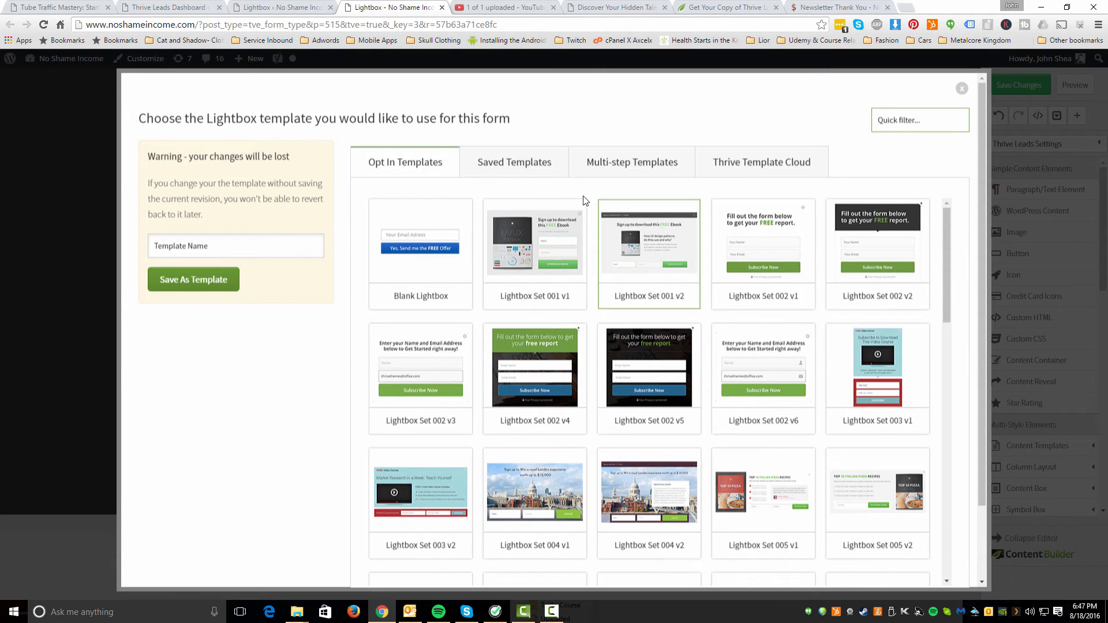
left_click(512, 162)
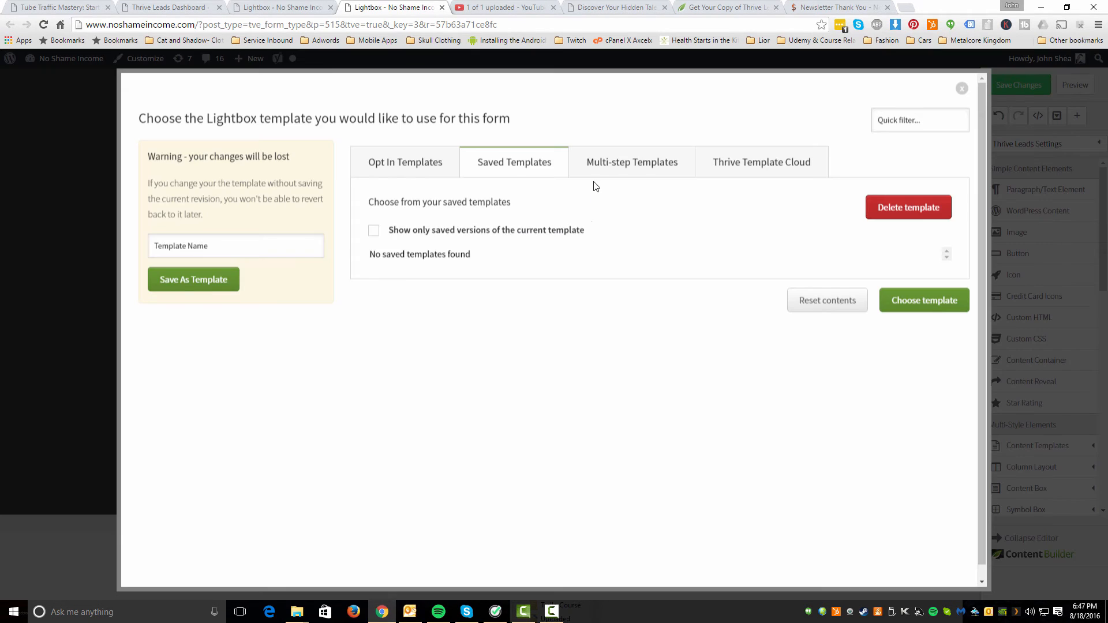
Browse the Multi-step Templates from set 001 through set 053 and leave the chooser
left_click(631, 162)
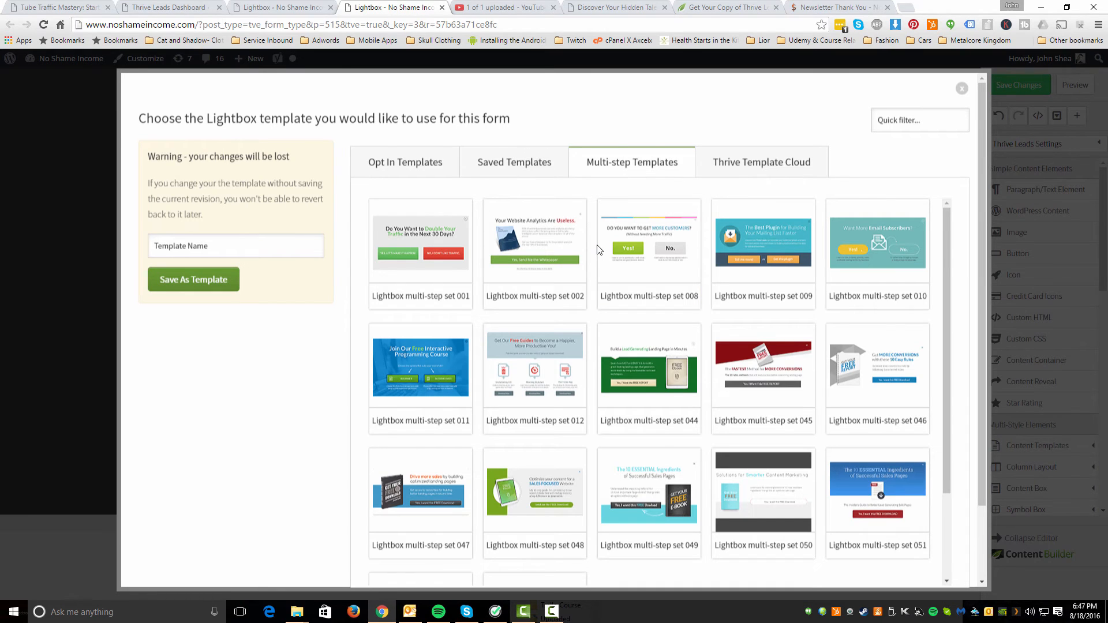
mouse_move(748, 273)
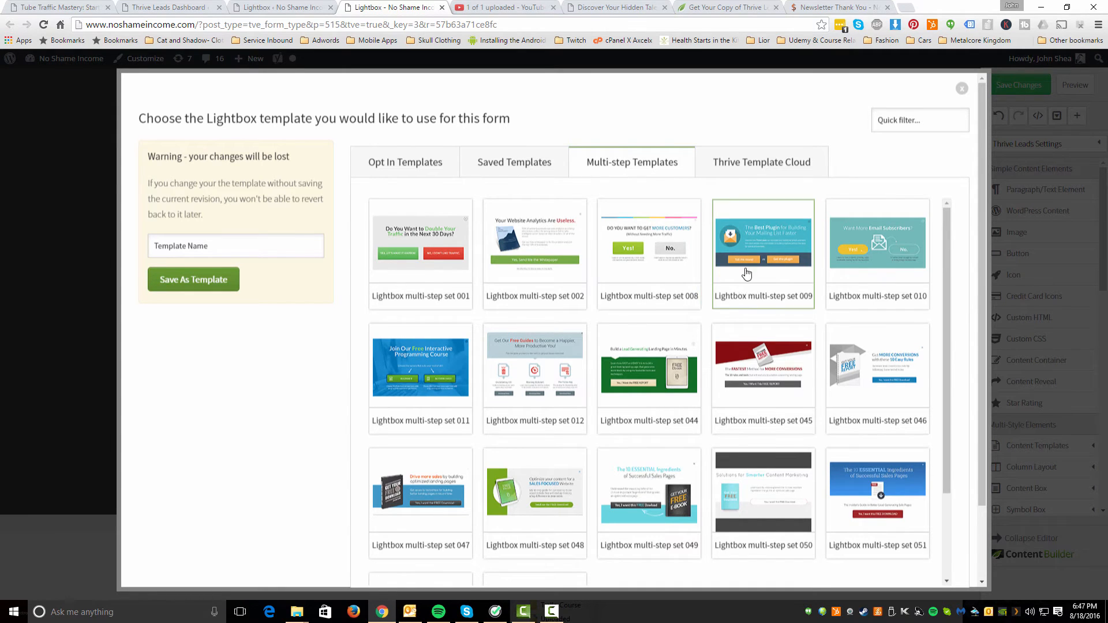
scroll("down", 3)
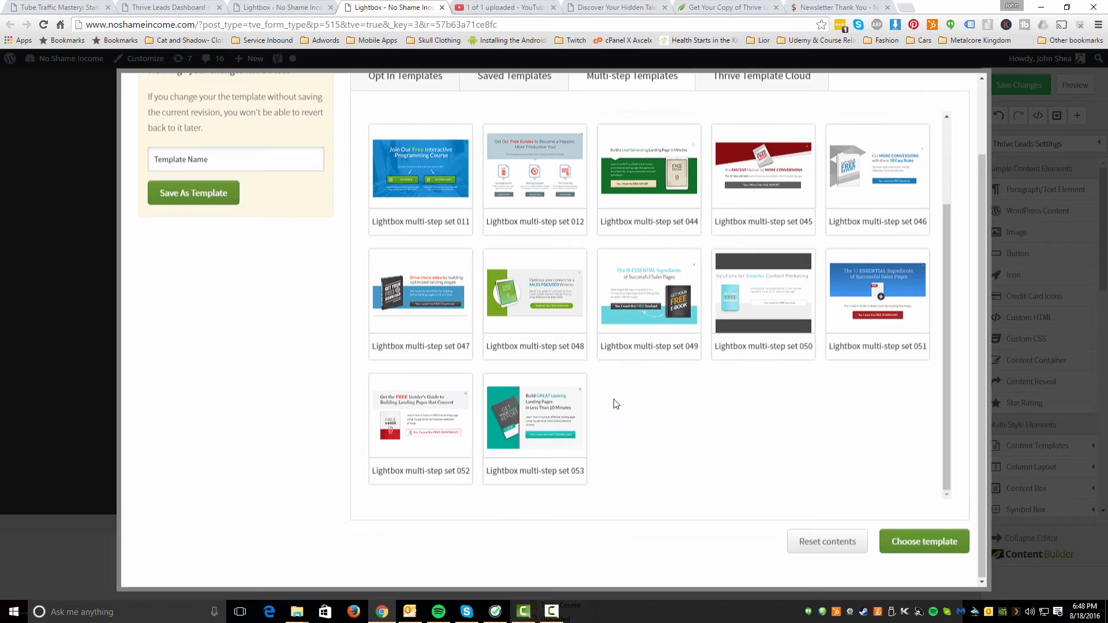
scroll("up", 3)
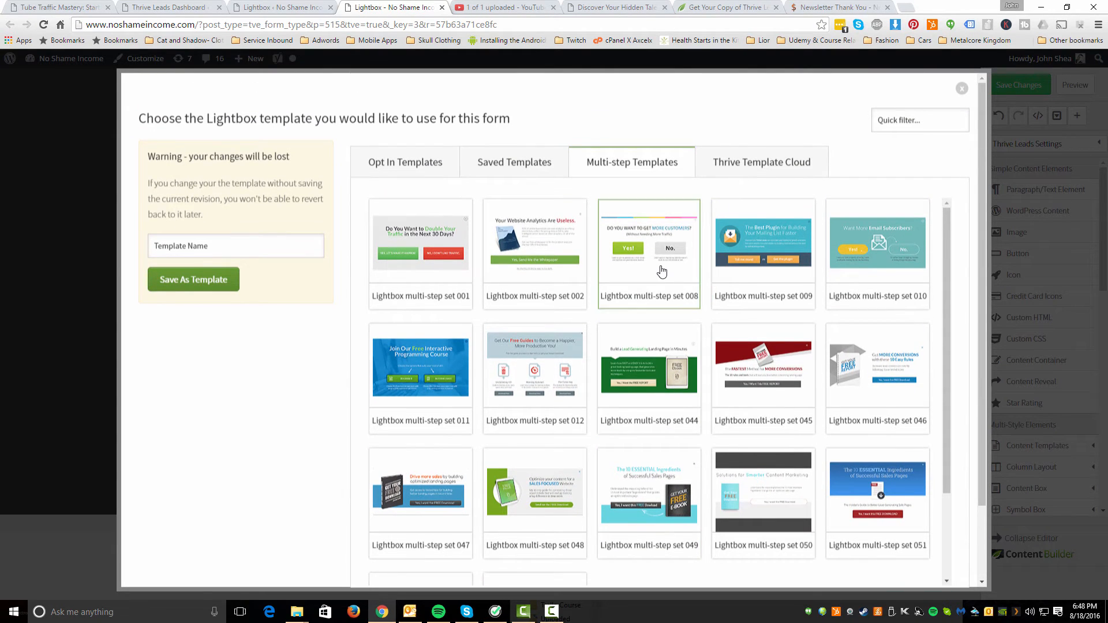
mouse_move(522, 272)
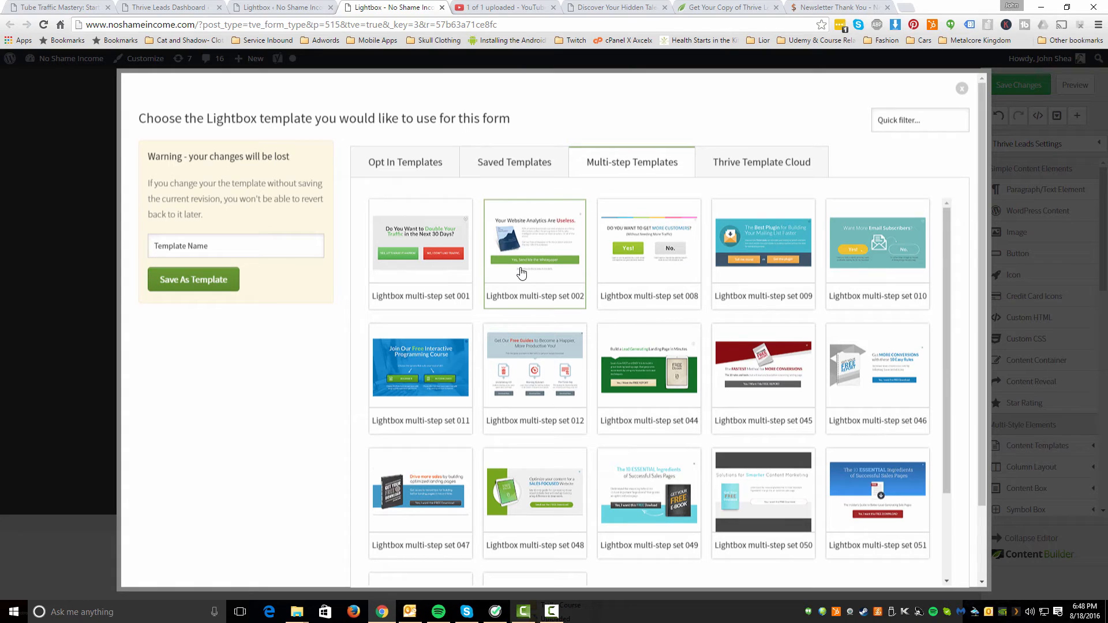
mouse_move(415, 274)
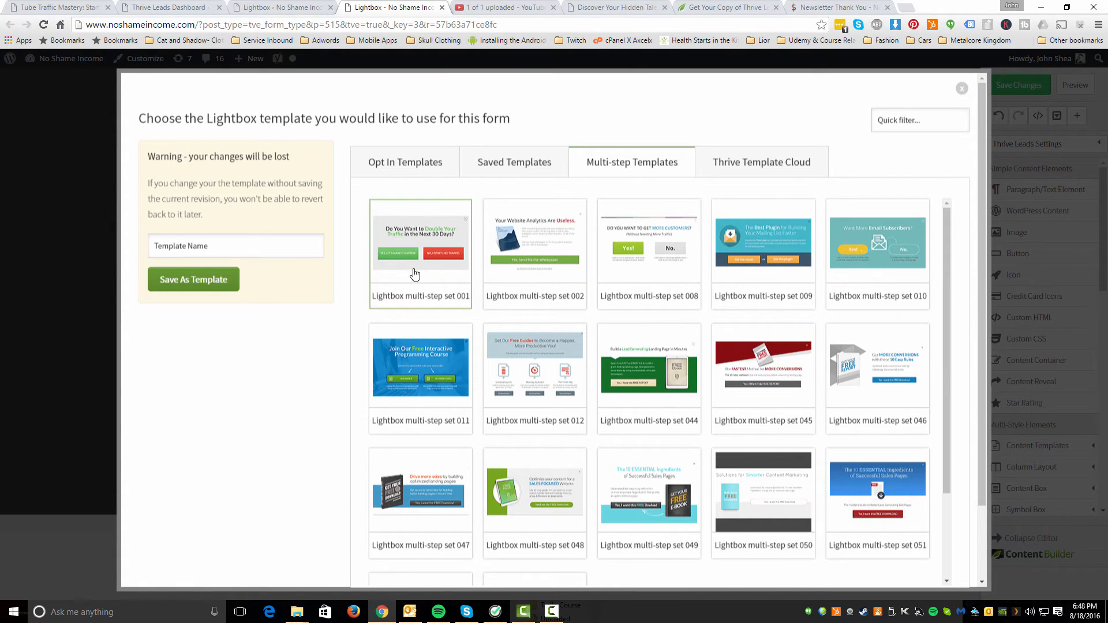
left_click(762, 161)
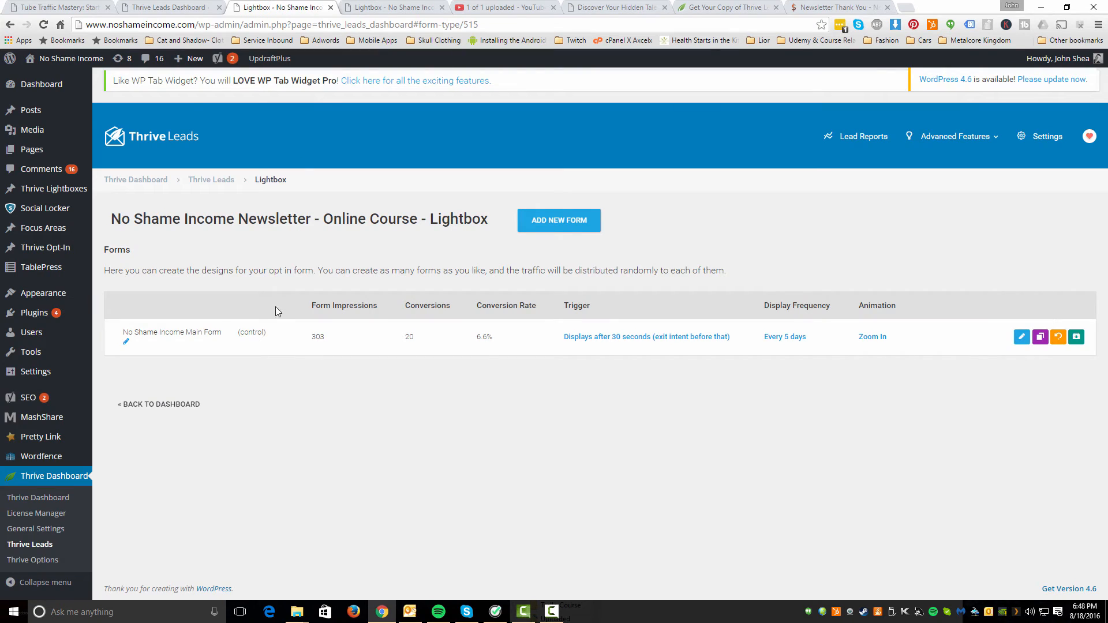
mouse_move(244, 212)
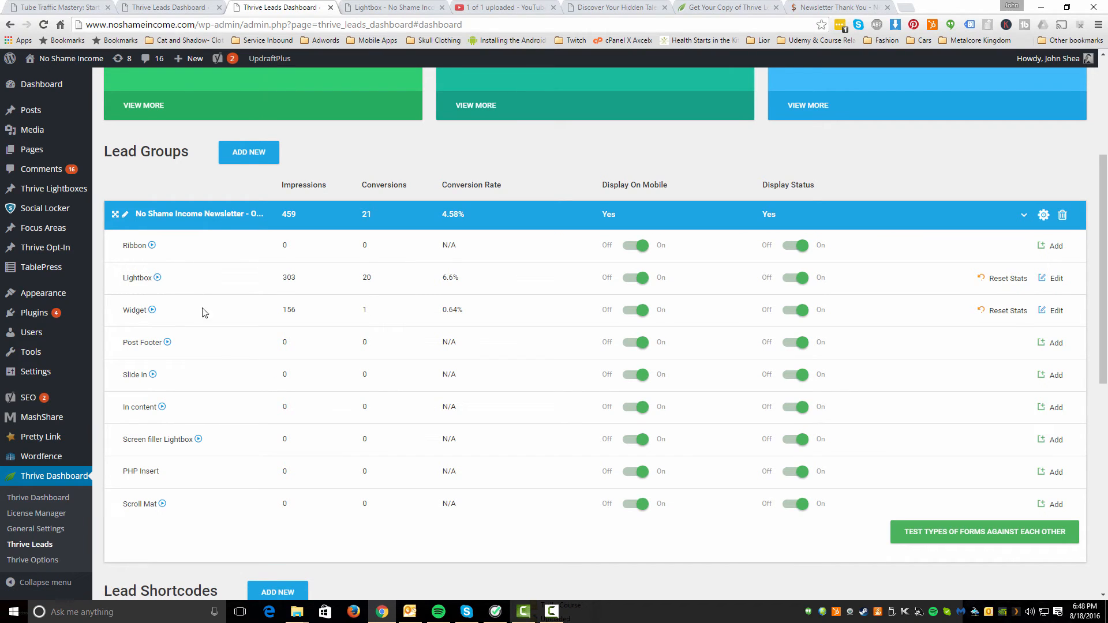
mouse_move(1051, 311)
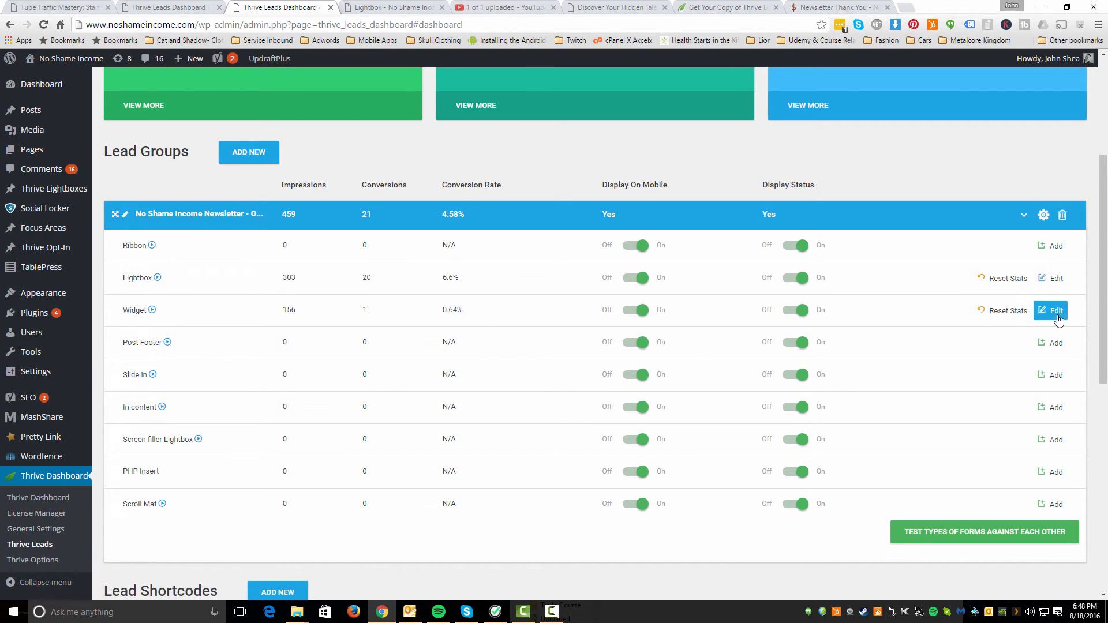
Edit the newsletter group's Widget form list from the Thrive Leads dashboard
left_click(1050, 311)
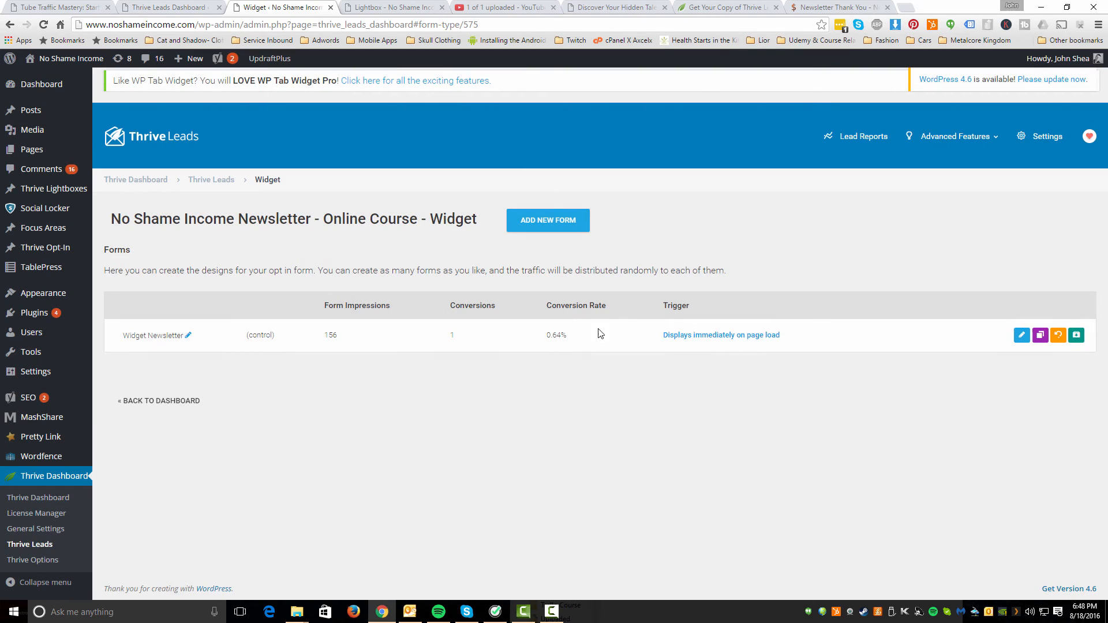
mouse_move(315, 351)
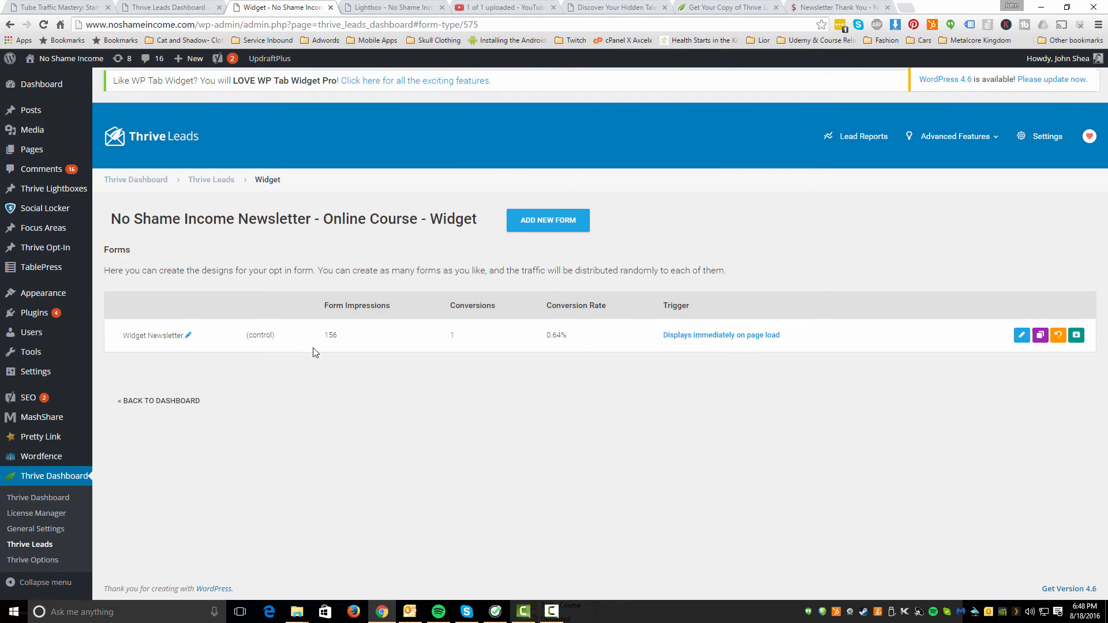
mouse_move(180, 366)
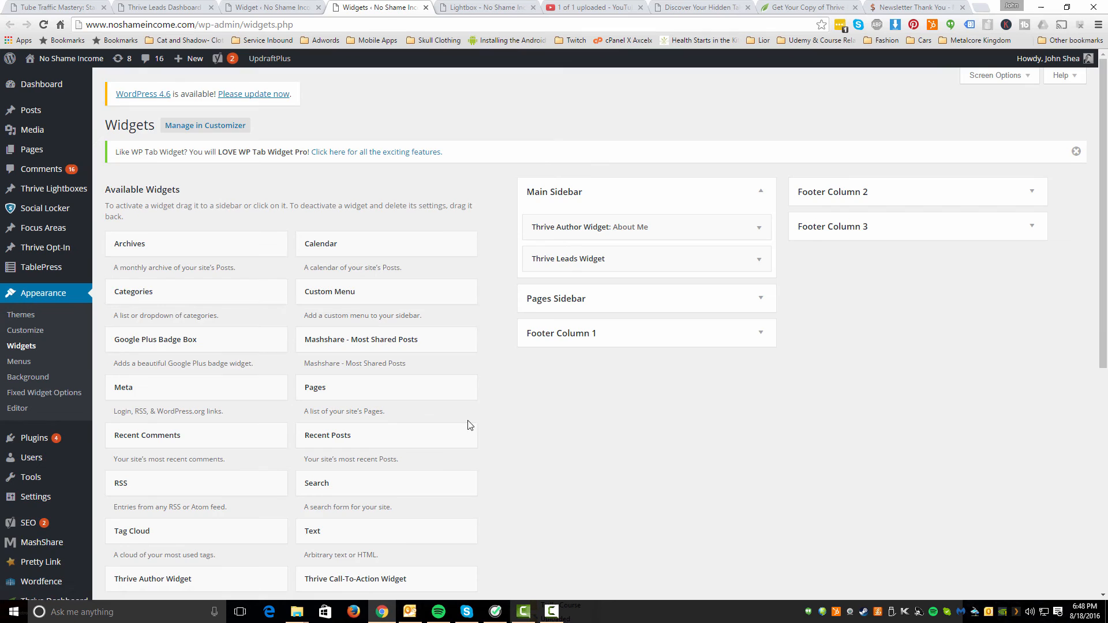
Assign the Main Sidebar's Thrive Leads Widget to the No Shame Income Newsletter - Online Course group as fixed
scroll("down", 3)
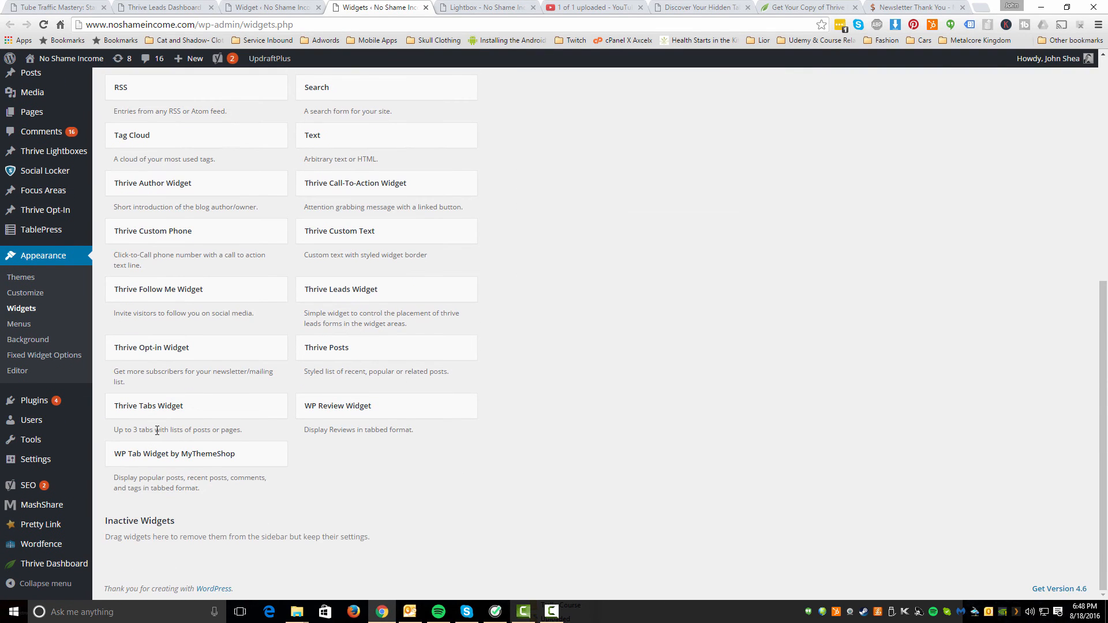
mouse_move(181, 358)
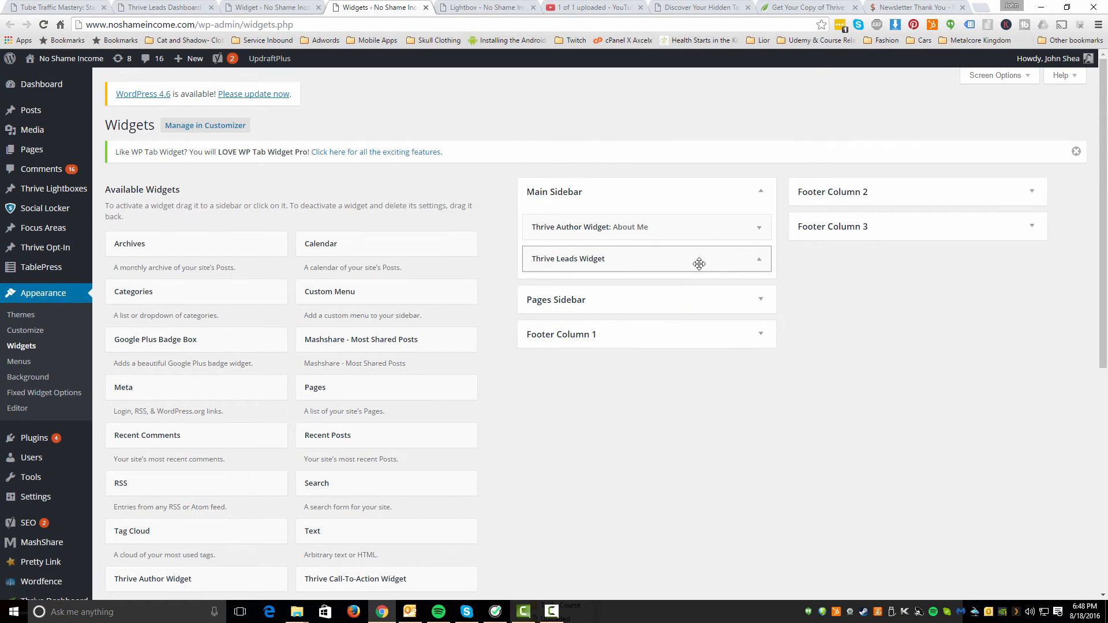
left_click(699, 258)
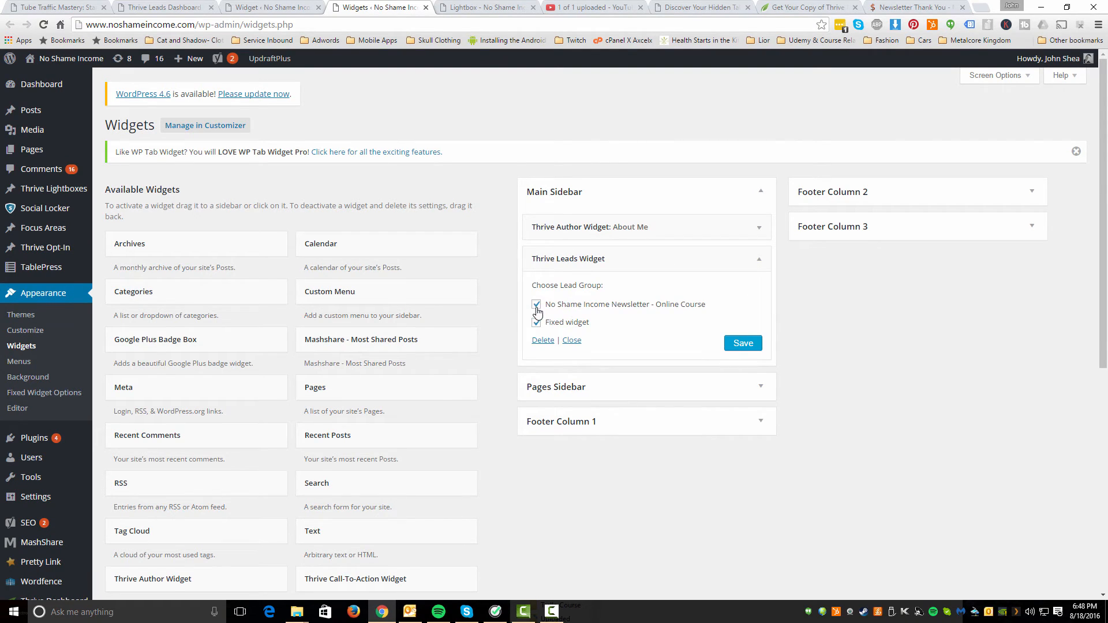
left_click(536, 322)
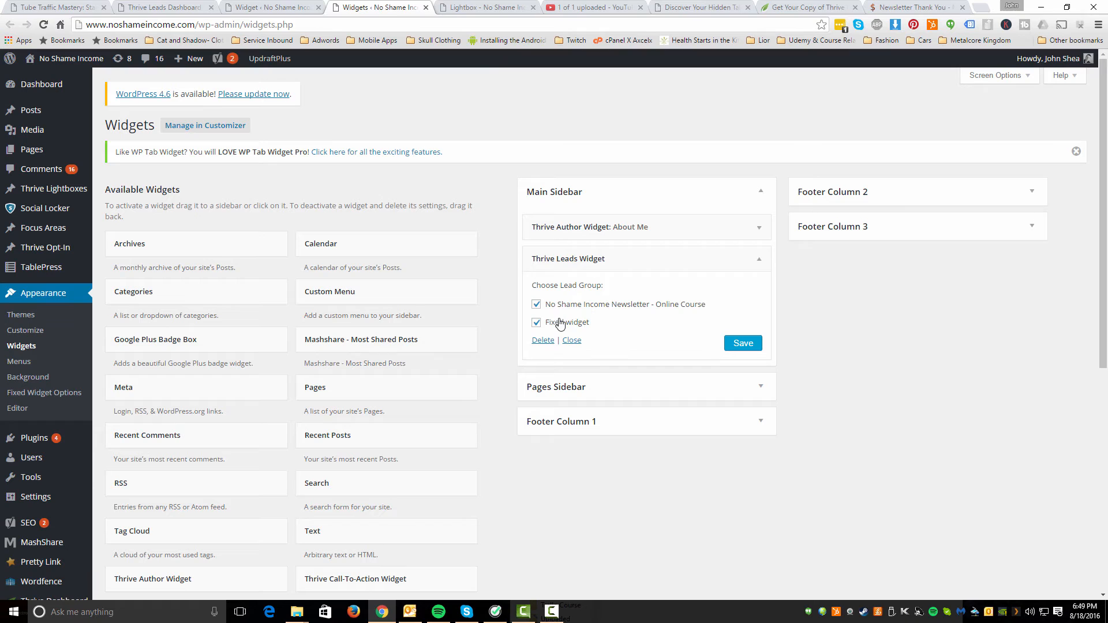
mouse_move(564, 287)
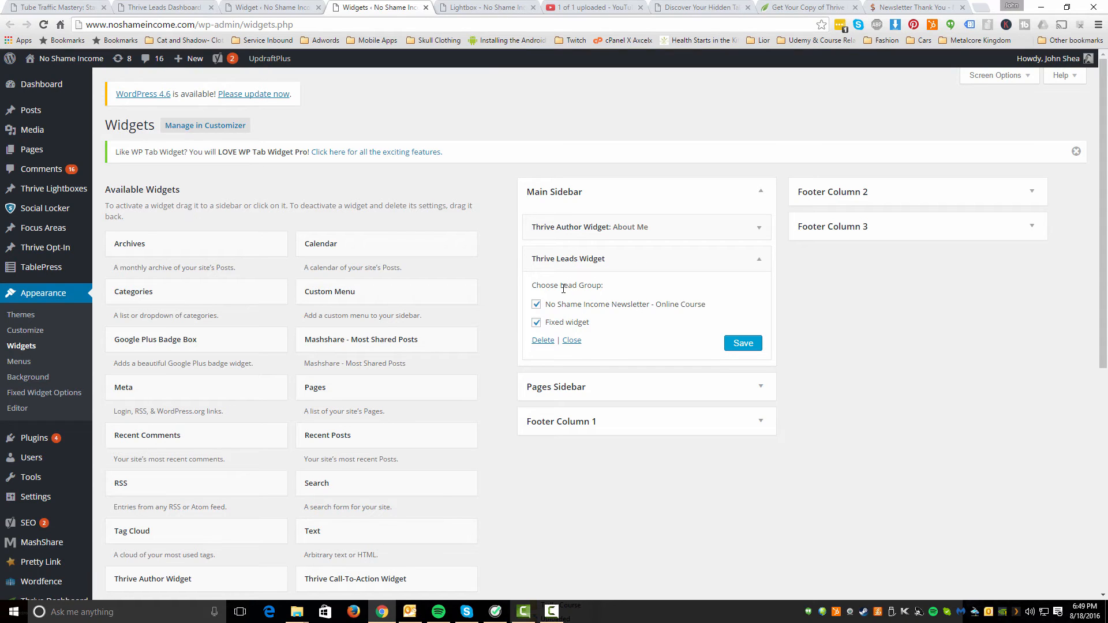
left_click(484, 7)
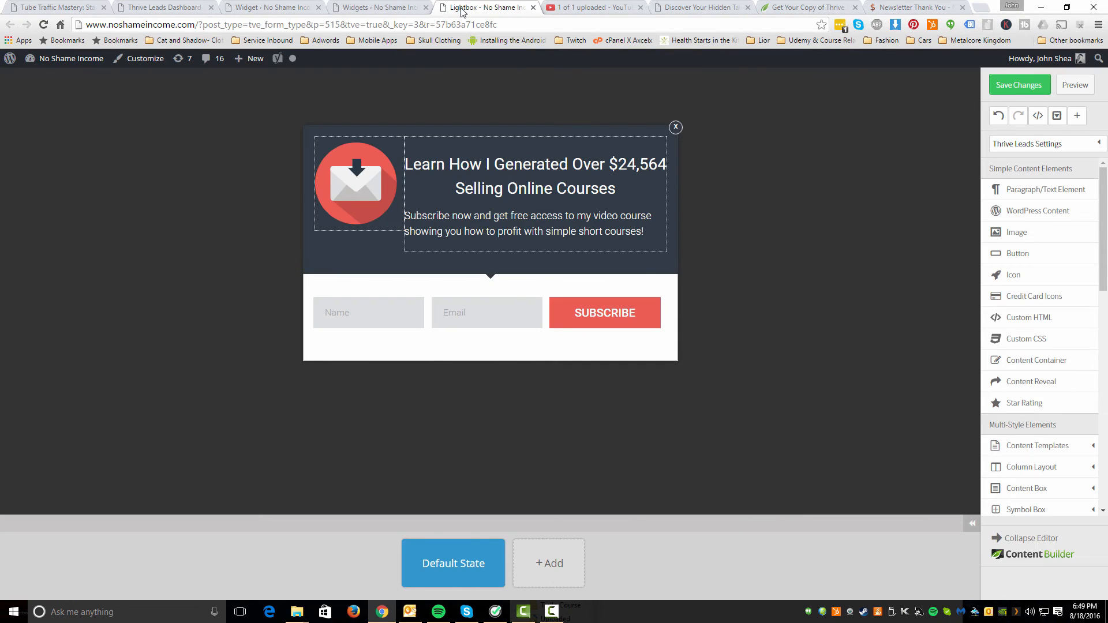
Edit the Widget Newsletter form's Free Video Course design and bring up its template choices
left_click(273, 7)
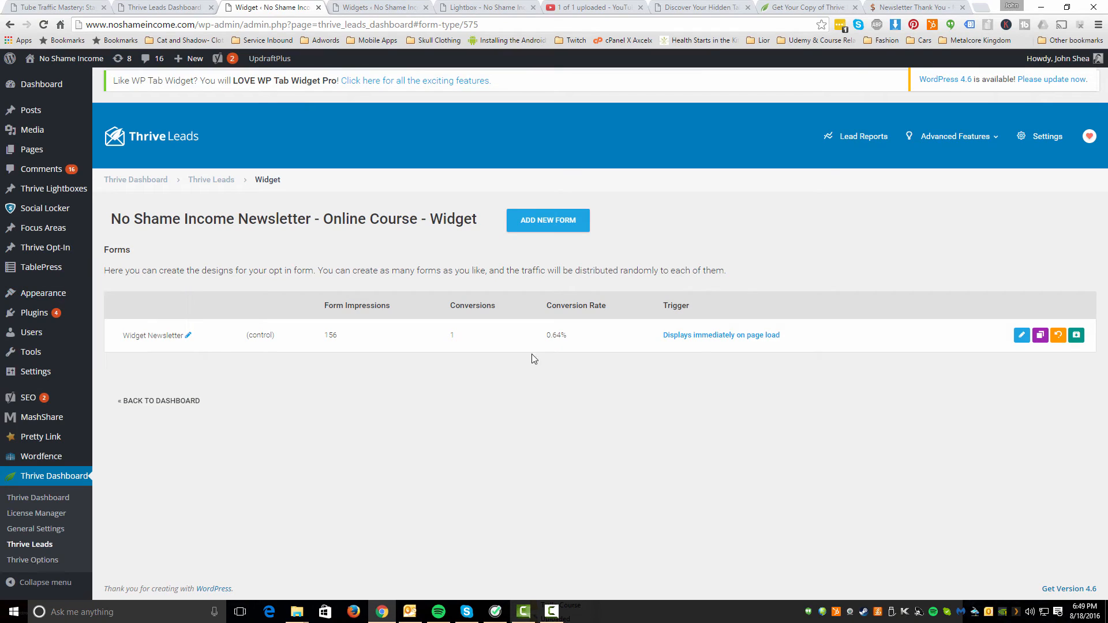
mouse_move(731, 338)
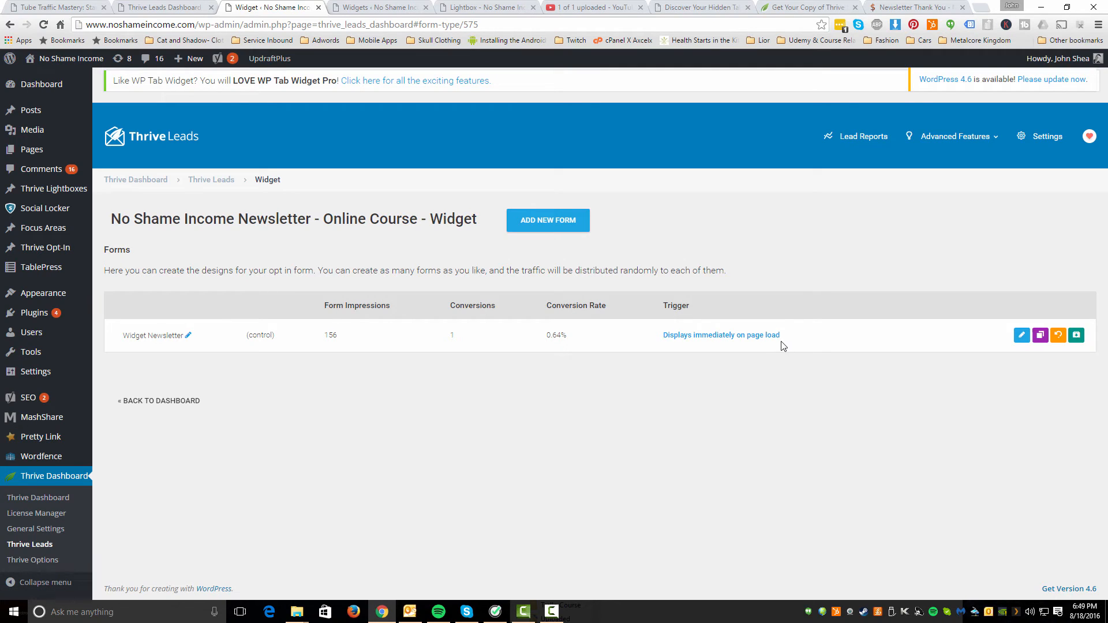
mouse_move(1022, 335)
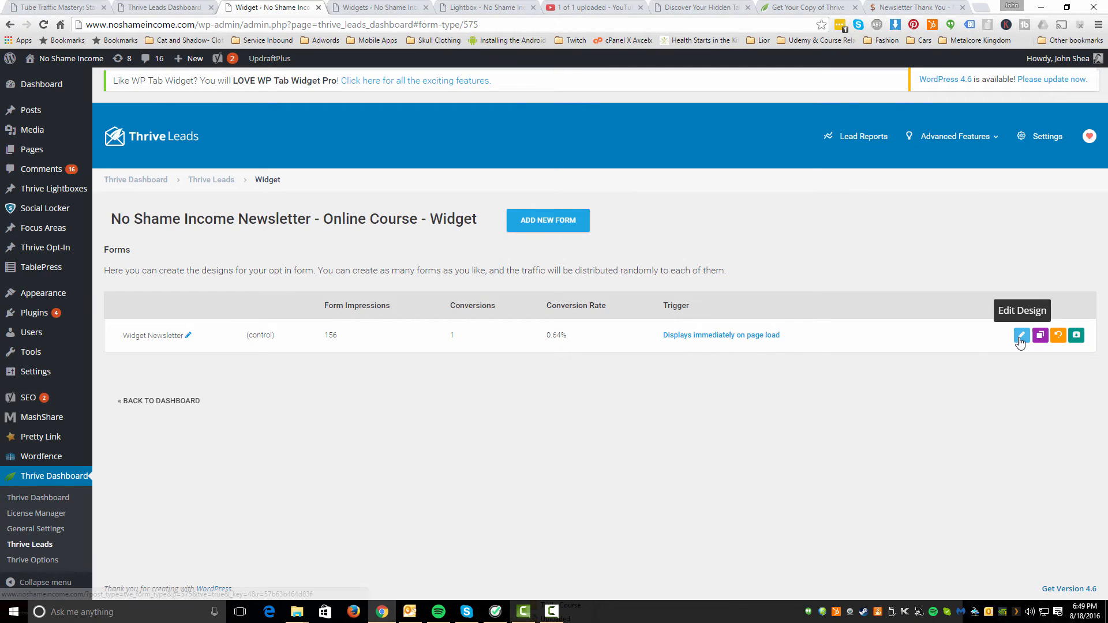
left_click(1022, 335)
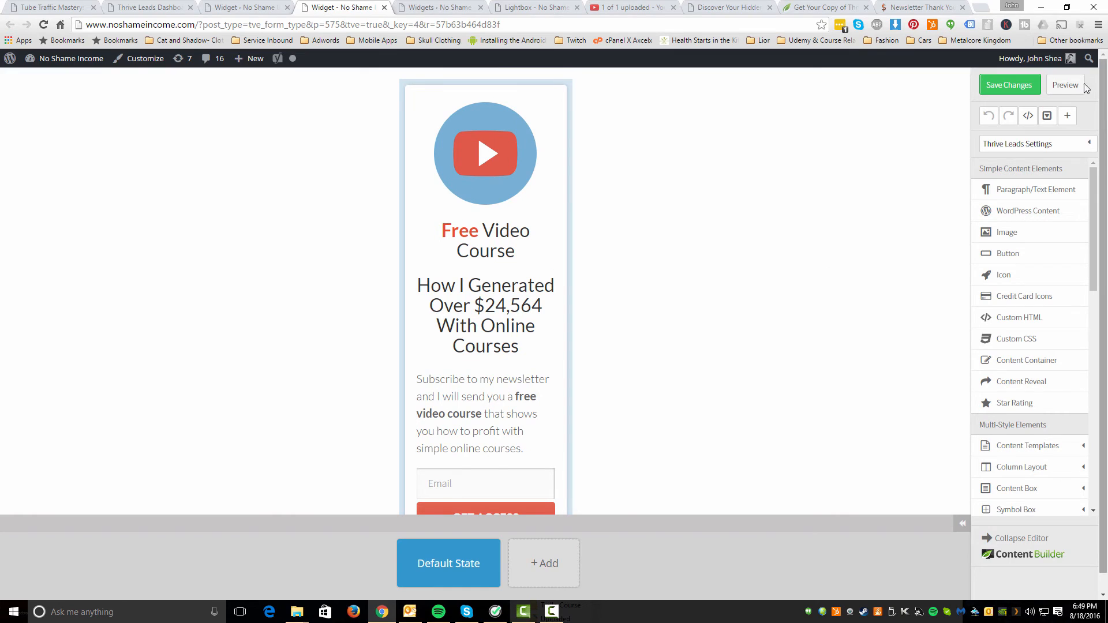
scroll("down", 3)
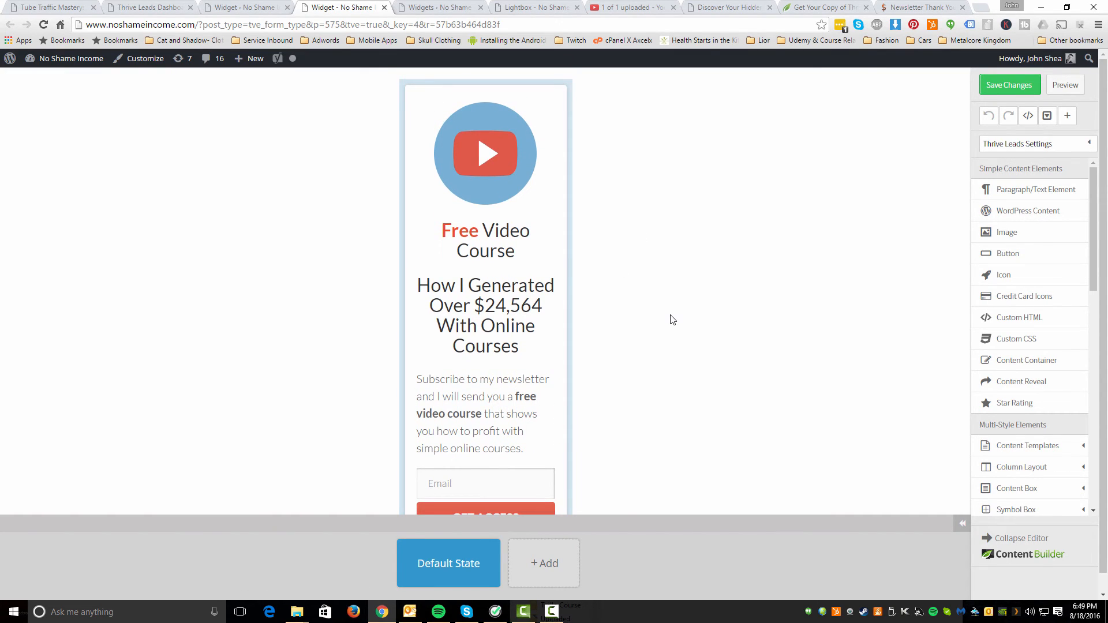
mouse_move(653, 292)
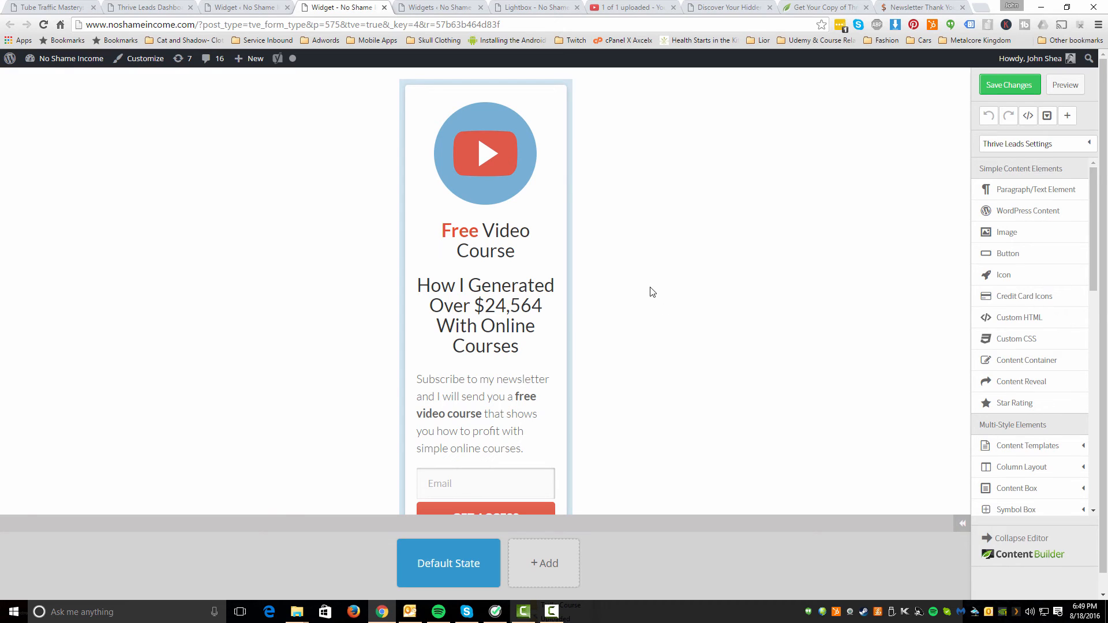
left_click(1018, 143)
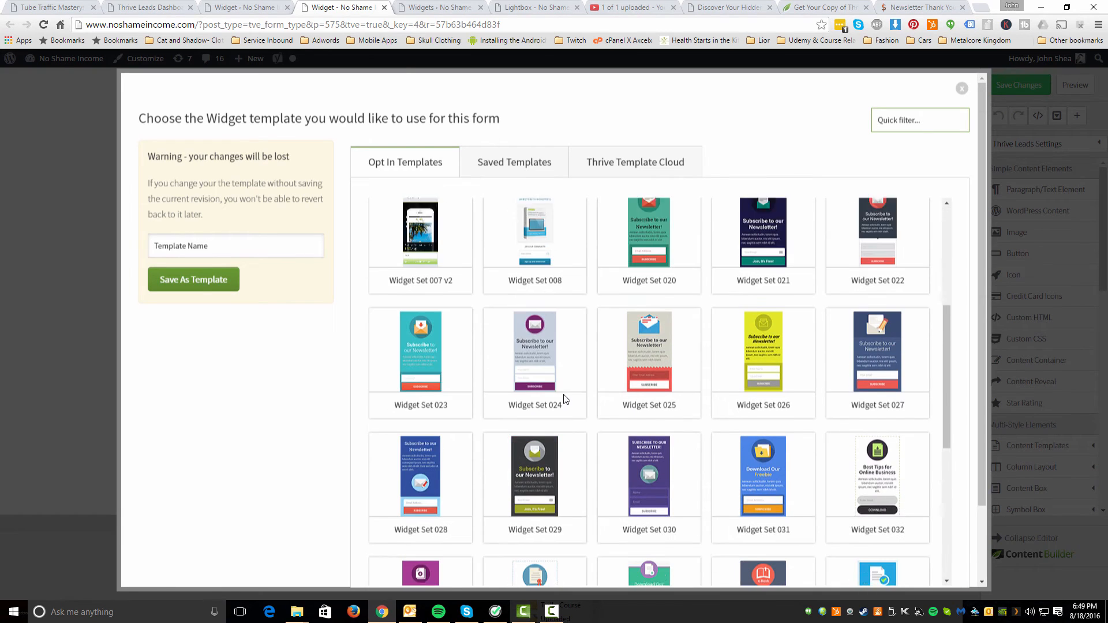
Browse the widget templates through Widget Set 043, with Set 040 current
scroll("down", 3)
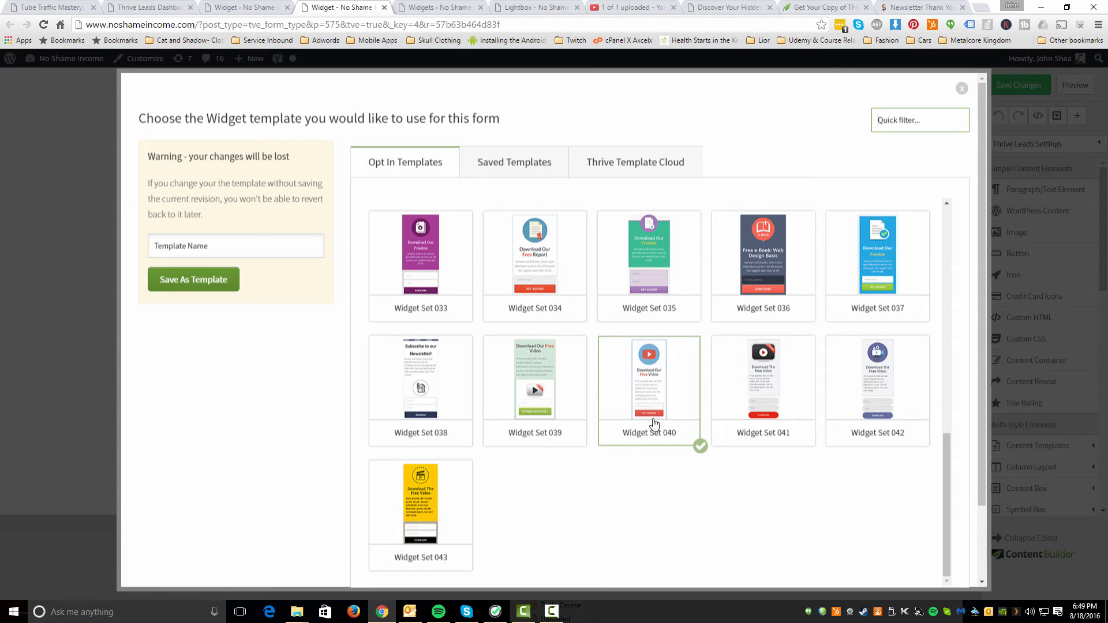
mouse_move(587, 473)
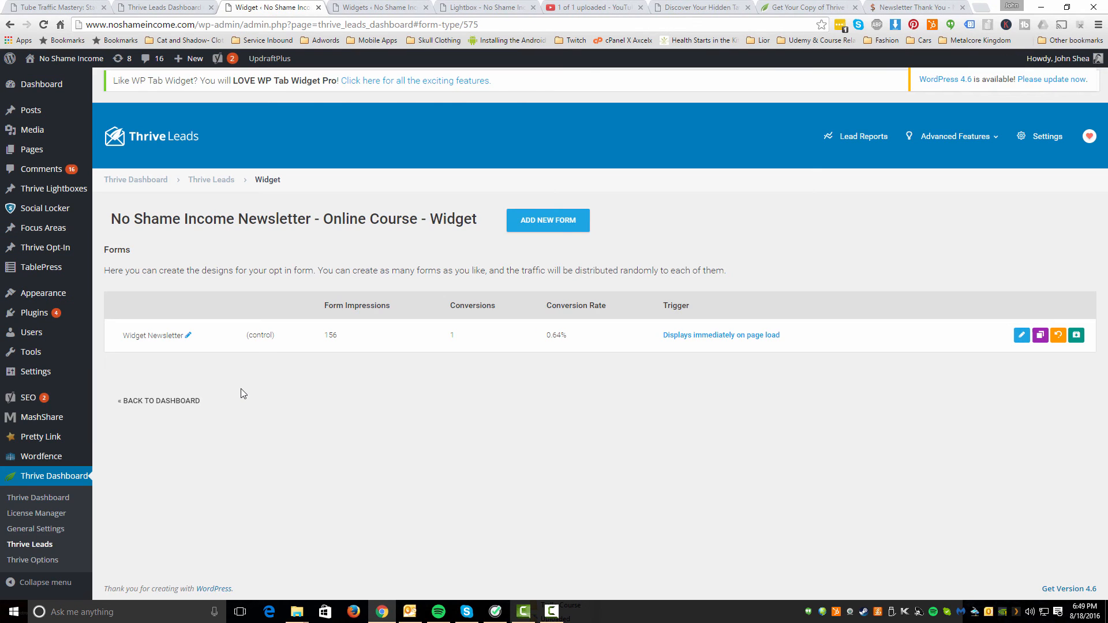
mouse_move(249, 296)
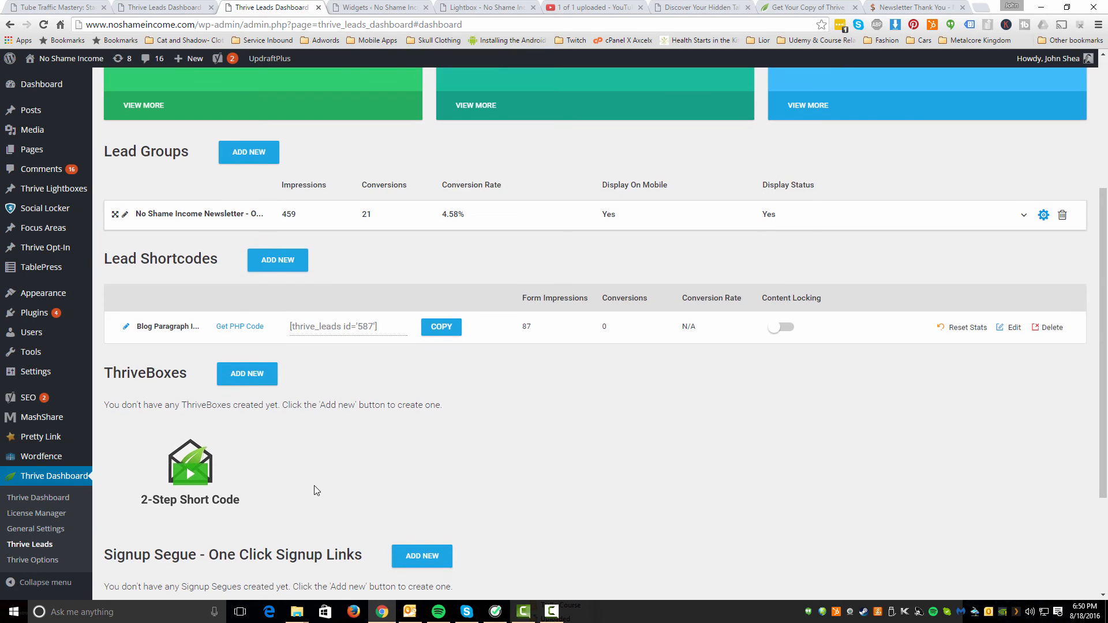
mouse_move(230, 329)
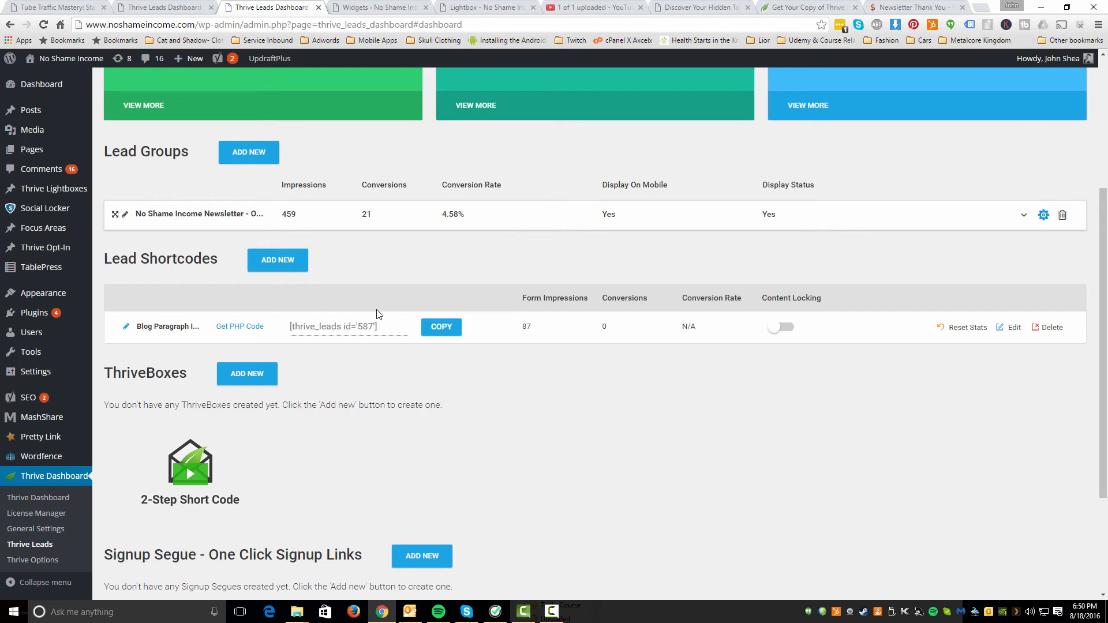
mouse_move(168, 222)
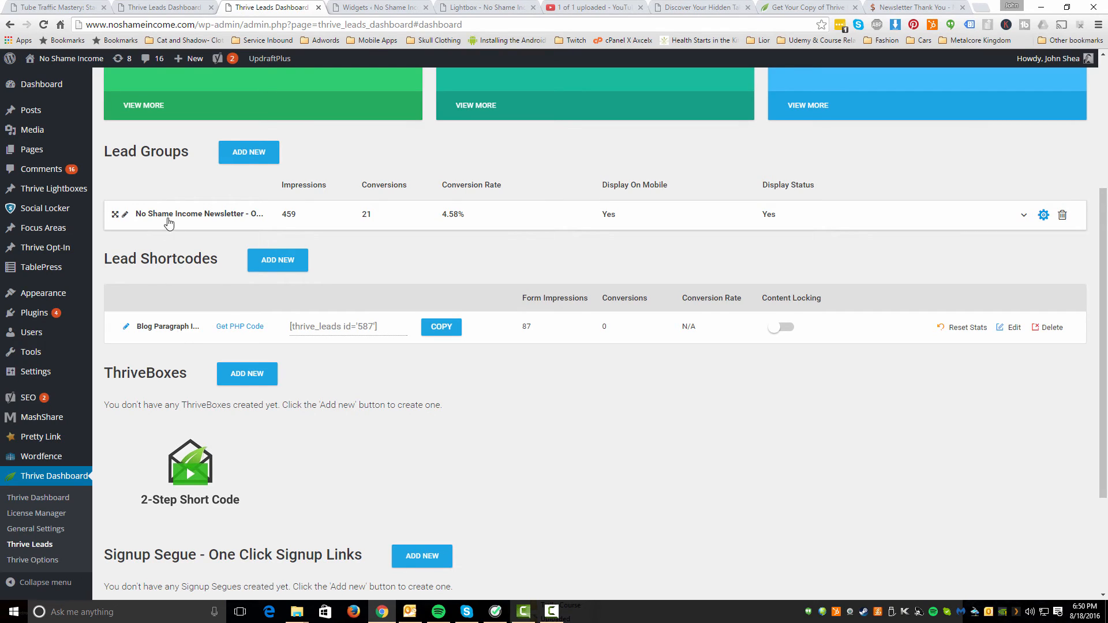
mouse_move(192, 333)
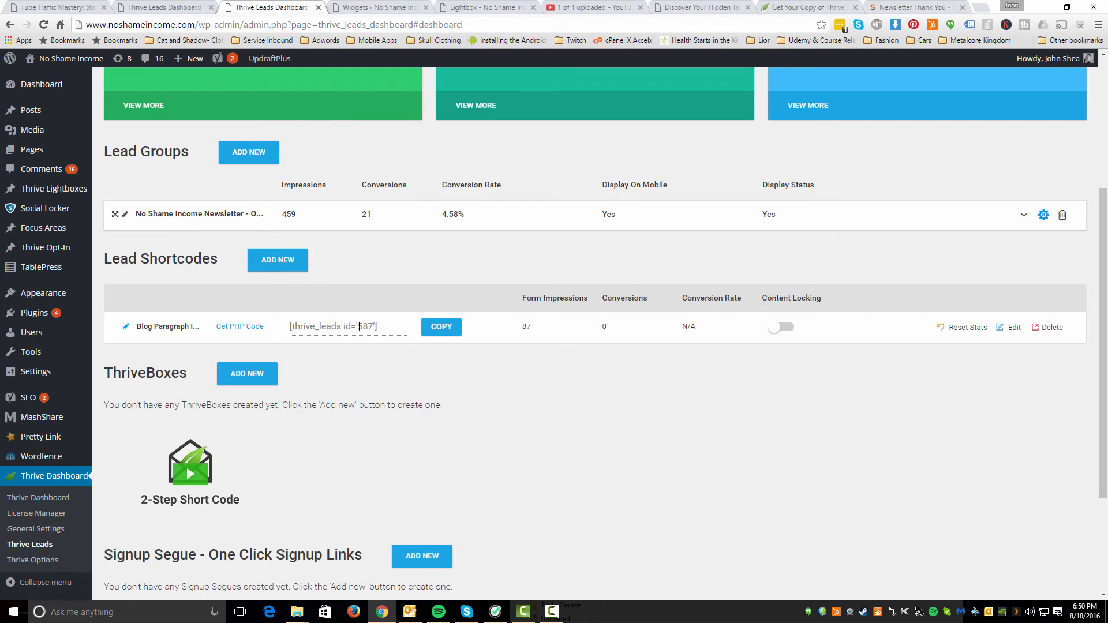
Select the blog paragraph lead shortcode [thrive_leads id='587'] for copying
triple_click(348, 326)
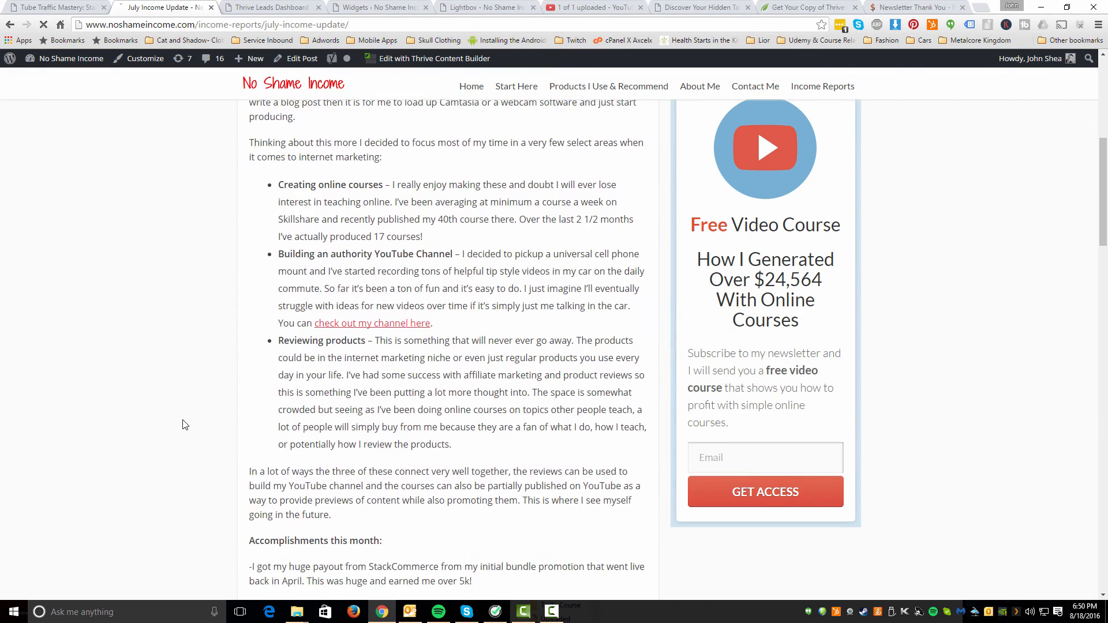
Review the in-post Free Video Course opt-in and the income breakdown down to the Amazing.com entry, then return to the top
scroll("down", 3)
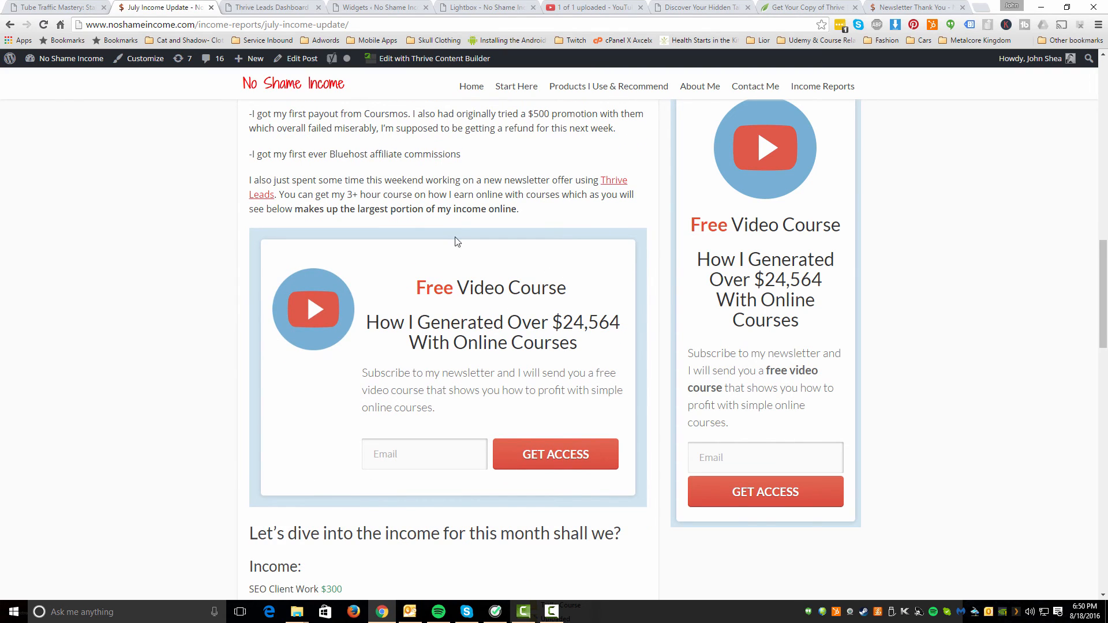
mouse_move(264, 183)
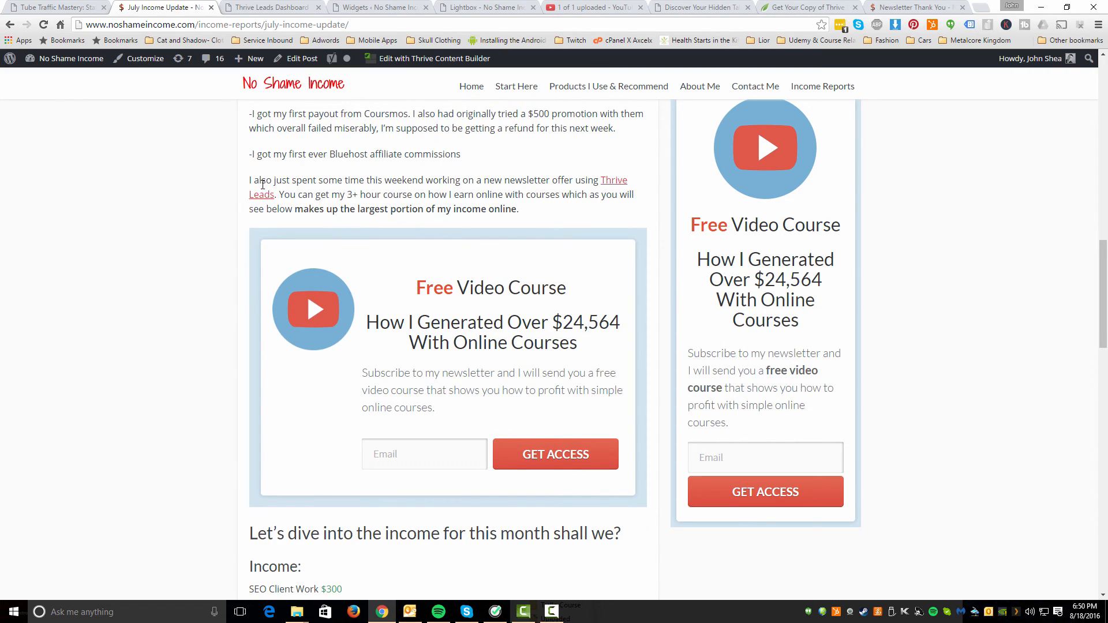
left_click_drag(263, 180, 360, 181)
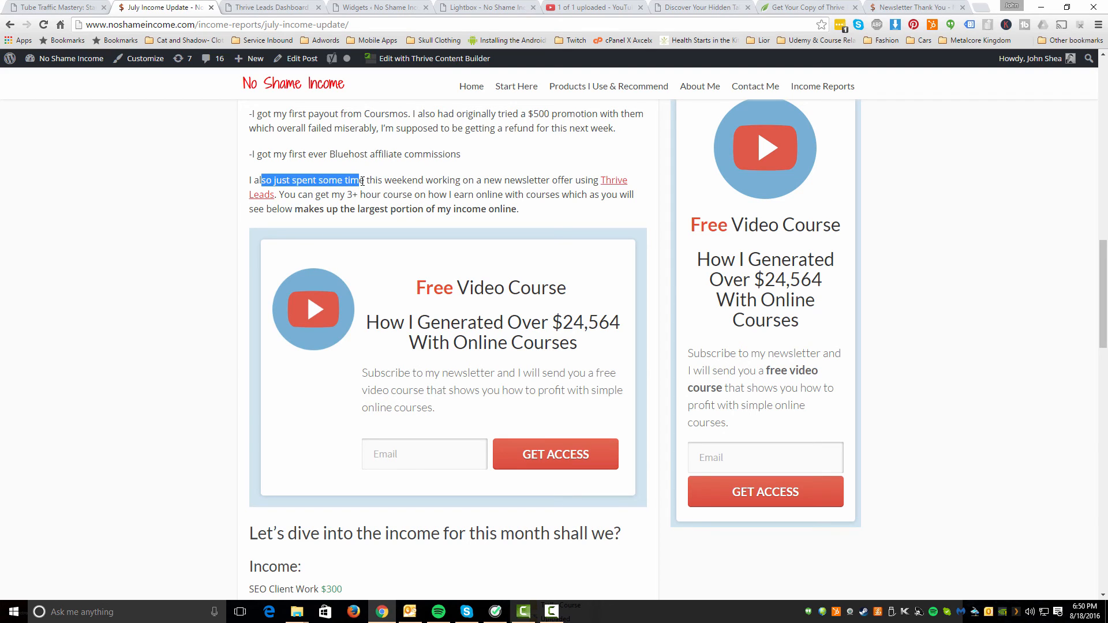
mouse_move(233, 223)
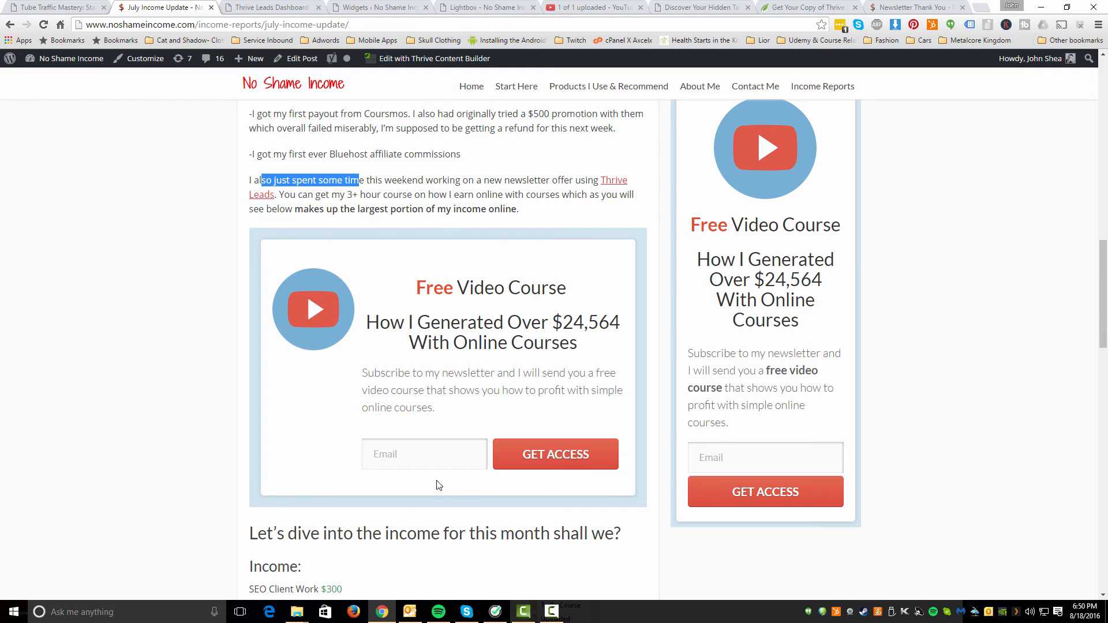
scroll("down", 3)
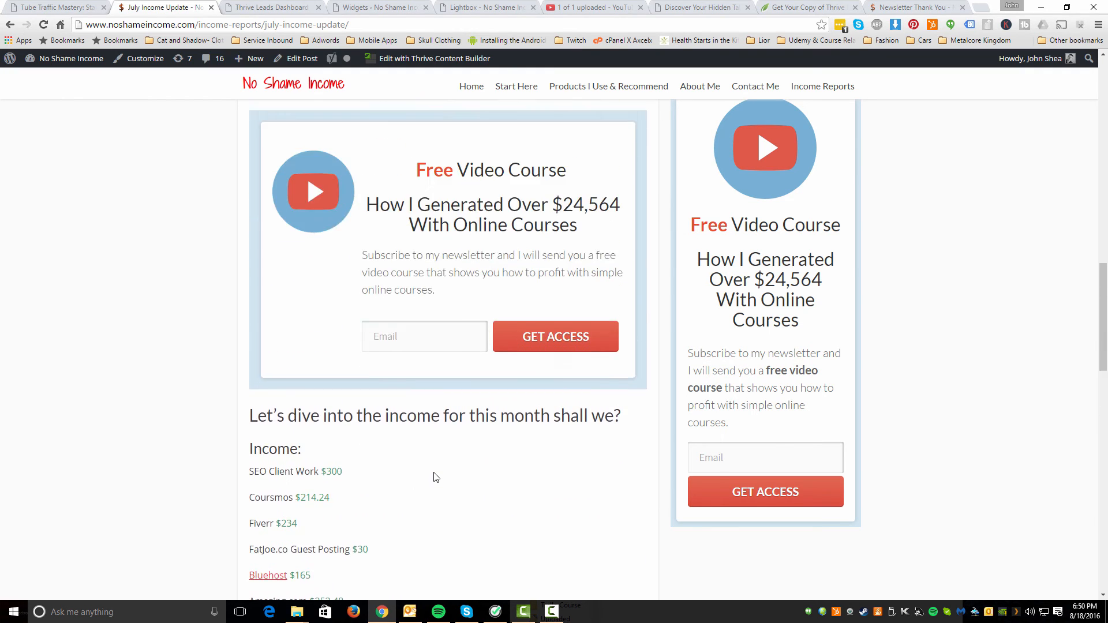
scroll("down", 3)
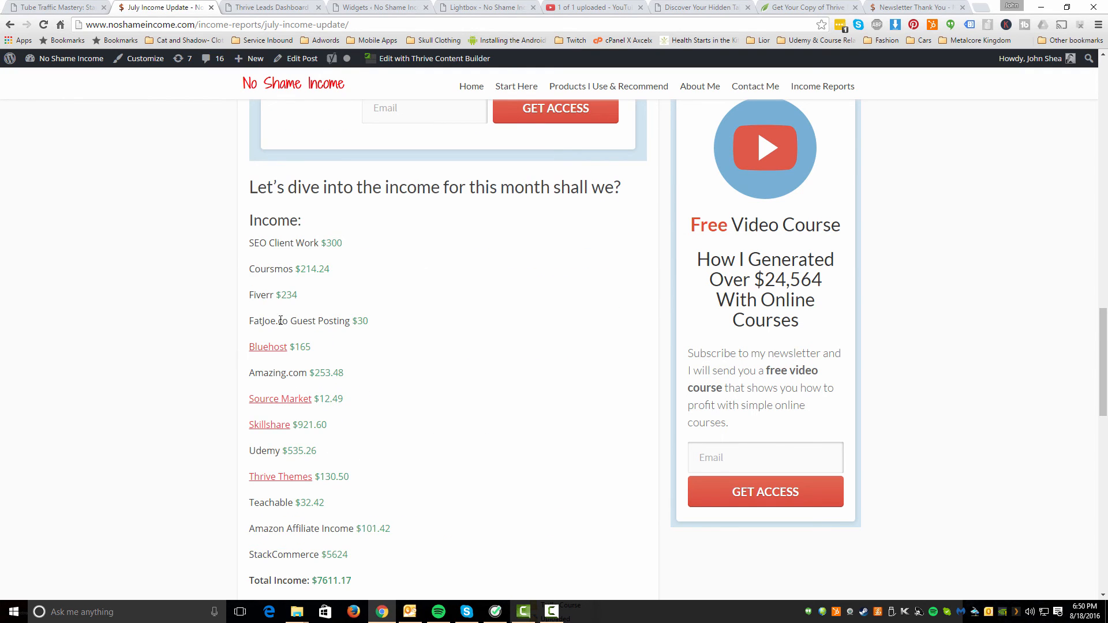
scroll("down", 3)
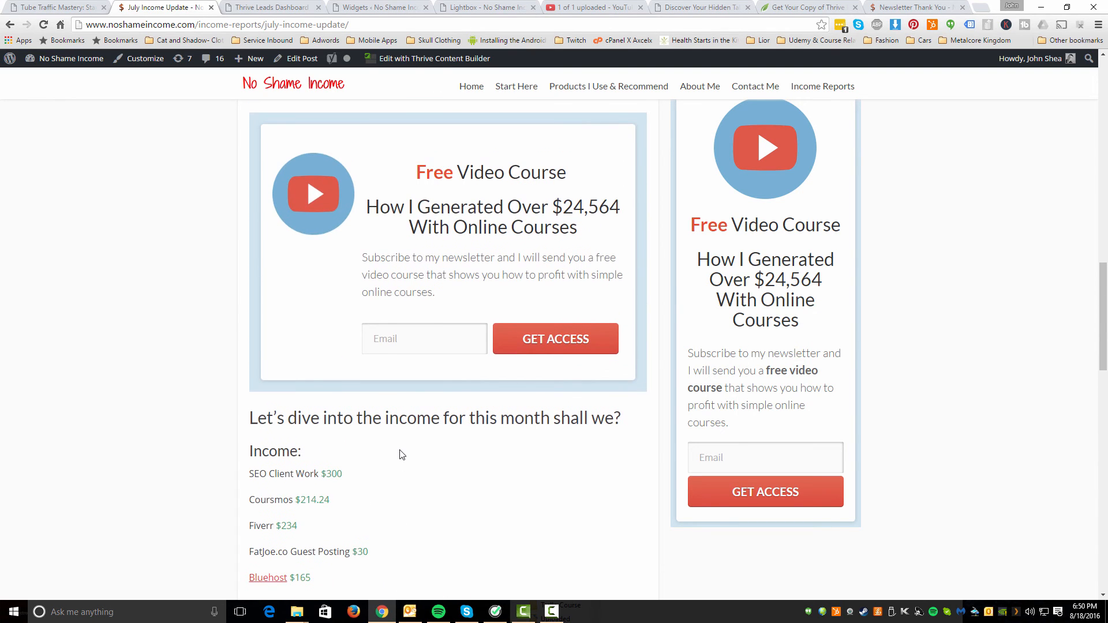
scroll("down", 3)
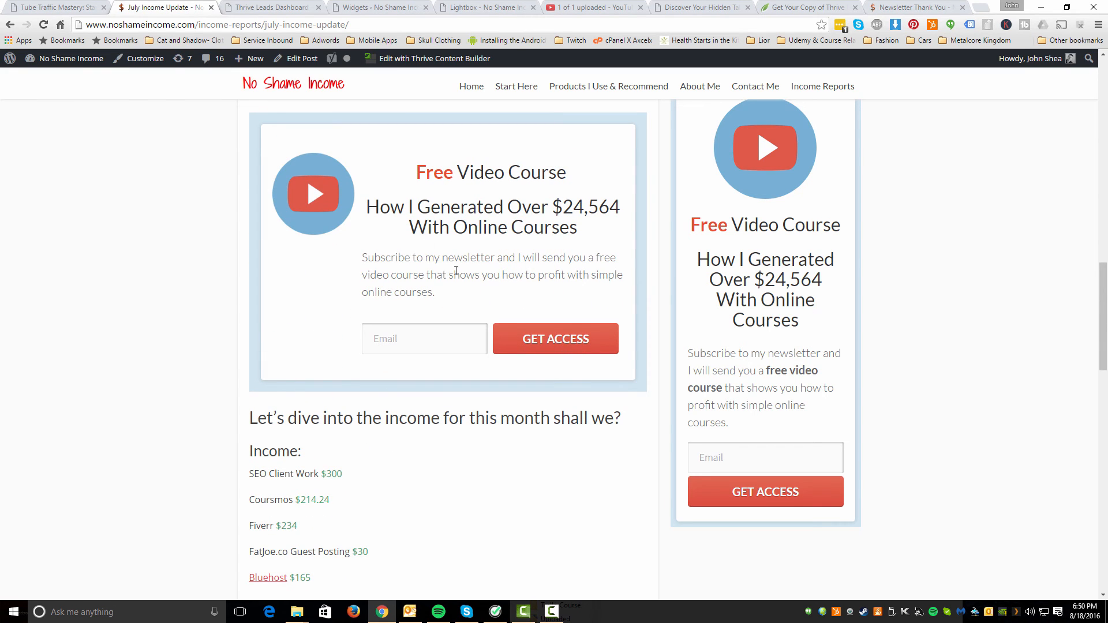
scroll("down", 3)
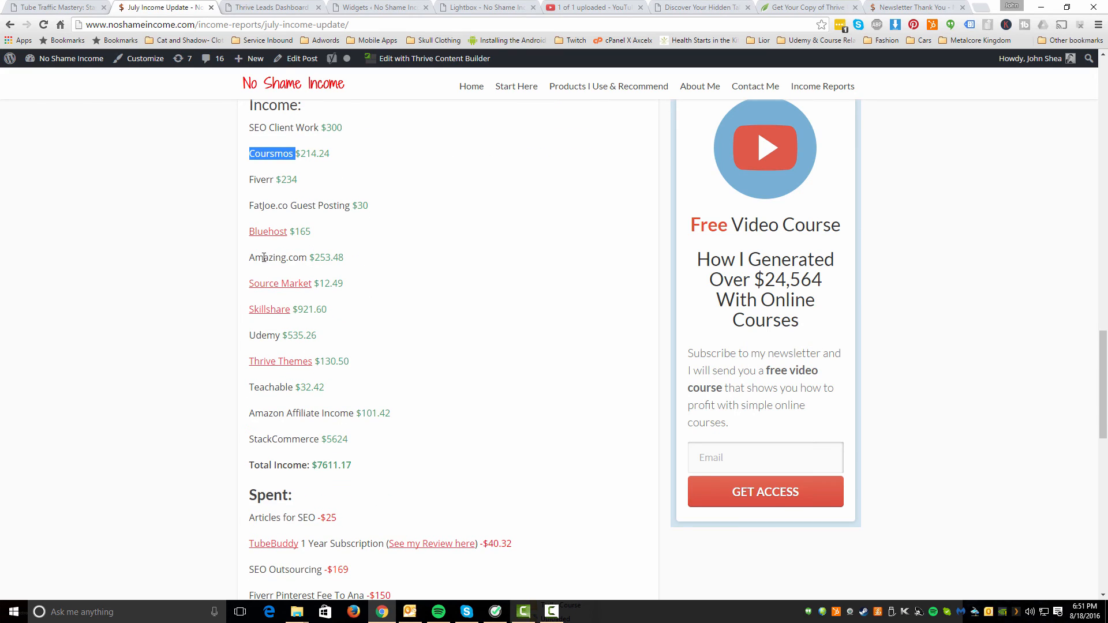
double_click(278, 258)
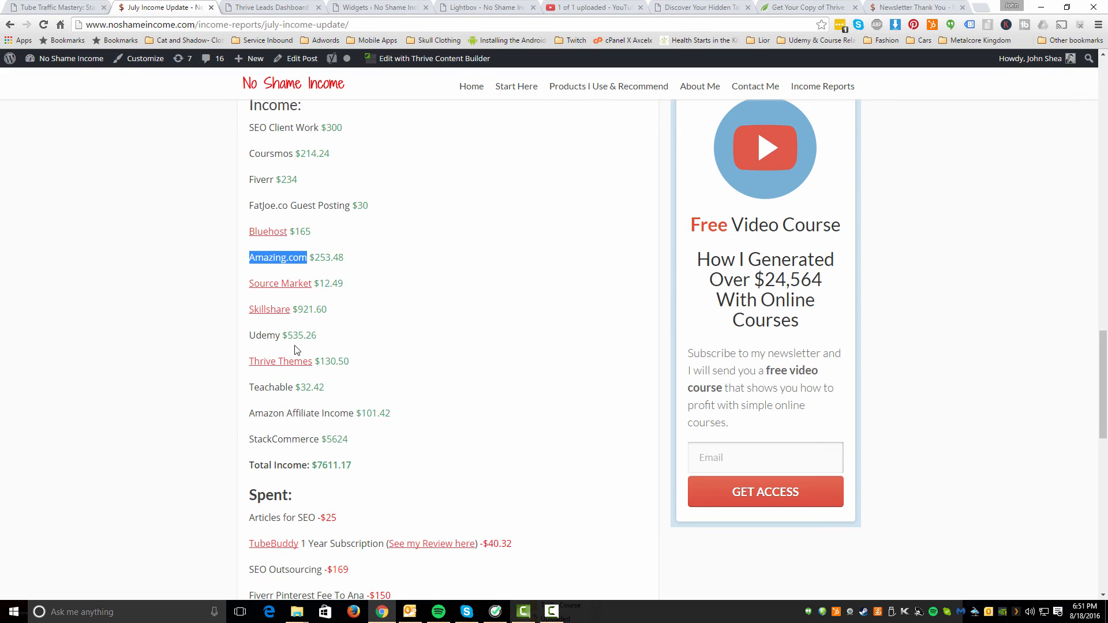
mouse_move(263, 319)
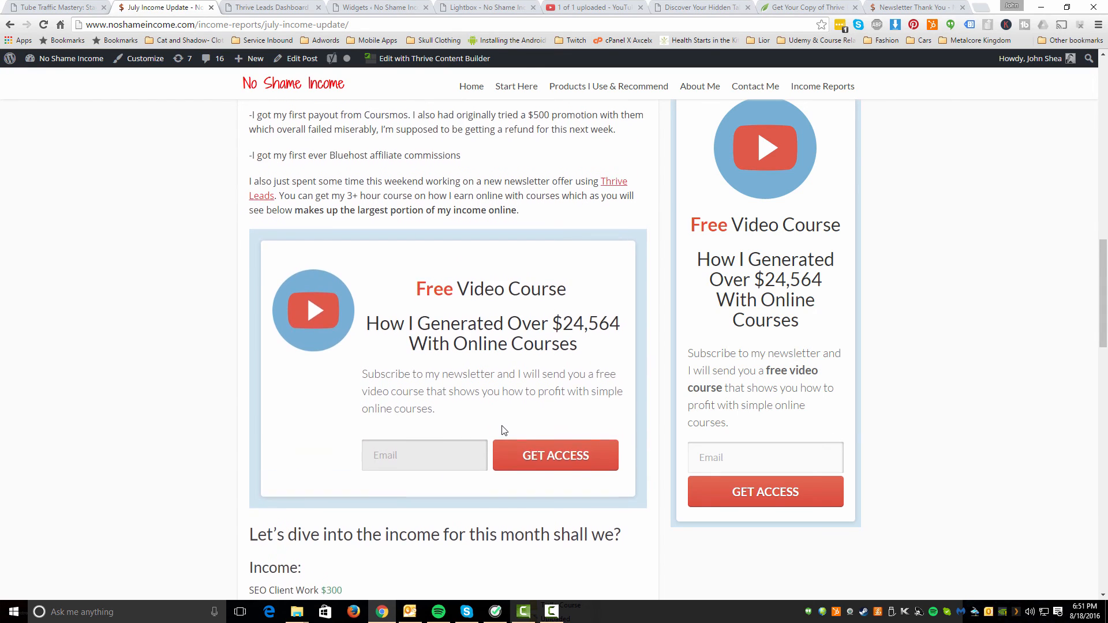
scroll("up", 3)
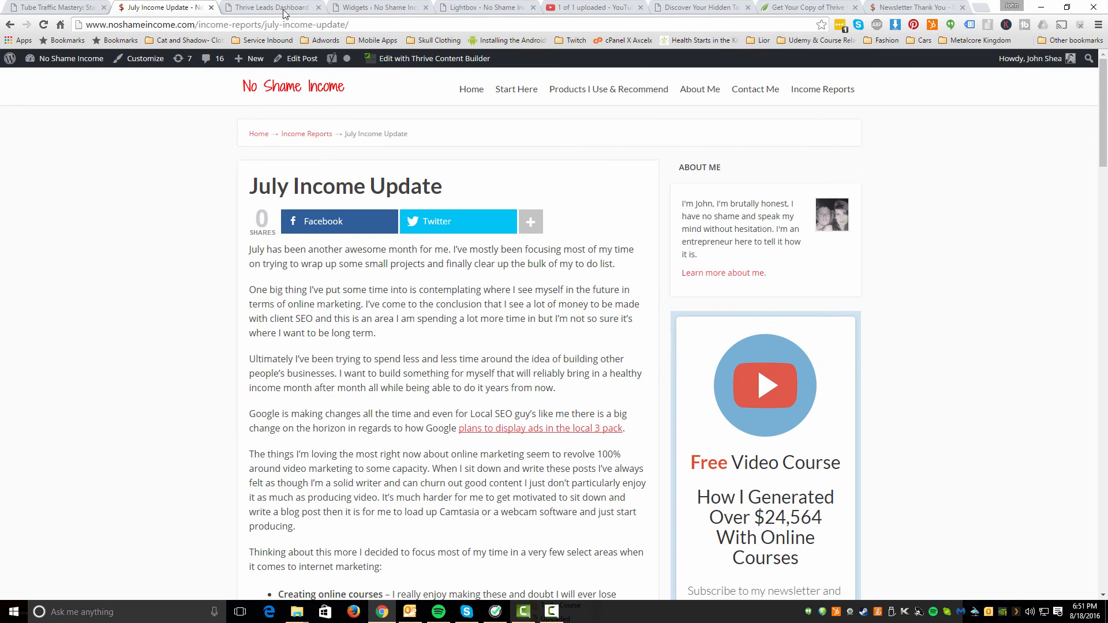
mouse_move(798, 124)
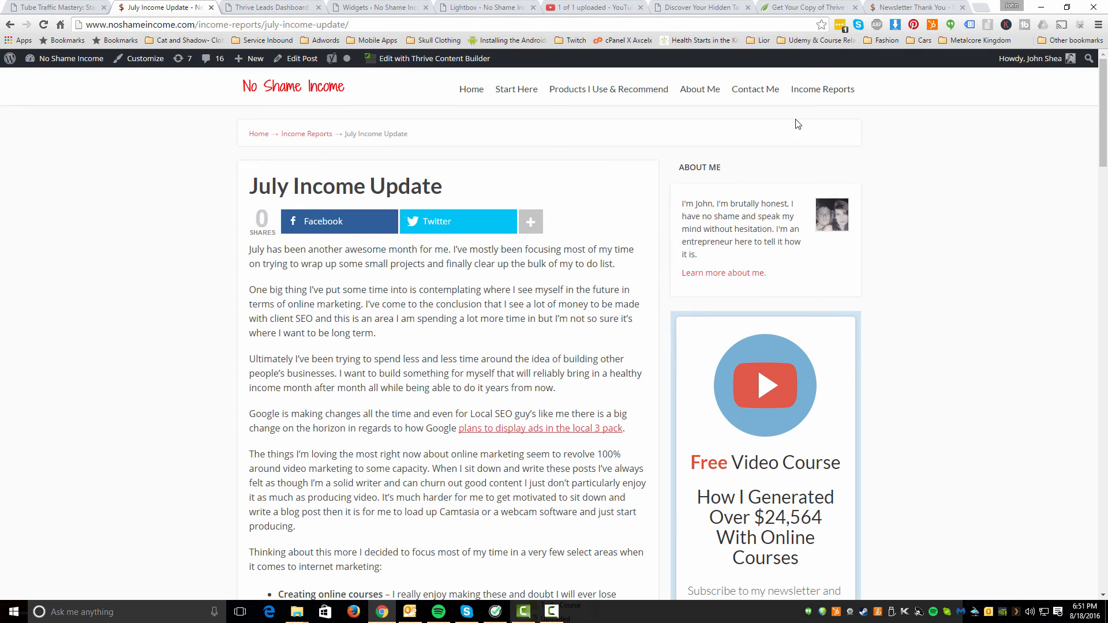
mouse_move(915, 7)
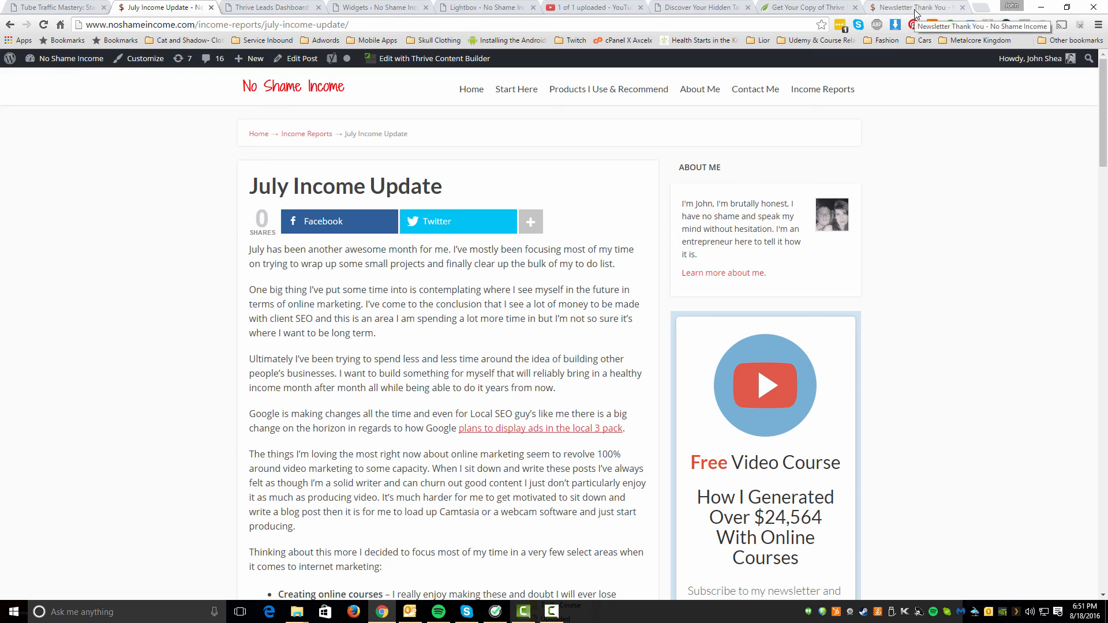
left_click(915, 6)
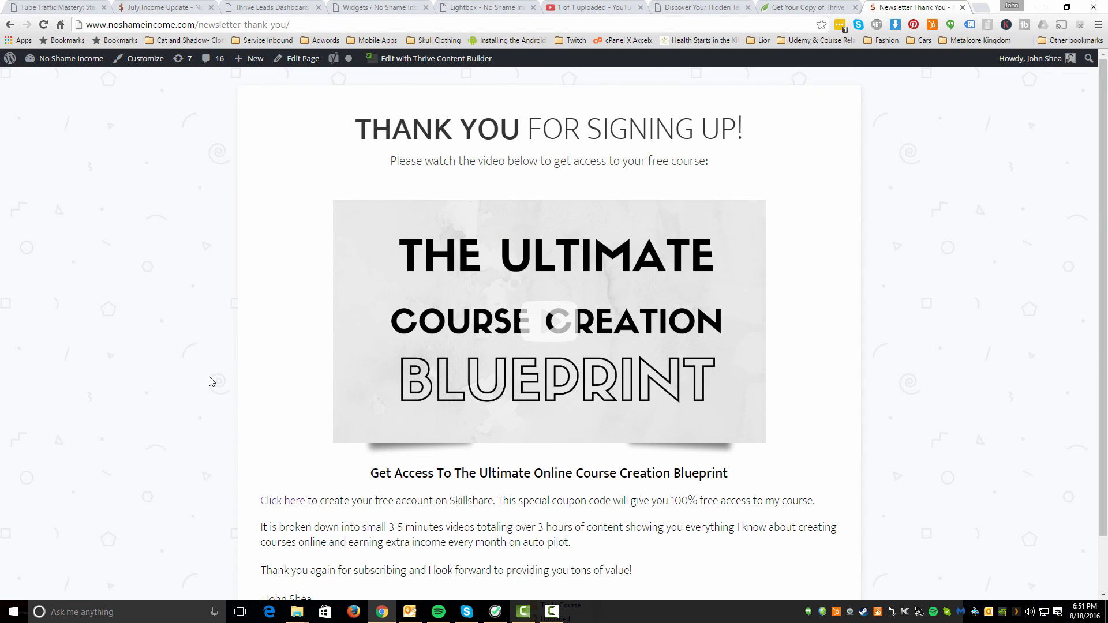
mouse_move(219, 369)
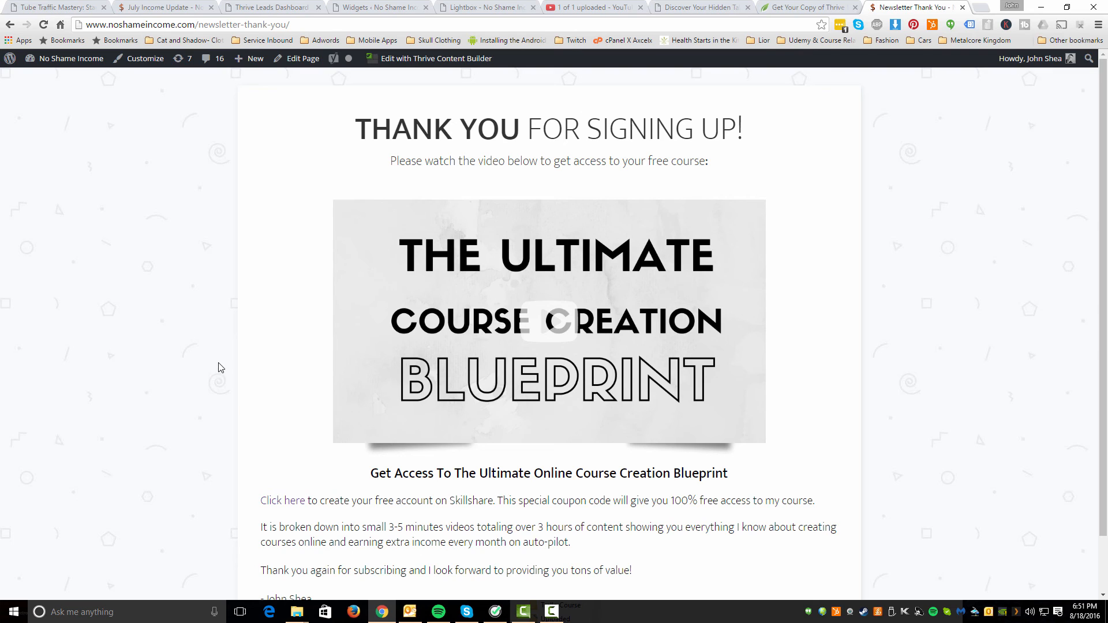
mouse_move(284, 381)
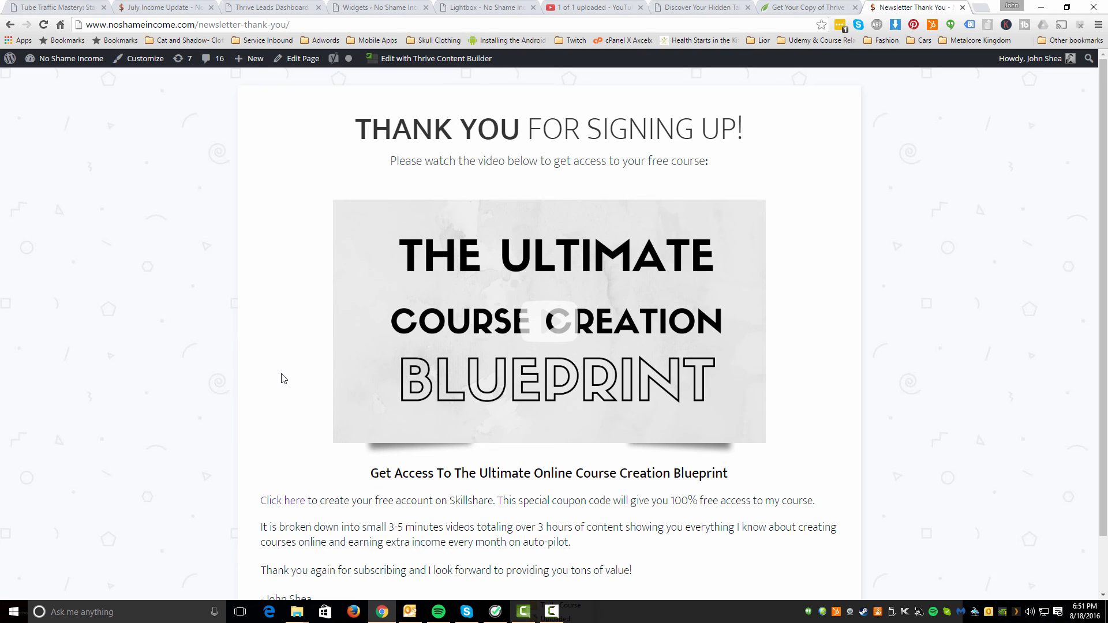
mouse_move(289, 367)
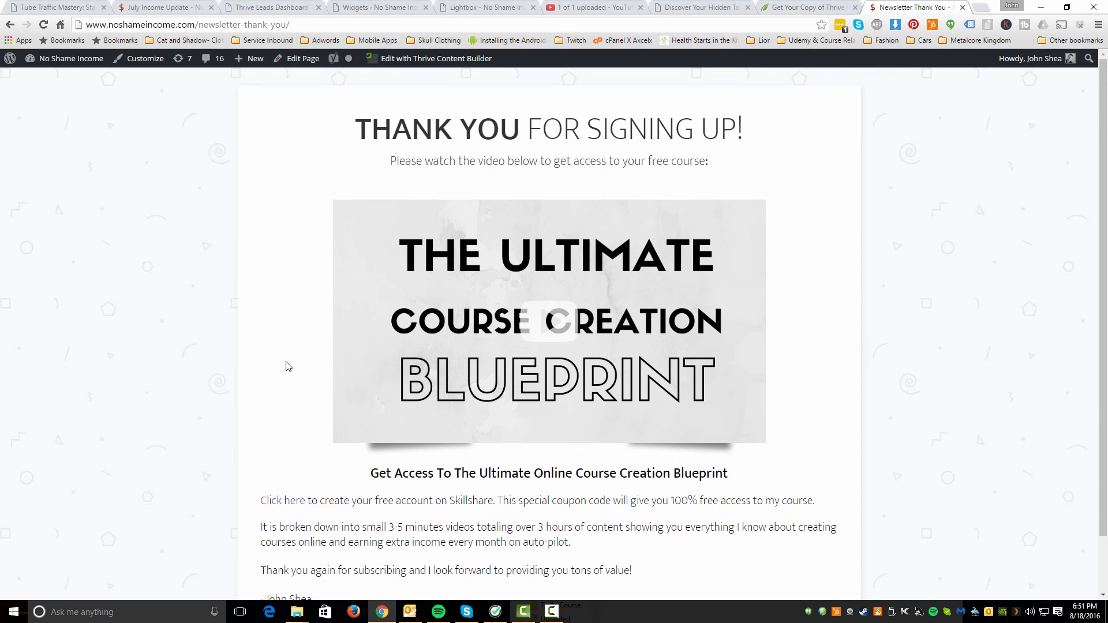
mouse_move(264, 342)
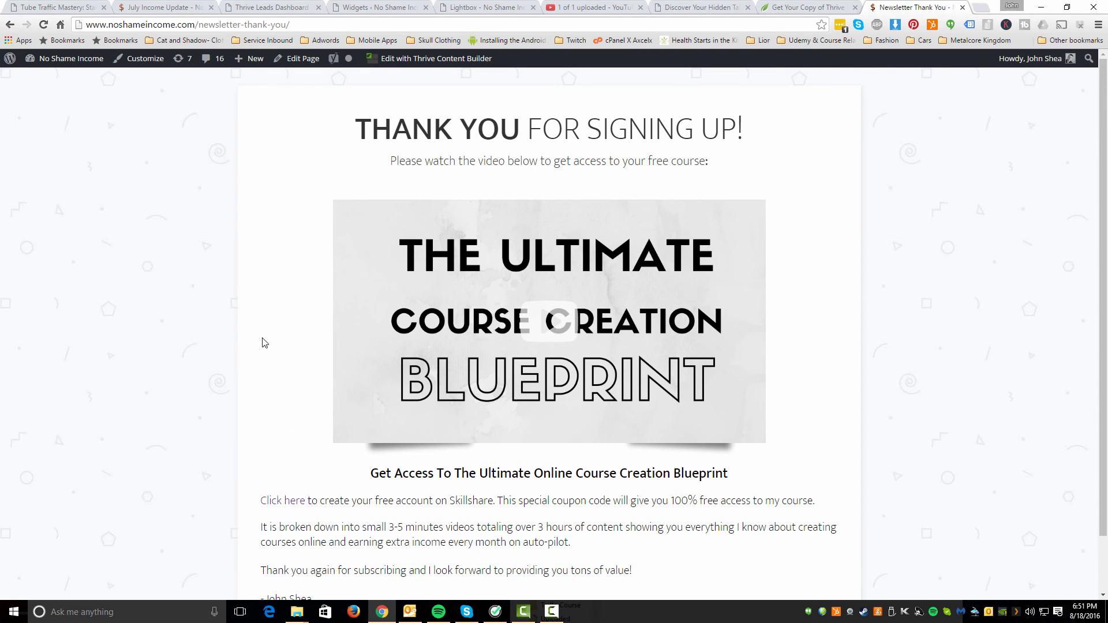
mouse_move(327, 263)
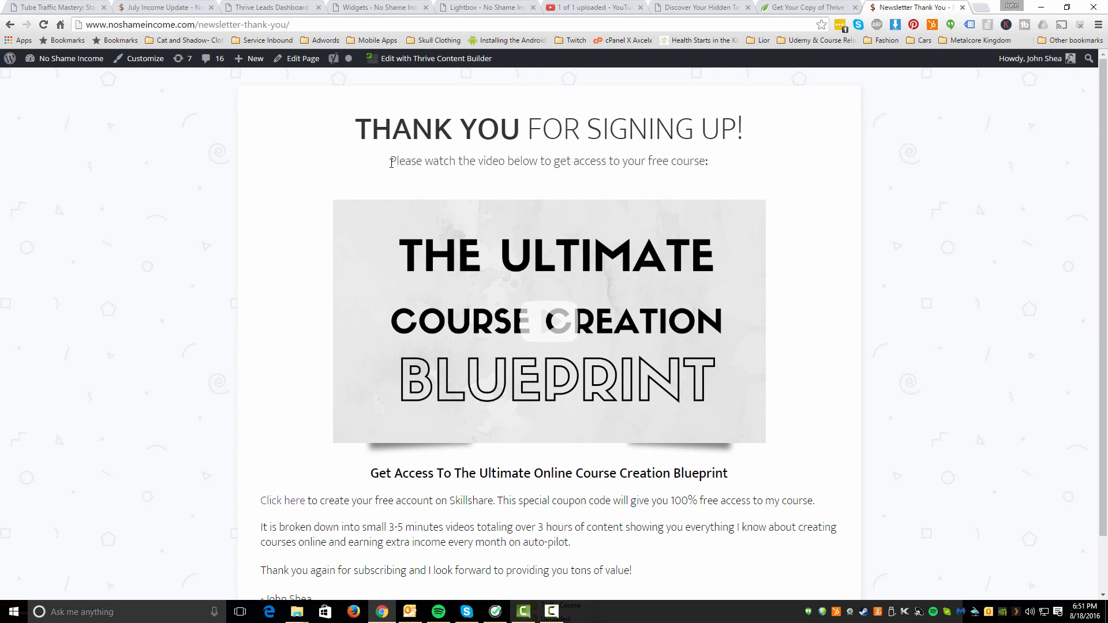
double_click(404, 161)
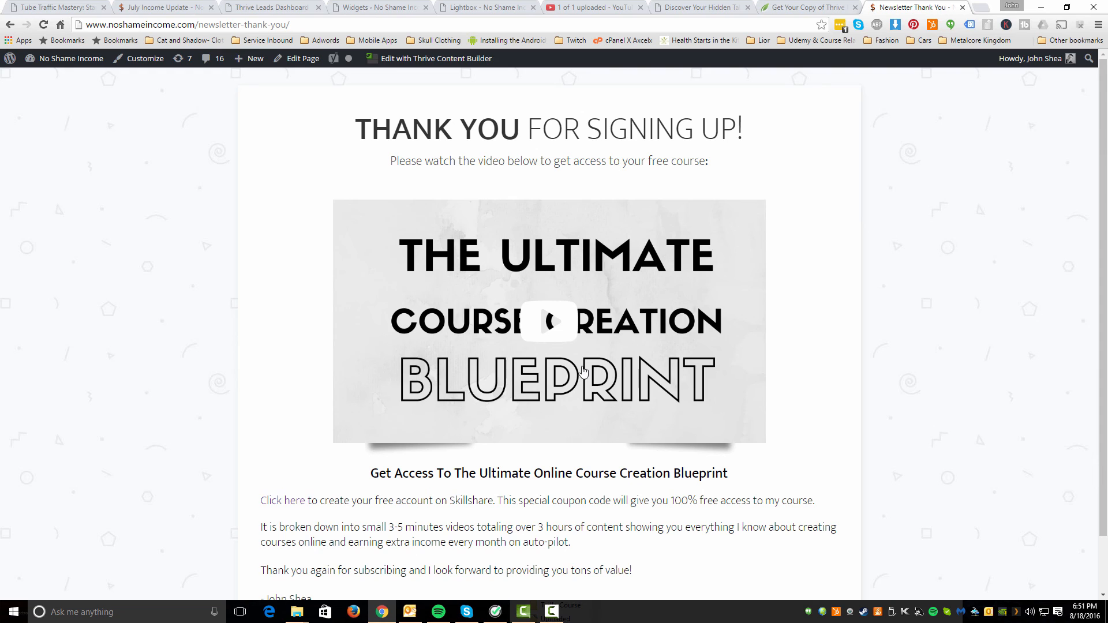
mouse_move(555, 340)
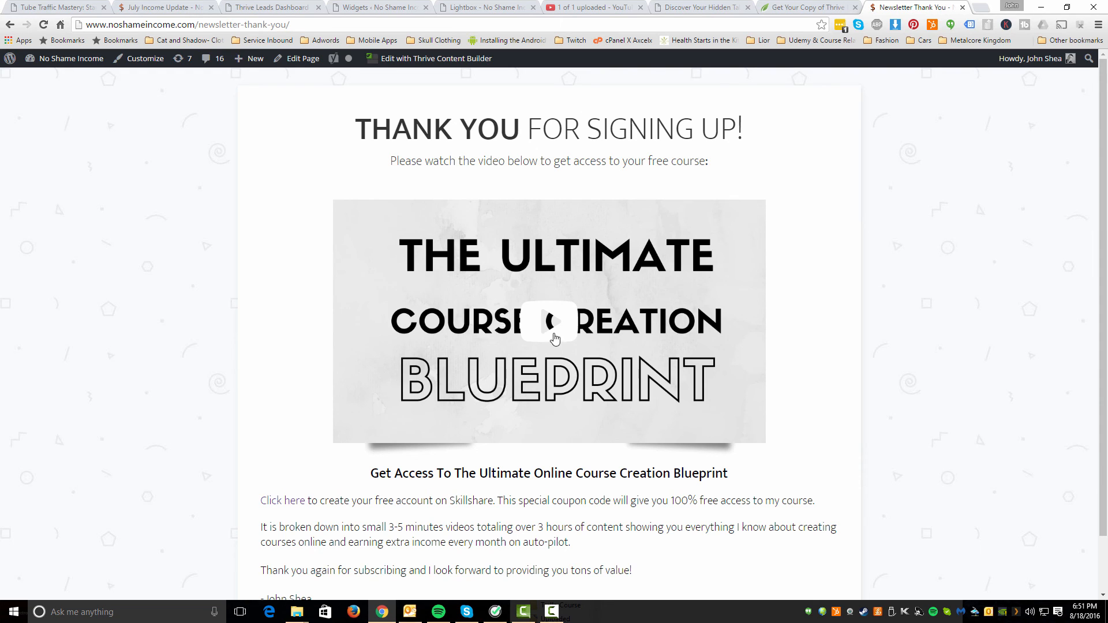
mouse_move(510, 305)
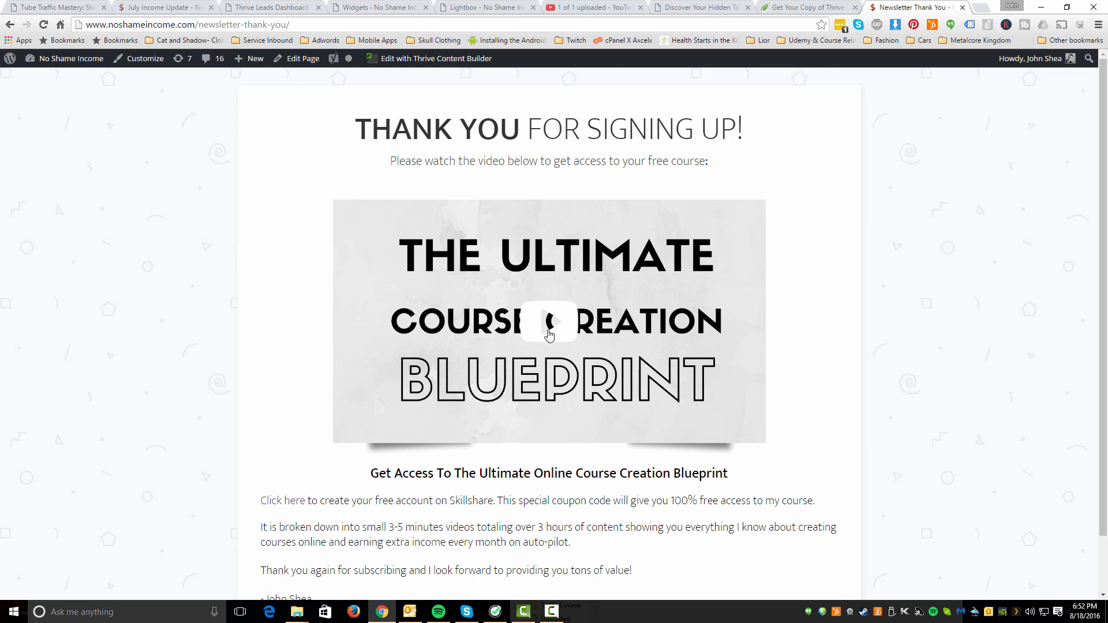
Play the welcome video on the thank-you page and highlight the course videos description below it
left_click(550, 335)
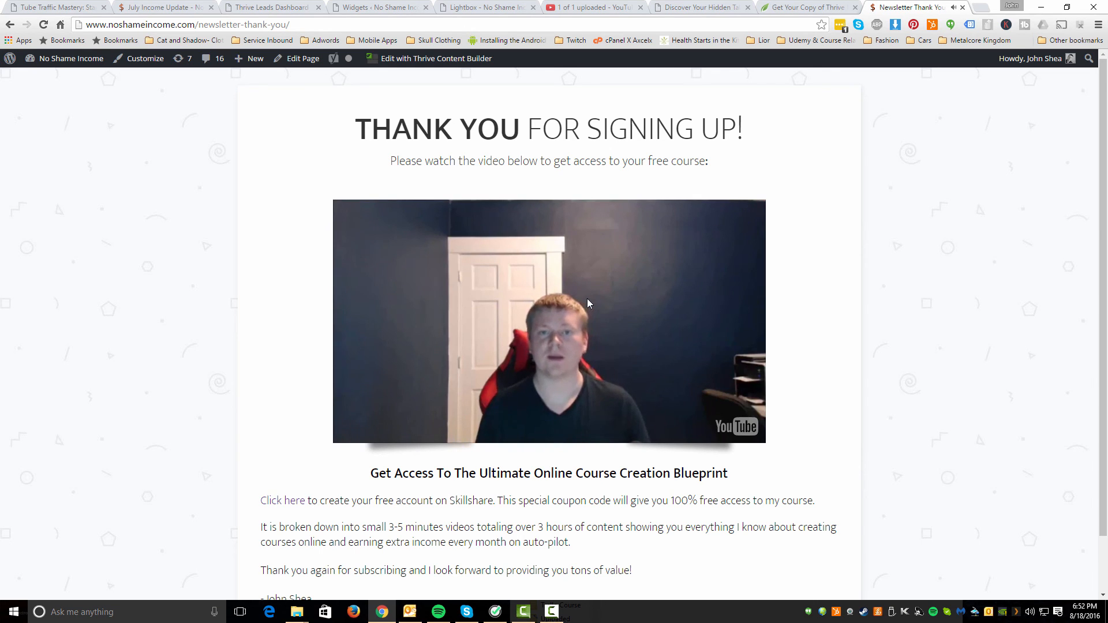
mouse_move(297, 384)
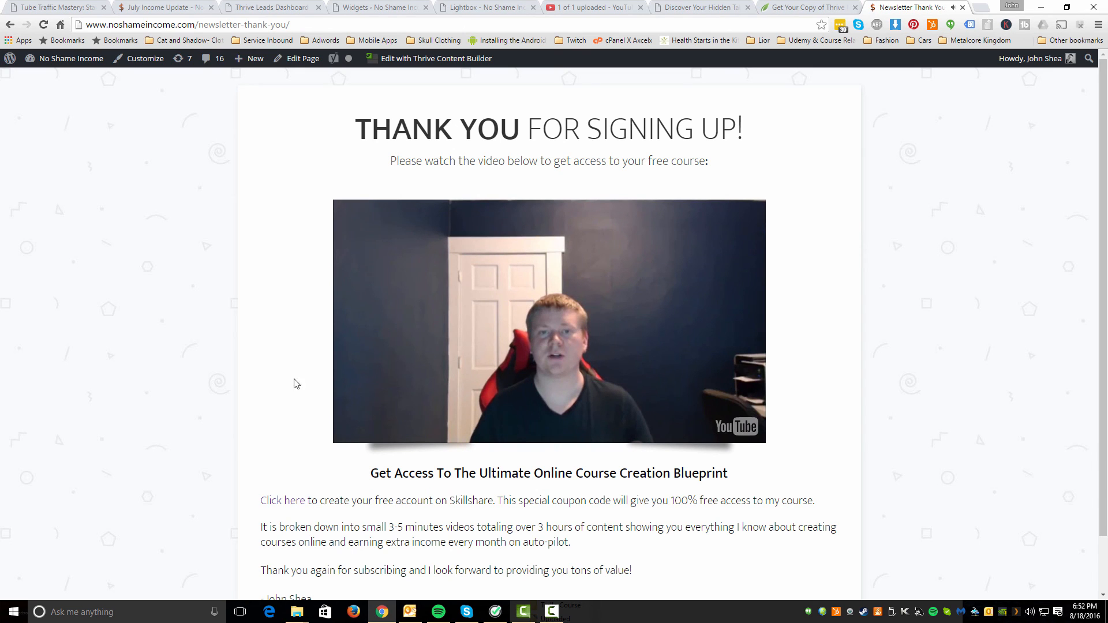
scroll("down", 3)
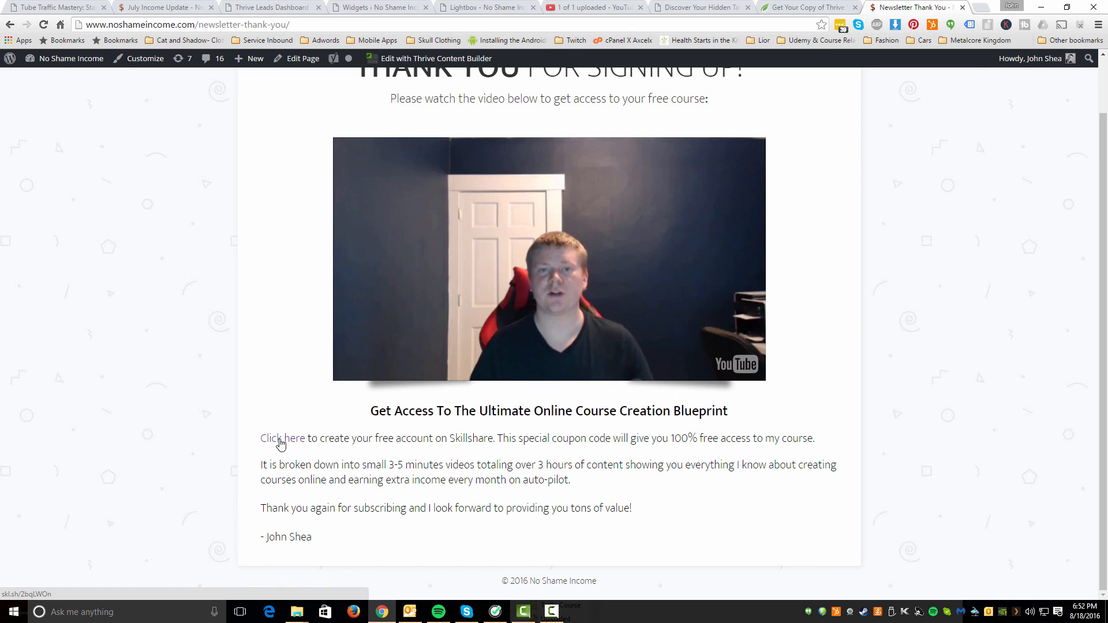
mouse_move(292, 425)
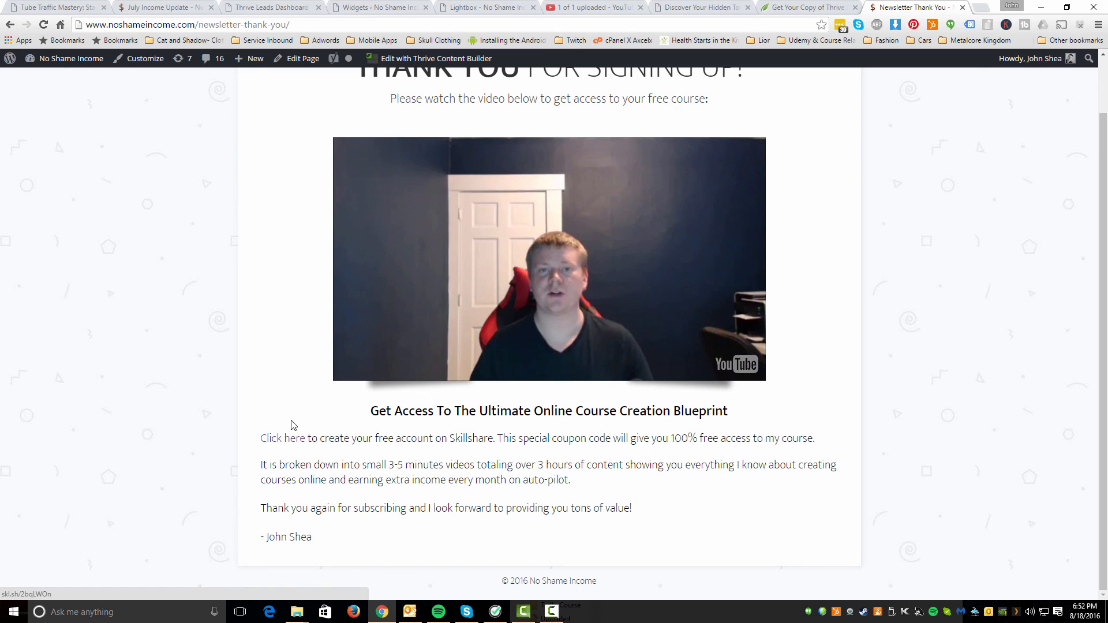
mouse_move(288, 456)
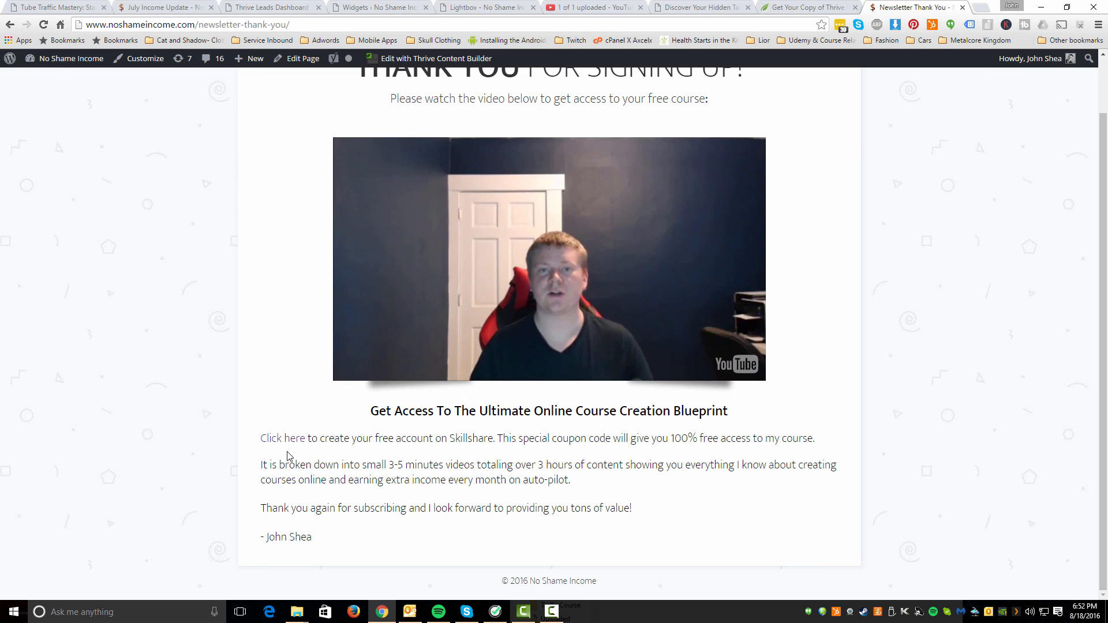
mouse_move(347, 460)
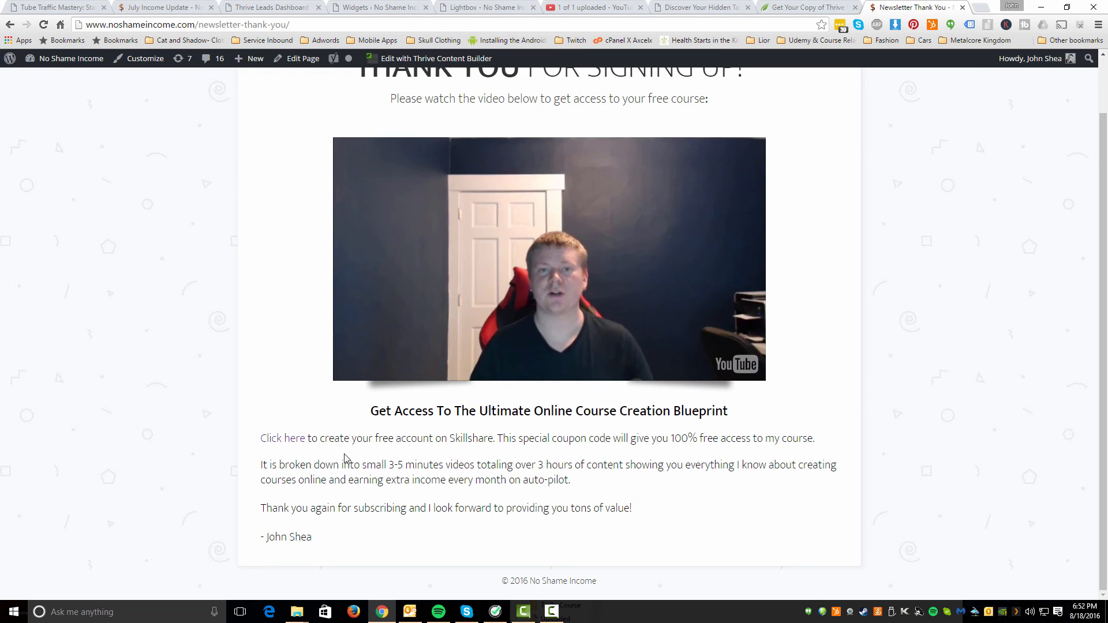
double_click(472, 439)
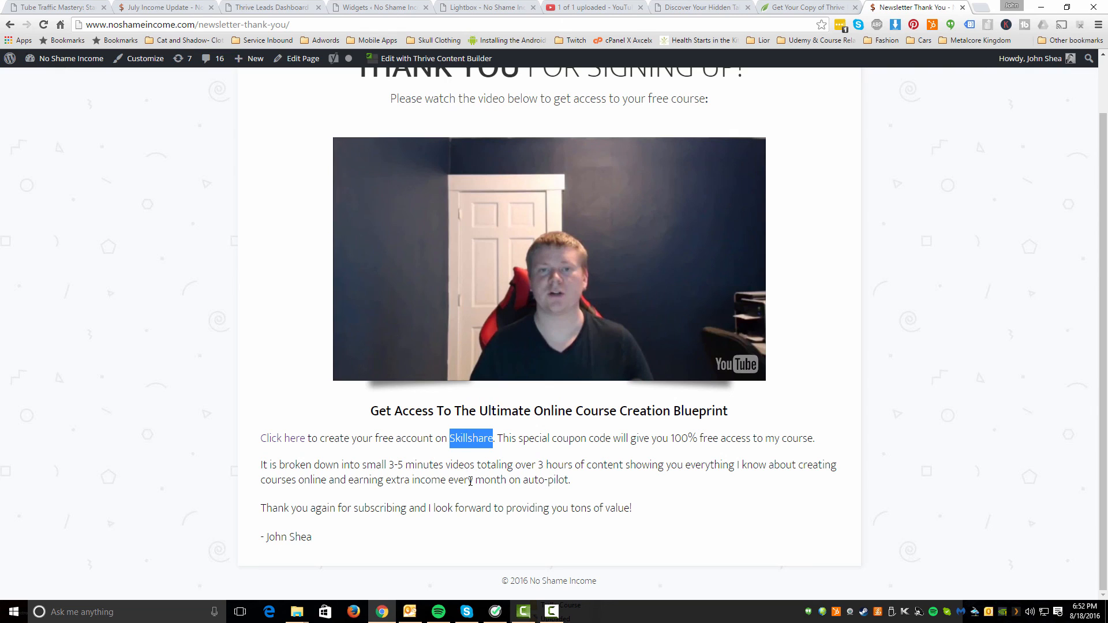
mouse_move(460, 479)
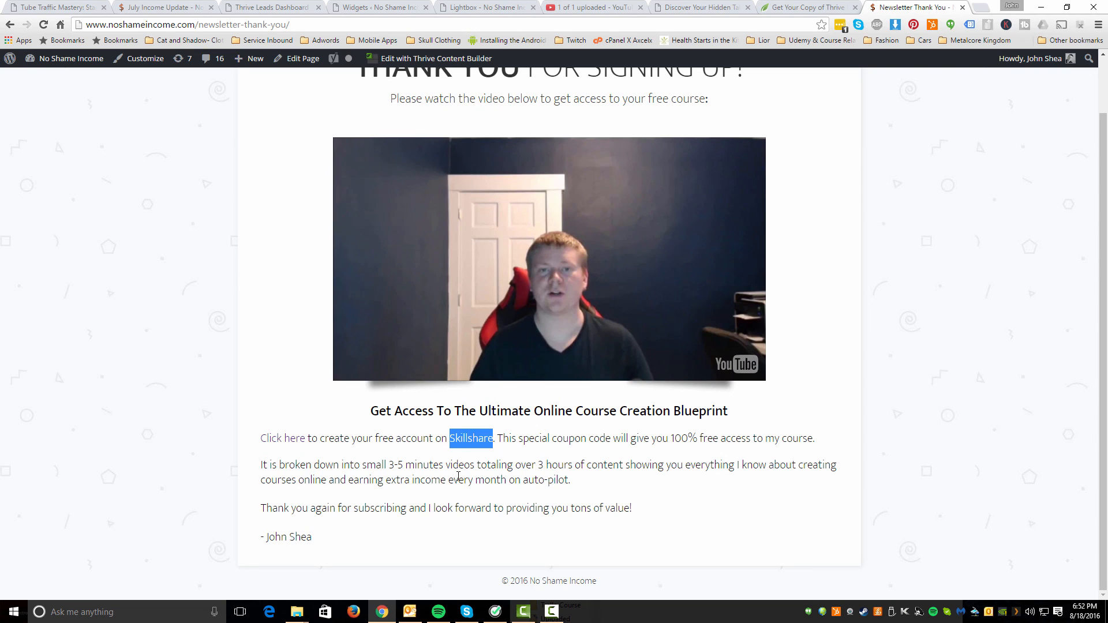
mouse_move(610, 483)
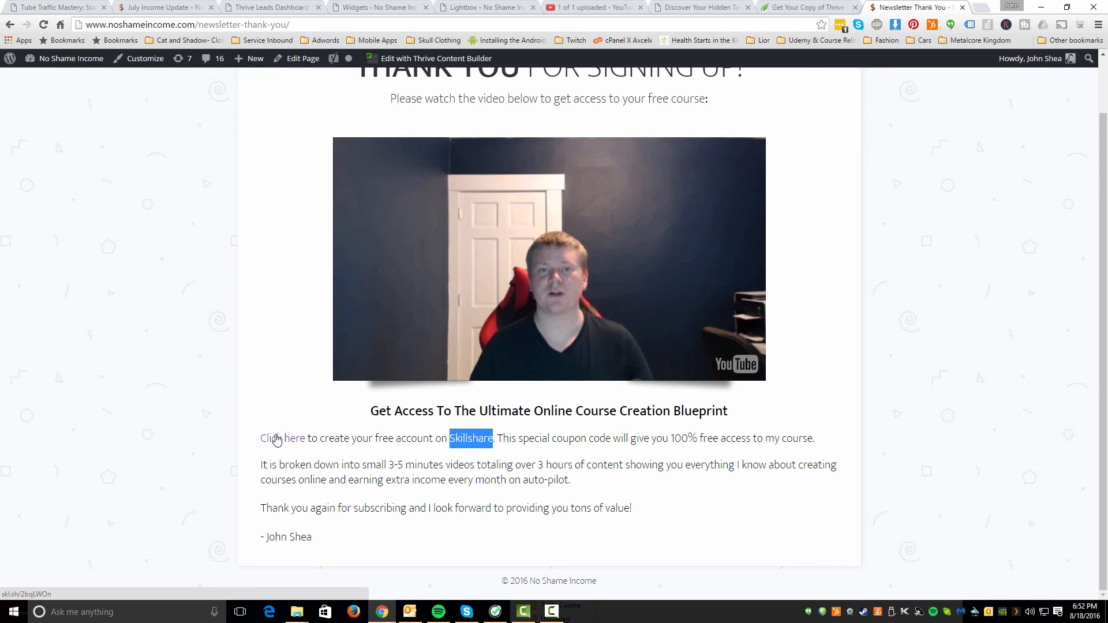
mouse_move(541, 506)
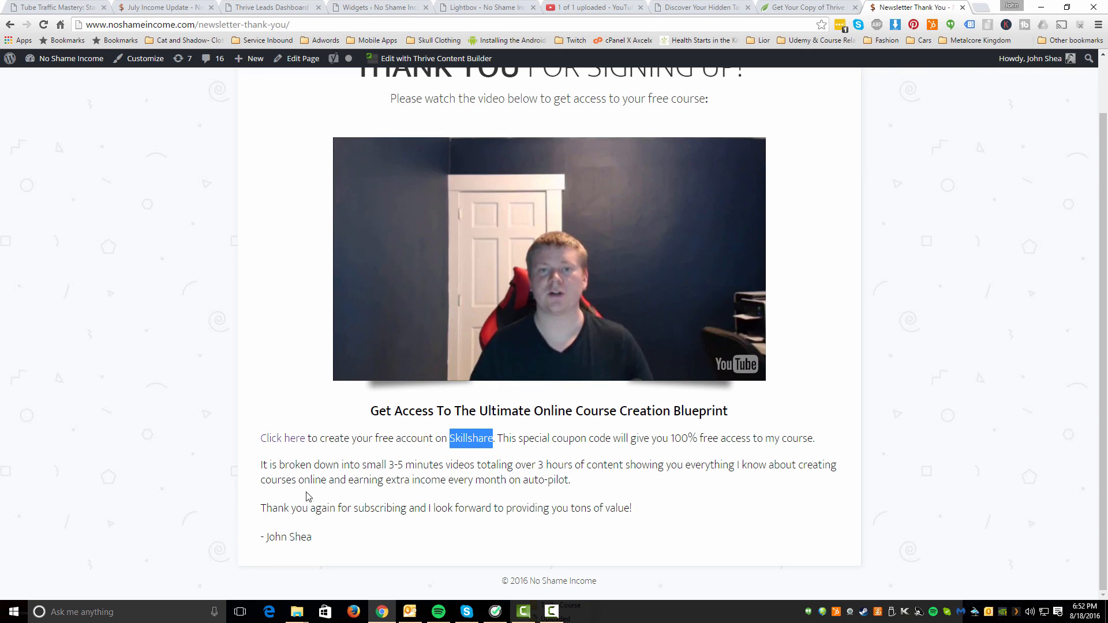
left_click_drag(377, 464, 593, 464)
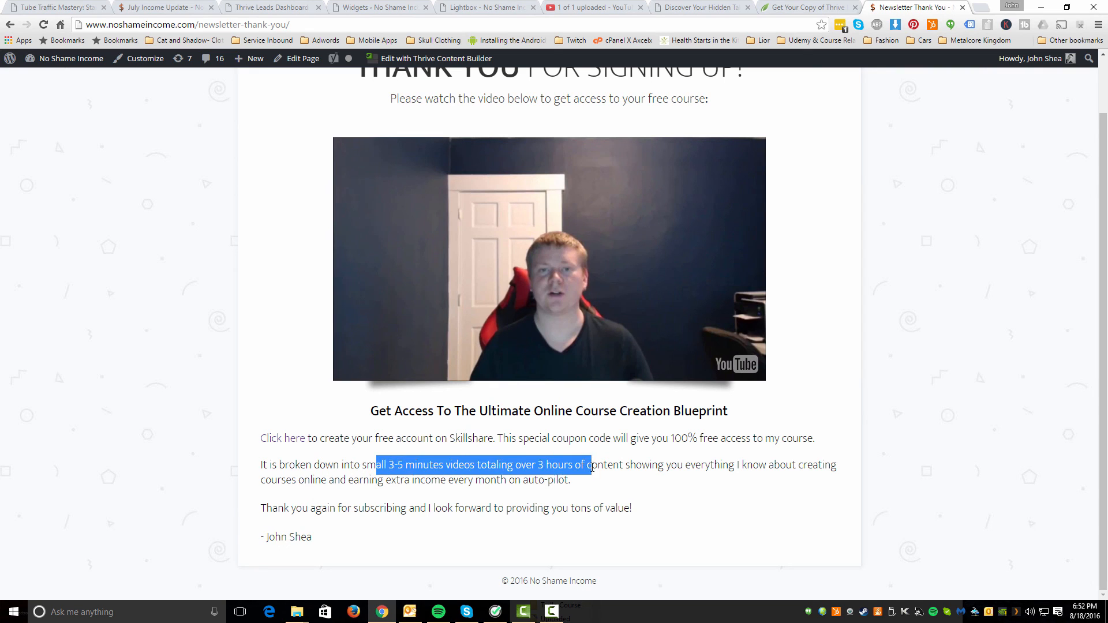
Highlight the closing thank-you sentence of the course access text
left_click(301, 464)
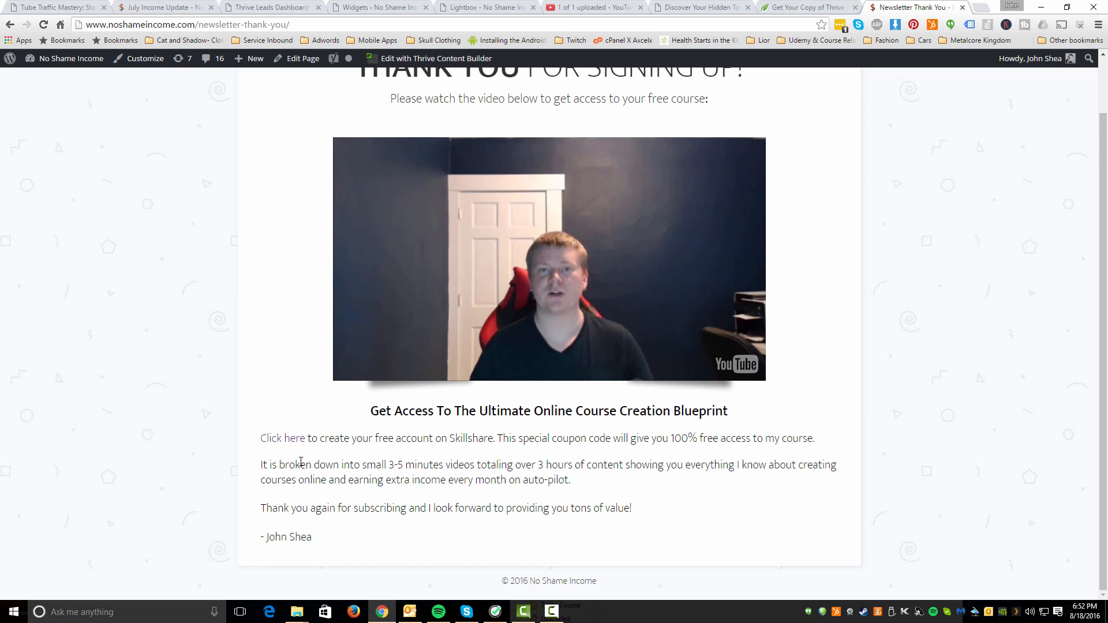
double_click(325, 508)
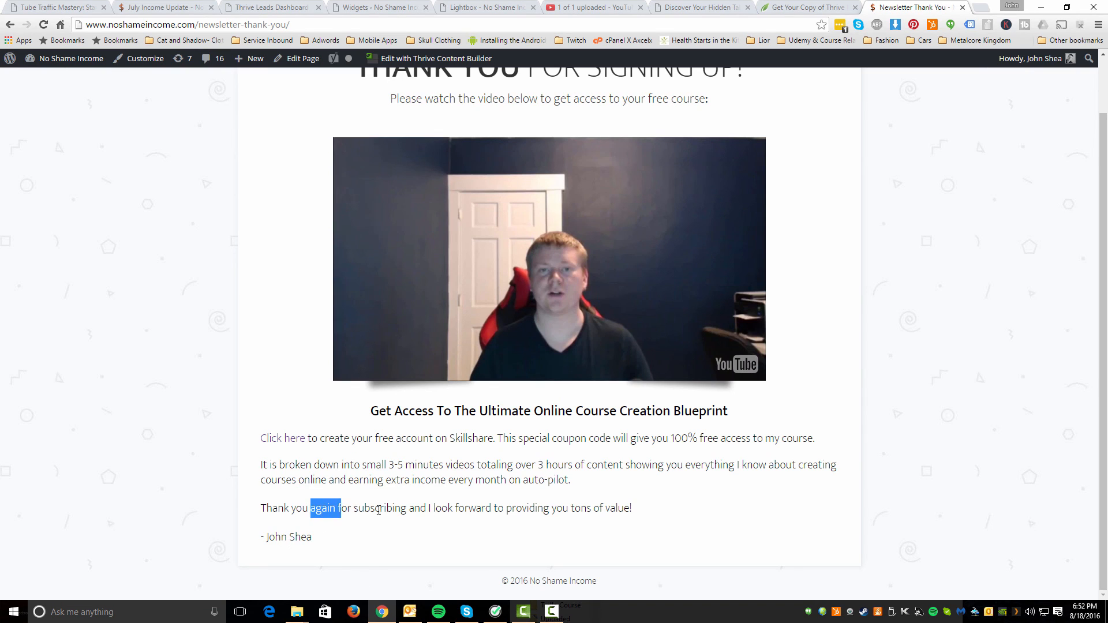
left_click_drag(309, 508, 634, 508)
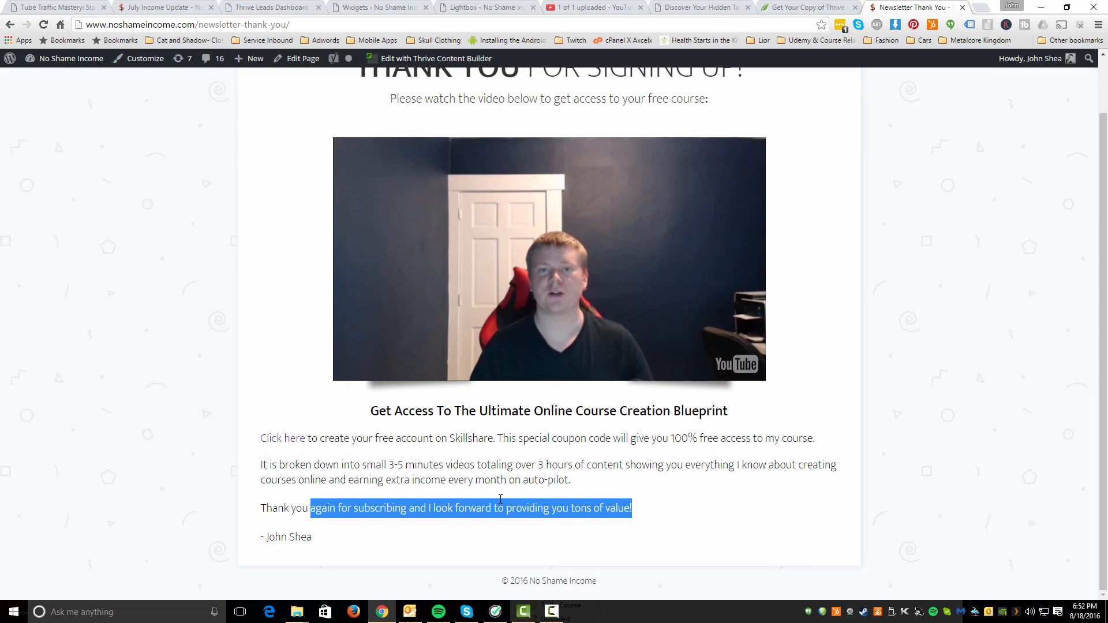
left_click(356, 448)
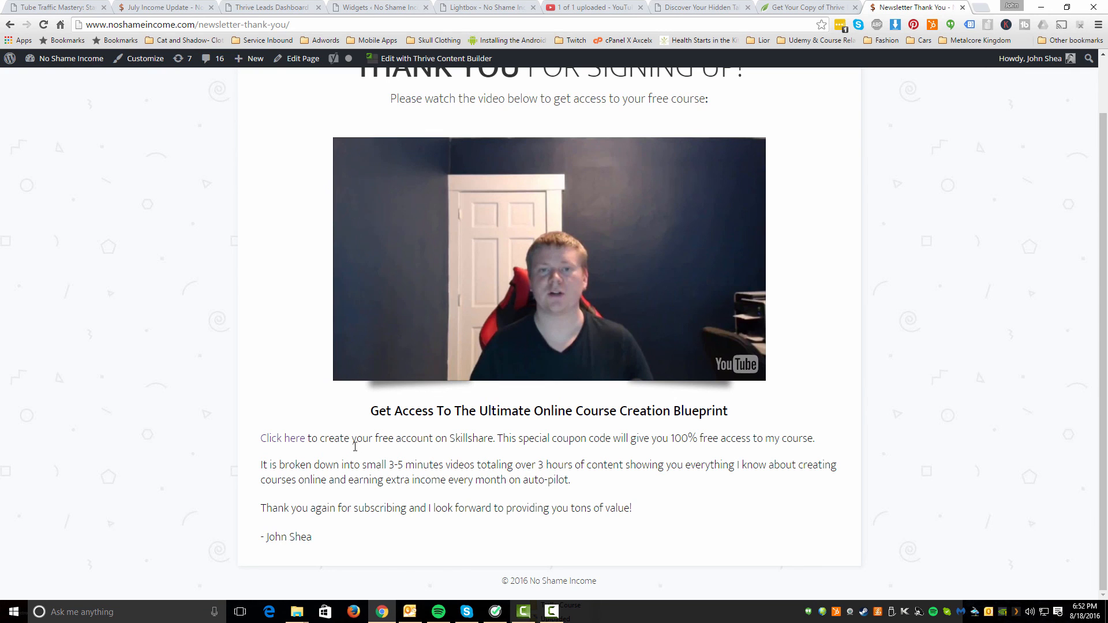
scroll("up", 3)
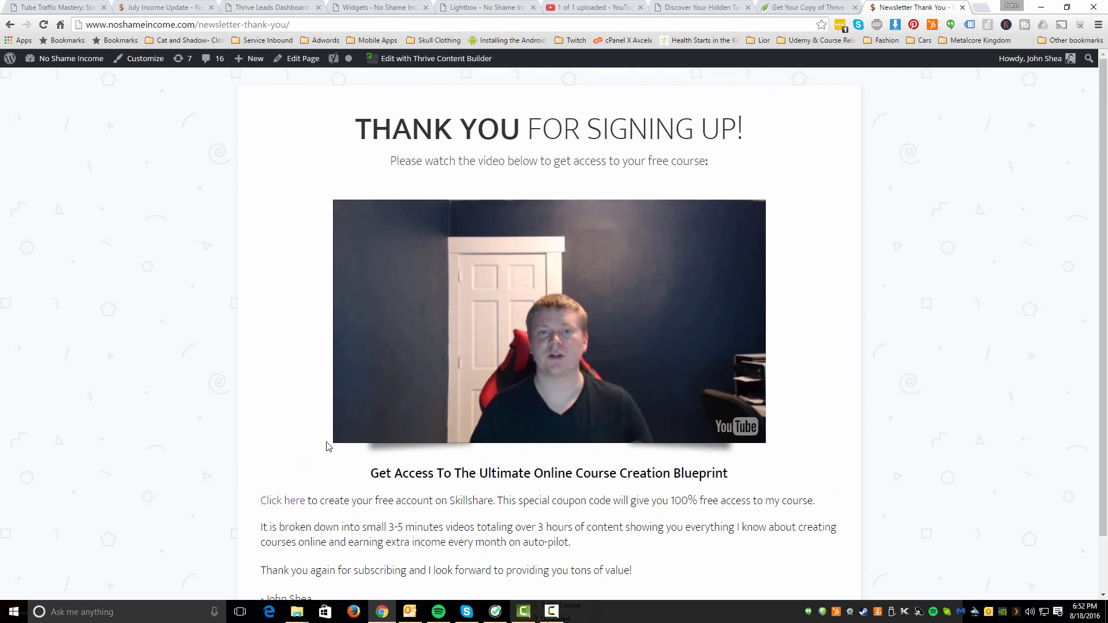
mouse_move(317, 419)
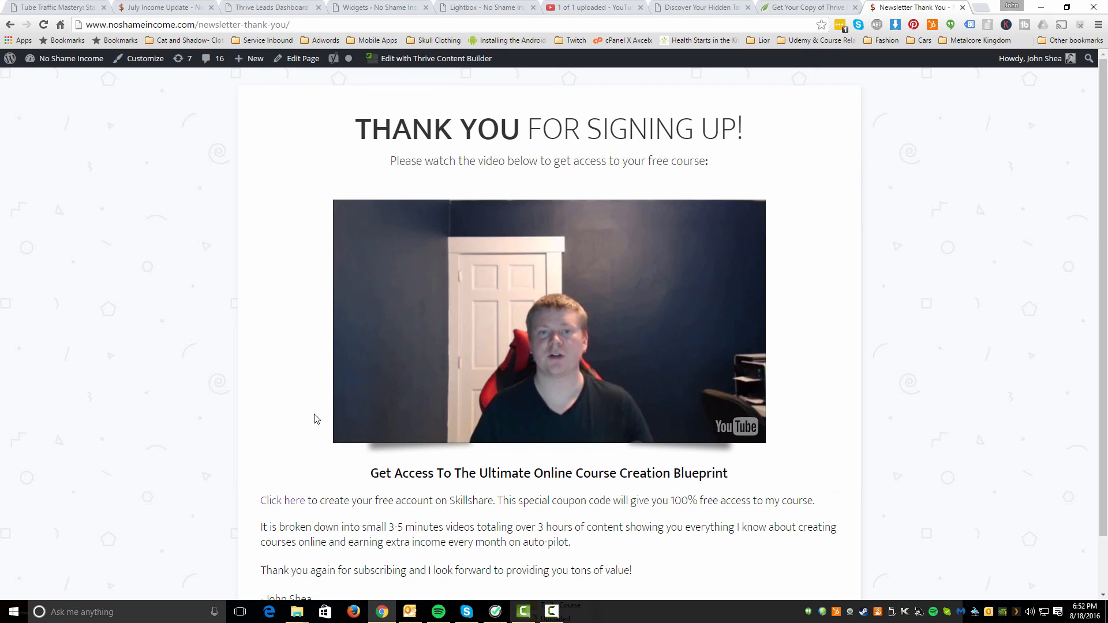
mouse_move(274, 365)
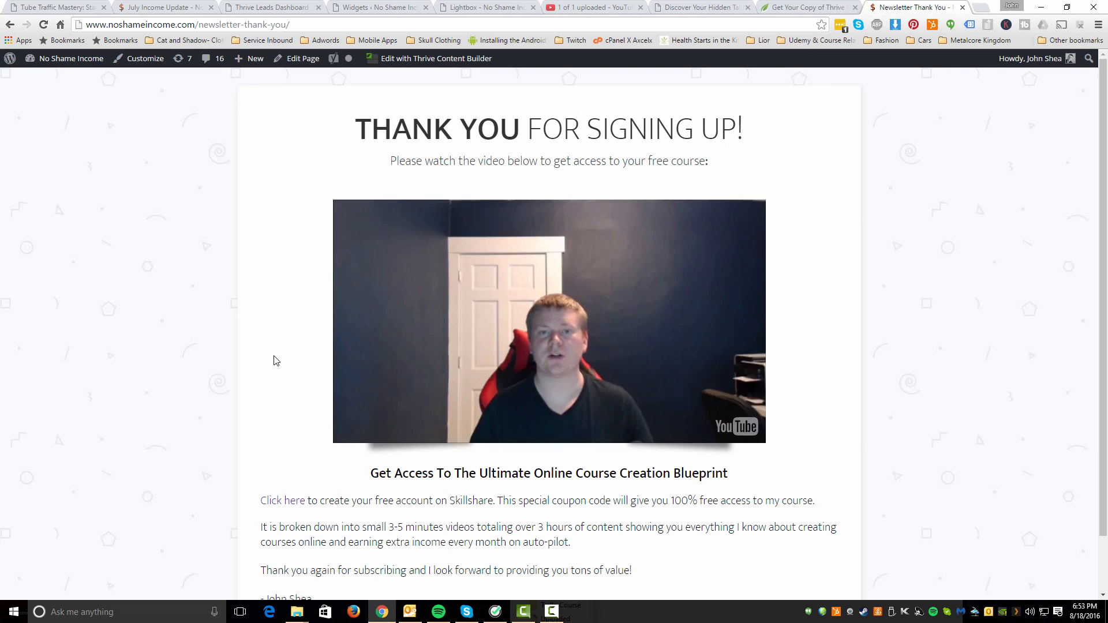
mouse_move(293, 506)
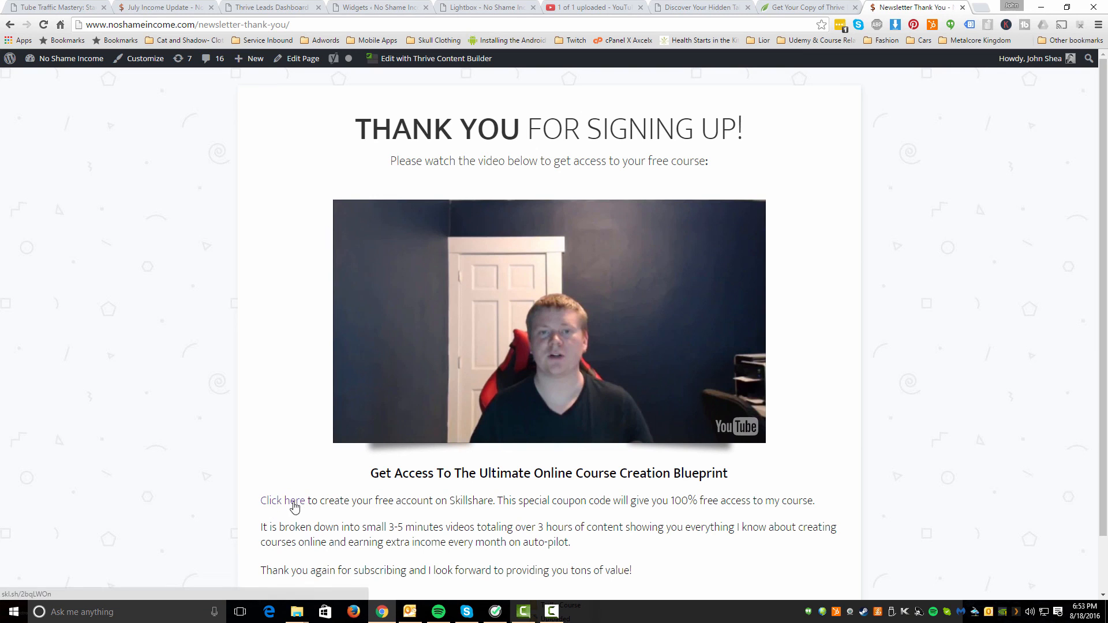
mouse_move(370, 425)
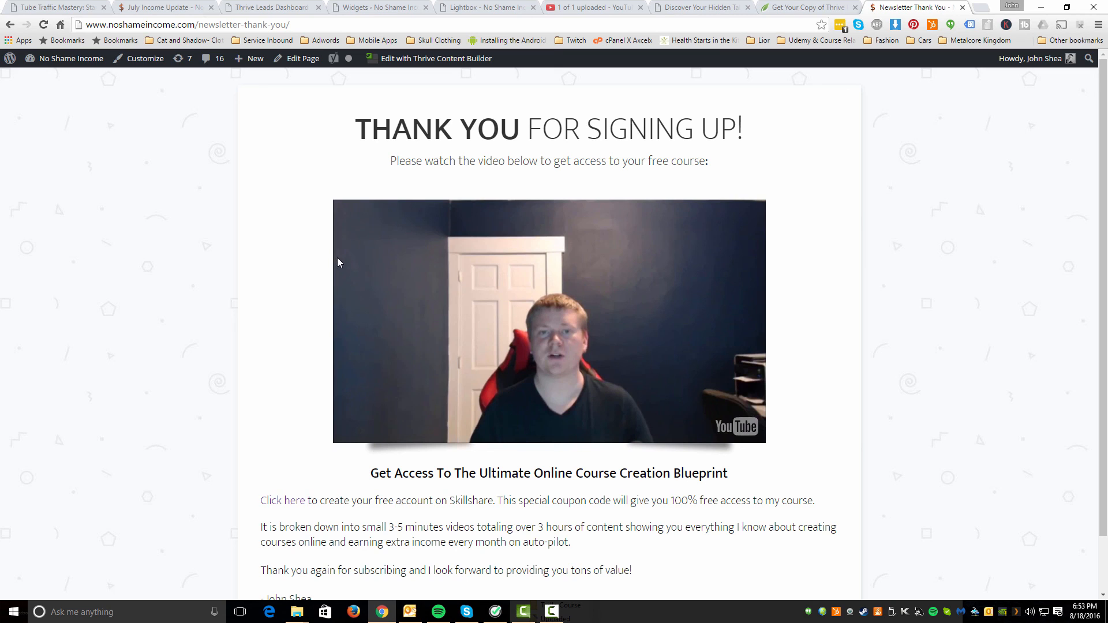
mouse_move(311, 274)
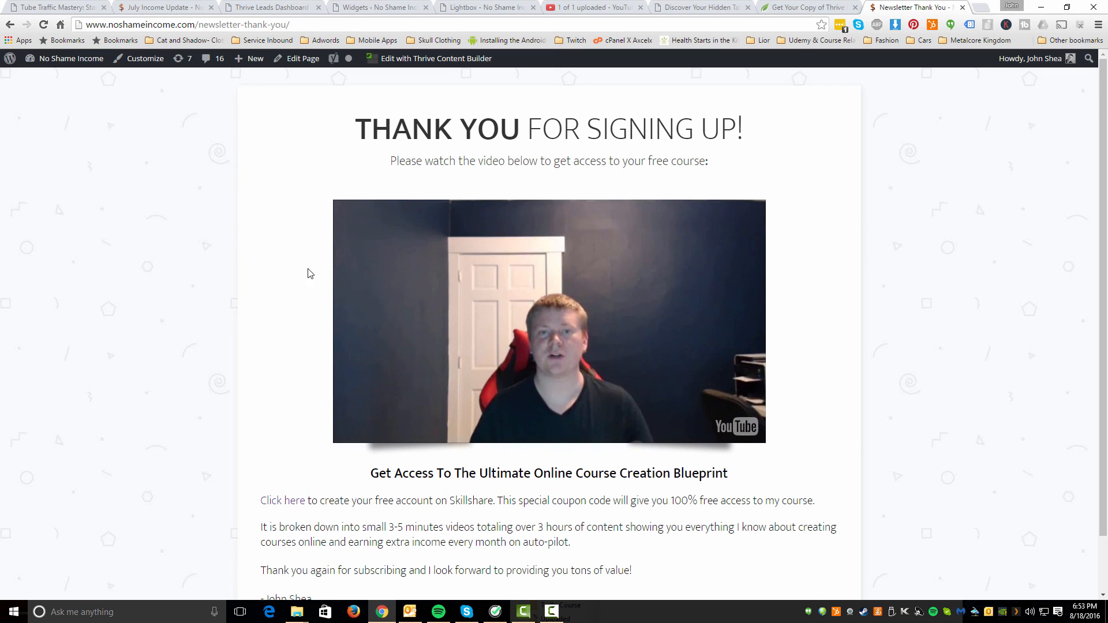